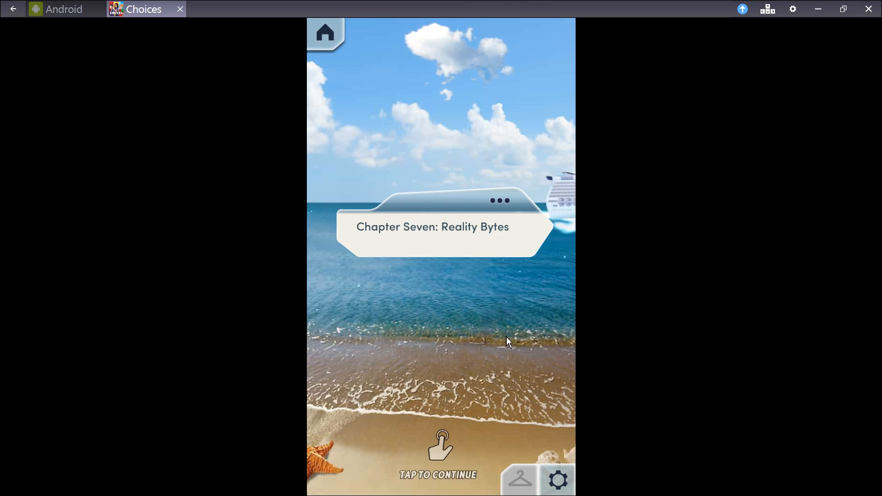
Continue past the Chapter Seven title and through the dream until Audrey says goodbye to Nicole.
click(441, 451)
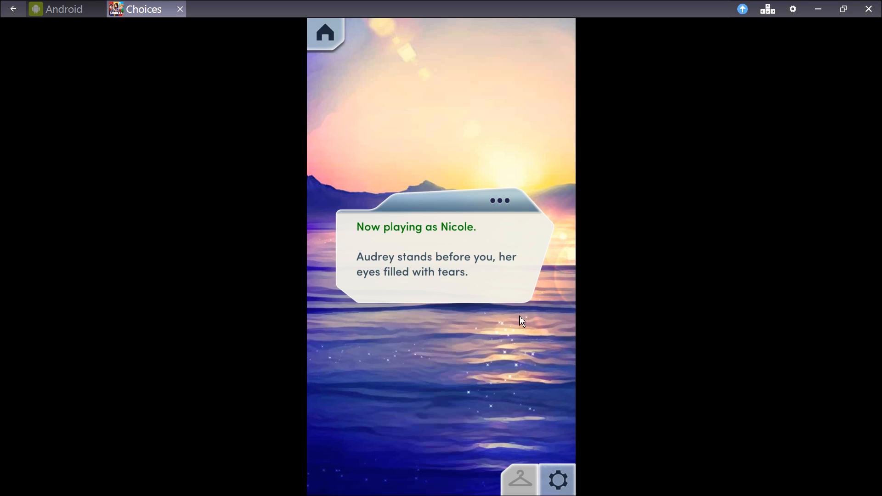
click(520, 320)
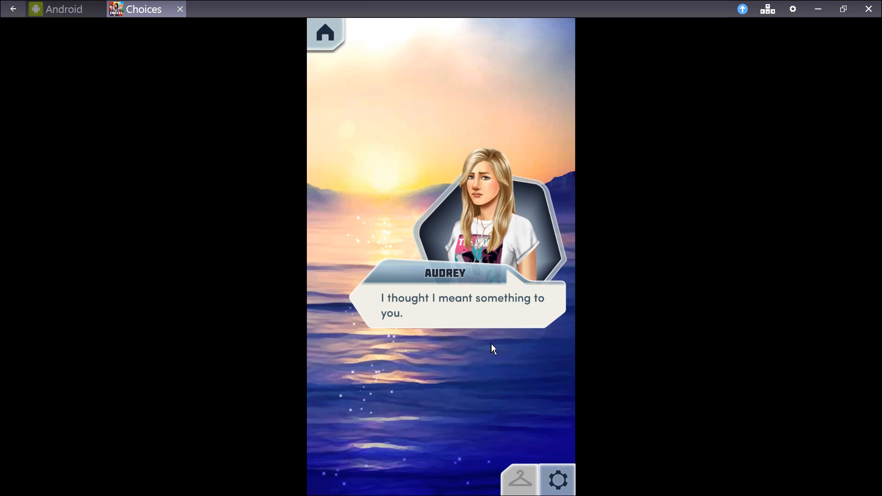
click(472, 349)
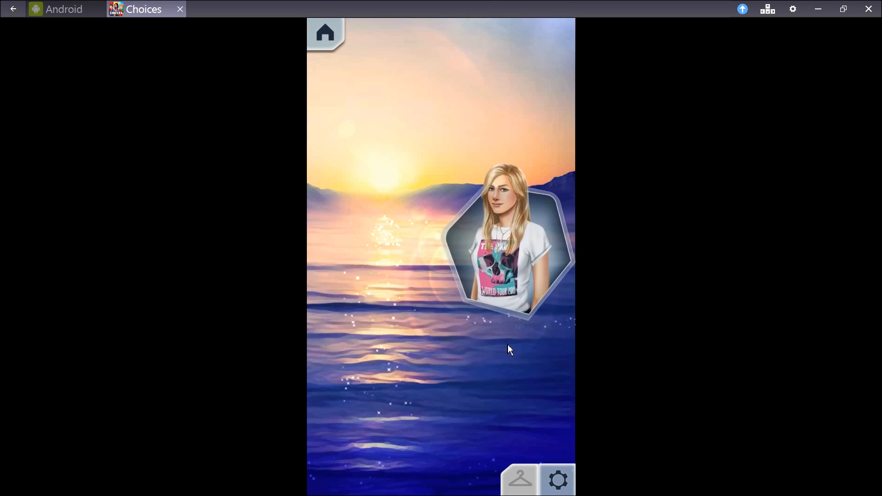
click(508, 349)
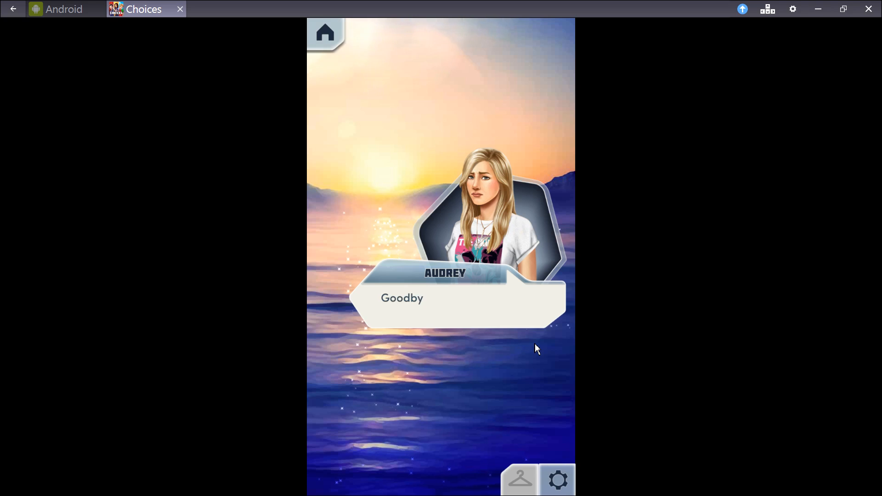
click(440, 298)
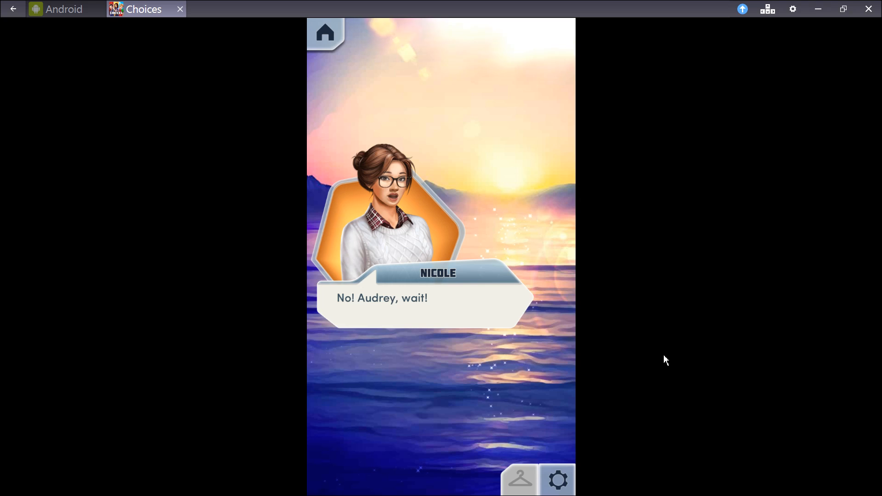
mouse_move(517, 360)
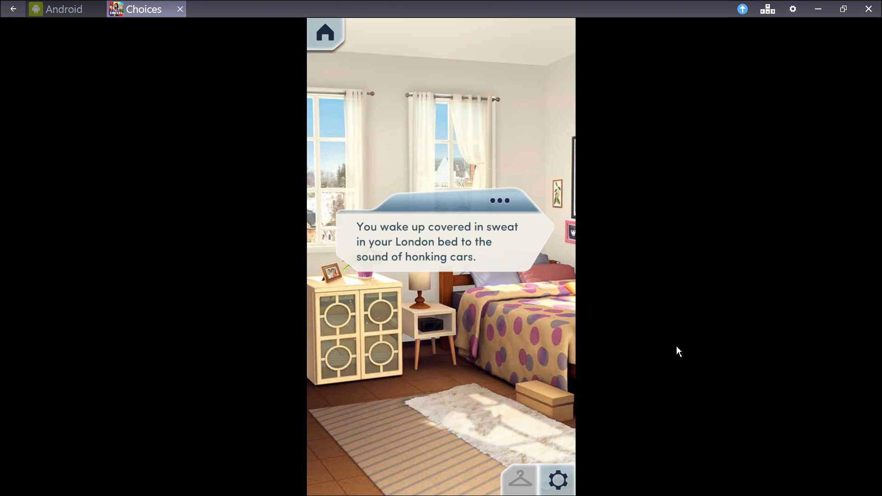
mouse_move(559, 342)
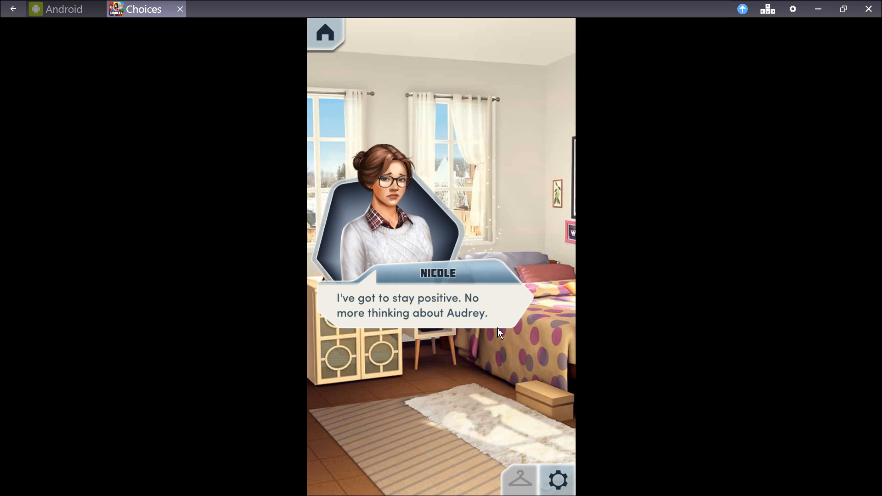
Advance past Nicole's line about staying positive in the London bedroom scene.
click(497, 332)
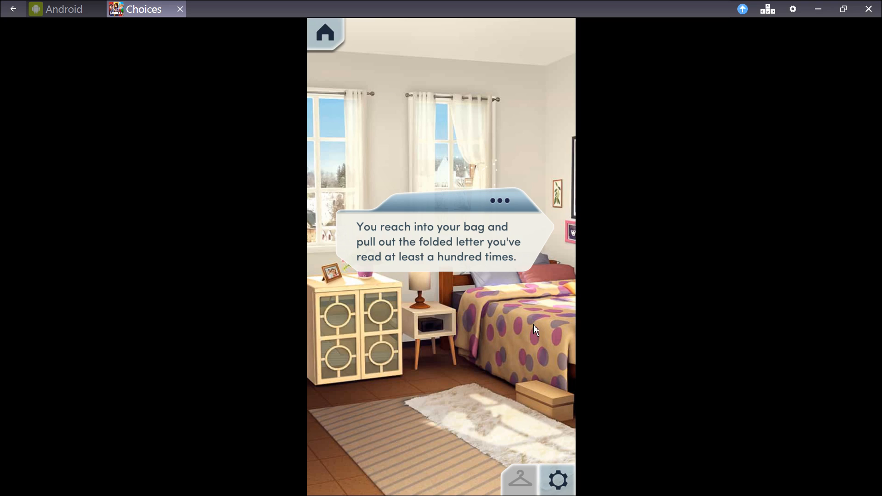
Read through Mom's letter and Nicole's vow to win the internship.
click(440, 242)
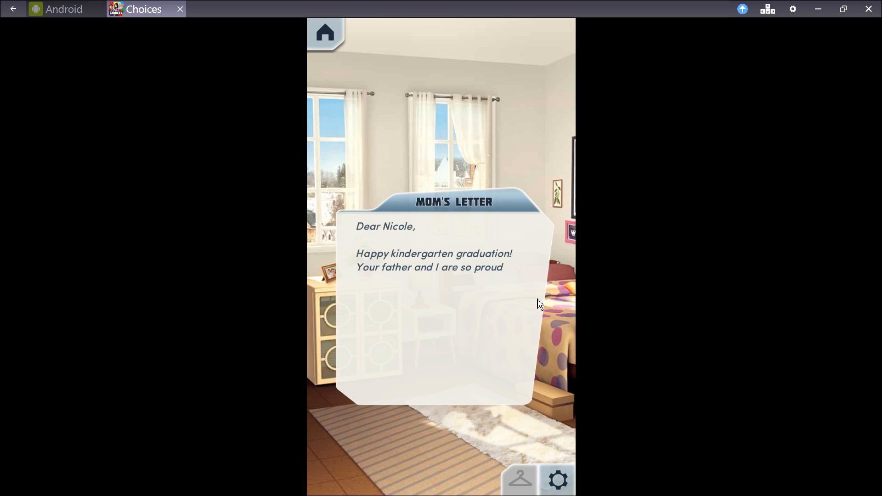
click(440, 310)
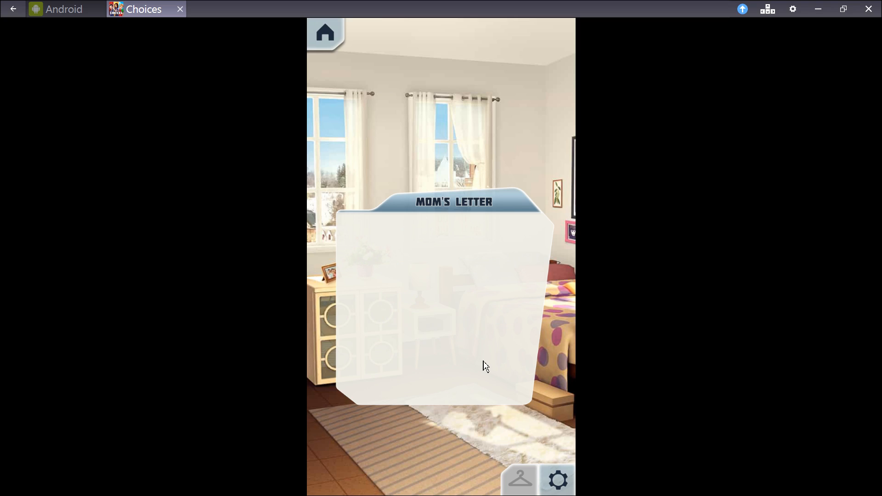
click(484, 365)
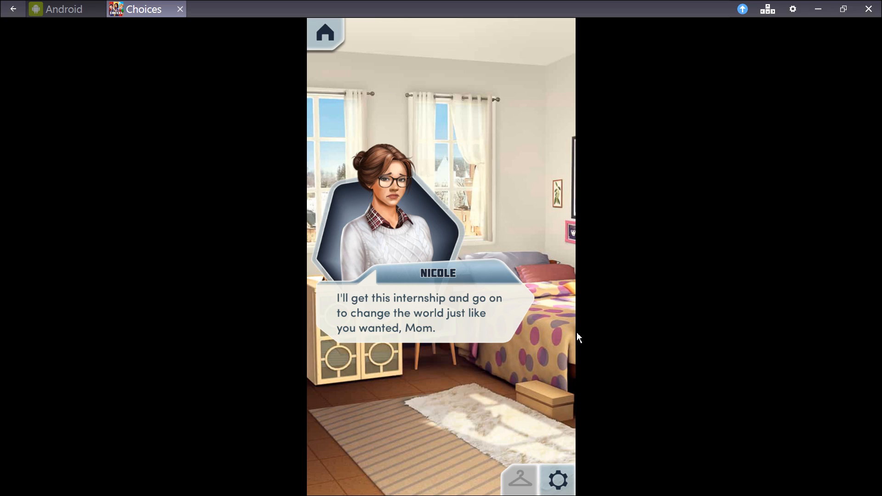
mouse_move(498, 334)
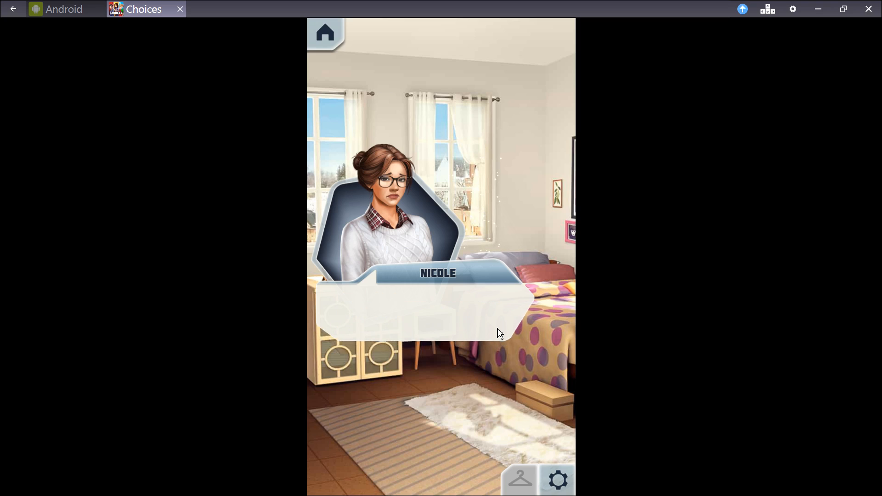
click(497, 332)
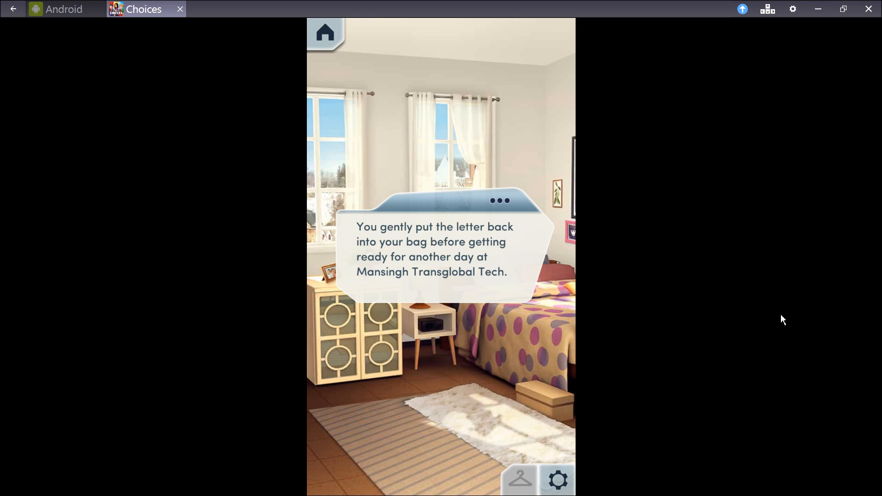
mouse_move(508, 301)
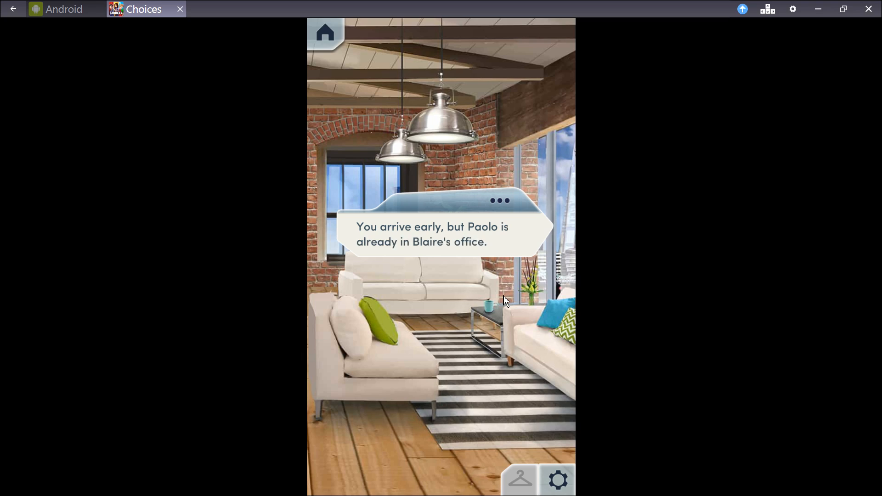
mouse_move(501, 257)
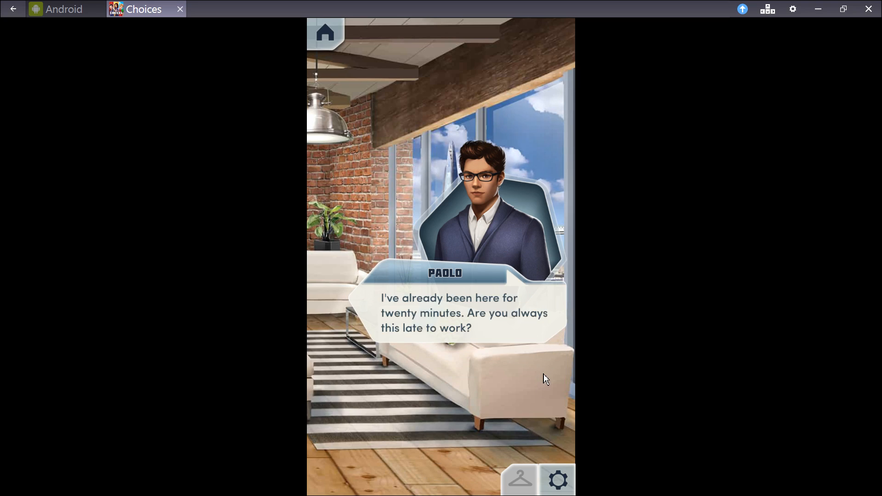
mouse_move(552, 374)
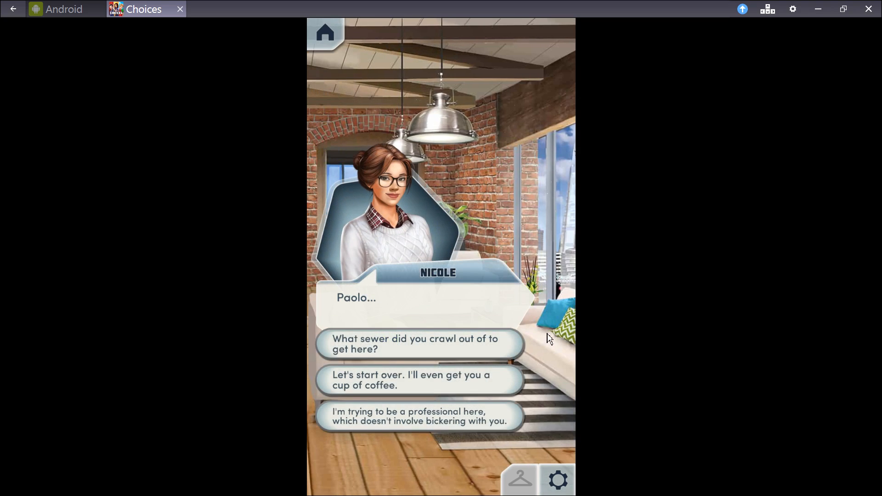
mouse_move(718, 309)
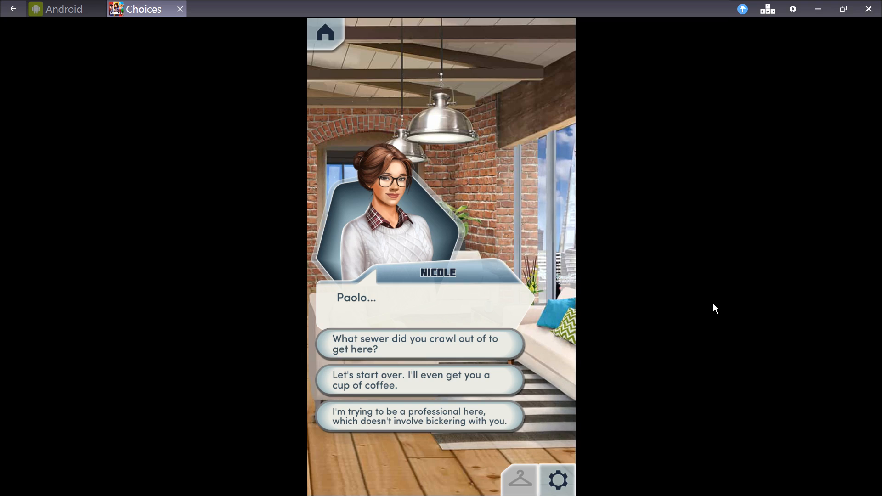
mouse_move(401, 425)
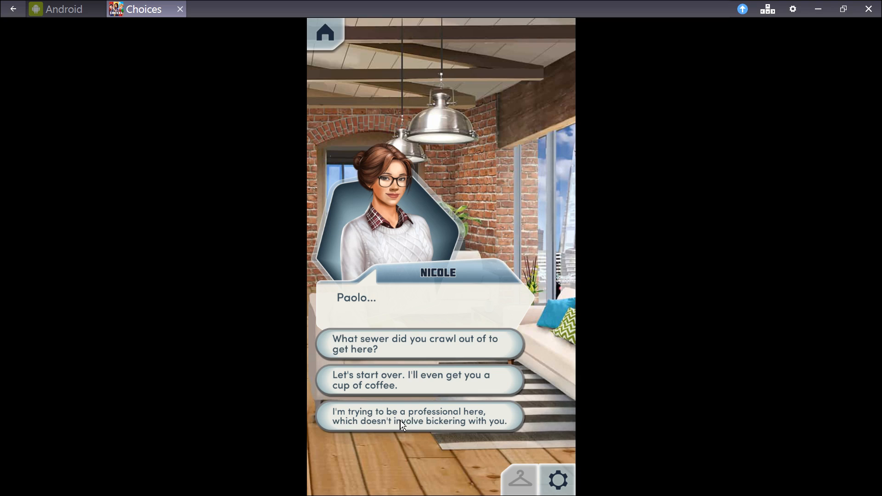
Pick the professional, no-bickering reply and continue through the nine-minutes-early exchange and Paolo's Blaire remark.
click(419, 415)
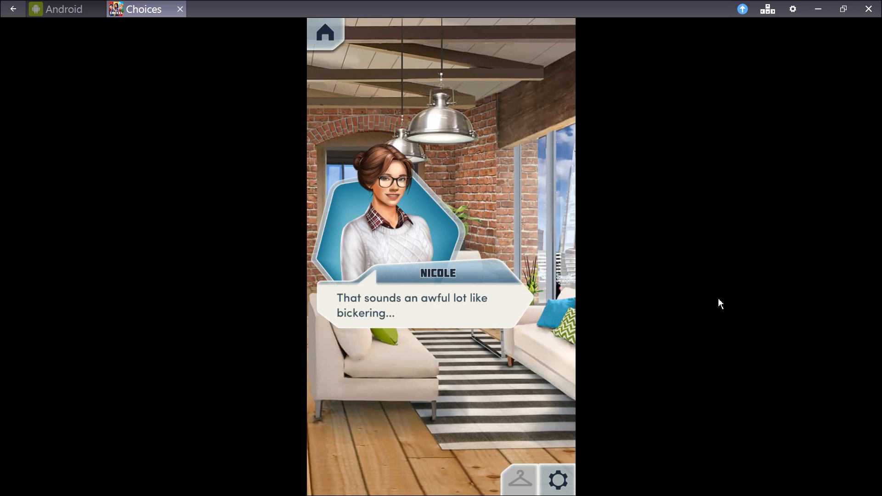
mouse_move(568, 329)
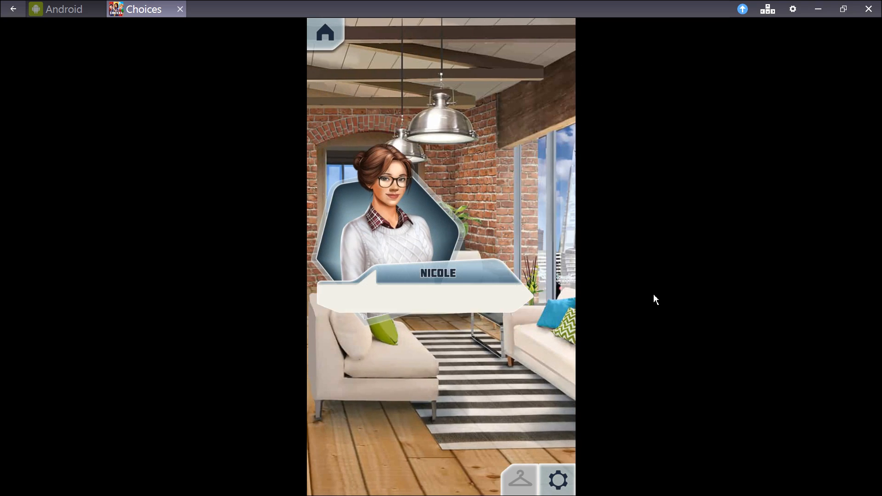
click(440, 298)
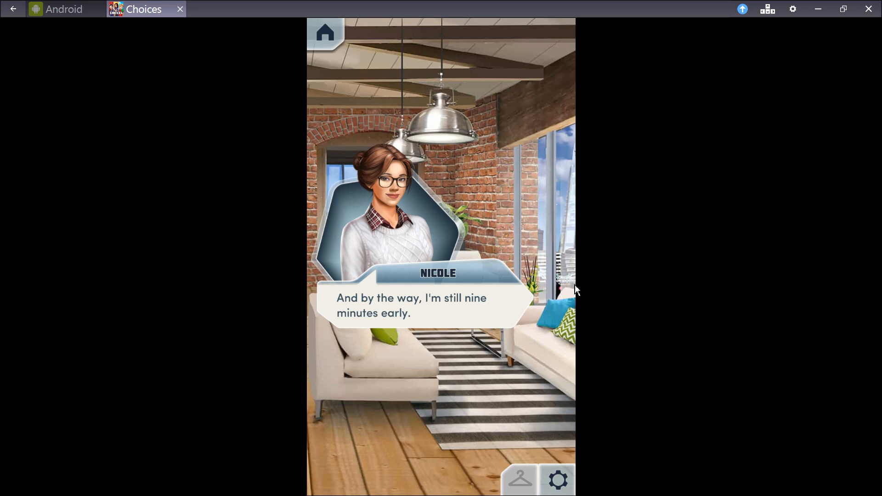
mouse_move(515, 309)
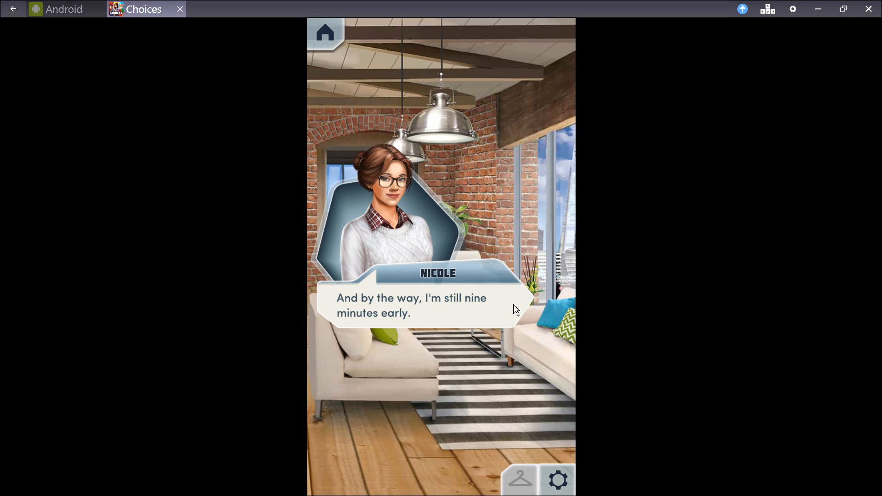
click(439, 310)
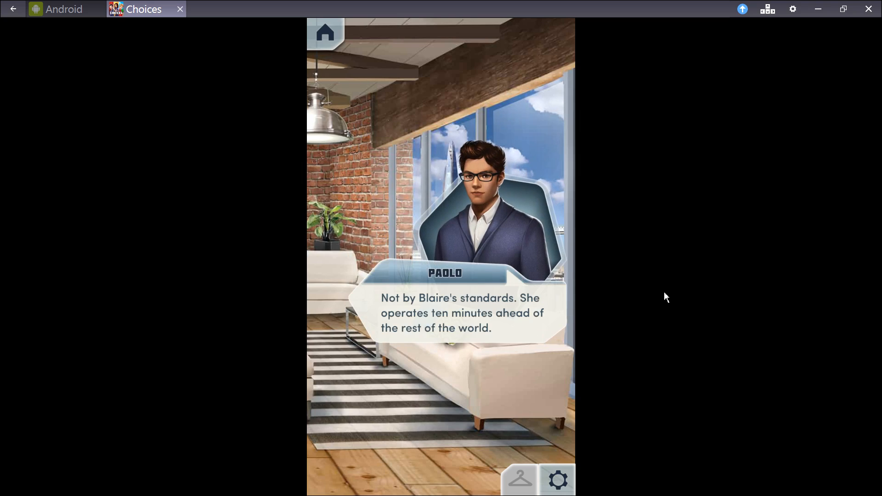
mouse_move(640, 285)
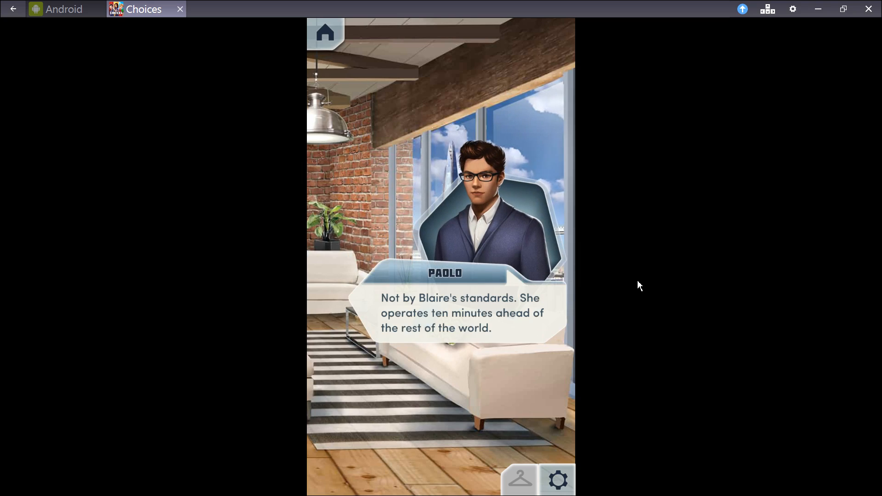
mouse_move(539, 332)
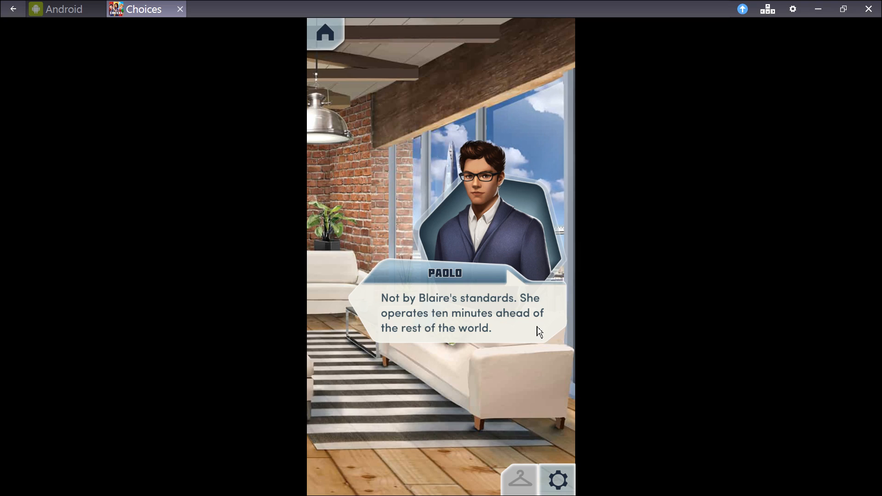
click(539, 330)
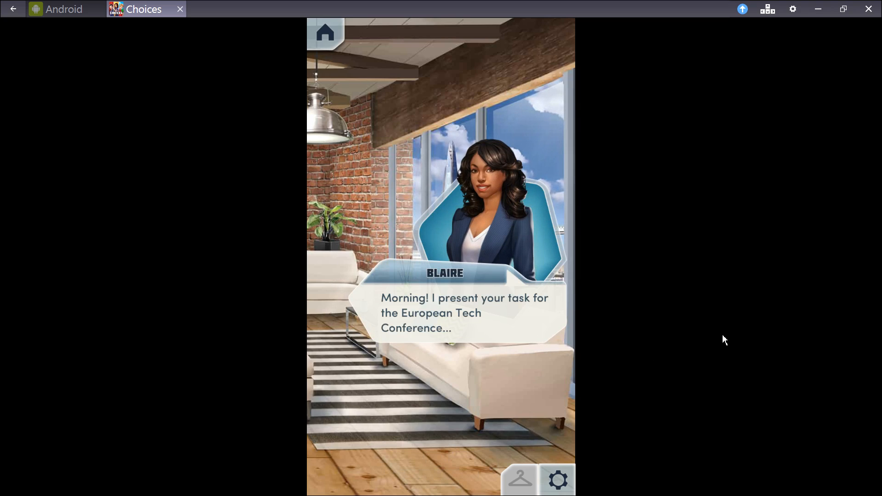
mouse_move(703, 336)
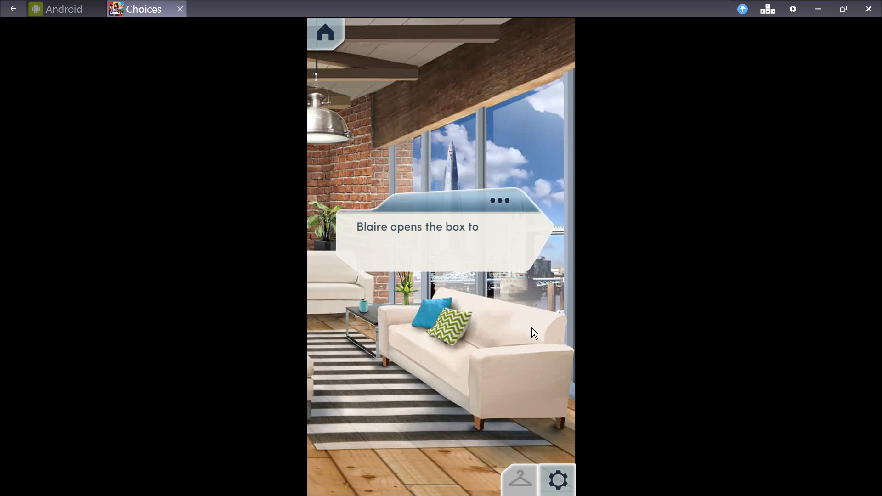
Reveal the rest of the narration about Blaire's box of haptic suits.
click(441, 254)
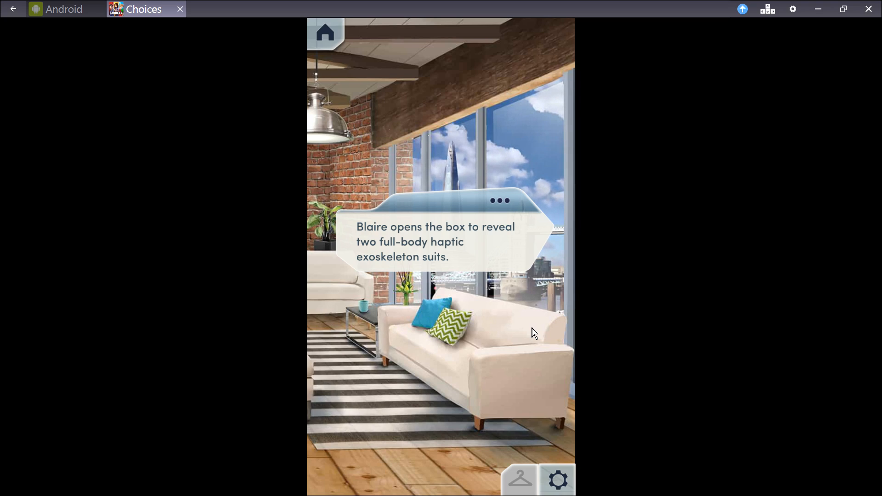
mouse_move(521, 259)
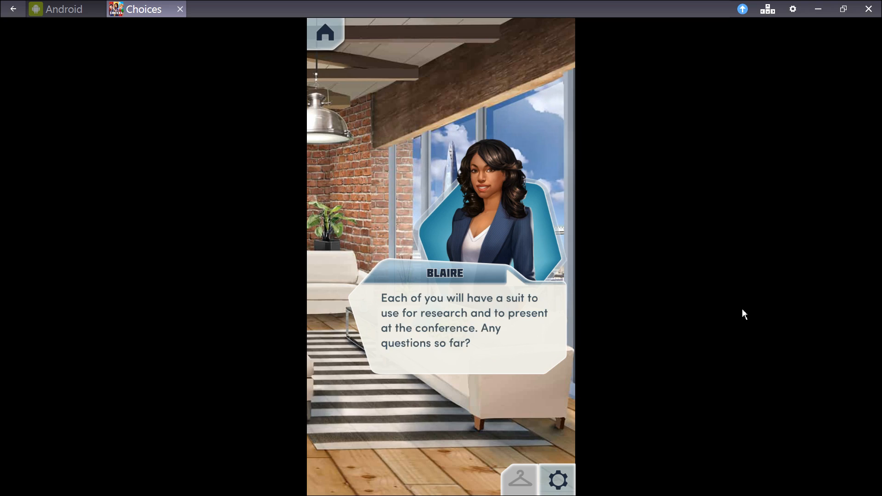
mouse_move(539, 353)
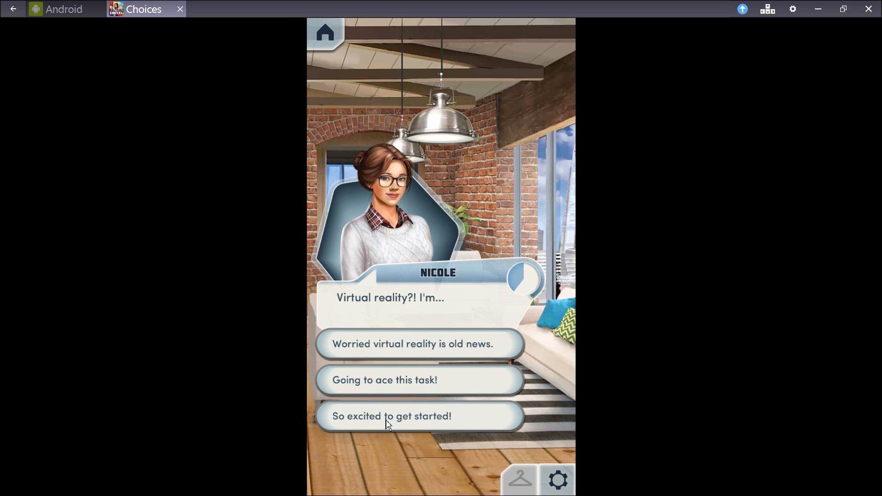
Choose the excited reaction and continue through Blaire's lines about the VR demo task.
click(391, 415)
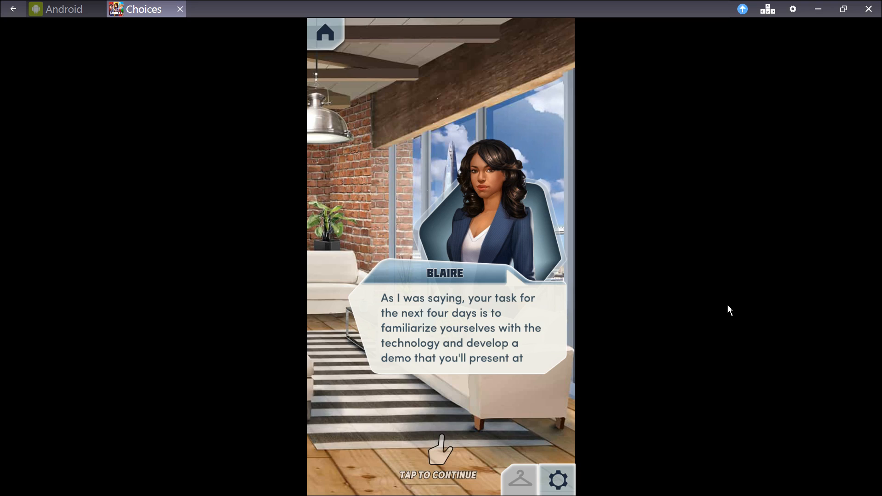
mouse_move(561, 349)
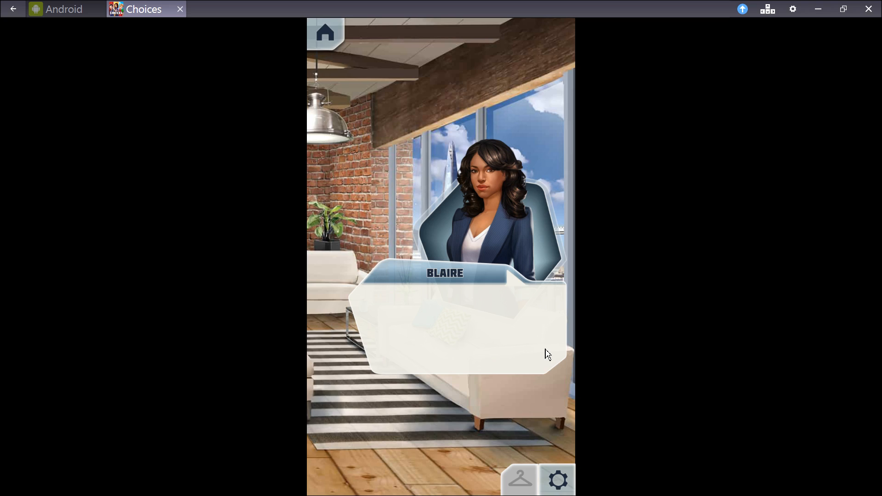
click(450, 338)
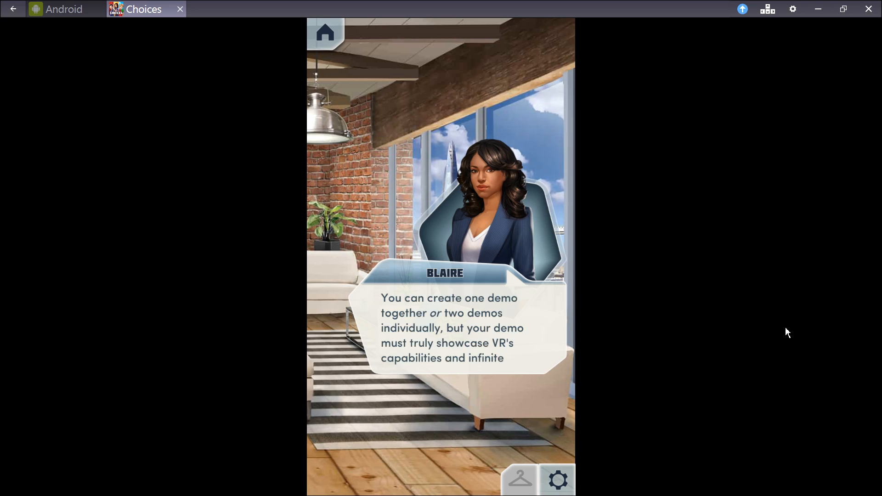
mouse_move(784, 332)
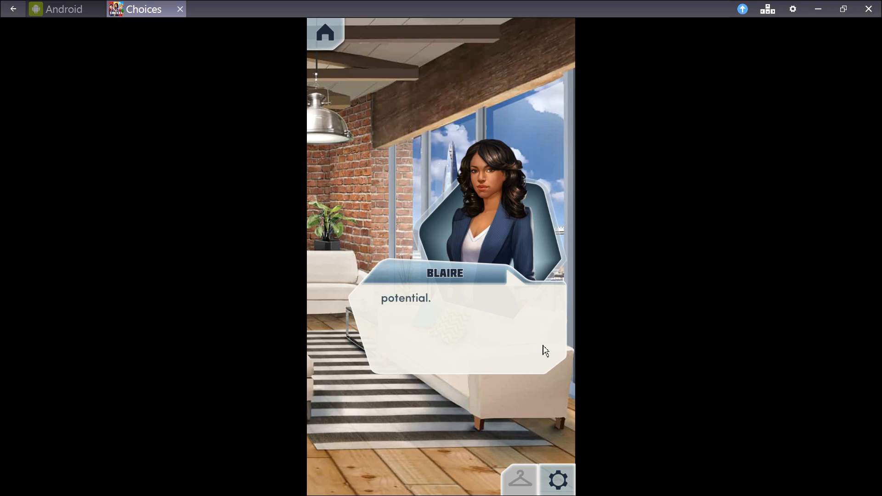
click(543, 349)
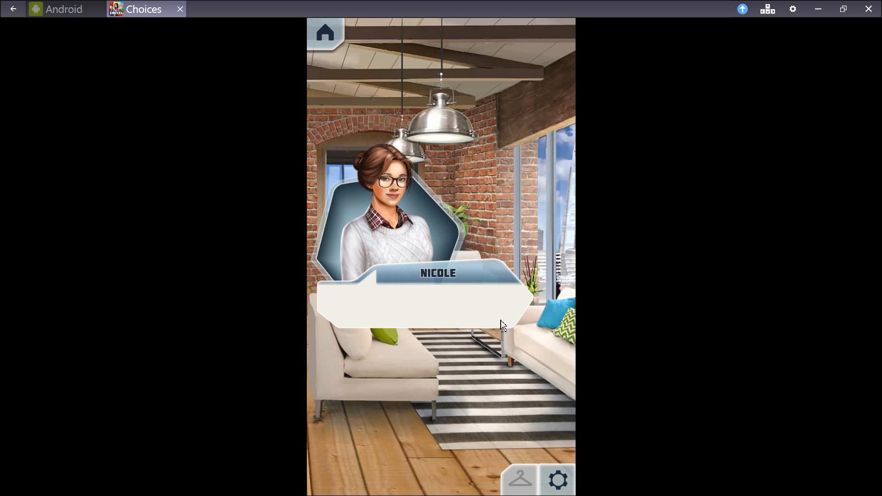
Continue through Blaire's teamwork remark, the Friday presentation reminder, the mission statement and Nicole's Mad Max quip.
click(440, 326)
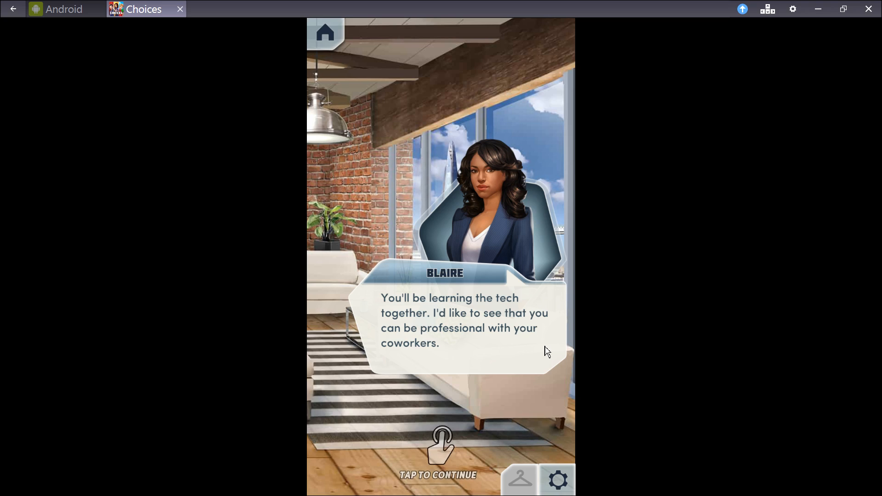
click(440, 445)
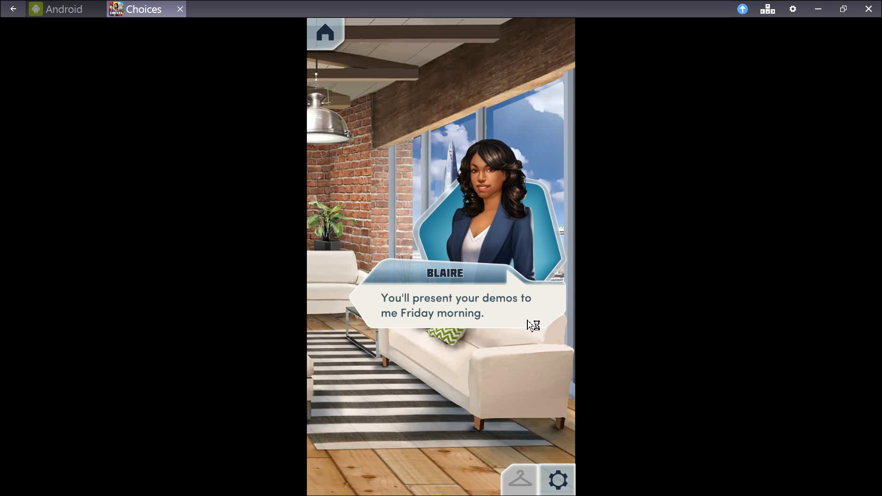
click(456, 305)
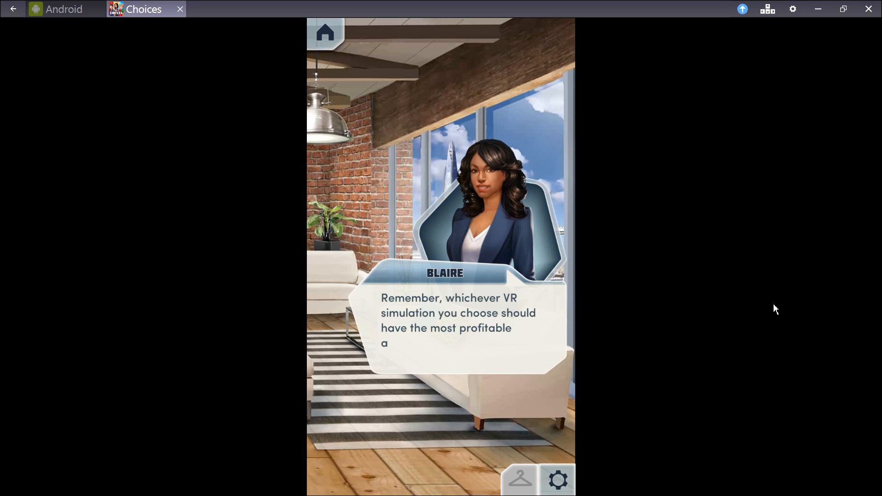
click(440, 327)
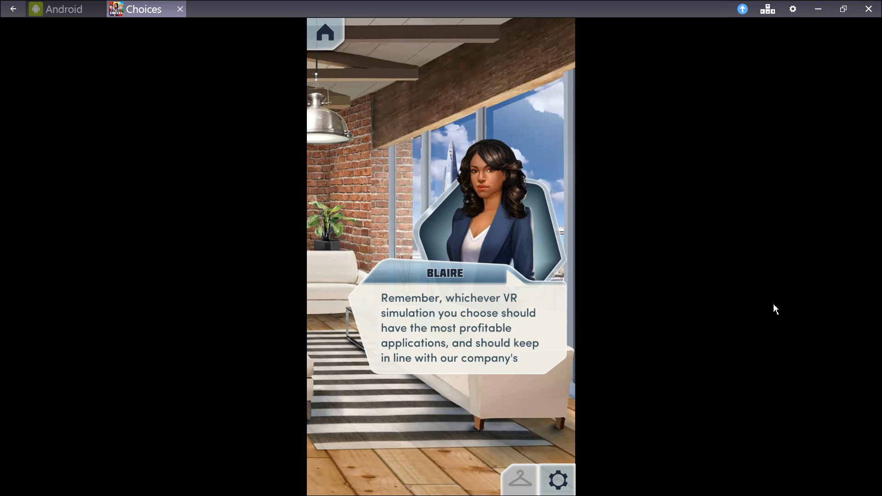
mouse_move(781, 312)
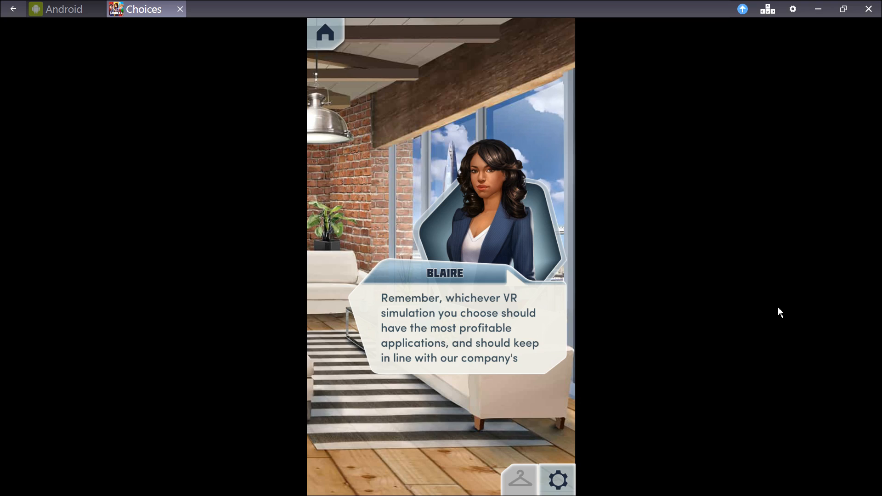
click(440, 337)
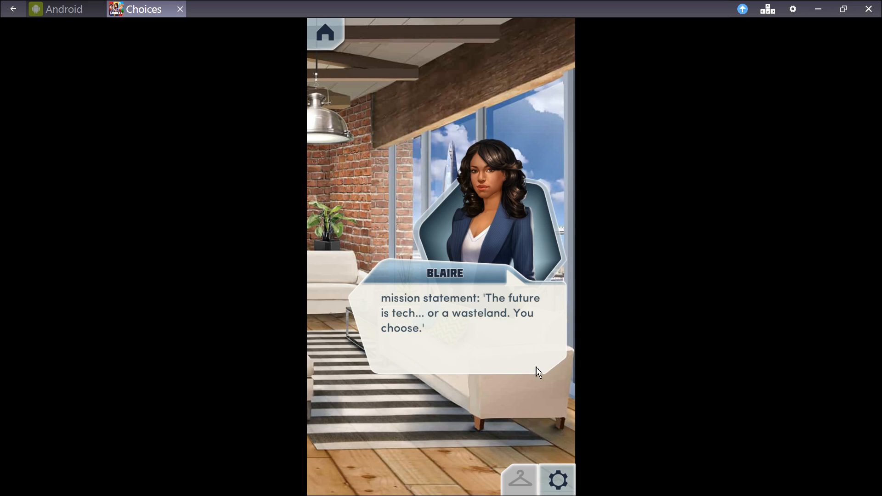
mouse_move(763, 360)
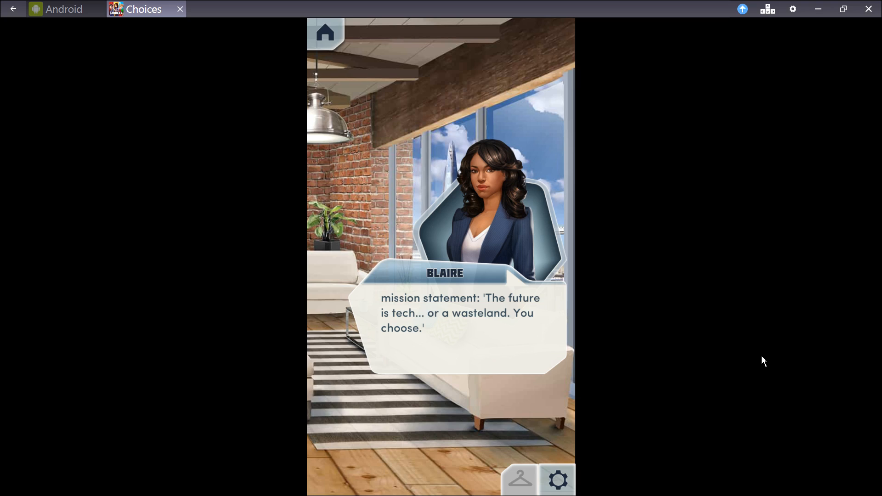
mouse_move(538, 356)
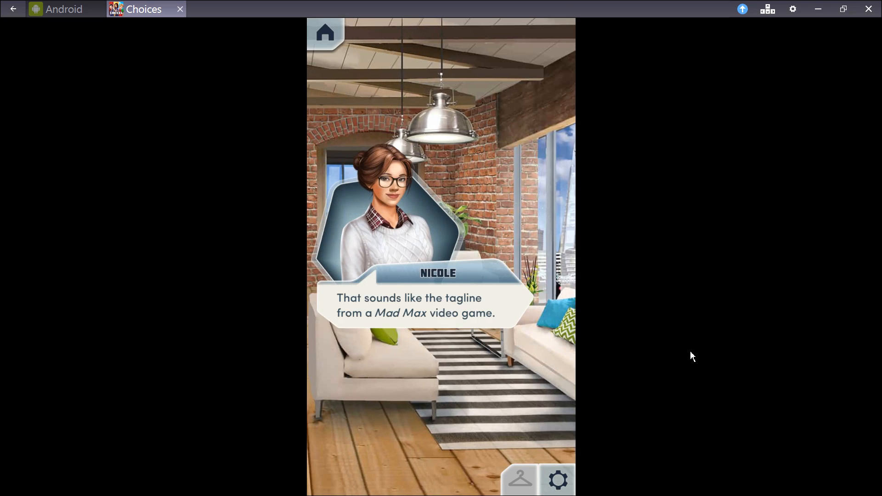
mouse_move(552, 327)
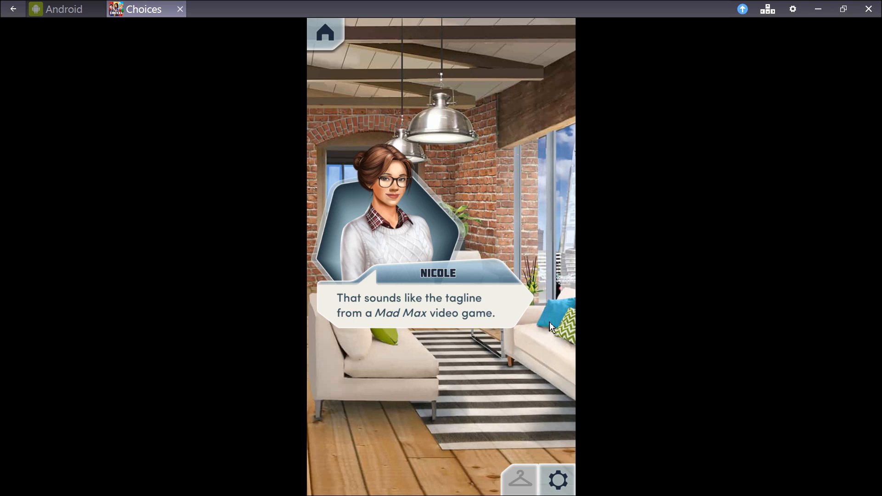
click(440, 320)
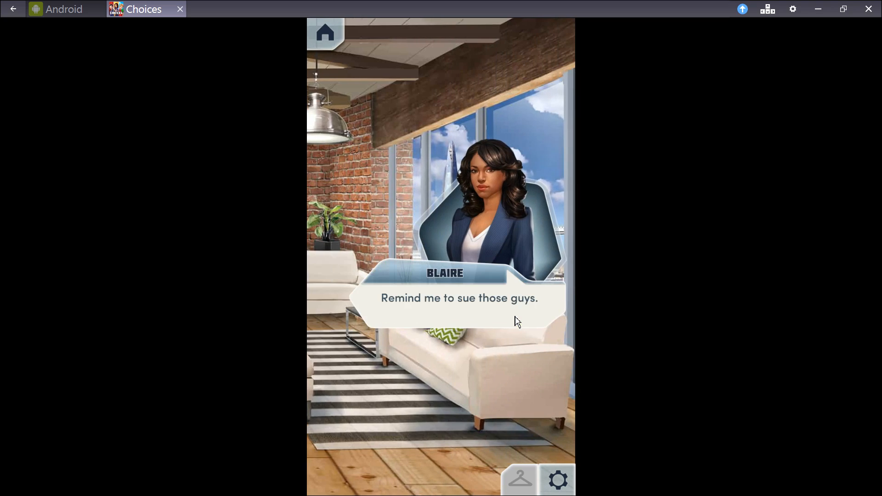
mouse_move(806, 309)
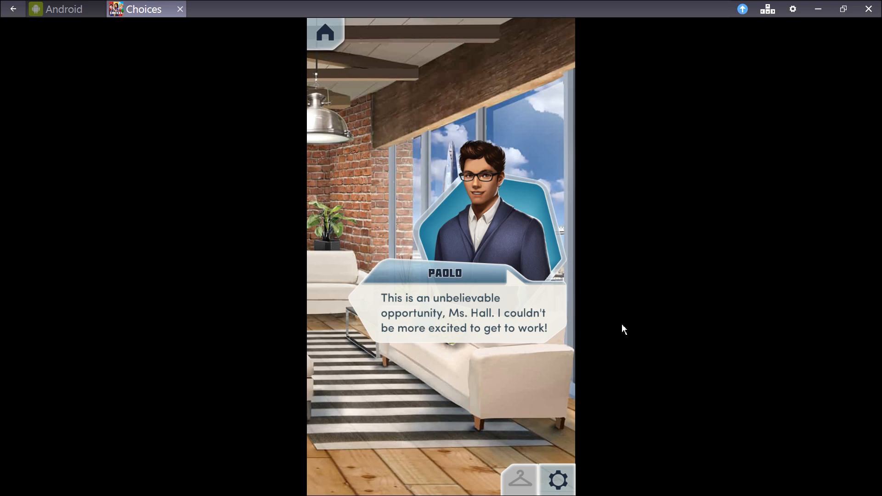
mouse_move(635, 336)
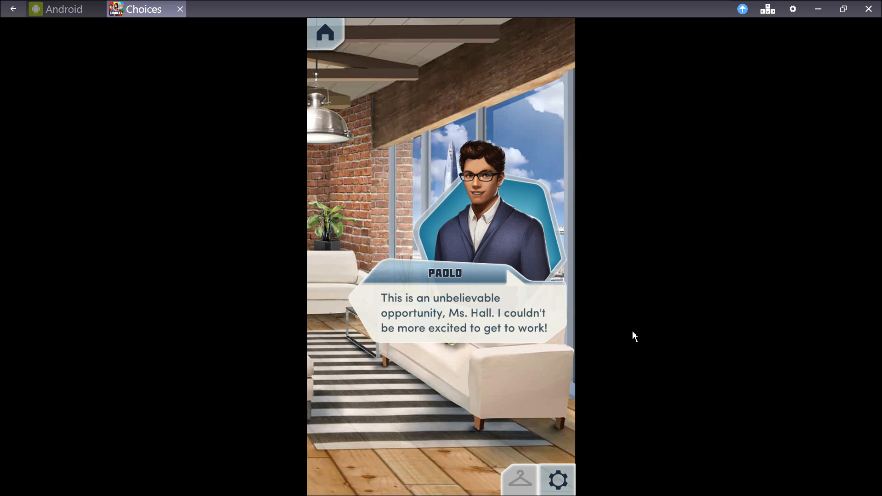
mouse_move(591, 341)
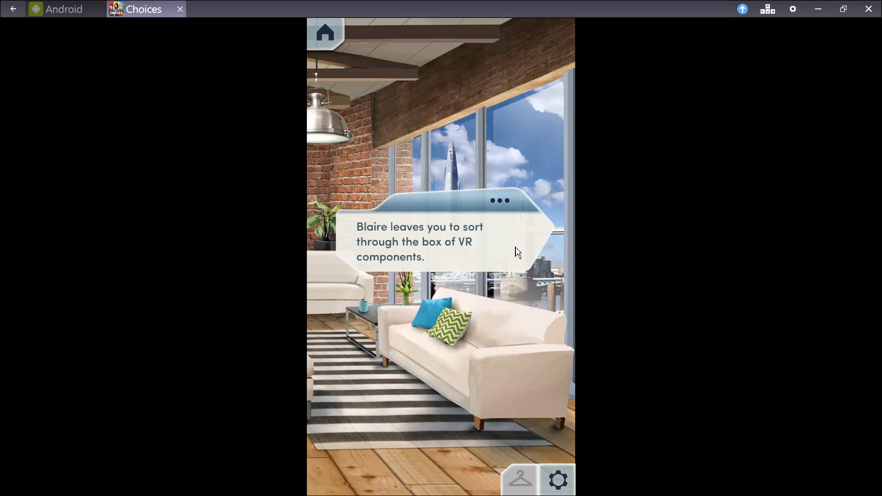
Continue after Blaire leaves through the box narration and Nicole's conversation with Paolo.
click(440, 251)
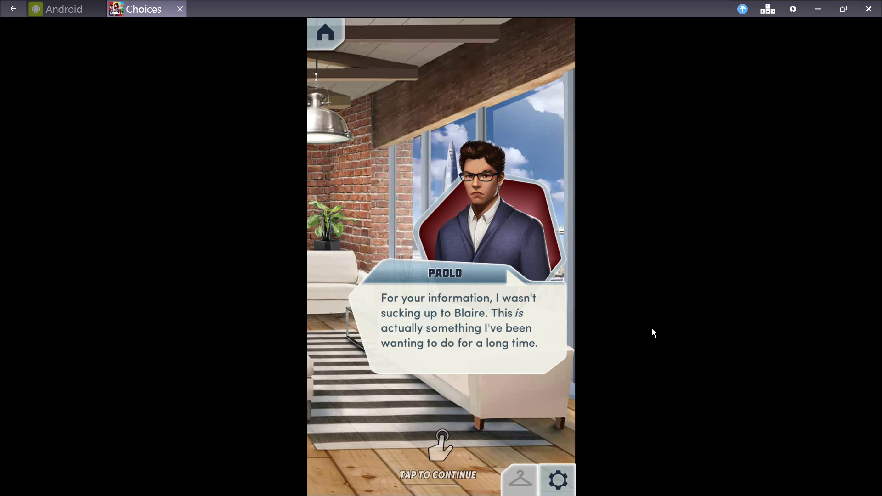
mouse_move(834, 340)
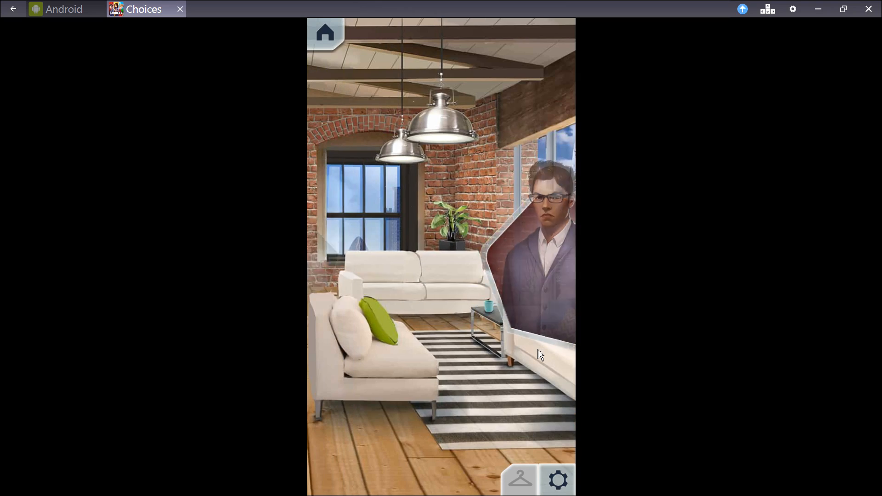
click(537, 355)
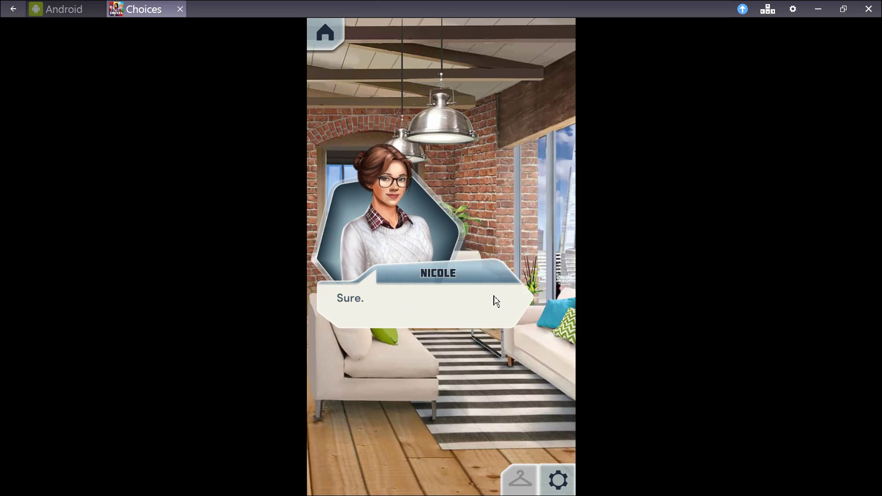
mouse_move(517, 313)
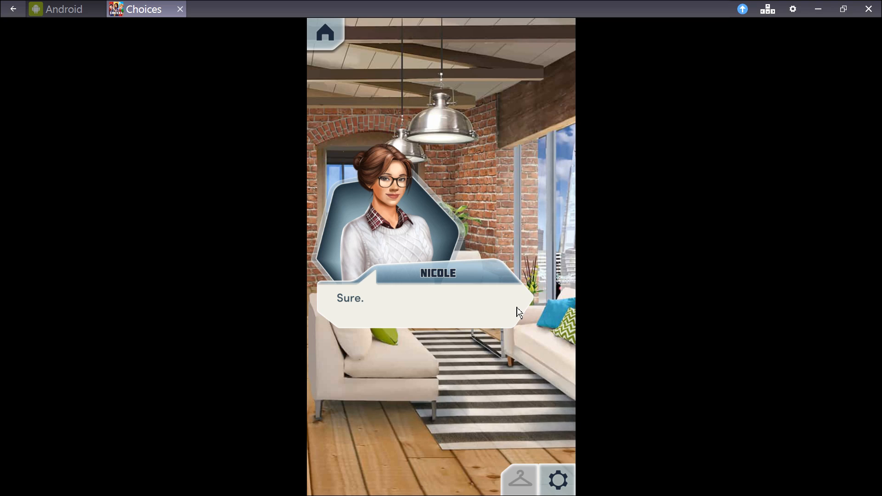
click(439, 298)
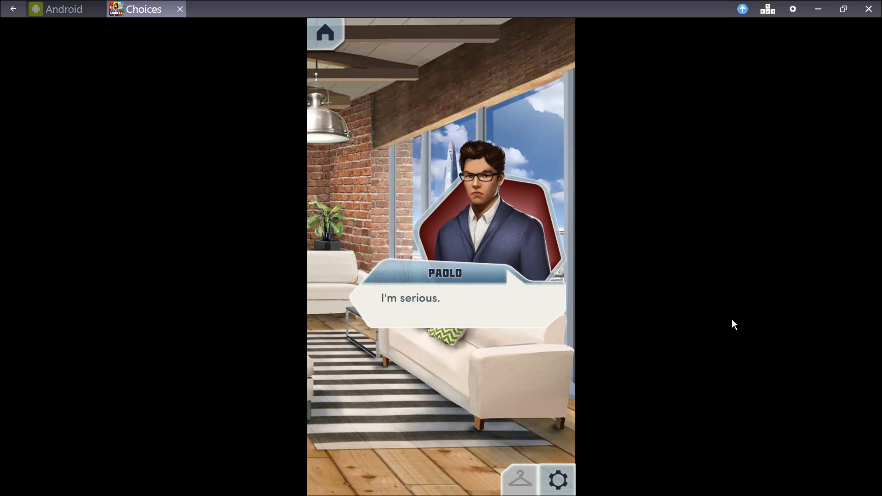
mouse_move(560, 312)
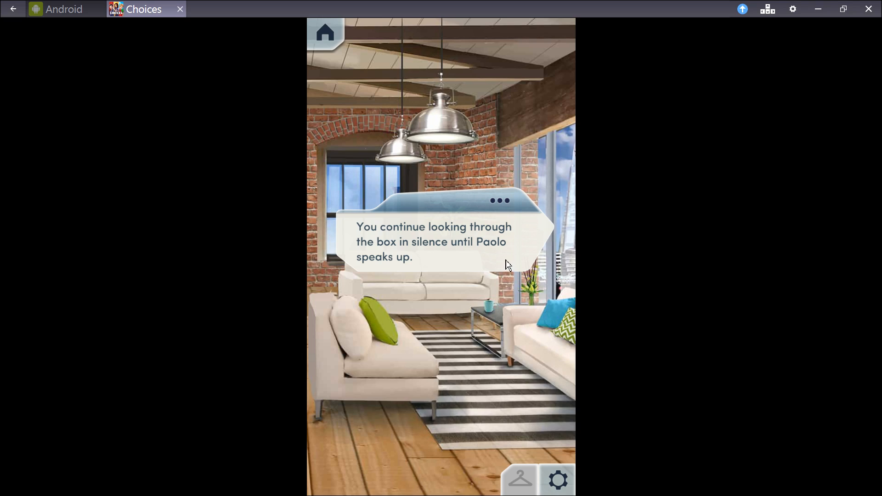
click(441, 253)
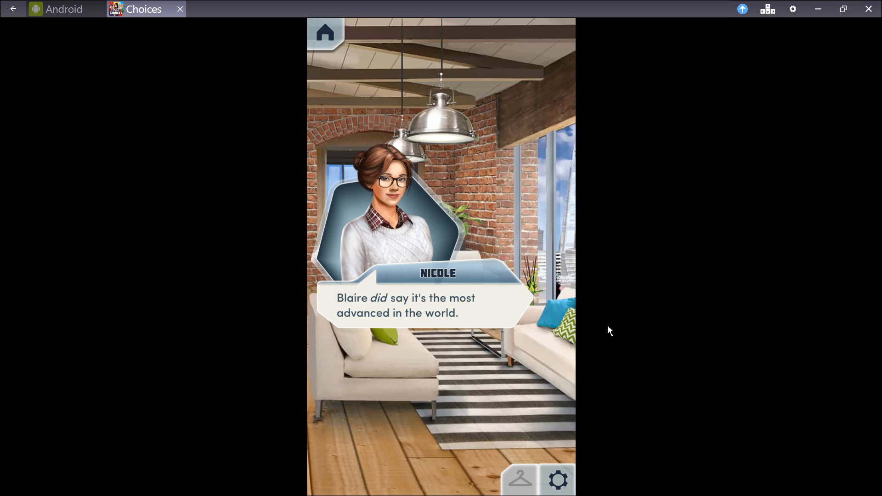
click(440, 318)
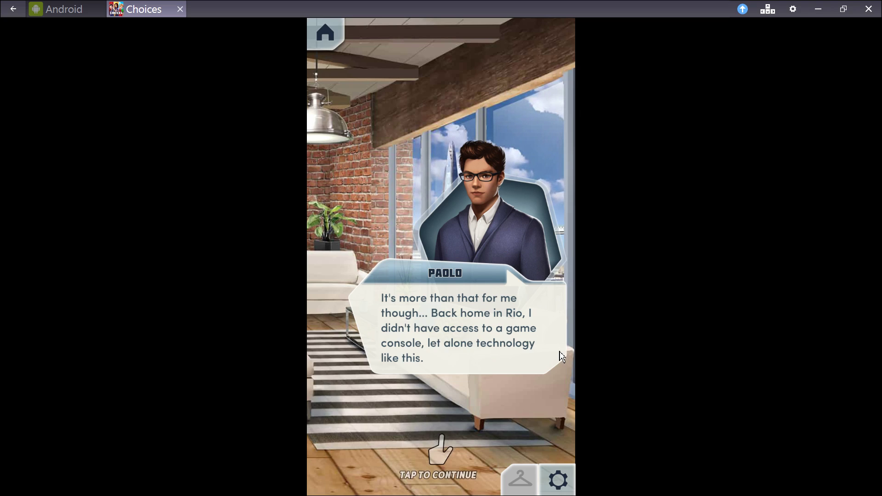
Guess Paolo had few friends, hear about his childhood, and continue until both suits are on.
click(440, 337)
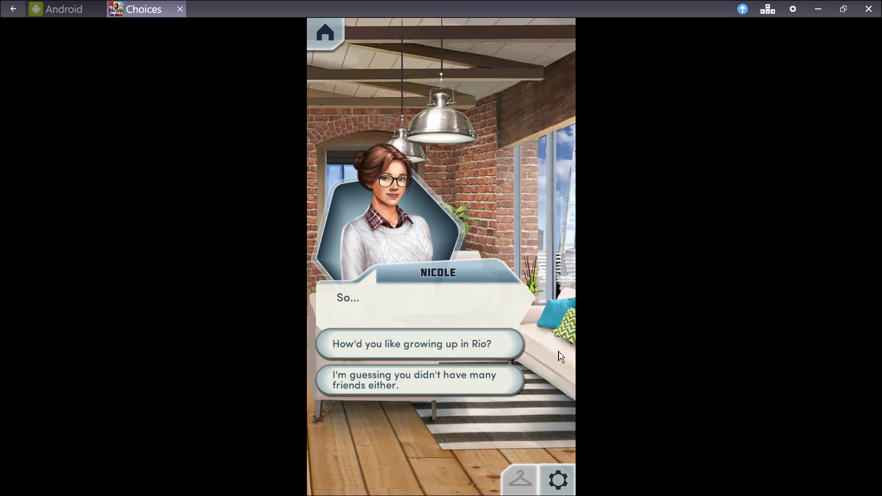
mouse_move(376, 319)
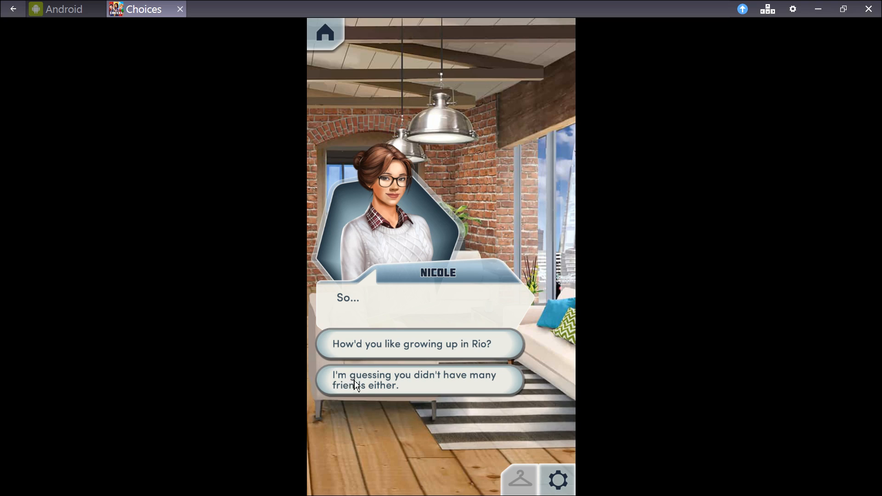
mouse_move(434, 391)
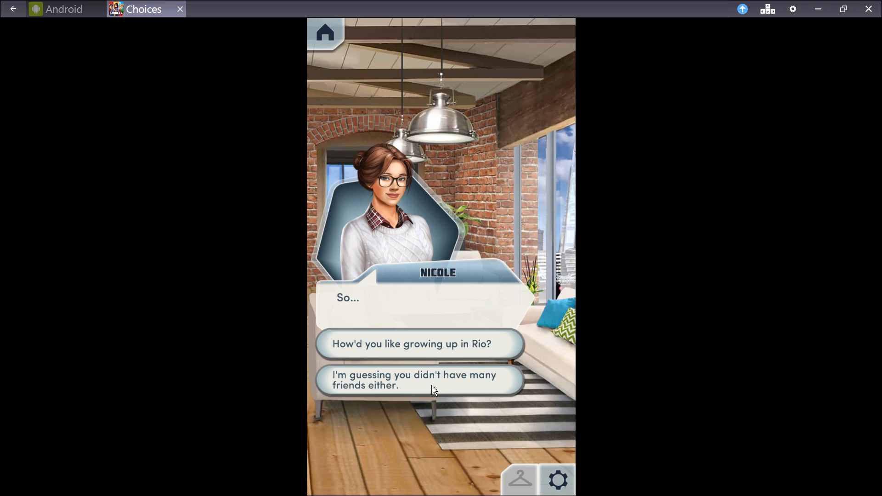
click(417, 379)
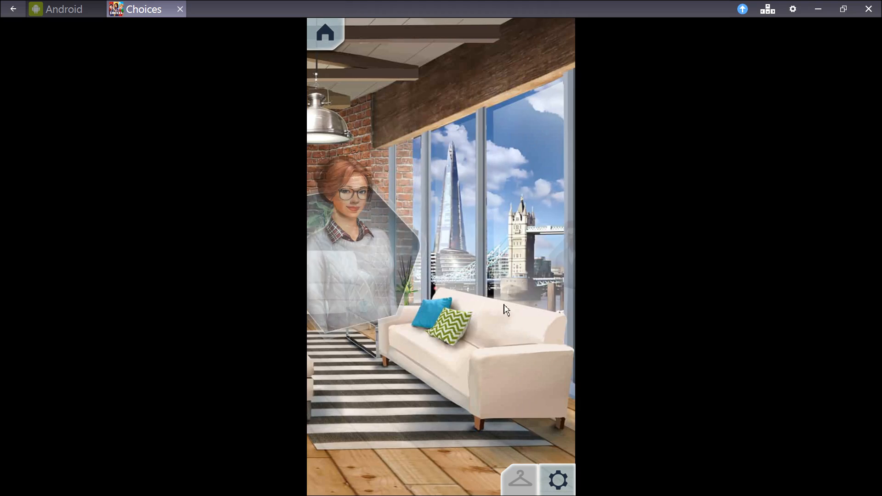
click(503, 310)
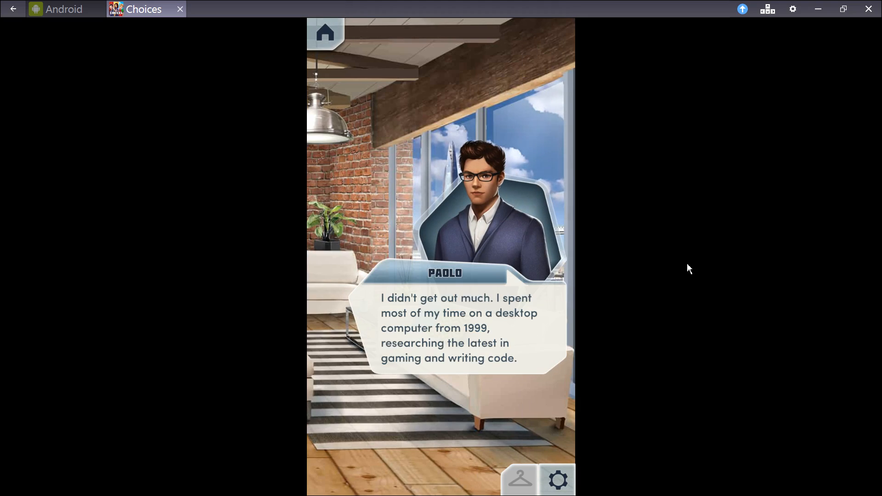
mouse_move(684, 273)
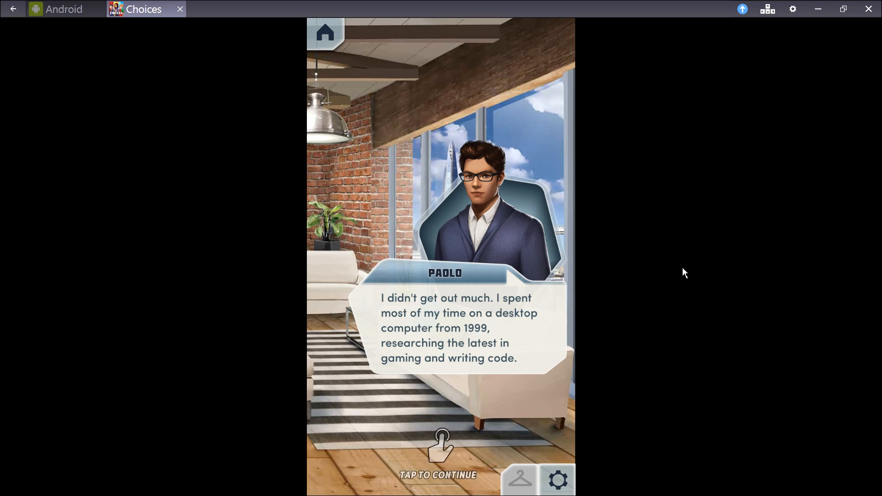
mouse_move(538, 363)
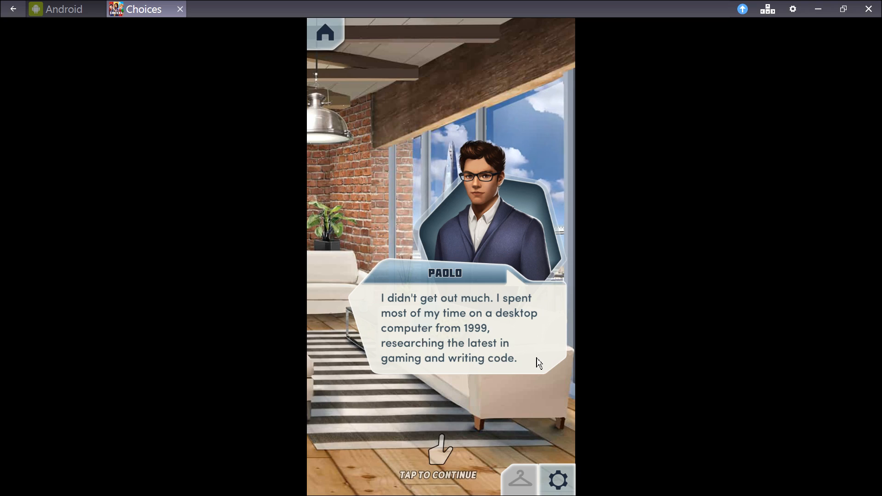
mouse_move(535, 359)
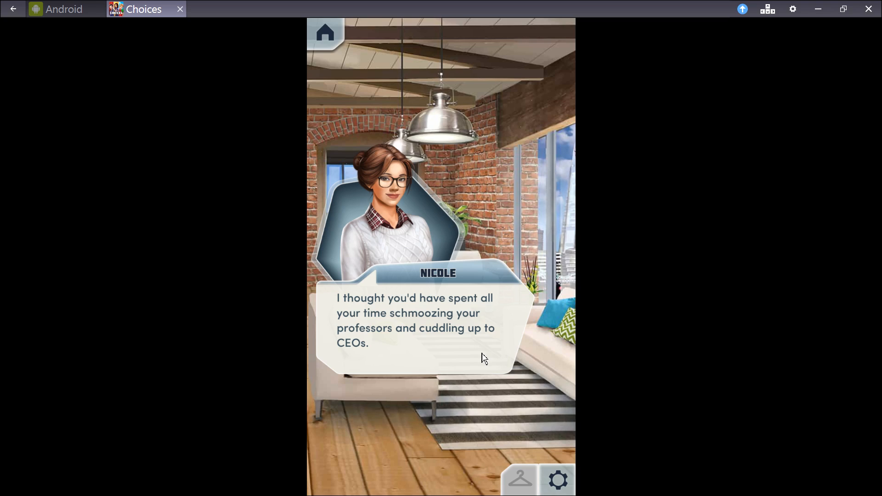
mouse_move(487, 361)
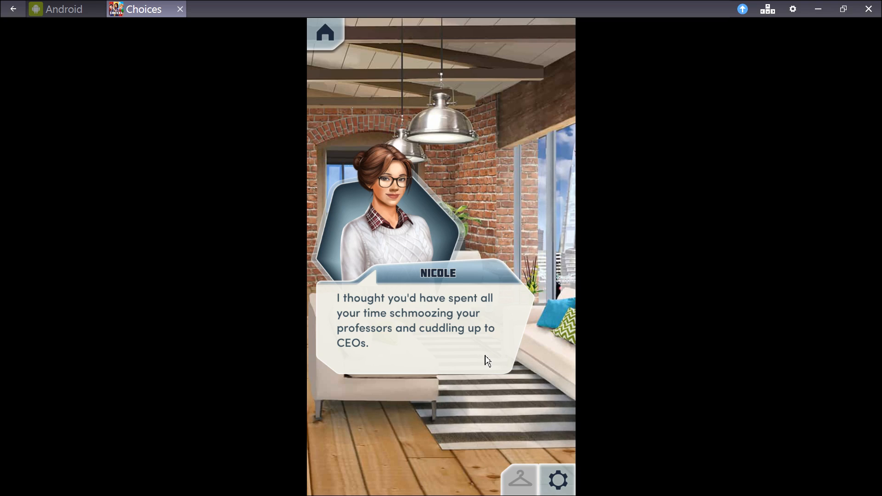
mouse_move(485, 359)
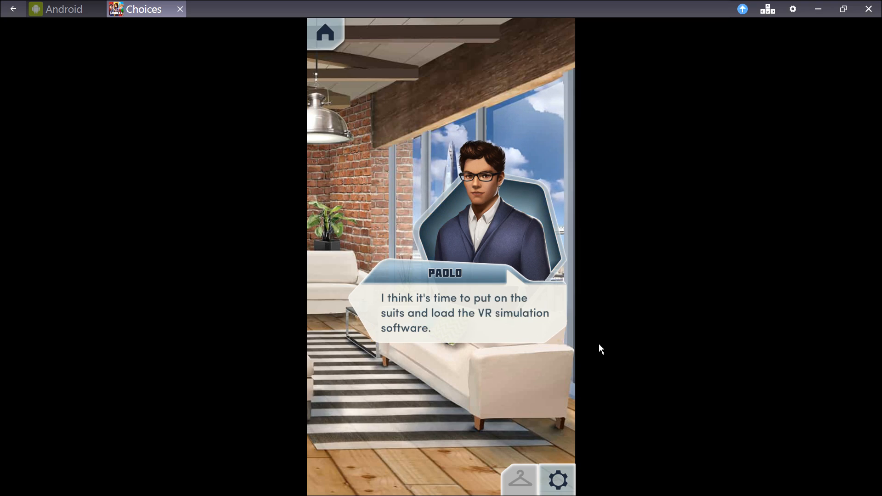
mouse_move(543, 334)
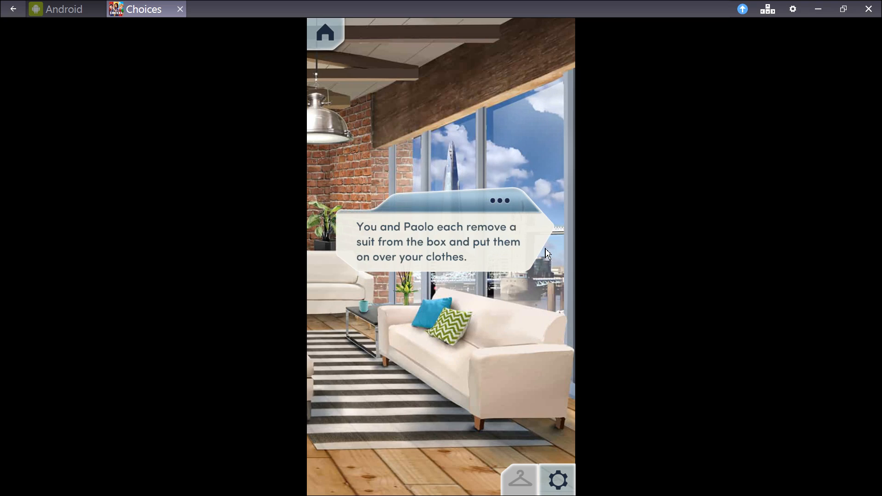
mouse_move(540, 260)
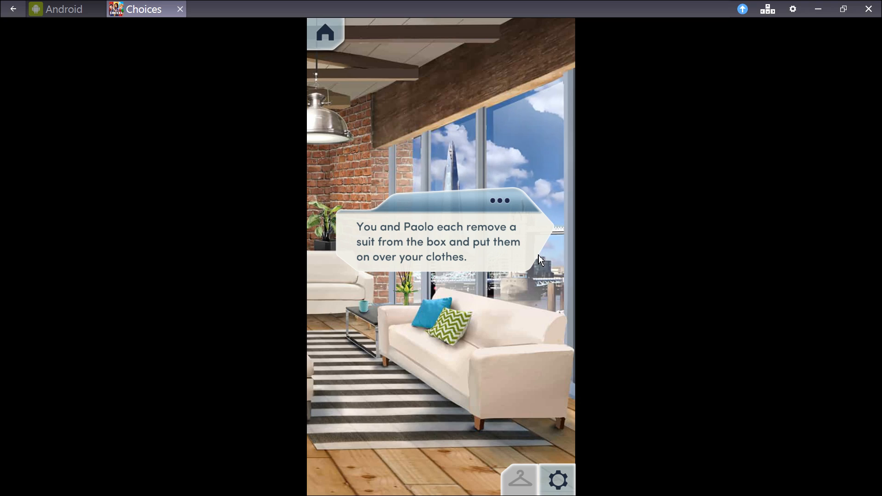
click(440, 253)
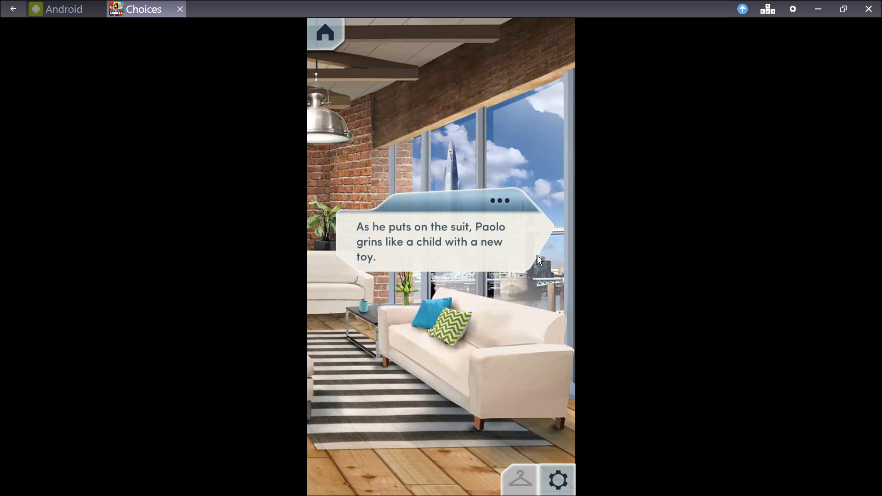
mouse_move(532, 267)
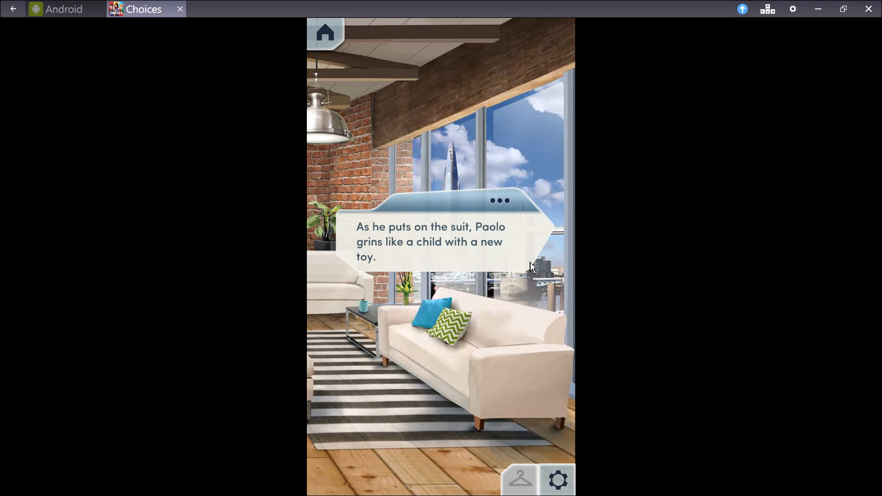
mouse_move(530, 267)
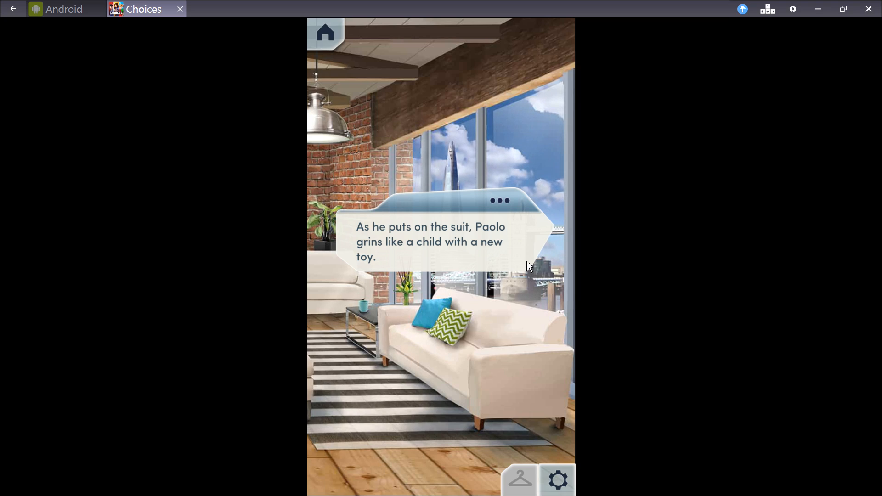
click(440, 254)
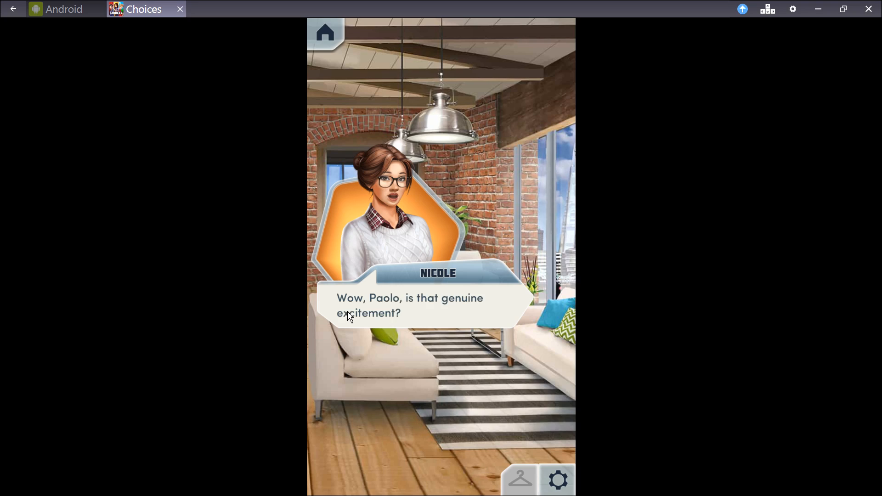
mouse_move(487, 311)
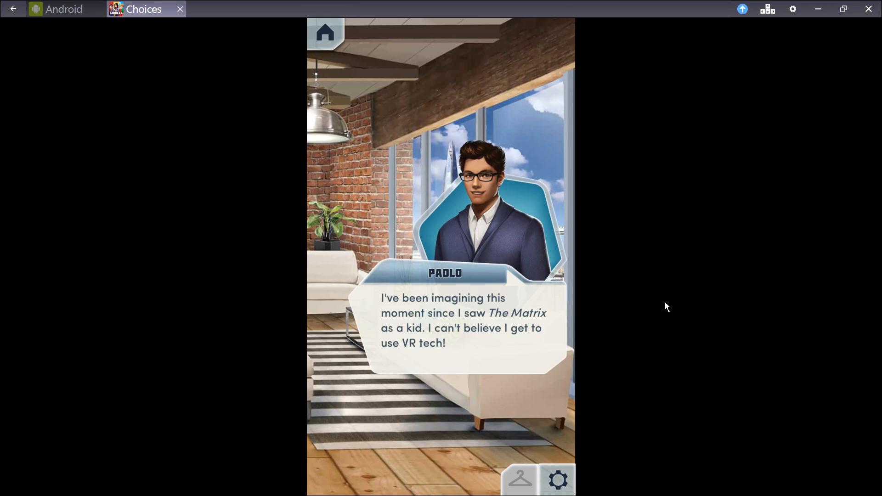
mouse_move(528, 363)
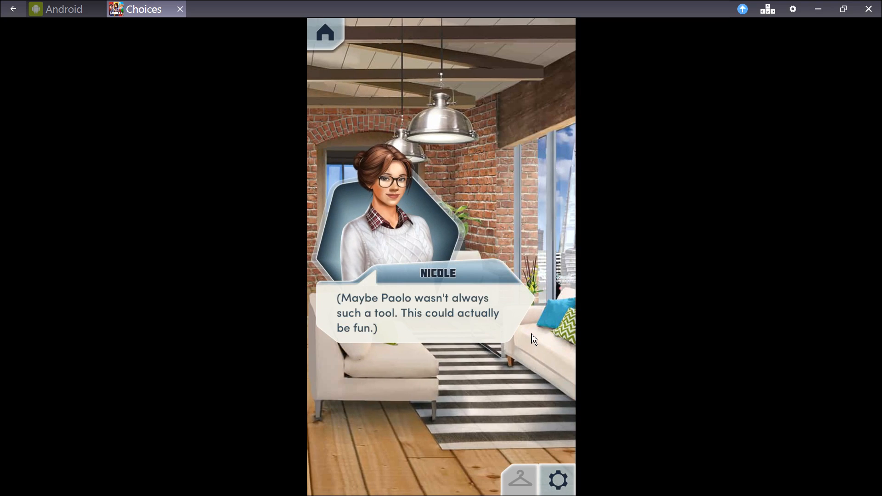
mouse_move(535, 289)
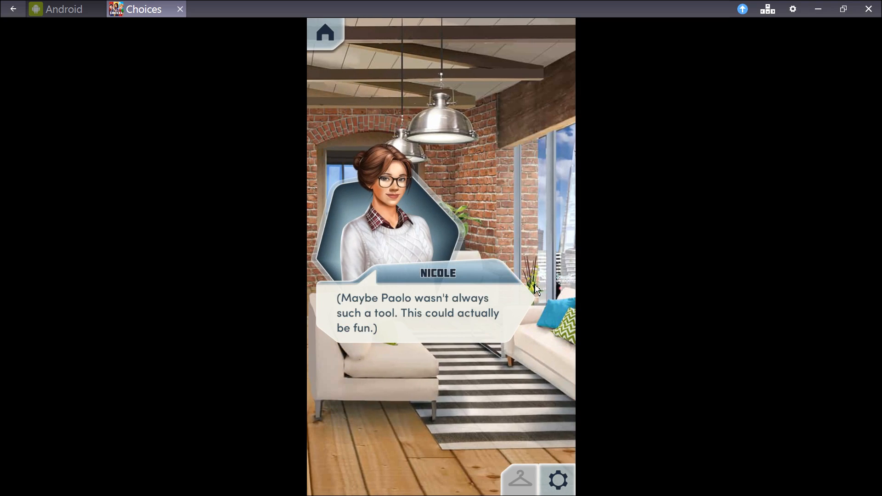
mouse_move(490, 258)
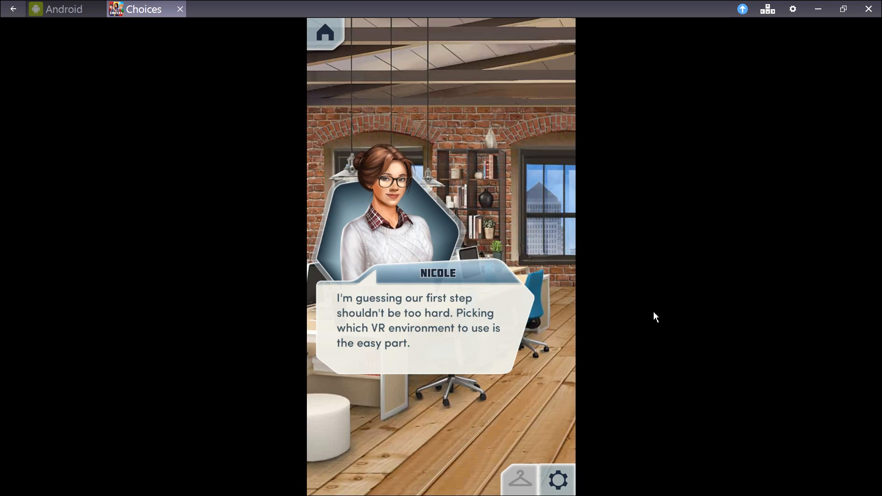
mouse_move(610, 305)
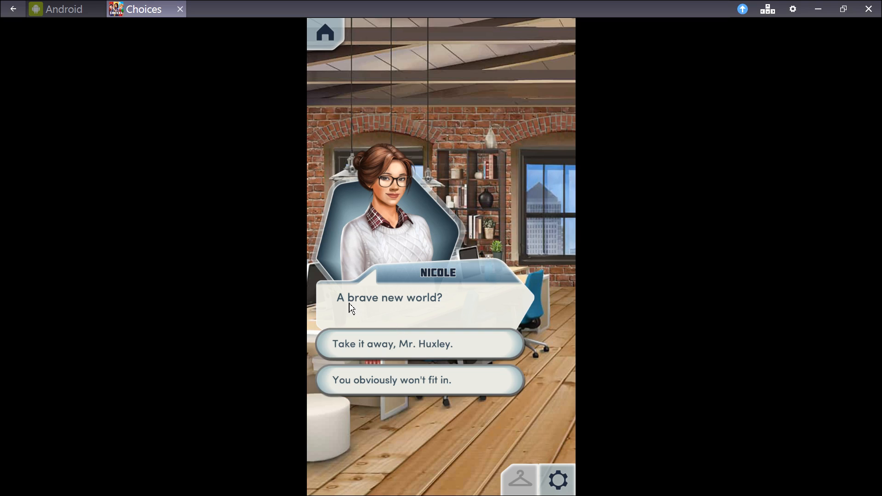
mouse_move(333, 310)
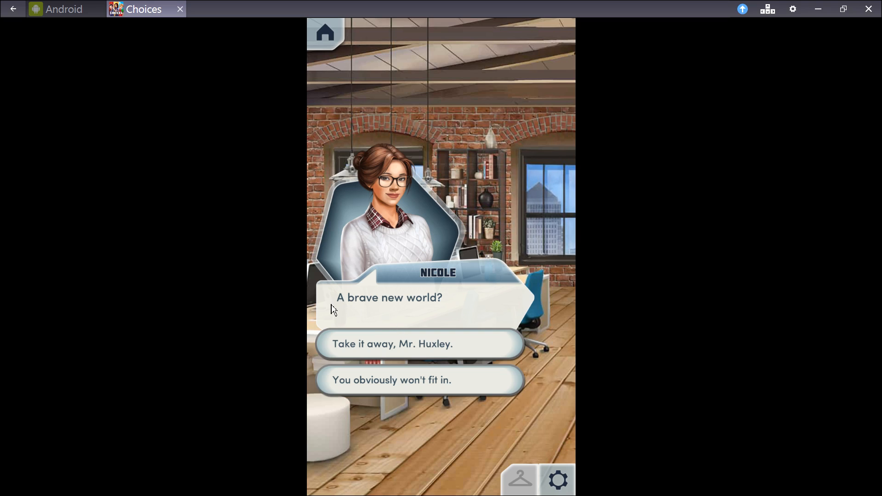
mouse_move(472, 299)
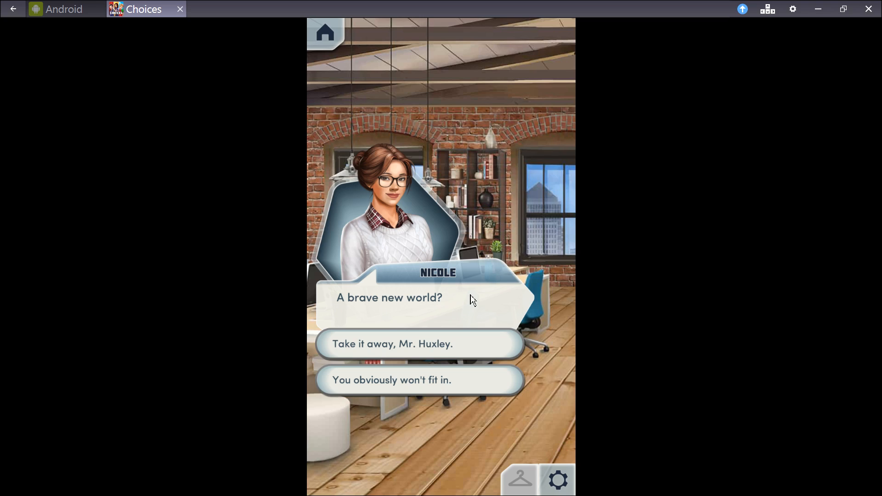
mouse_move(355, 387)
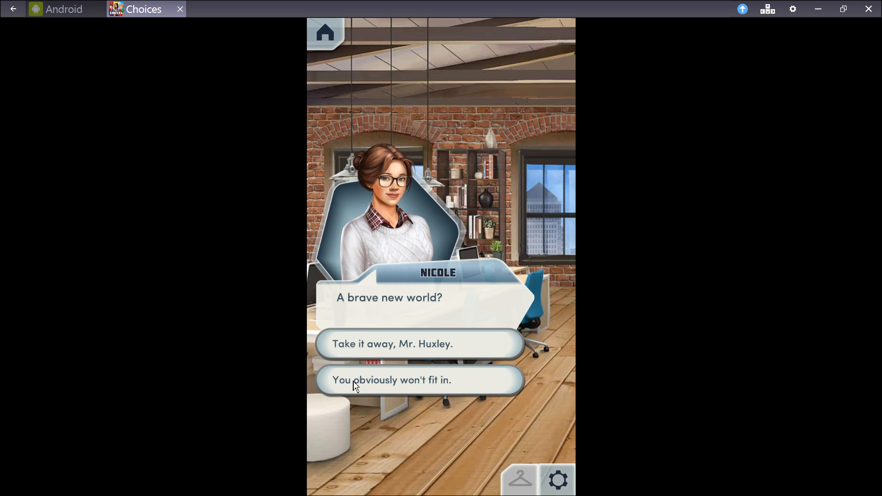
mouse_move(366, 349)
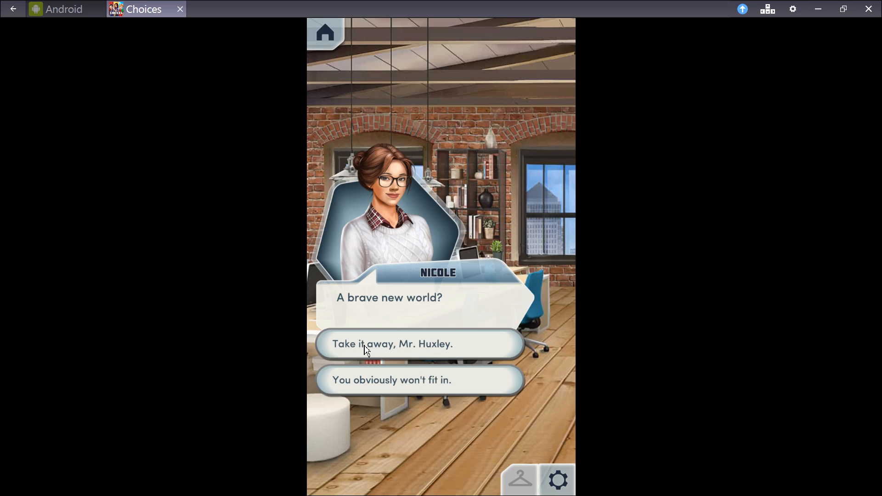
Reply 'Take it away, Mr. Huxley.' and continue past Paolo's line.
click(419, 344)
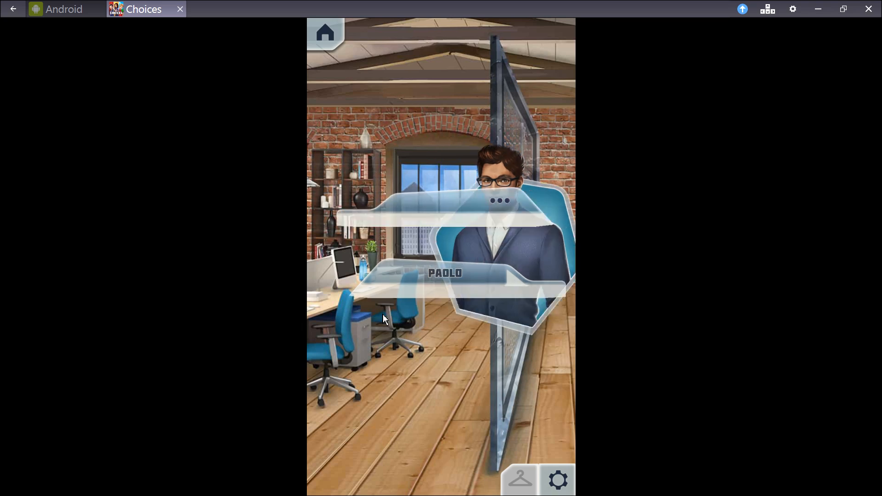
click(384, 318)
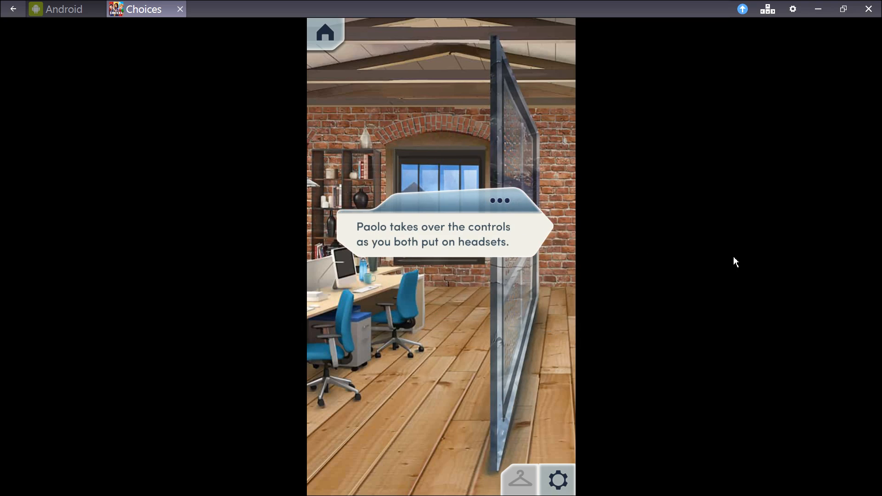
Enter the virtual castle world and continue to Paolo doubting anything can beat it.
click(440, 225)
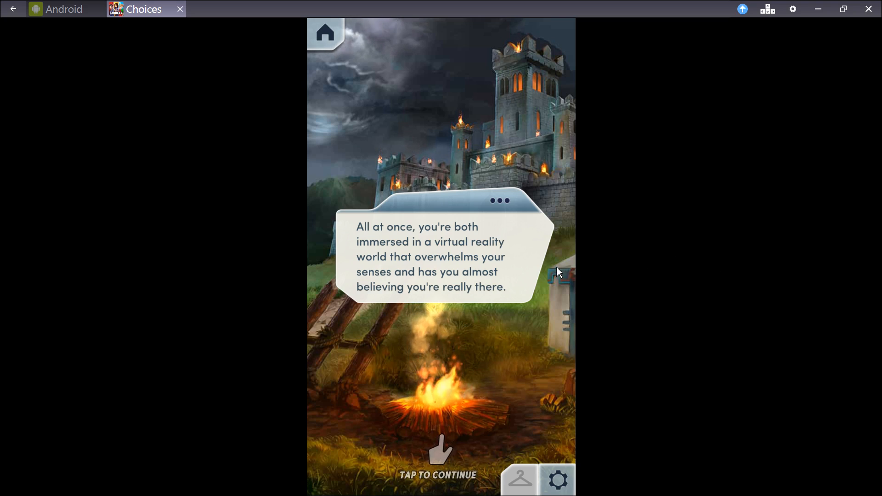
mouse_move(503, 295)
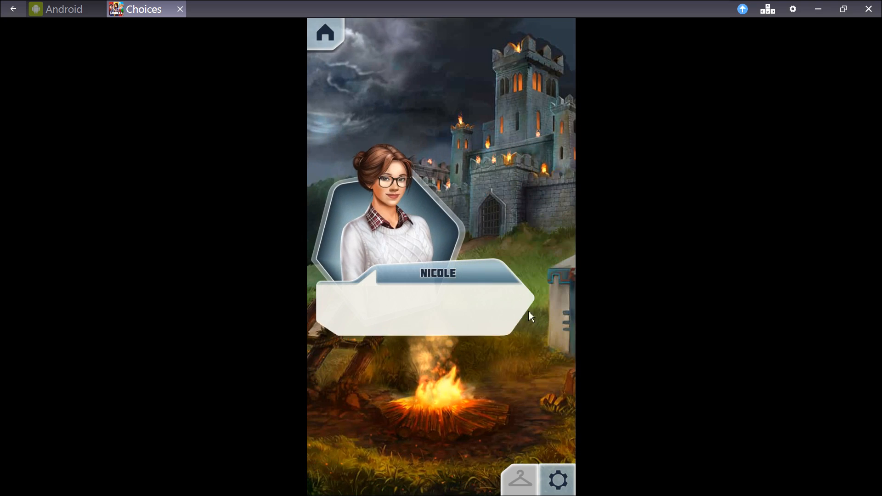
click(440, 315)
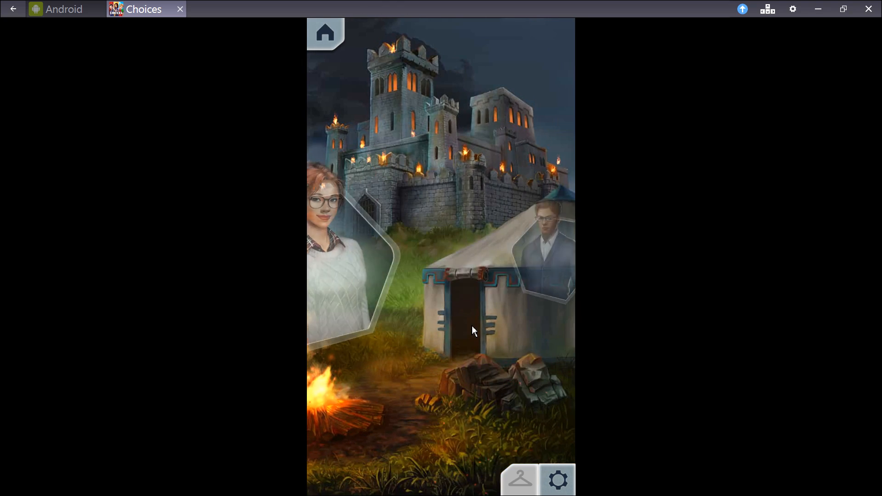
click(472, 330)
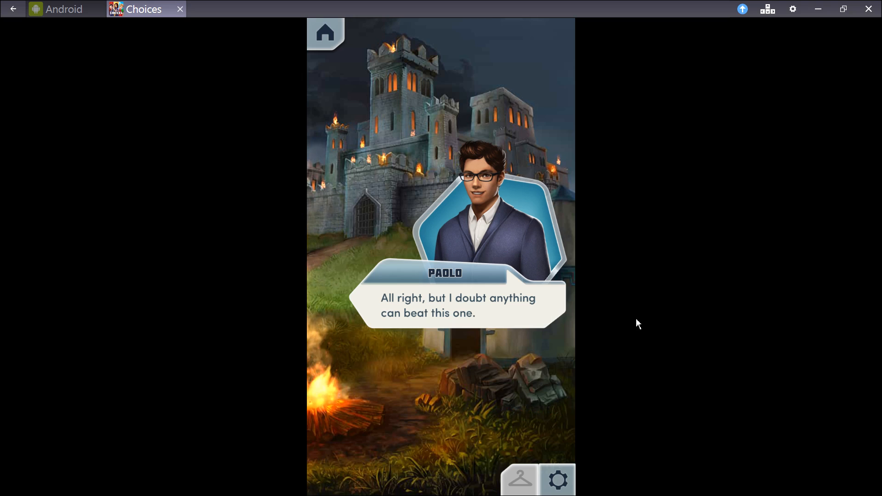
mouse_move(547, 318)
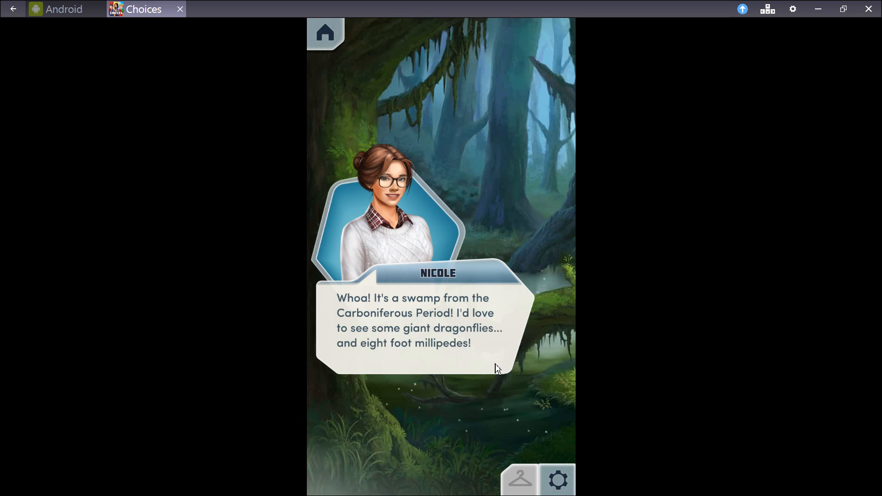
mouse_move(497, 367)
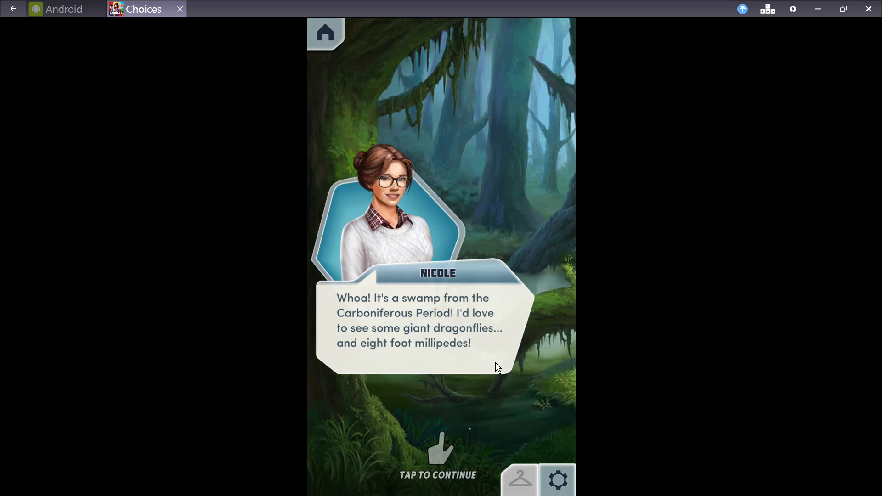
Continue past Nicole's remark about the Carboniferous swamp.
click(497, 366)
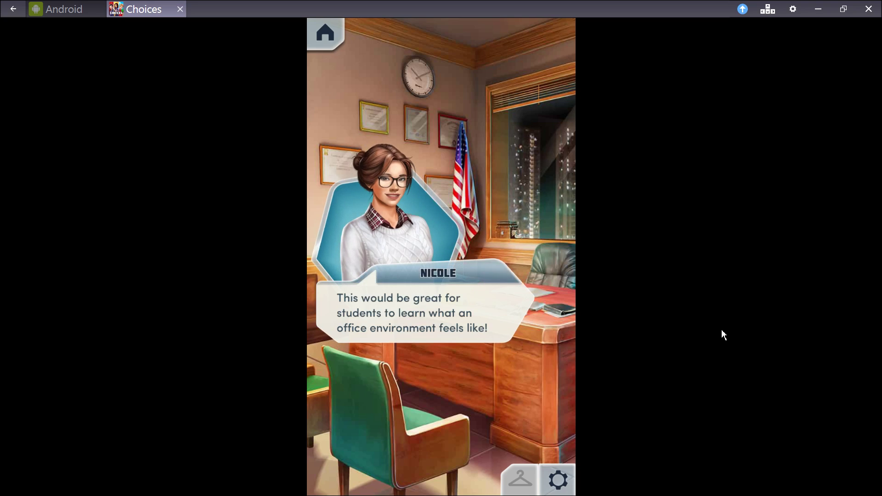
mouse_move(716, 334)
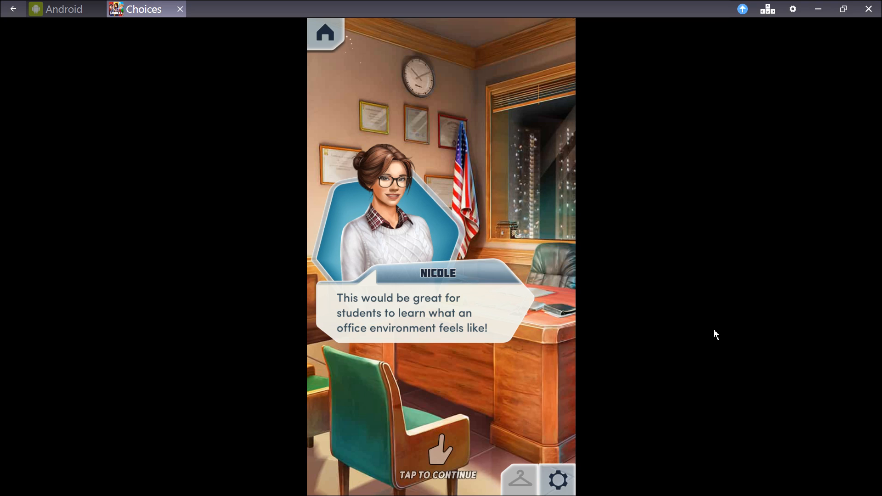
mouse_move(554, 313)
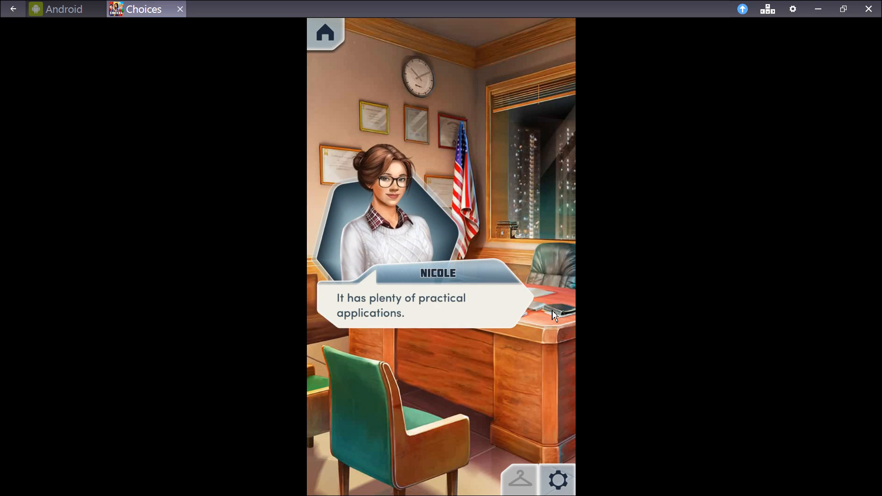
mouse_move(726, 333)
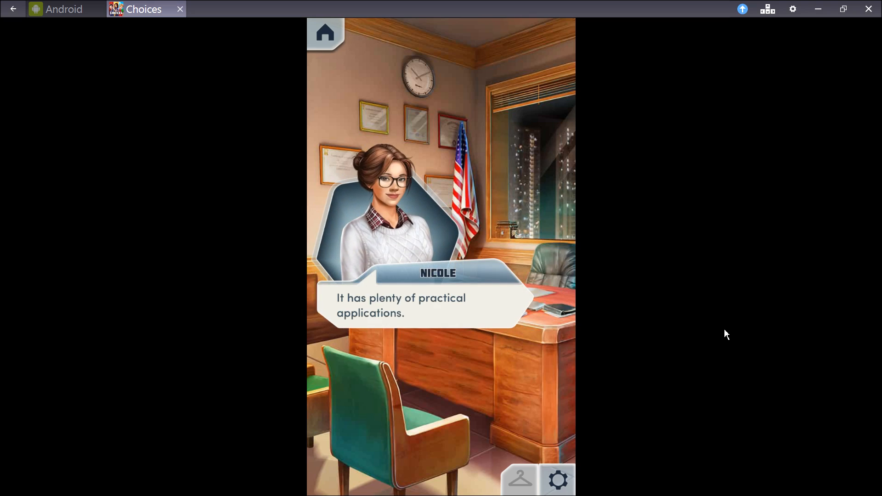
Advance past Nicole's practical-applications line and Paolo's 'heading back to reality' line.
click(440, 310)
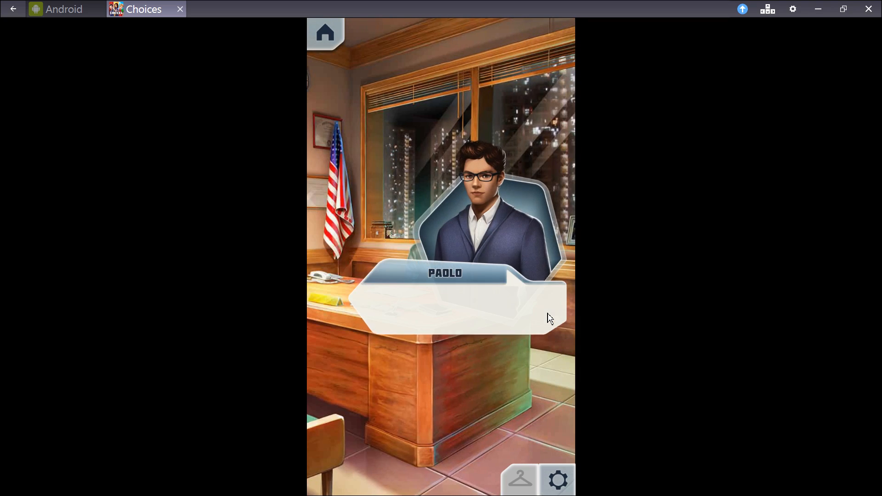
click(541, 332)
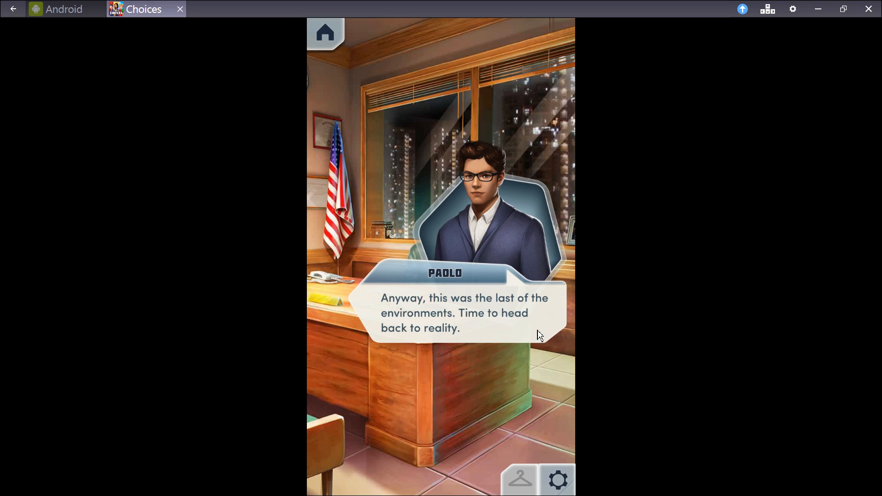
click(450, 313)
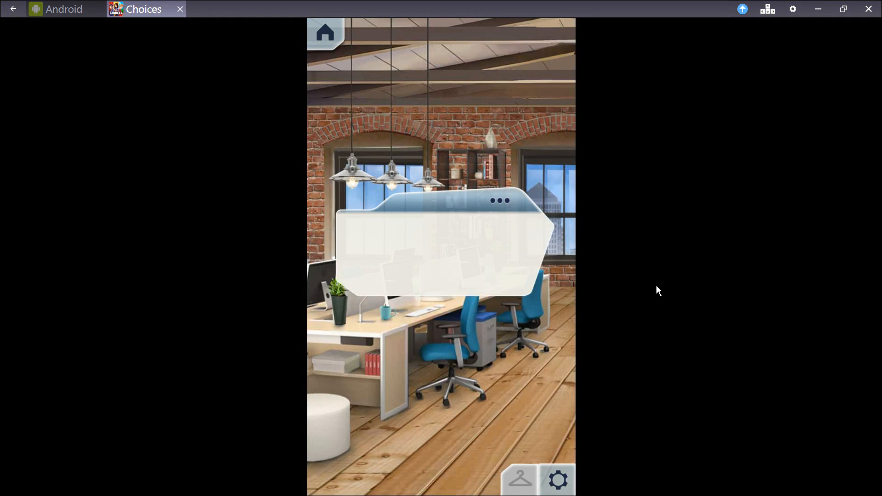
Advance the headsets-off narration back at the office until Paolo asks Nicole's opinion.
click(440, 254)
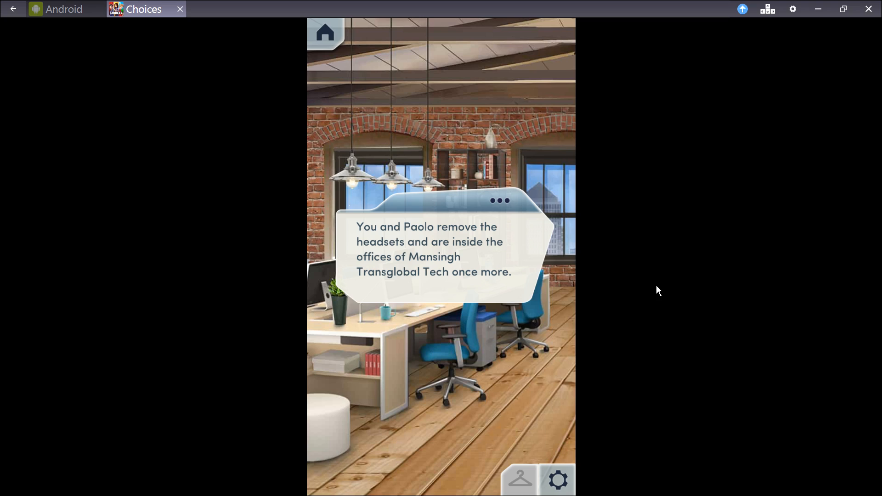
mouse_move(523, 290)
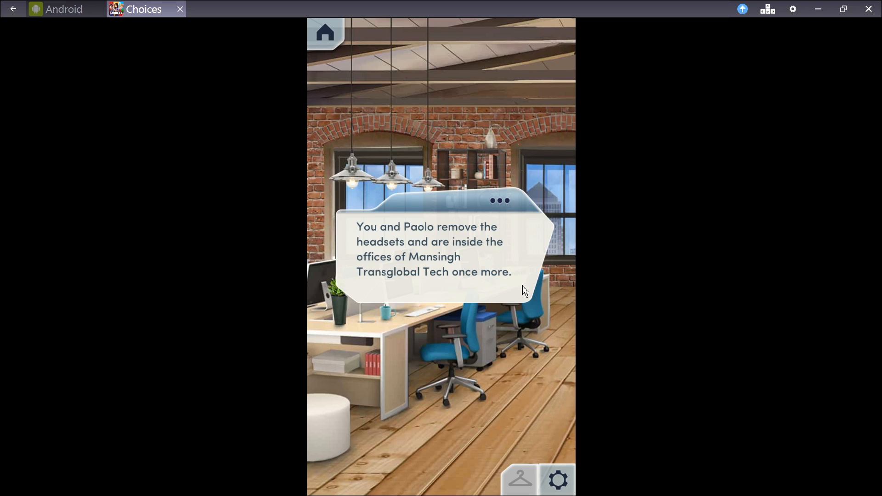
click(441, 254)
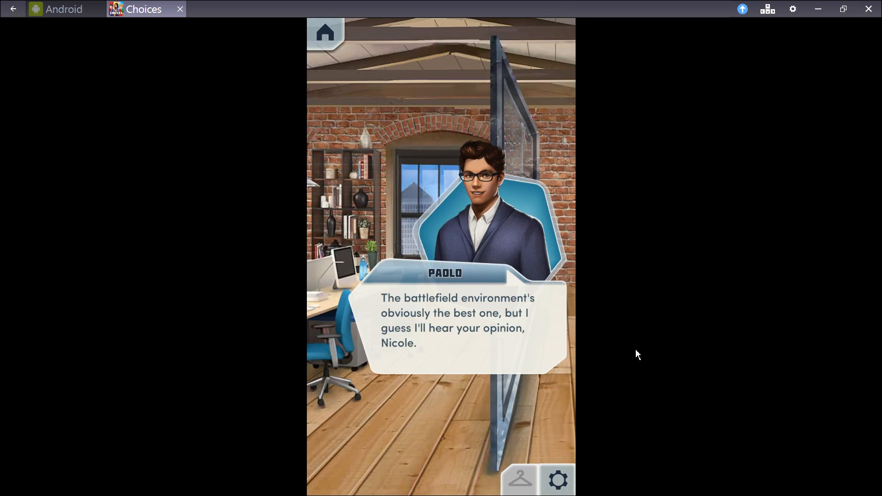
mouse_move(701, 337)
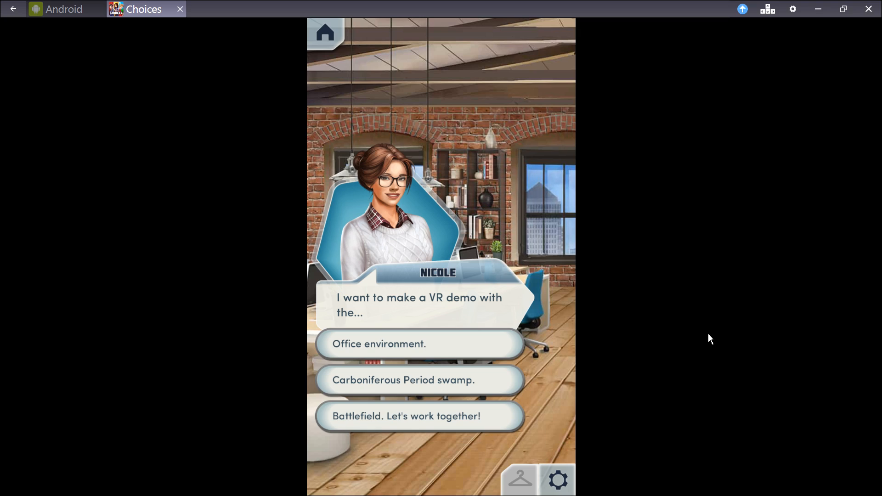
mouse_move(462, 430)
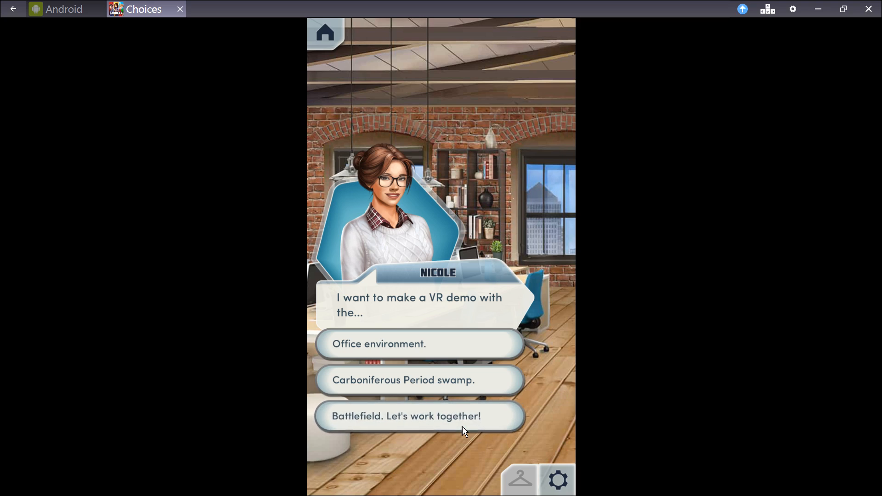
Choose 'Battlefield. Let's work together!' and move past Paolo's reply.
click(419, 416)
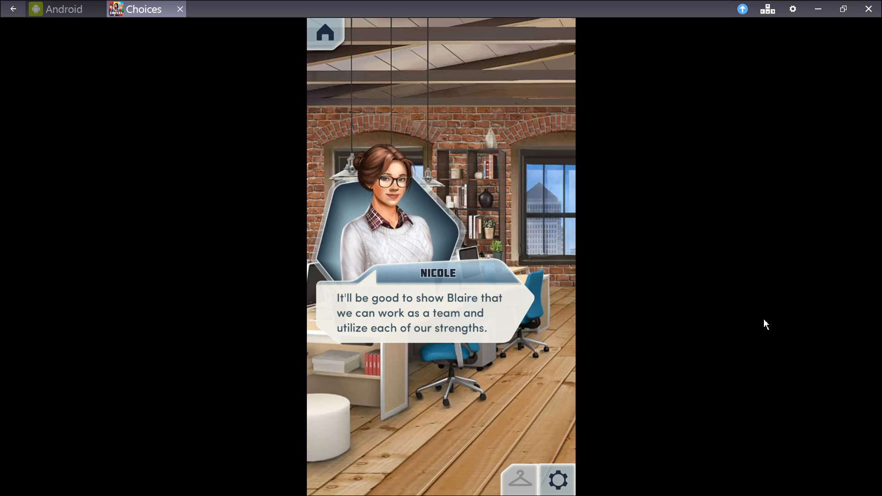
mouse_move(644, 337)
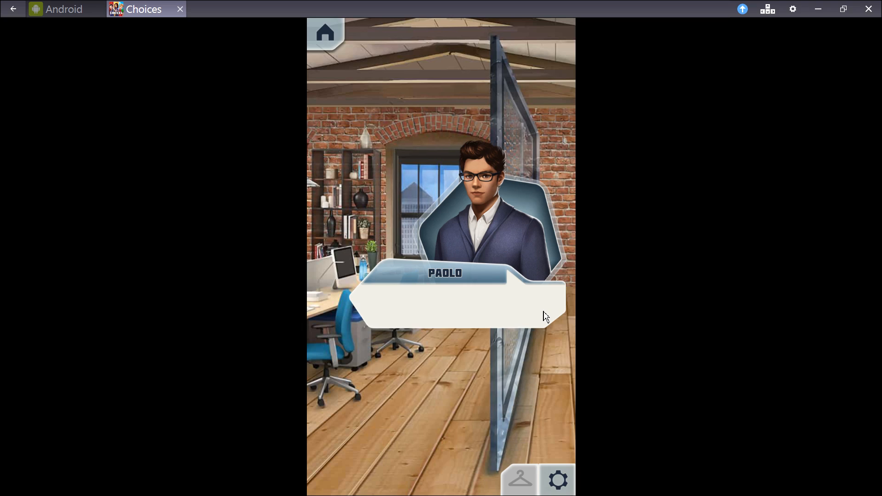
click(455, 297)
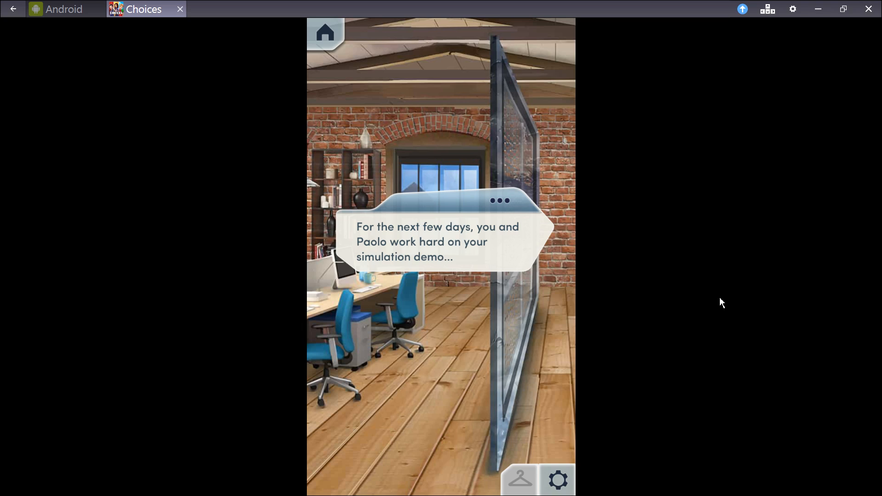
click(441, 254)
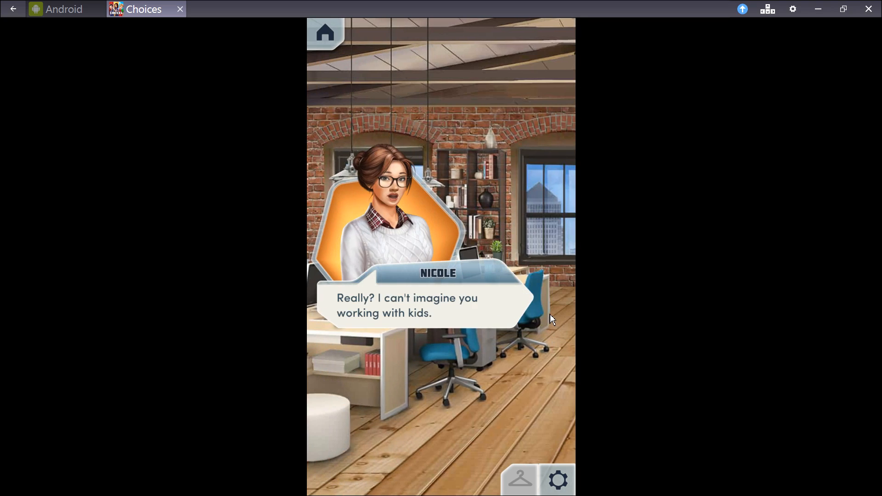
mouse_move(518, 319)
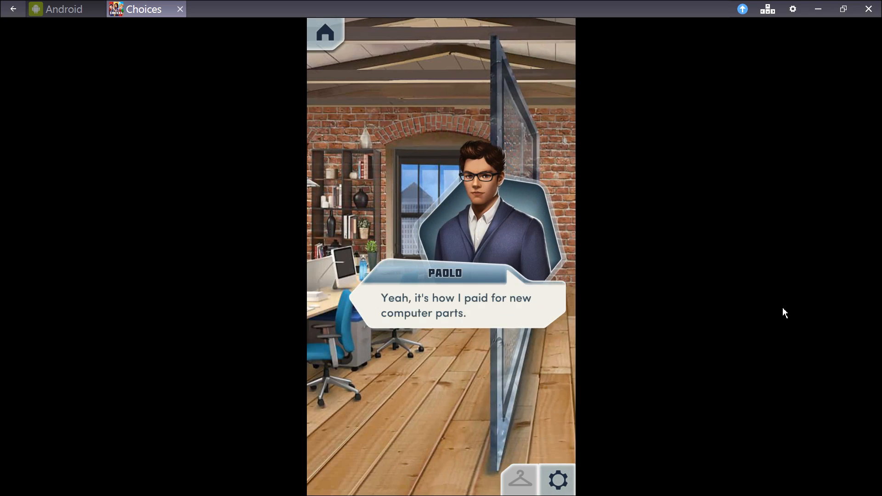
click(456, 305)
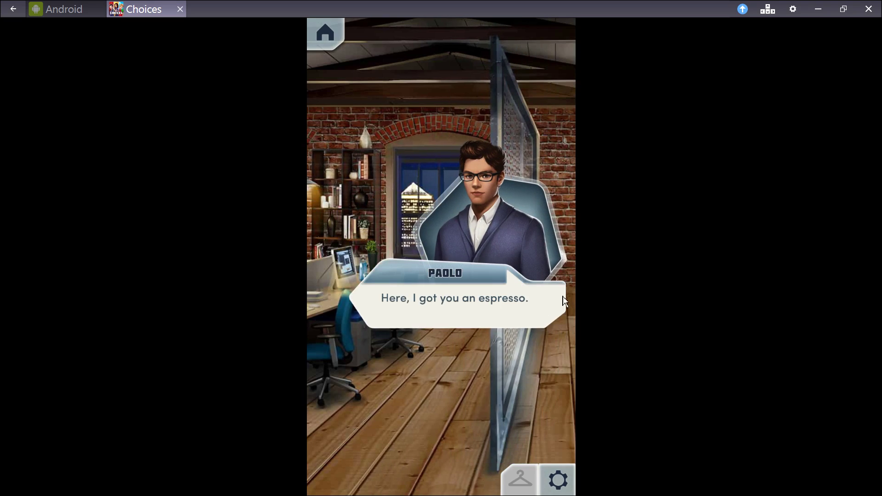
click(453, 298)
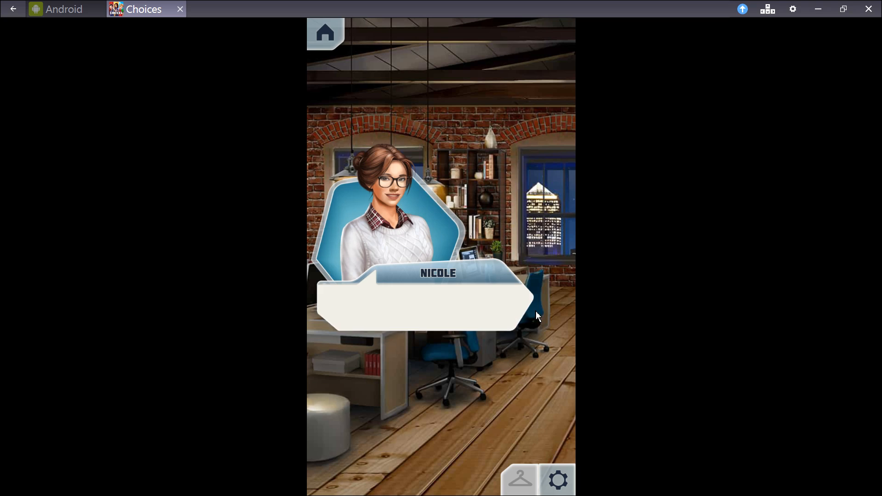
click(422, 304)
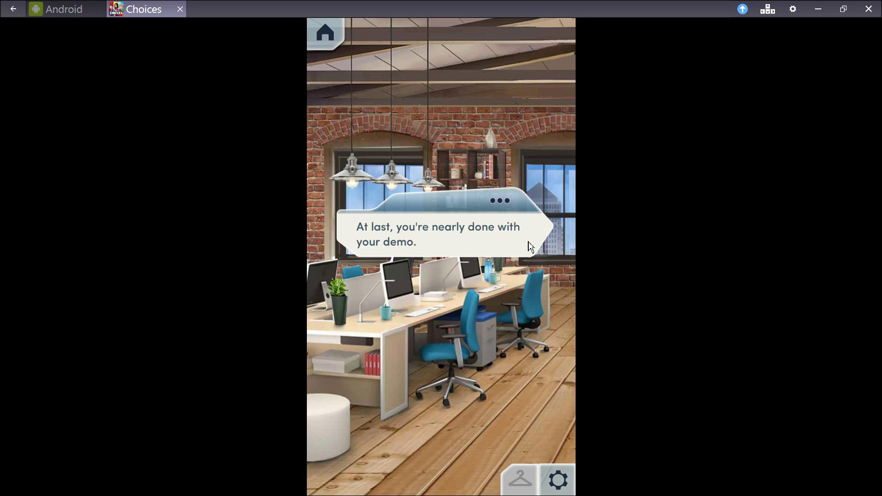
mouse_move(525, 246)
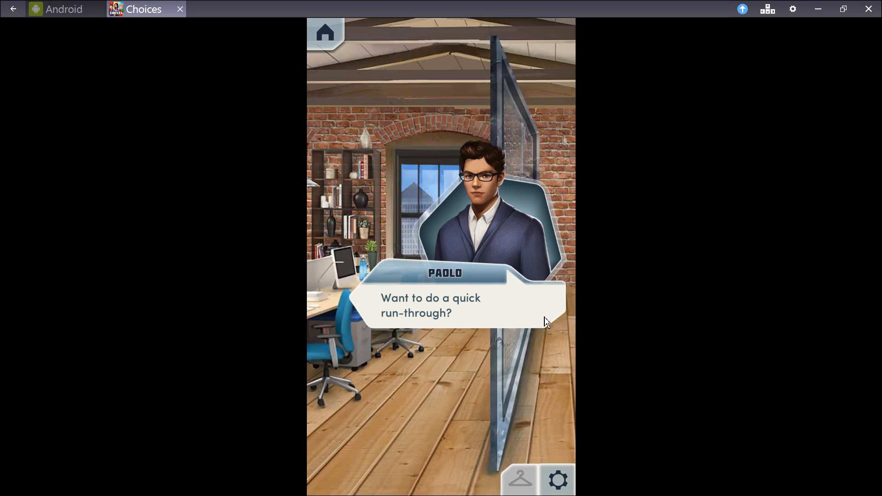
Advance through the run-through, Paolo's Blaire impression, Nicole laughing on the floor and his apology.
click(441, 310)
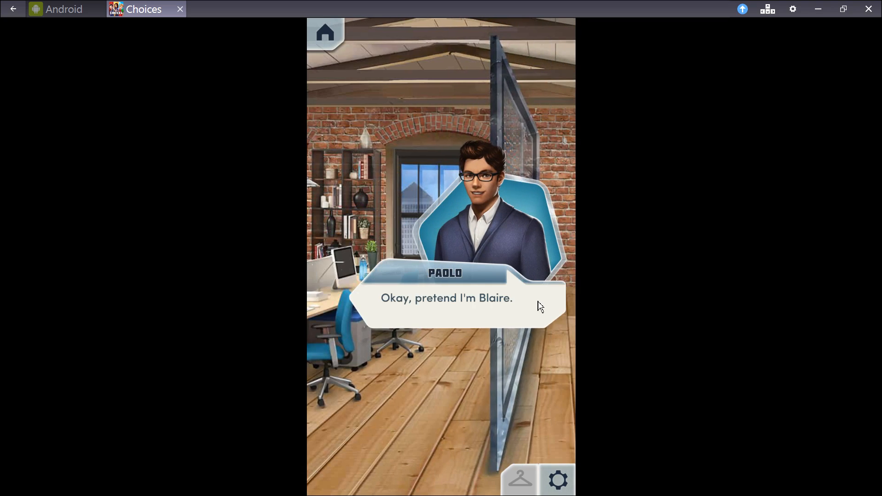
click(447, 297)
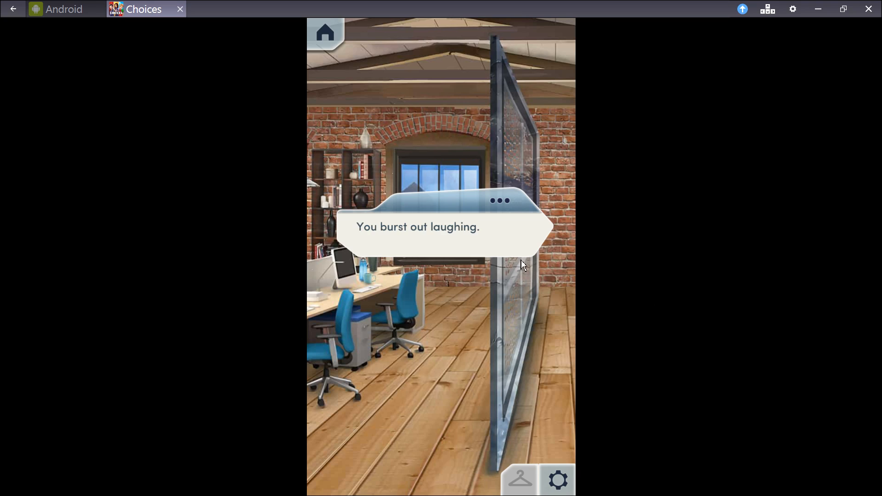
mouse_move(530, 247)
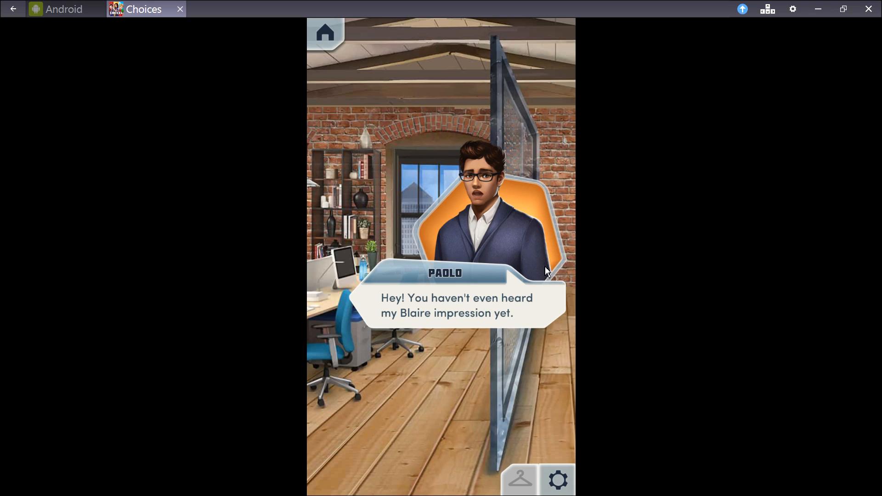
mouse_move(536, 305)
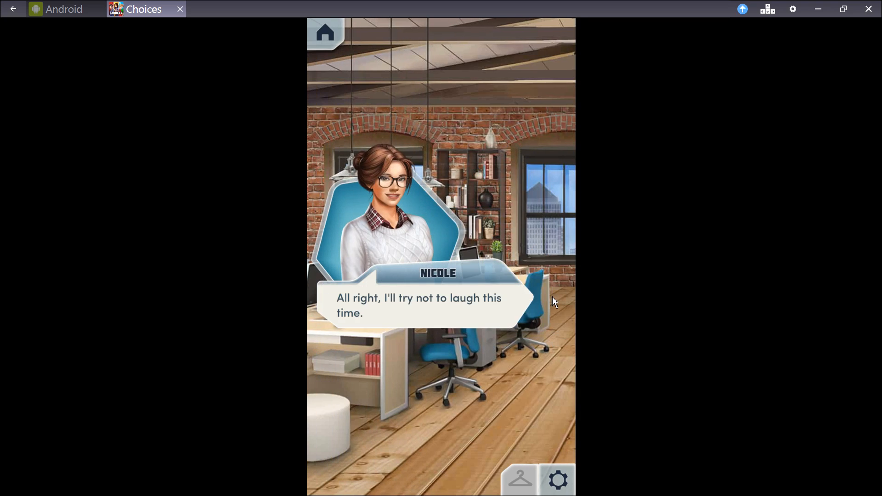
mouse_move(490, 297)
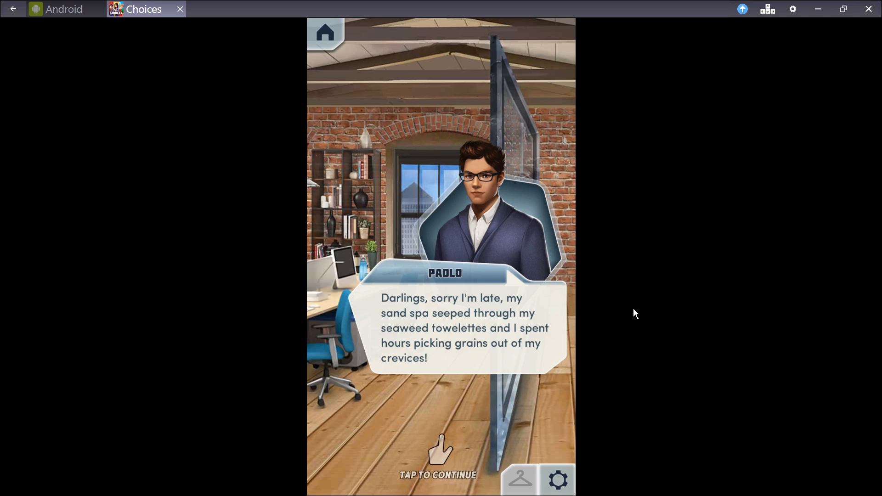
mouse_move(636, 299)
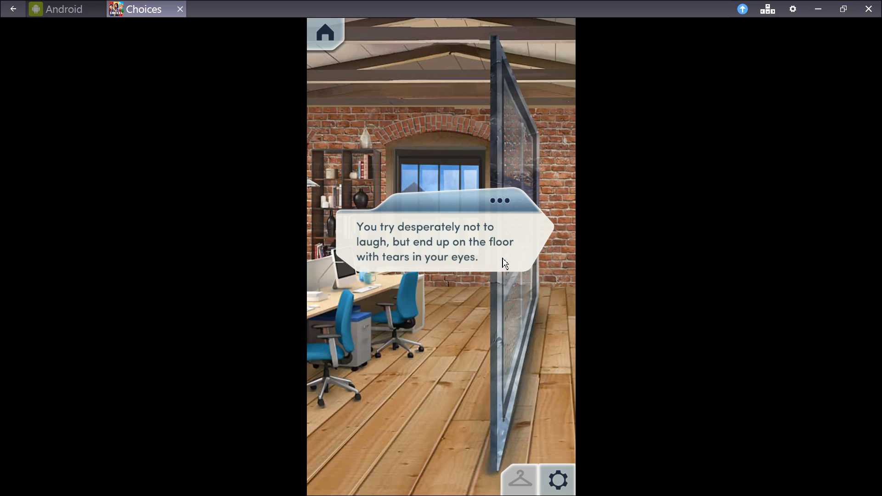
click(439, 242)
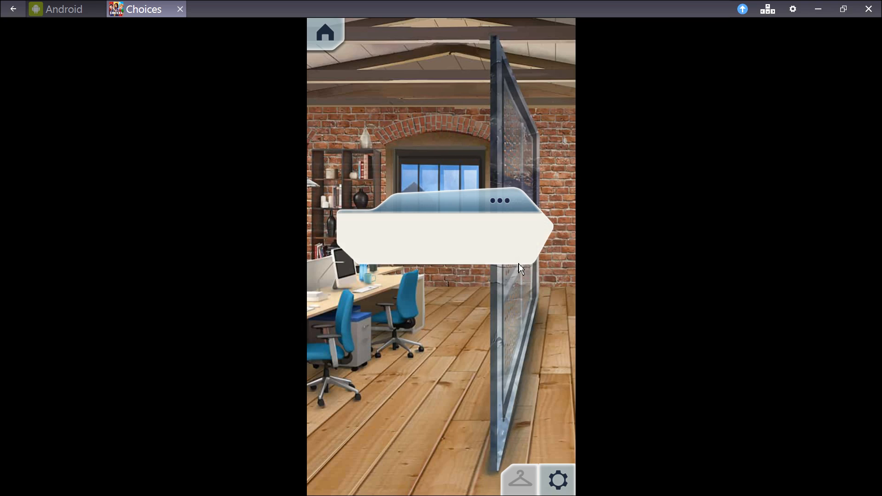
click(441, 241)
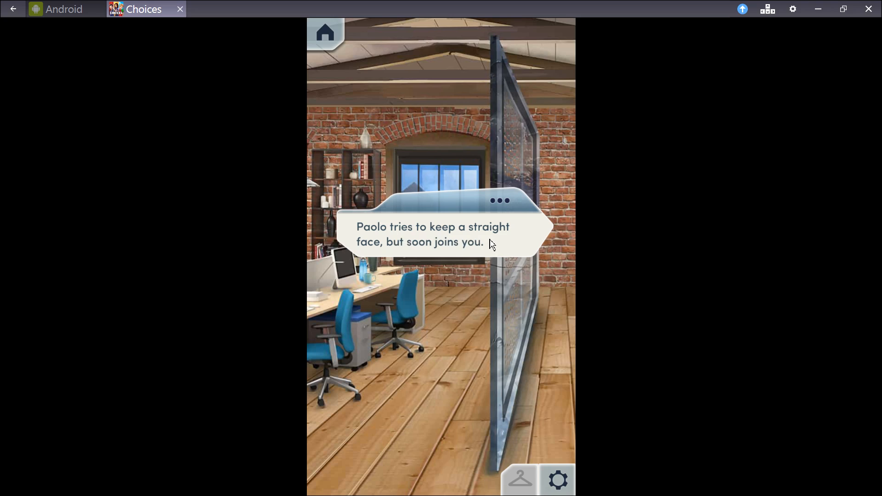
click(441, 242)
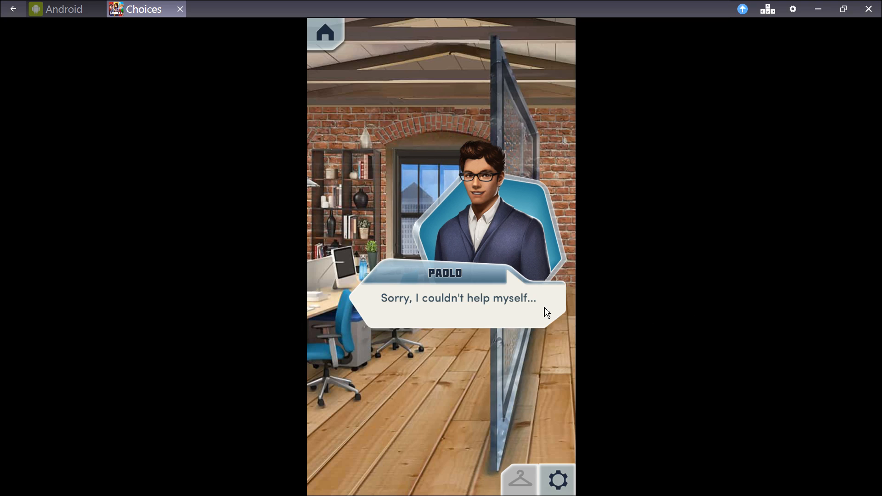
click(440, 298)
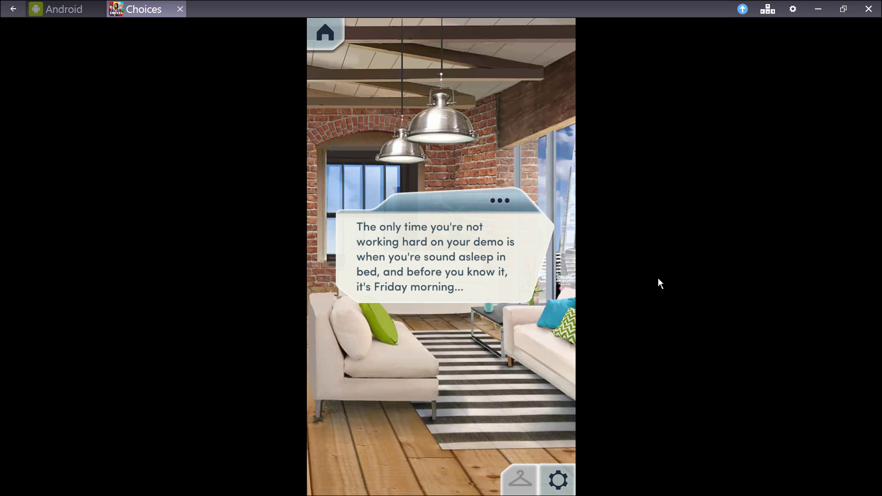
mouse_move(675, 280)
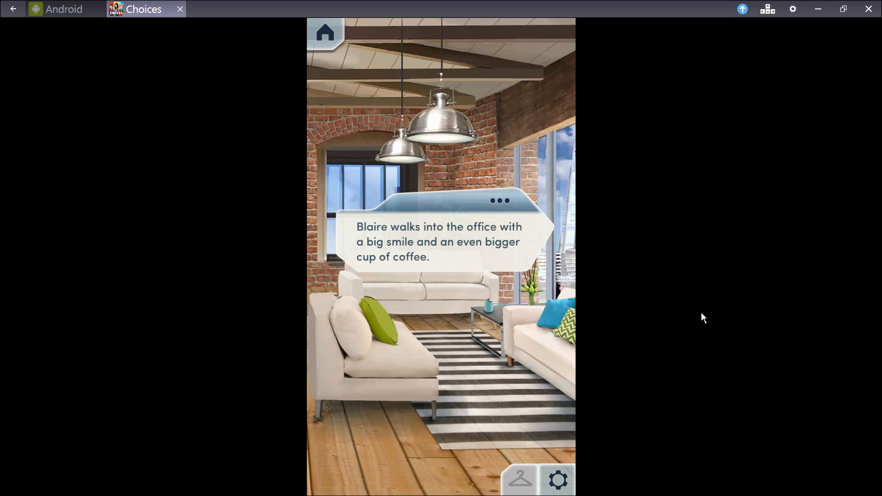
mouse_move(503, 277)
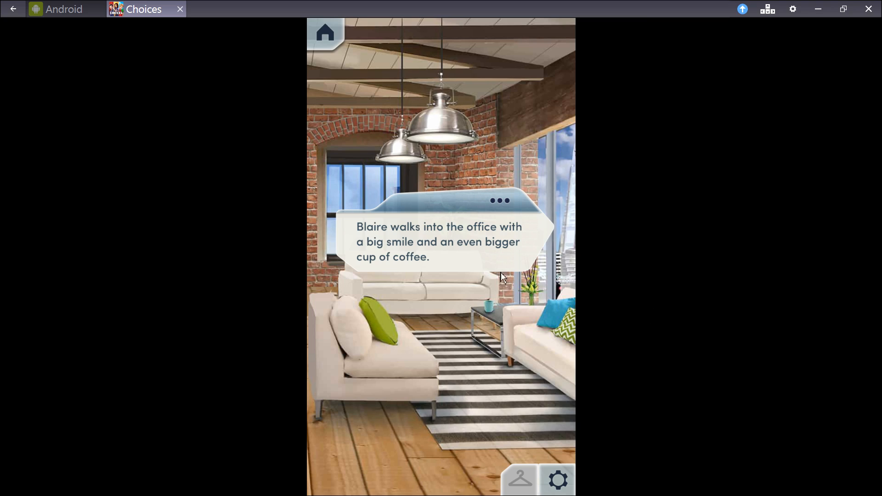
Advance Blaire's lines: arriving with coffee, who presents first, collaboration, opening the demo.
click(440, 254)
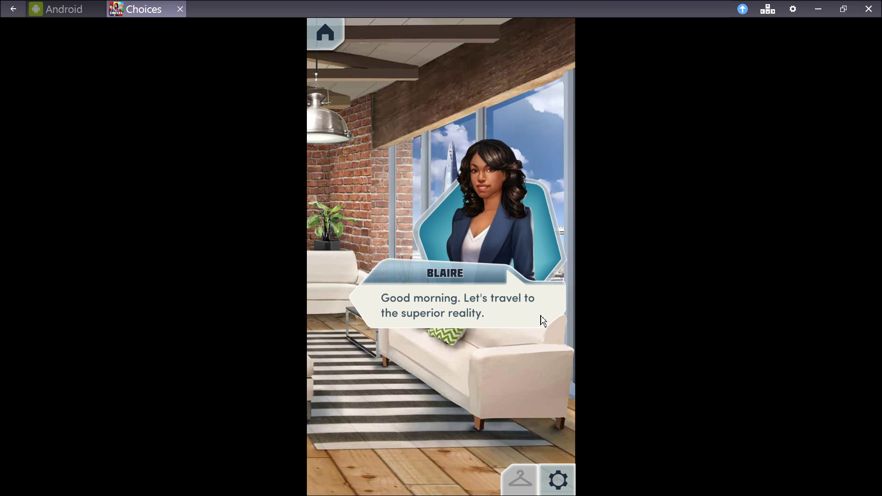
click(450, 304)
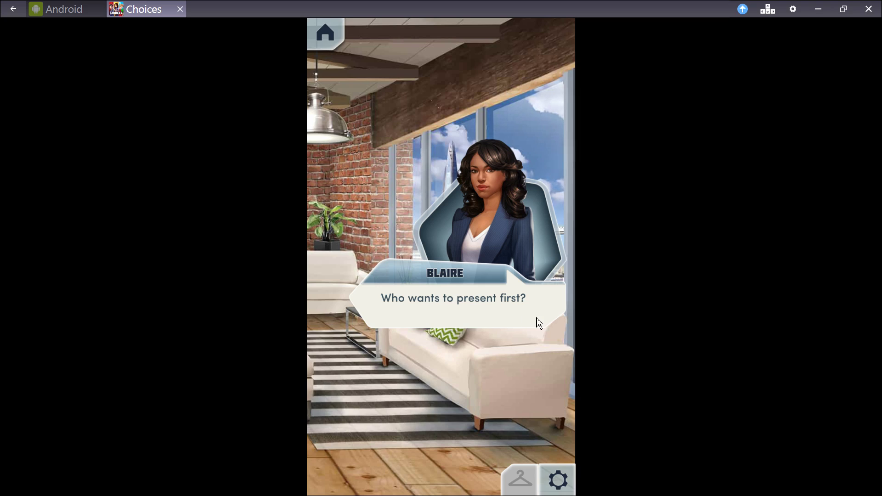
click(440, 309)
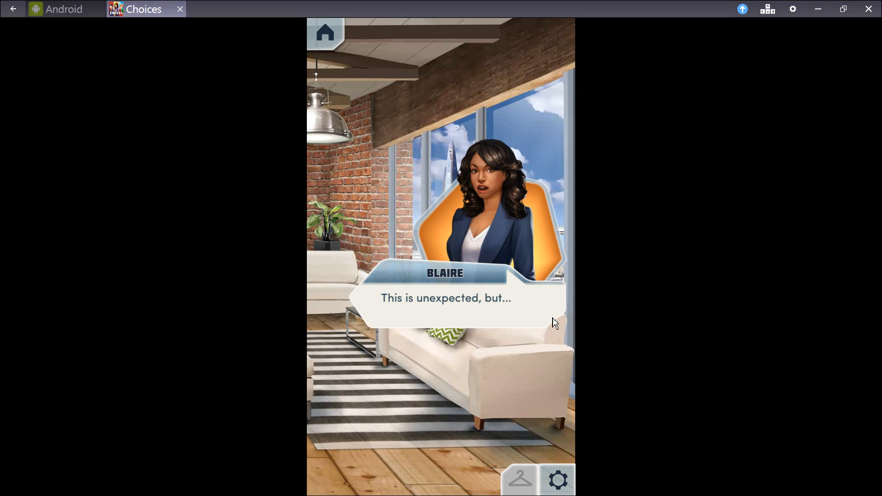
click(445, 298)
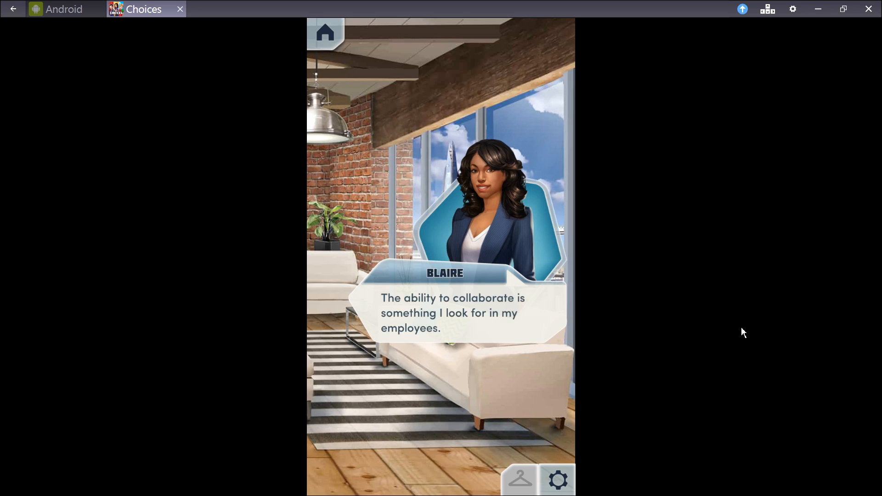
mouse_move(535, 334)
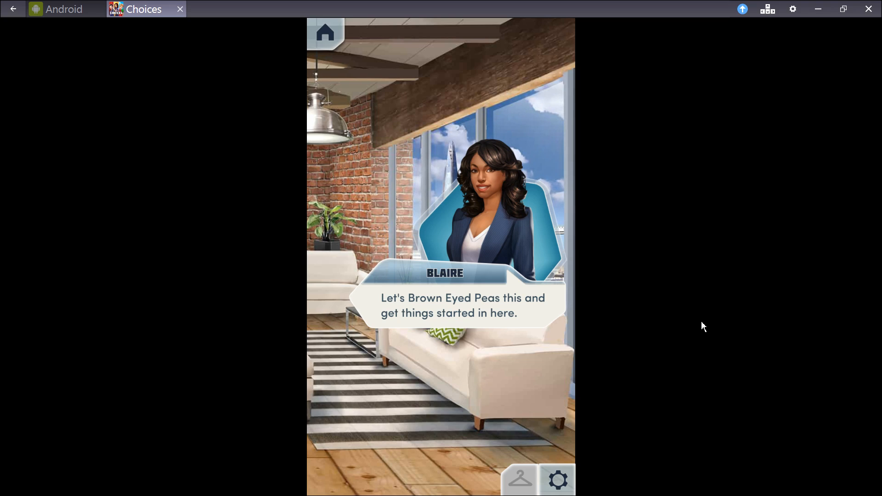
mouse_move(635, 321)
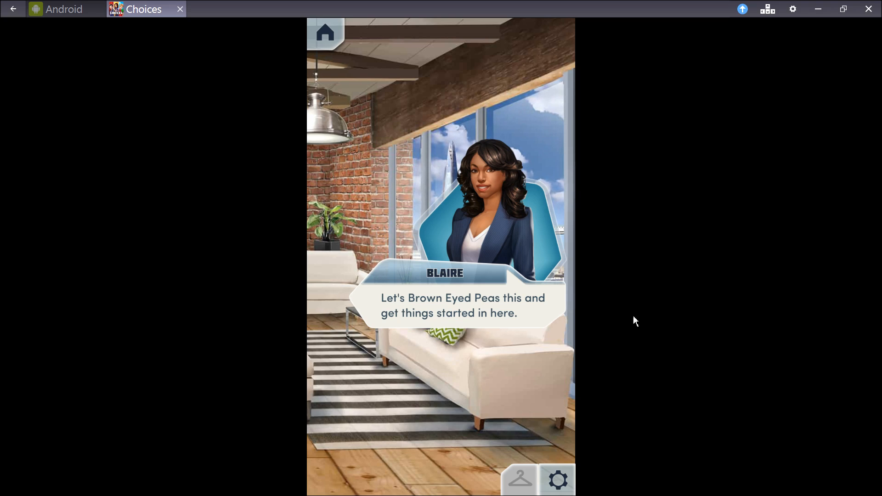
click(440, 307)
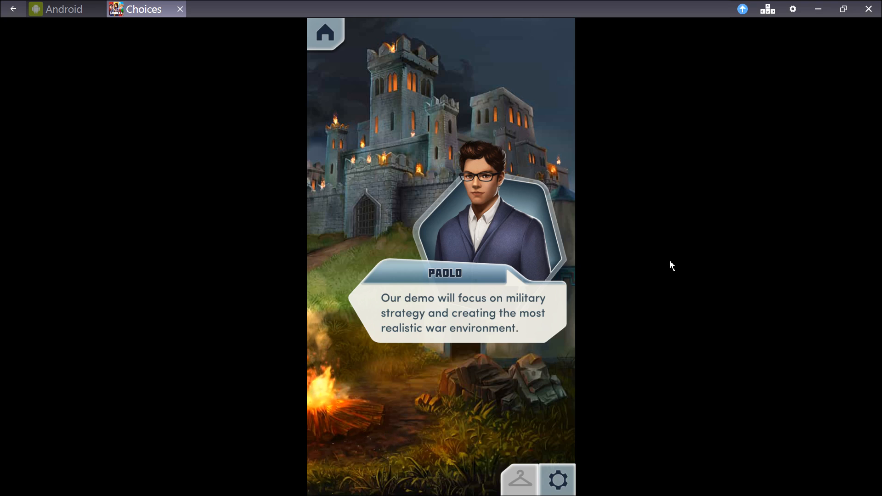
mouse_move(551, 337)
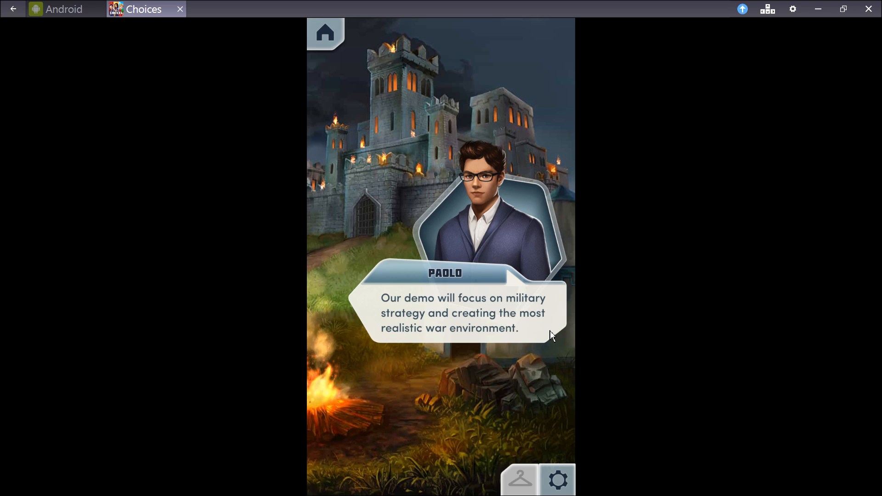
Advance Nicole's soldiers-training pitch and Paolo's line about selling the tech.
click(441, 309)
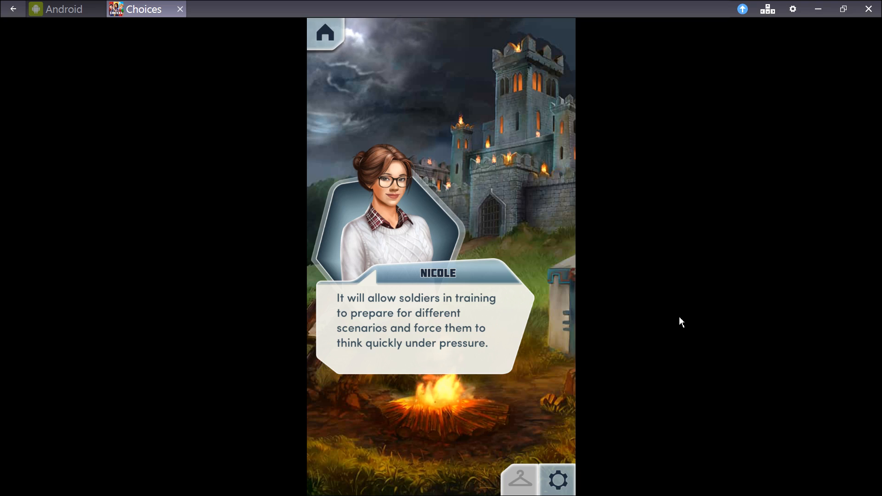
mouse_move(516, 333)
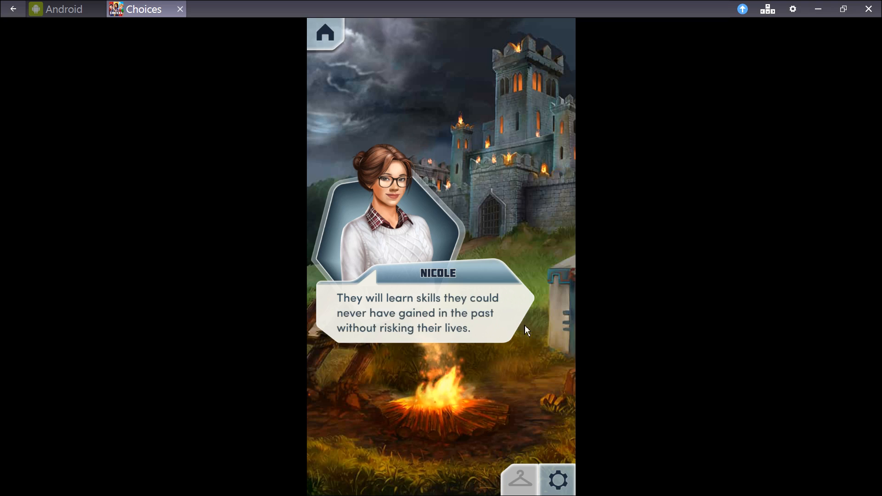
mouse_move(730, 286)
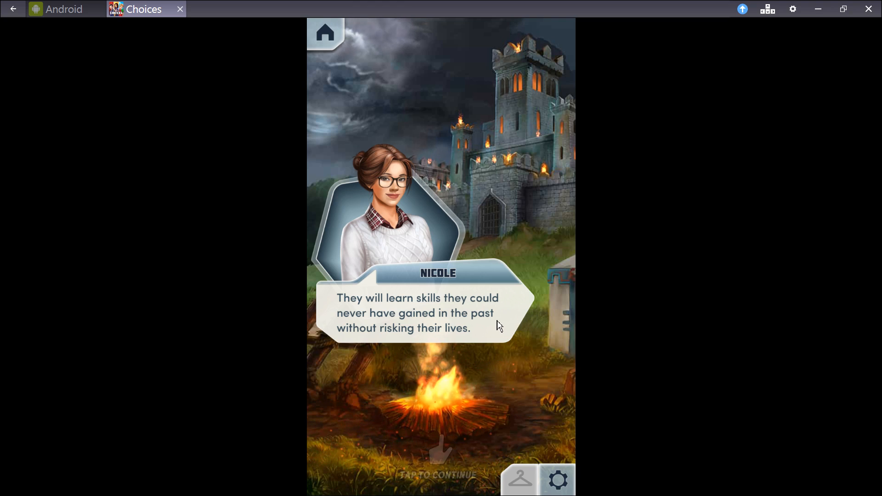
click(441, 325)
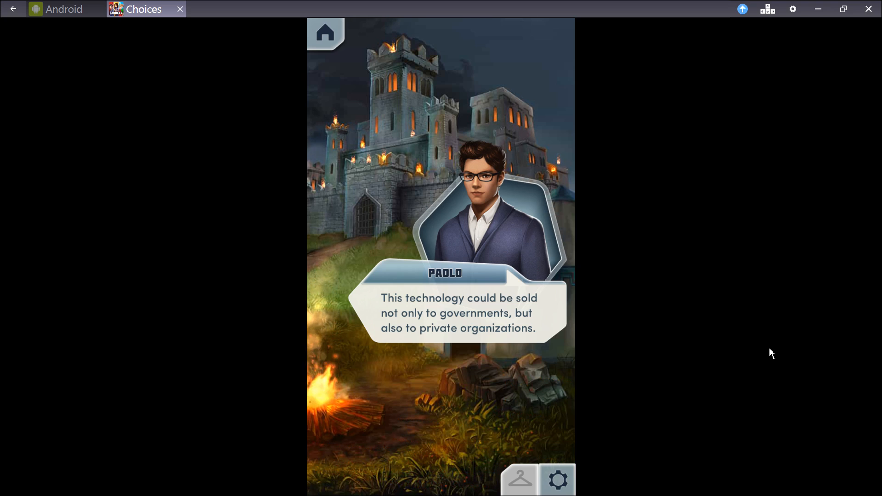
mouse_move(585, 321)
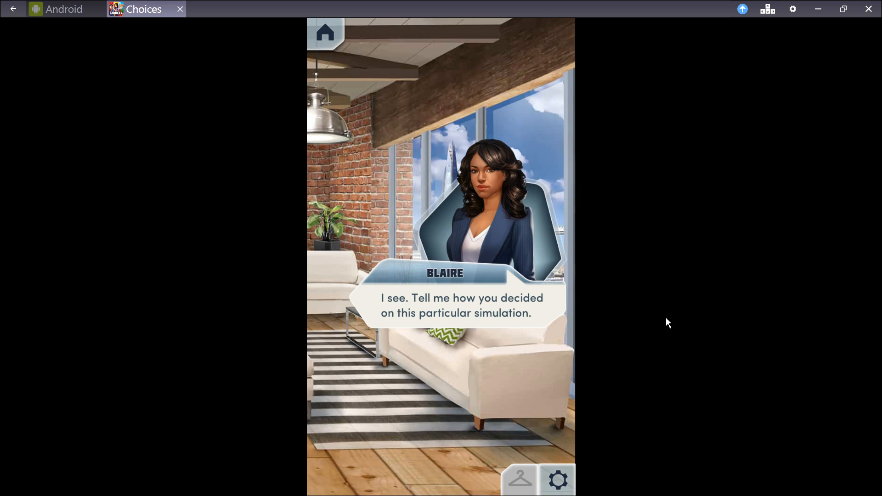
mouse_move(552, 314)
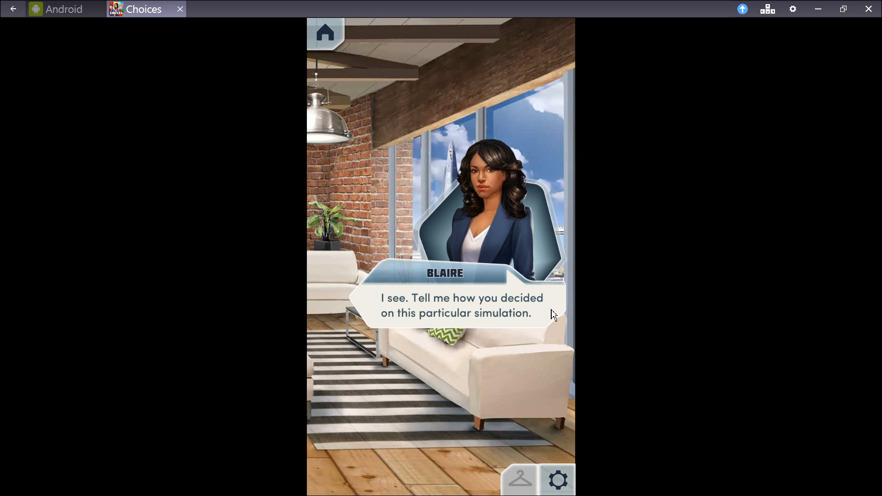
Advance through Blaire rejecting the demo, blaming Paolo and handing the project to Nicole.
click(440, 309)
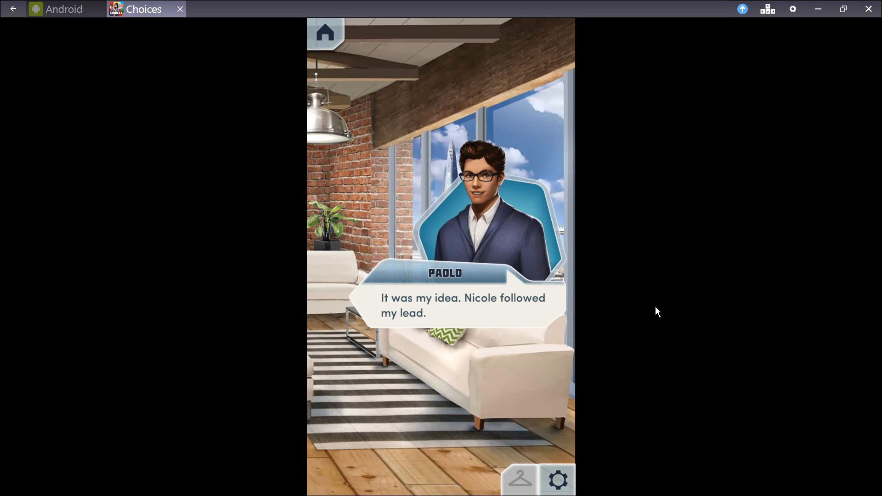
mouse_move(552, 316)
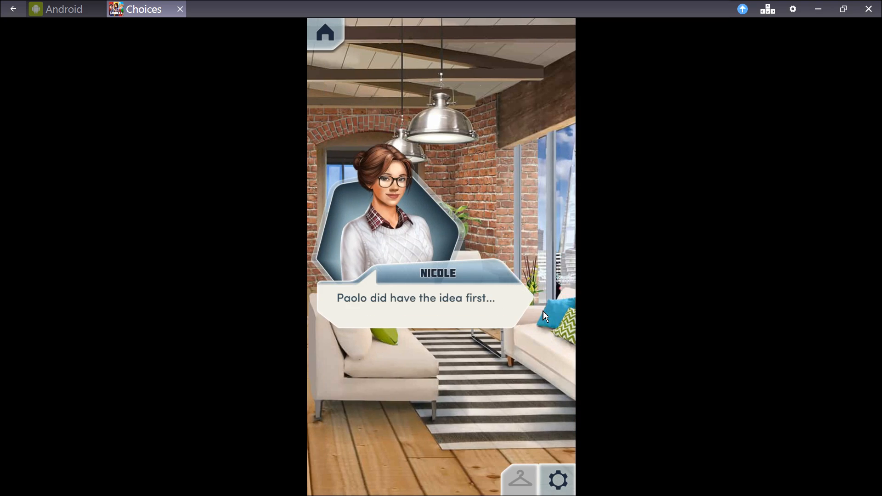
mouse_move(472, 317)
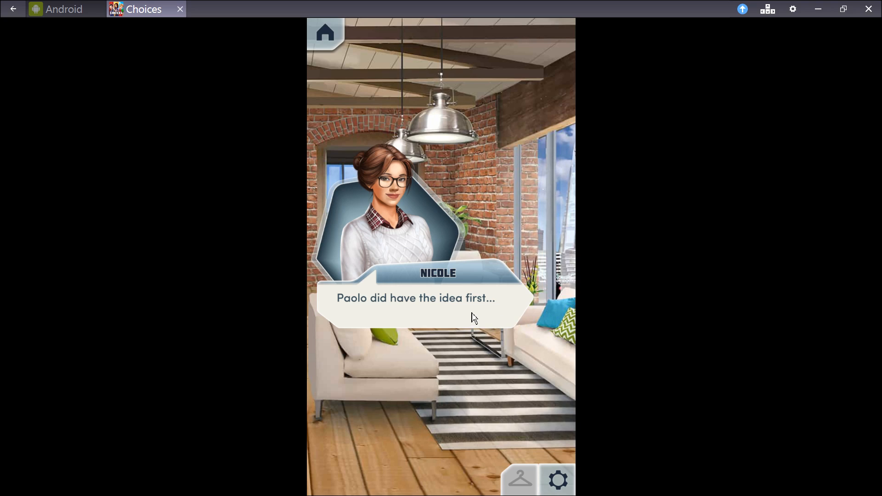
click(474, 317)
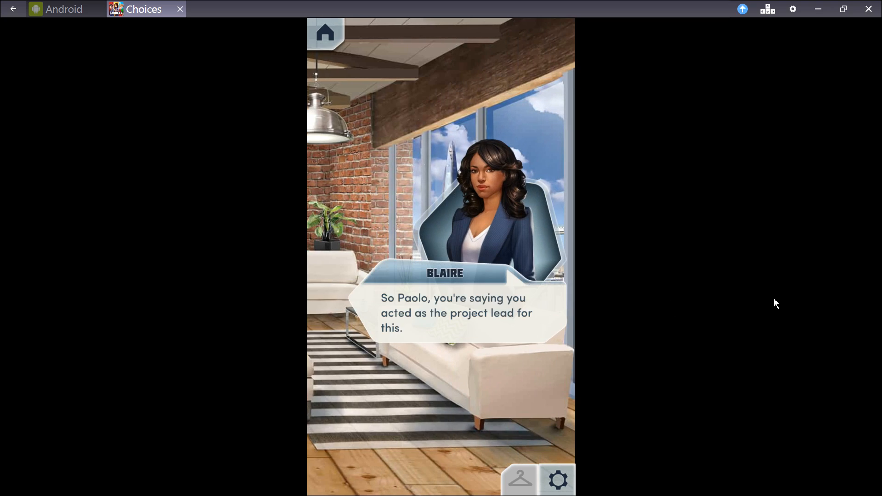
mouse_move(546, 332)
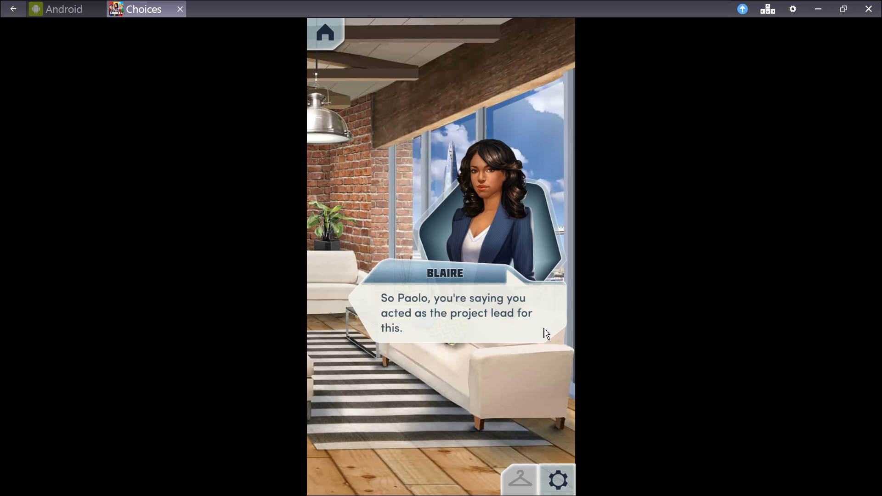
click(440, 312)
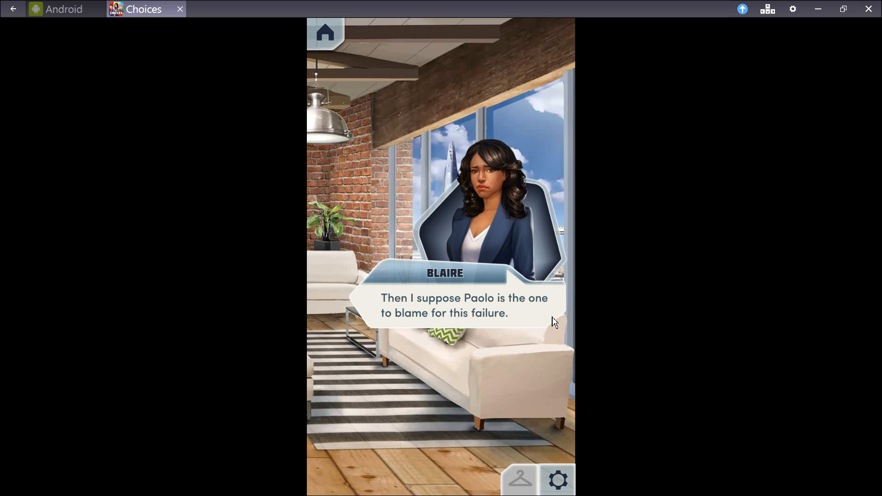
mouse_move(545, 319)
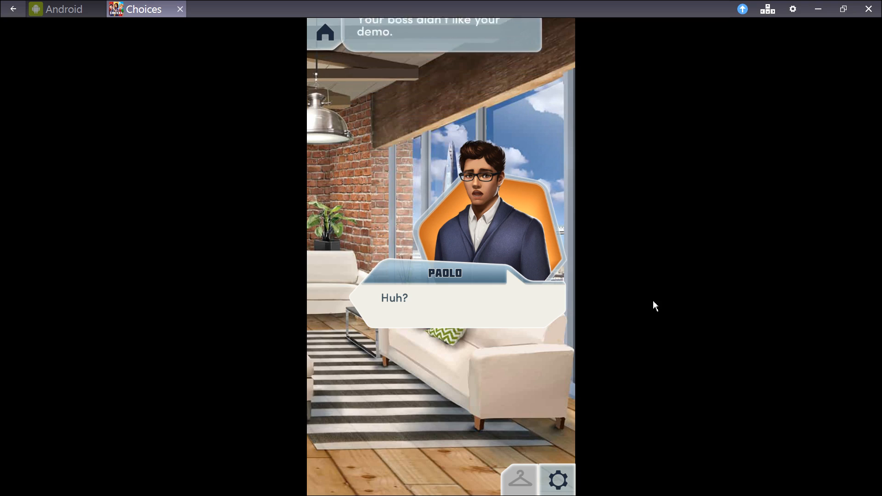
click(451, 315)
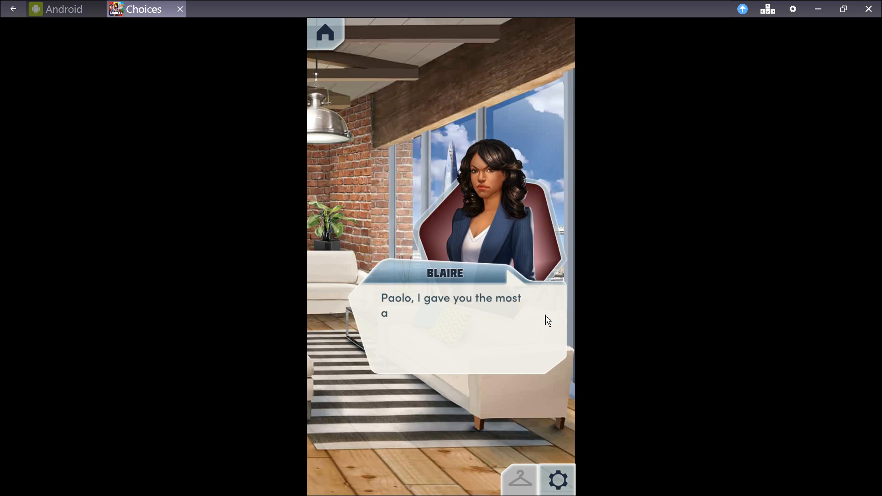
click(450, 321)
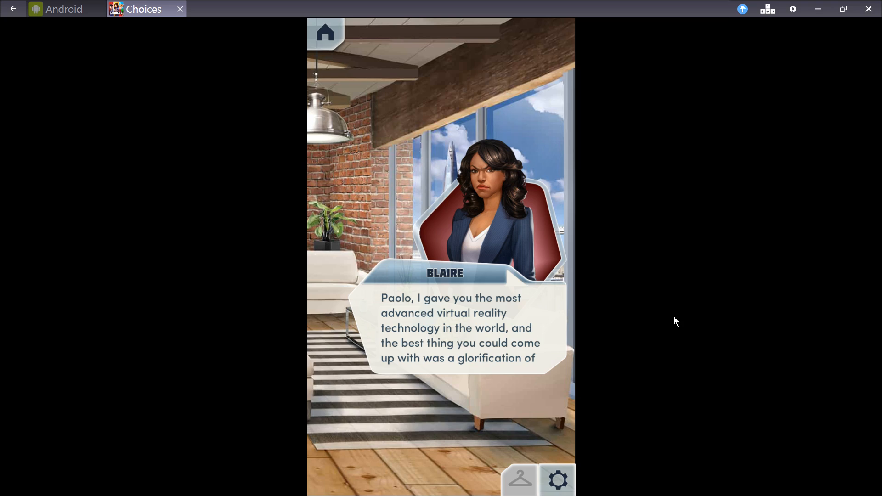
mouse_move(633, 320)
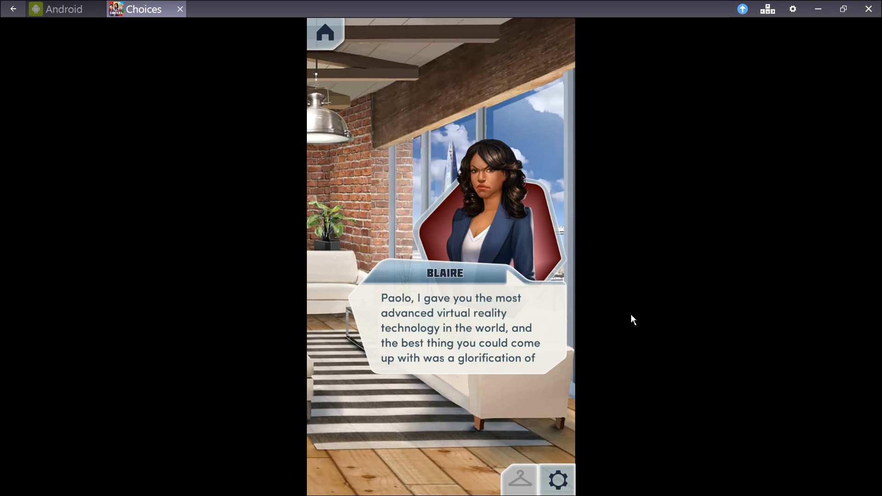
mouse_move(553, 323)
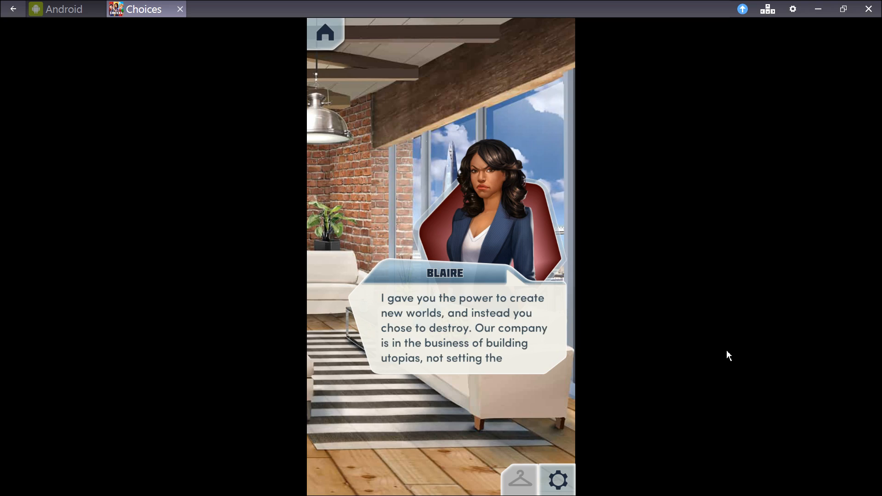
mouse_move(724, 355)
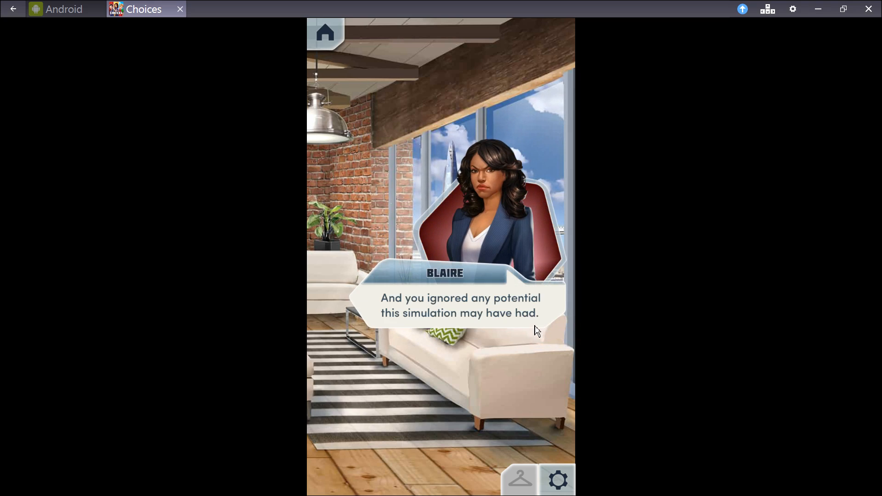
mouse_move(541, 324)
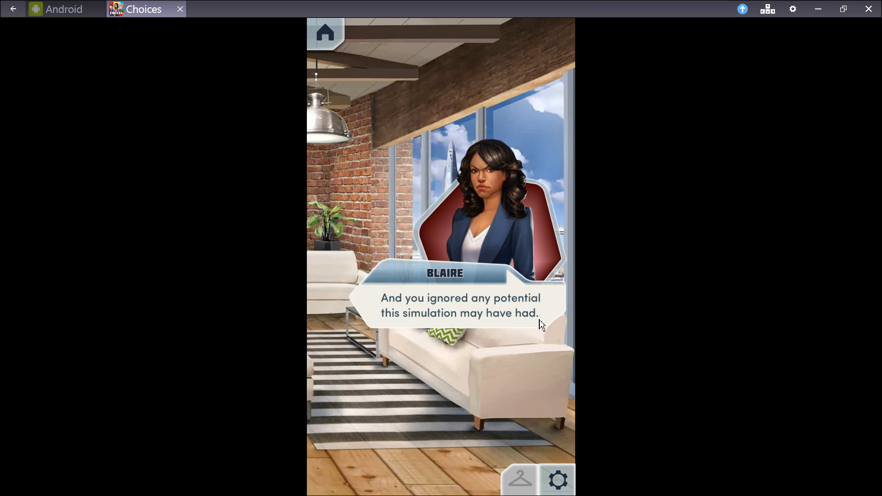
click(441, 307)
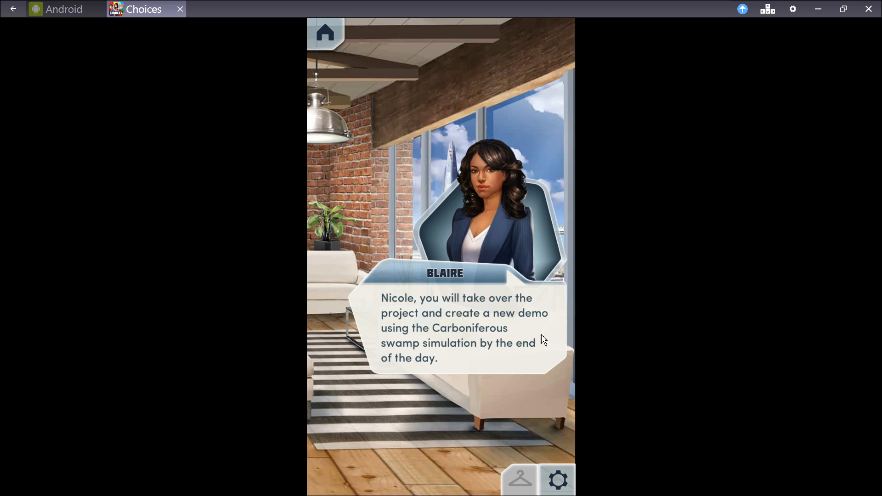
mouse_move(537, 361)
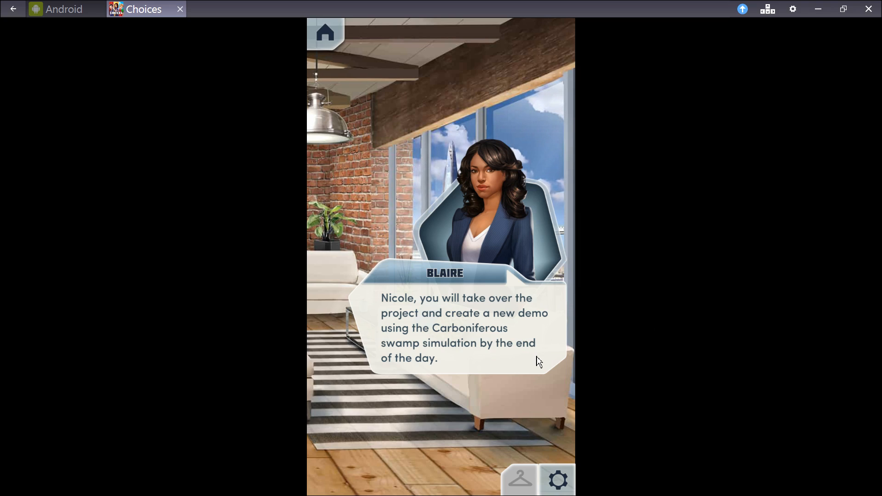
mouse_move(546, 364)
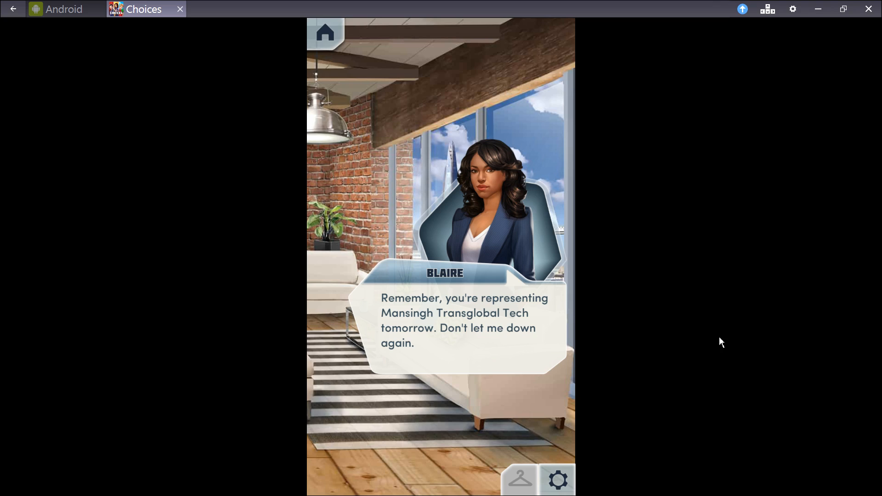
mouse_move(531, 362)
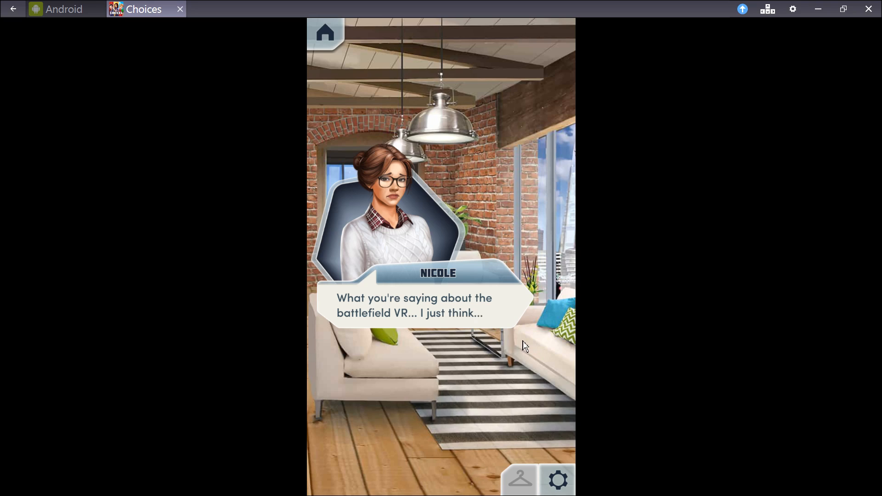
mouse_move(510, 317)
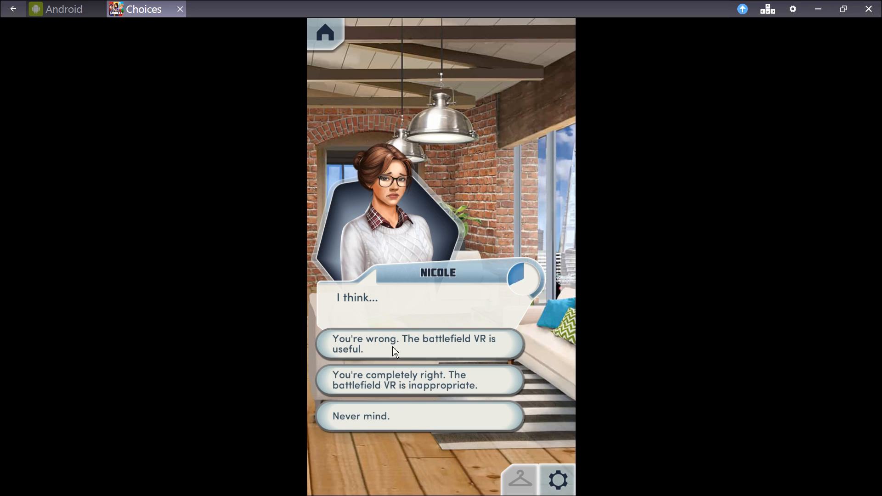
Reply that the battlefield VR is useful and advance to Blaire's dismissal.
click(420, 343)
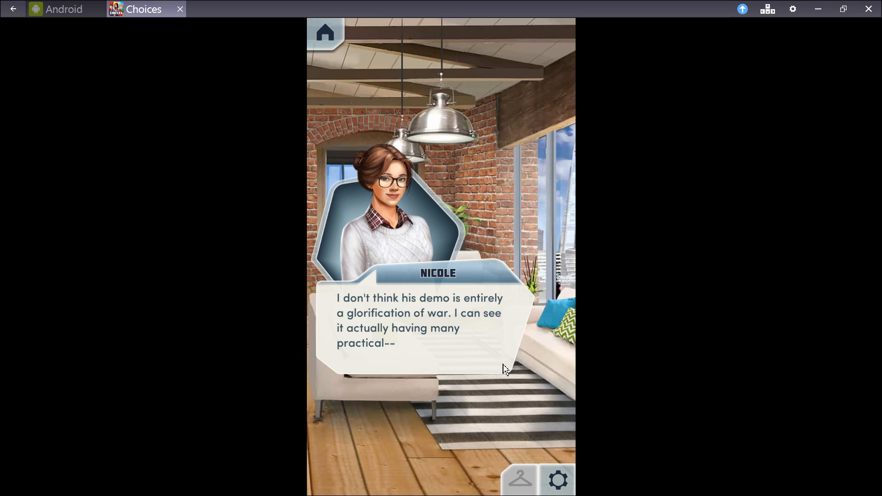
mouse_move(501, 366)
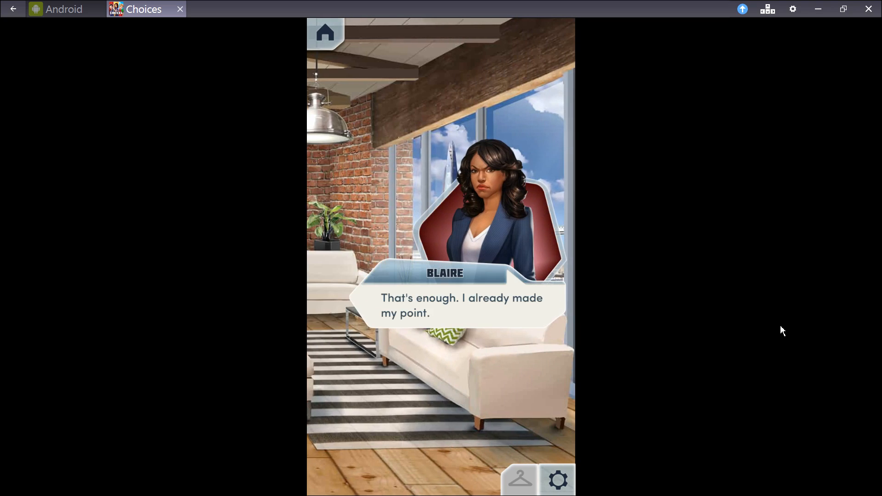
mouse_move(546, 311)
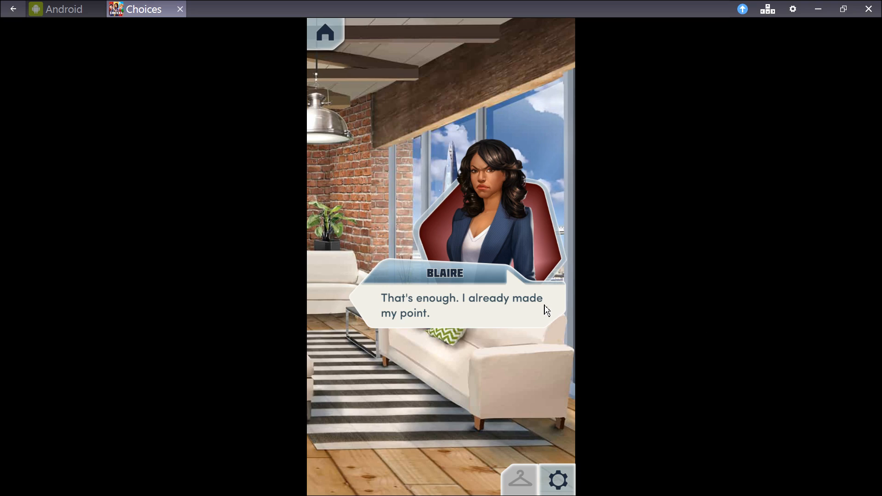
click(462, 305)
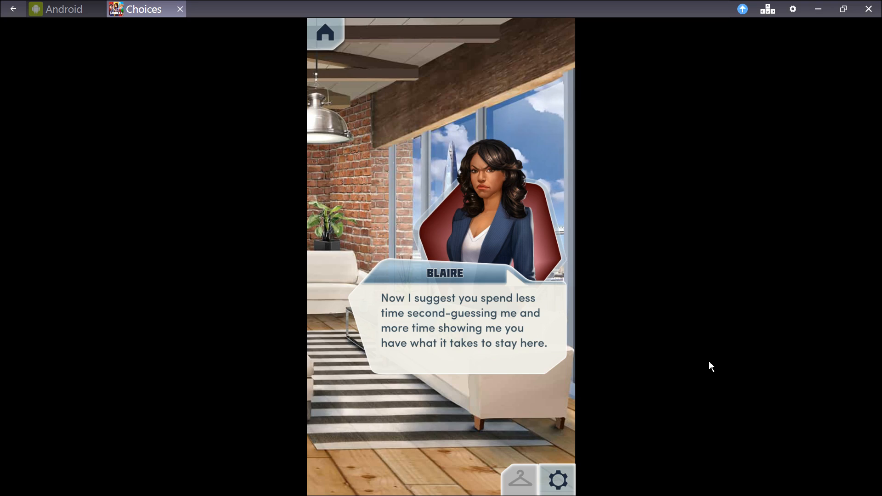
mouse_move(529, 369)
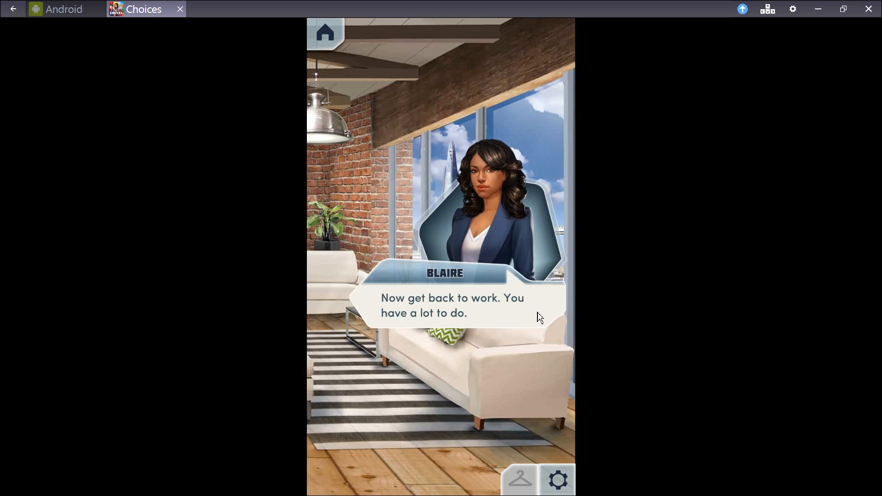
Advance past Blaire's order to get working until Nicole proposes re-entering the simulation.
click(451, 305)
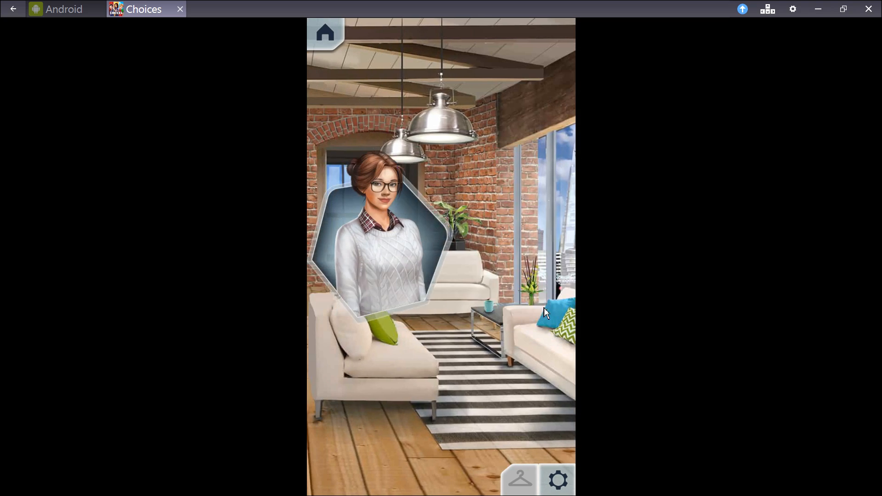
click(543, 314)
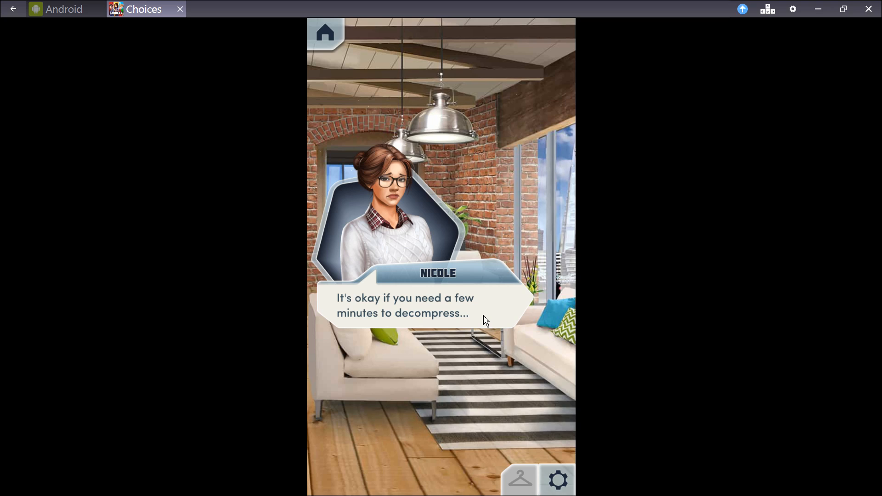
click(440, 309)
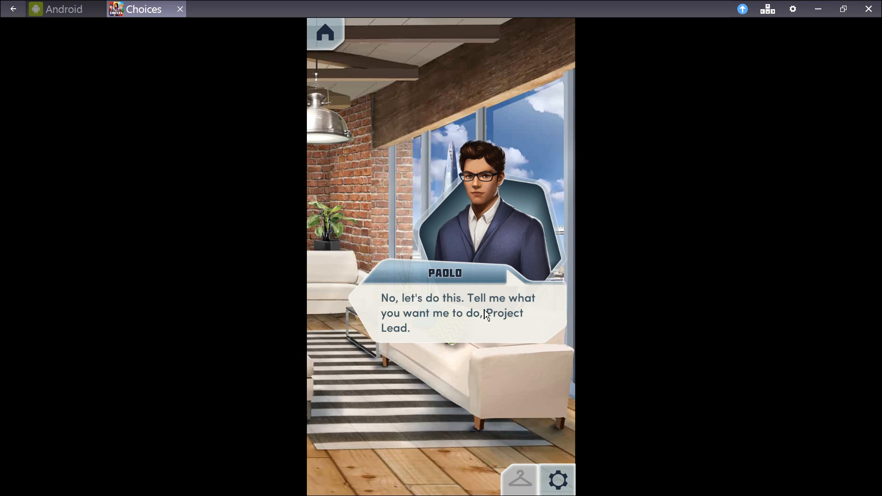
mouse_move(440, 331)
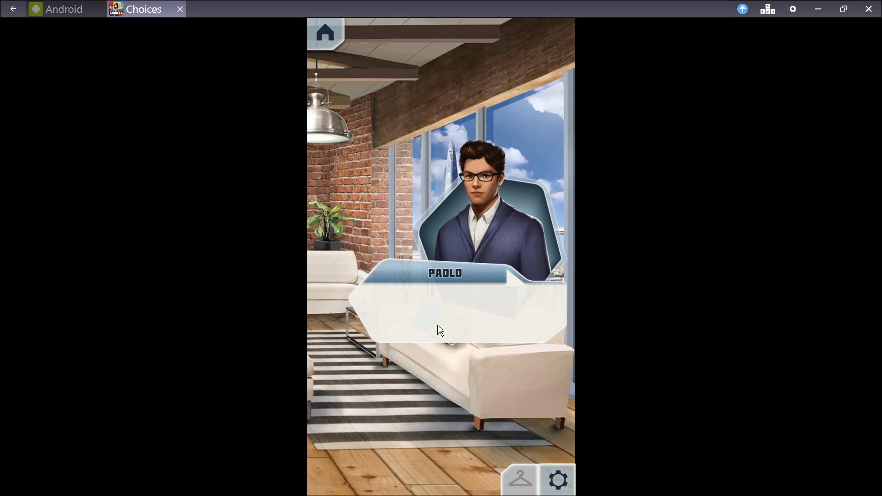
click(440, 330)
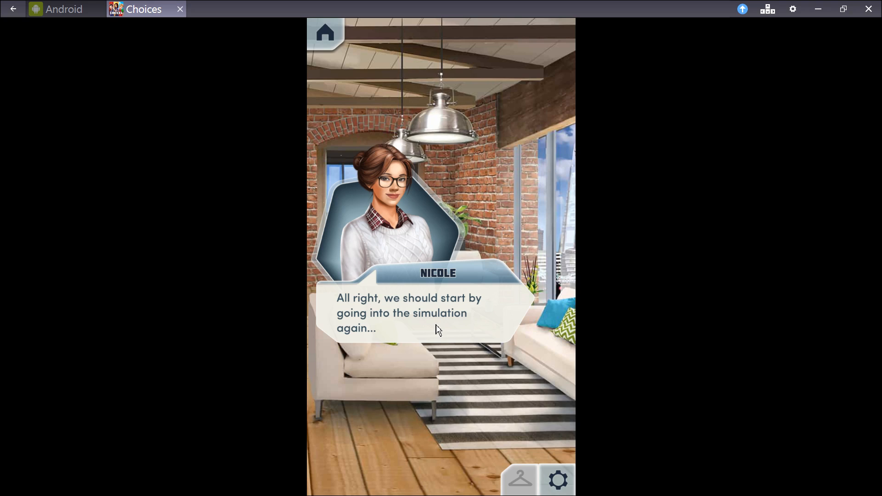
click(440, 329)
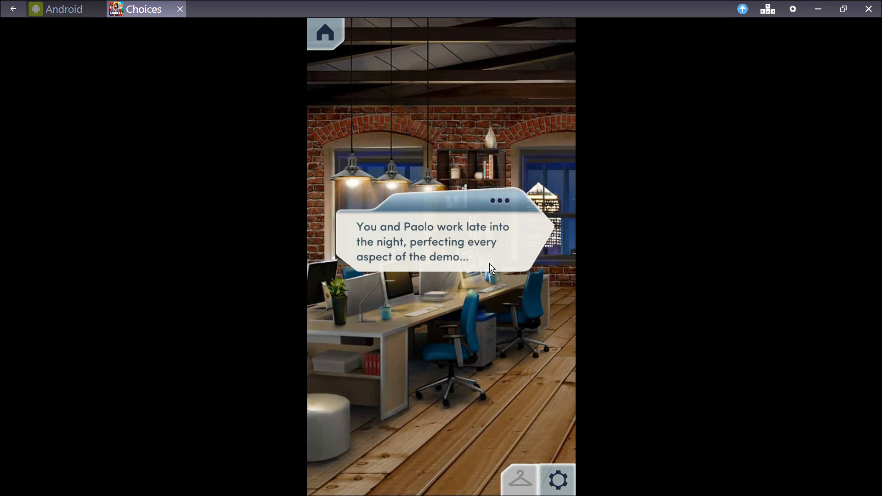
mouse_move(474, 262)
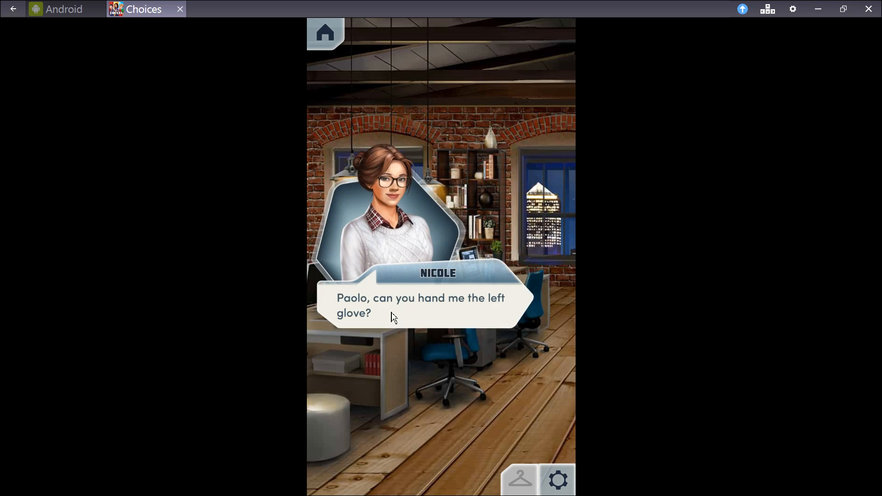
Advance past the glove request and 'later that night' narration to Nicole's finished-demo announcement.
click(394, 315)
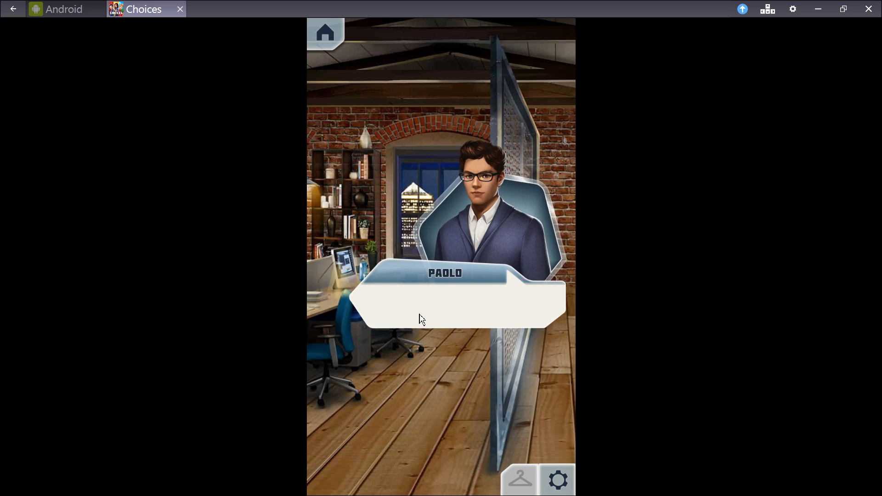
click(422, 319)
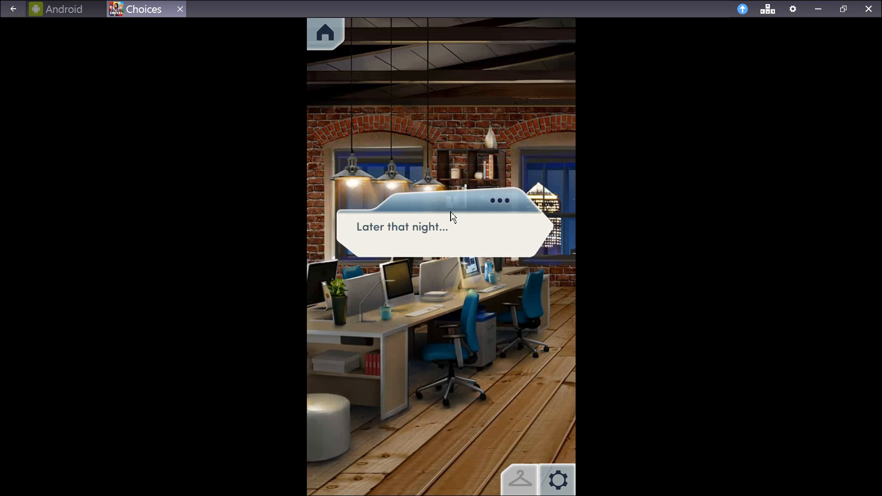
click(441, 227)
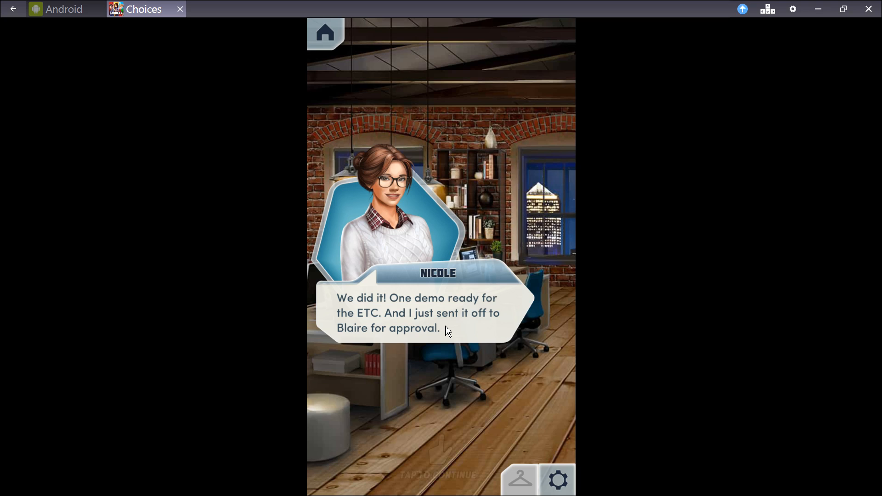
click(440, 330)
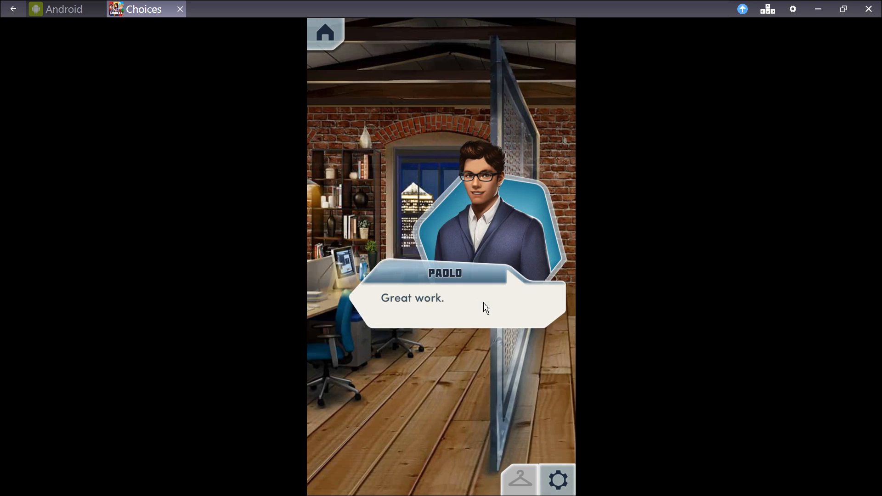
Continue through Paolo's praise and 'good team' remark until he starts thanking Nicole.
click(459, 315)
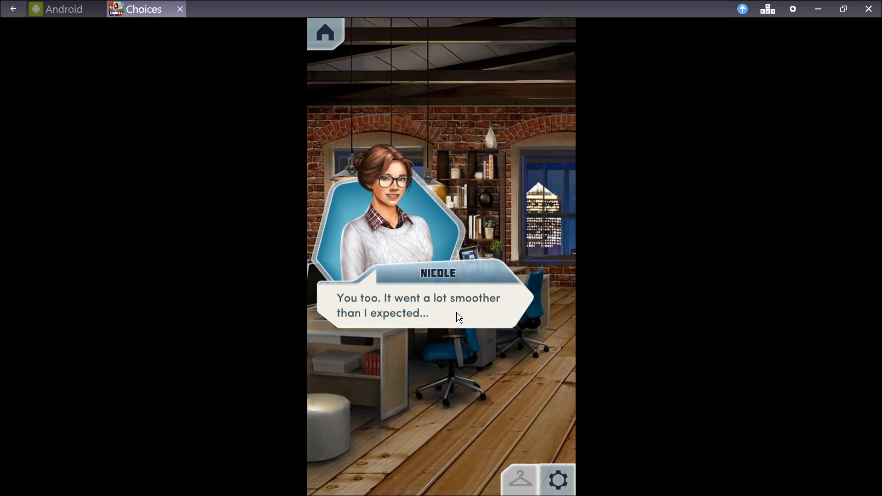
click(440, 315)
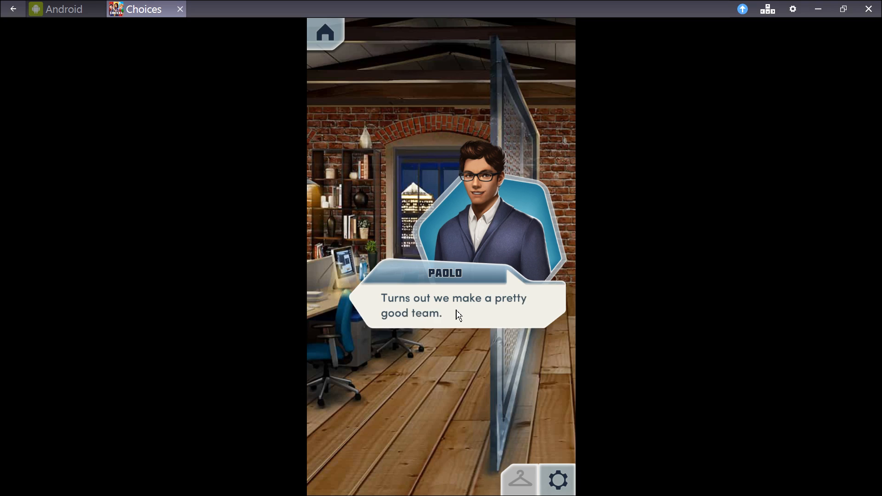
click(450, 314)
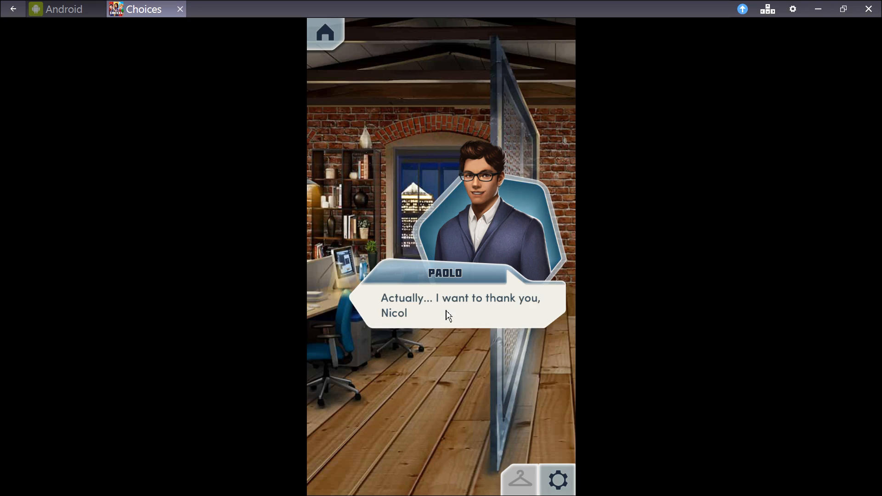
click(445, 315)
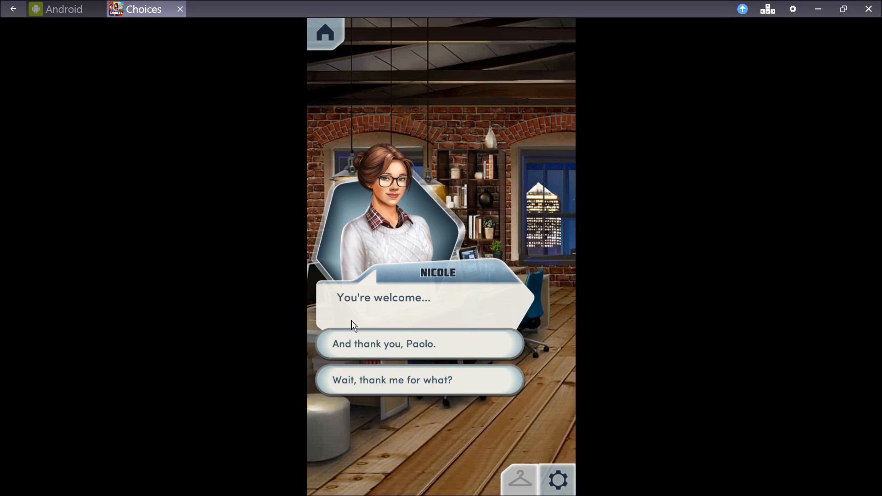
mouse_move(355, 391)
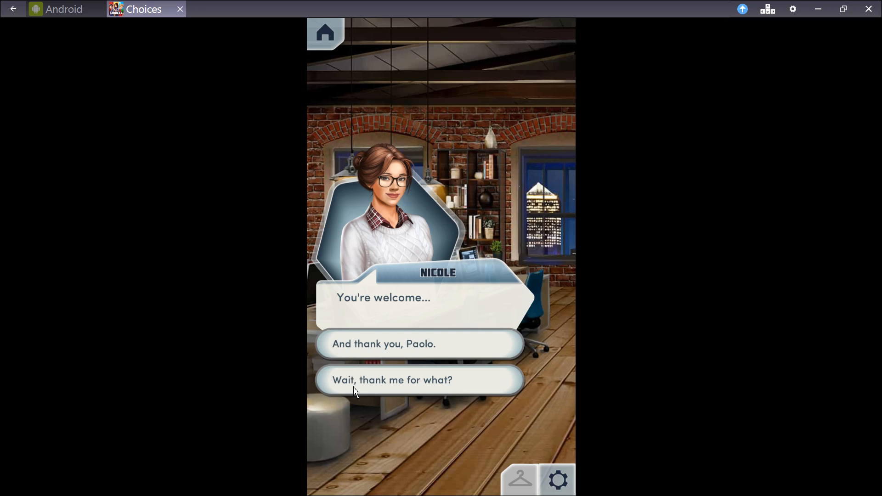
Choose 'Wait, thank me for what?' and continue until they pass Blaire's office.
click(419, 379)
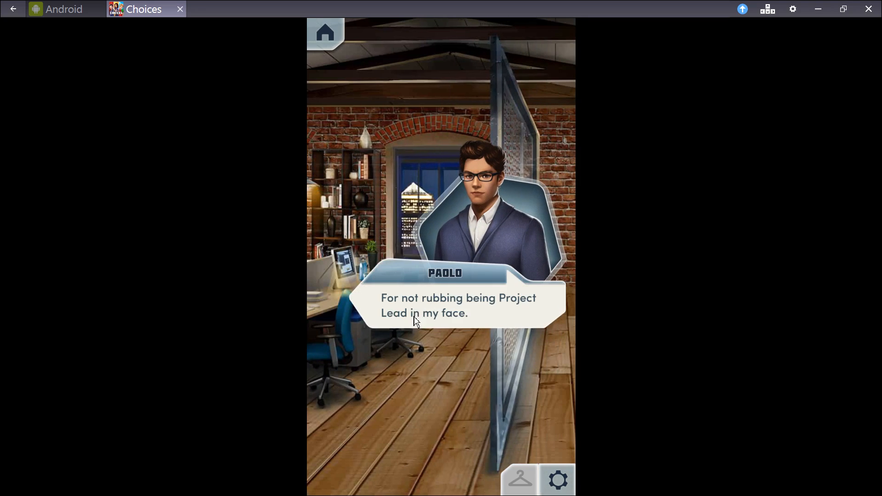
mouse_move(533, 315)
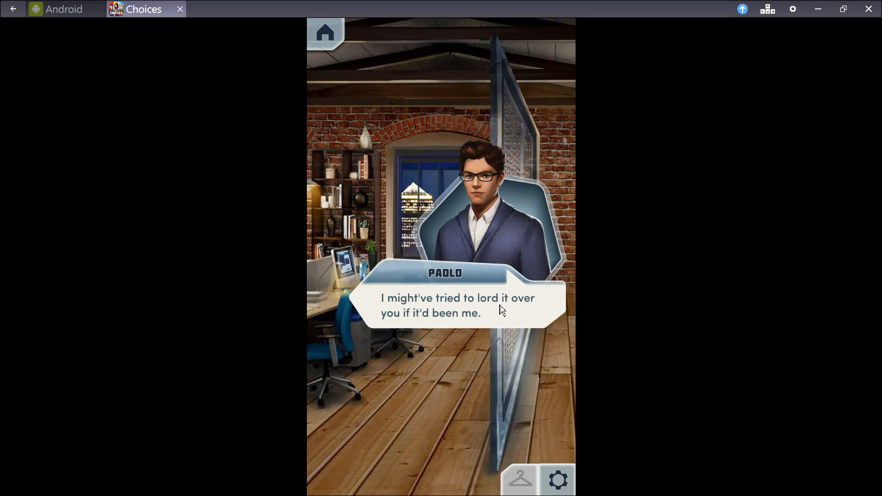
mouse_move(520, 318)
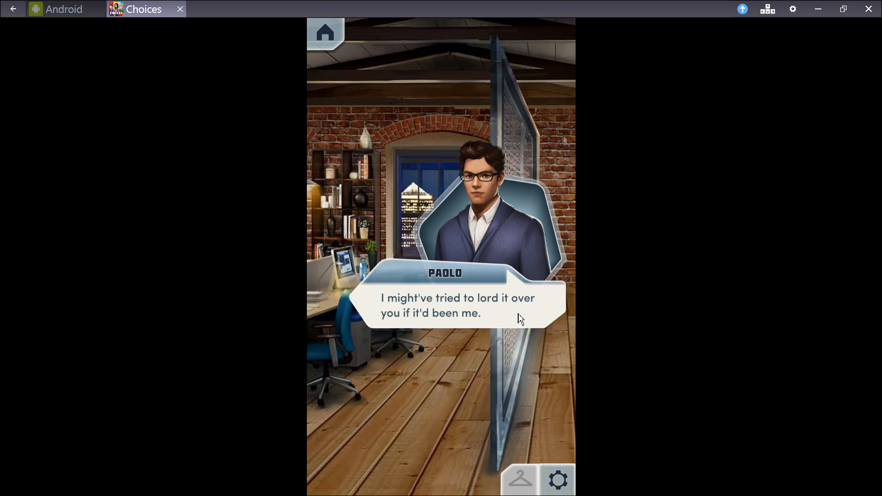
mouse_move(541, 316)
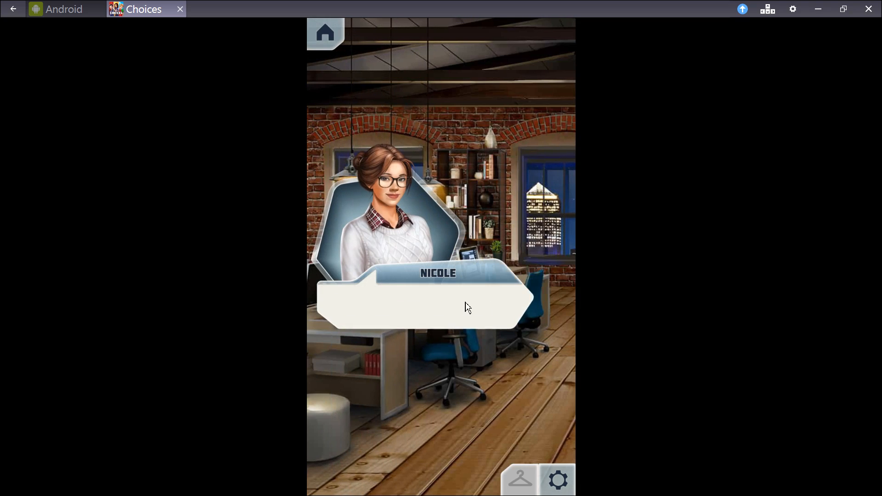
click(467, 307)
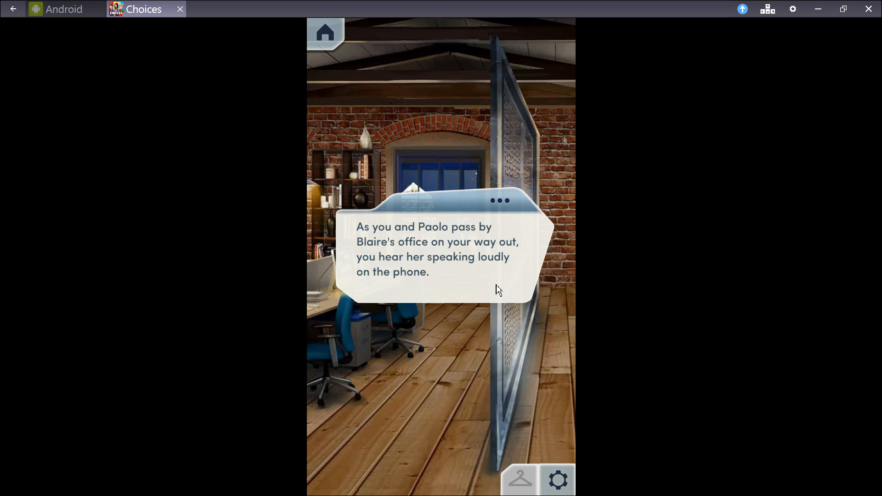
Advance through Blaire's overheard phone call until she notices Nicole and Paolo.
click(440, 250)
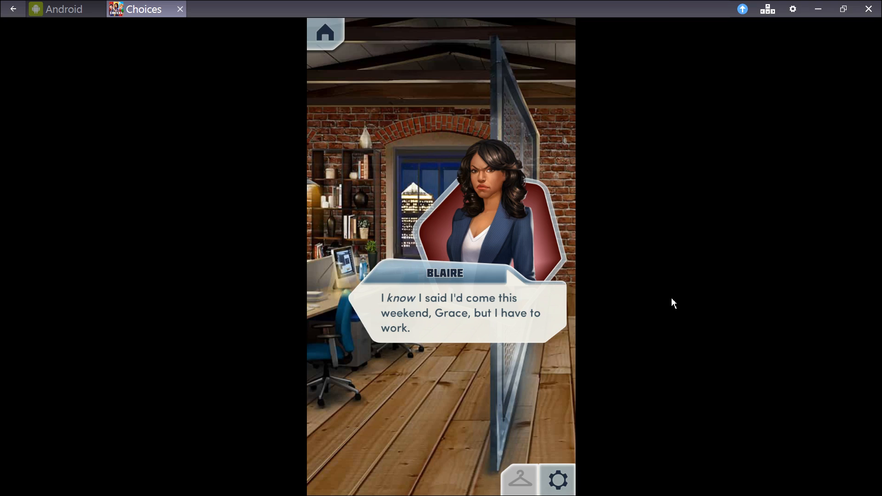
click(456, 312)
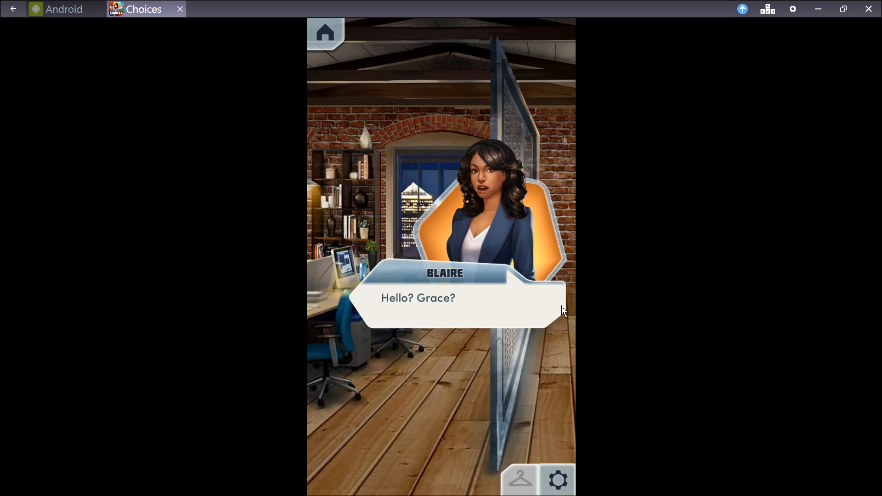
click(440, 298)
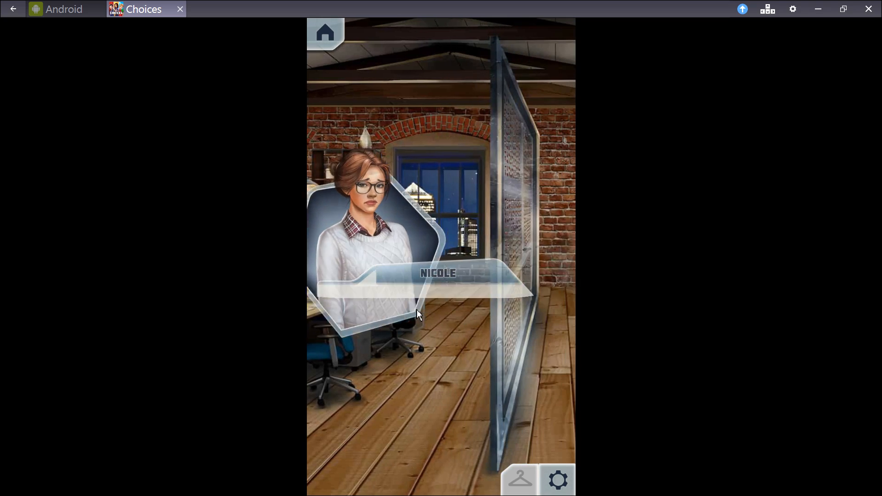
click(419, 315)
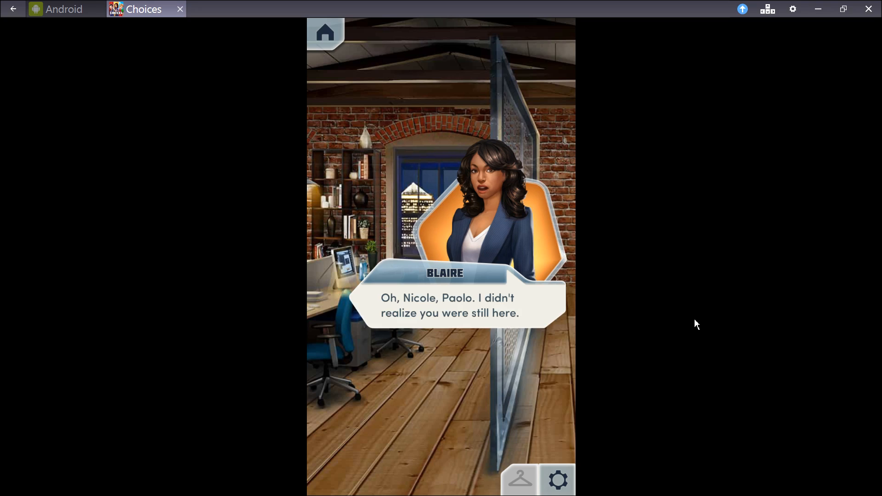
mouse_move(540, 308)
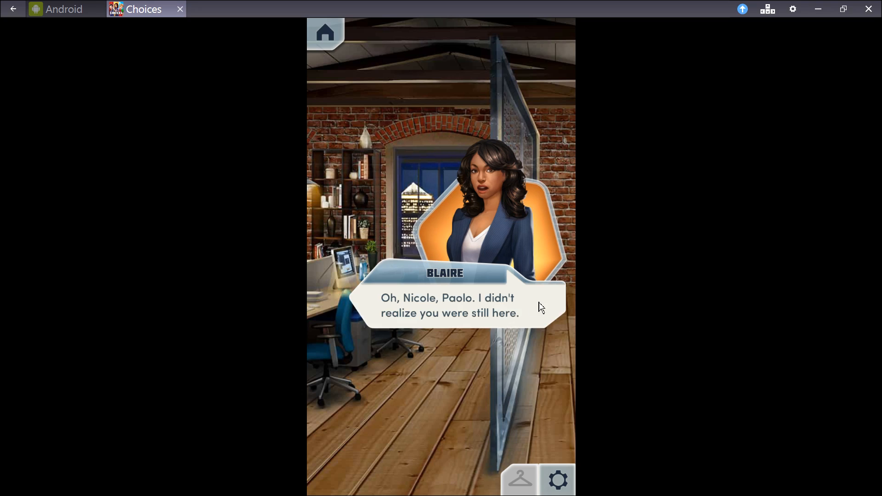
Continue Blaire and Paolo's exchange about the overheard call until the goodnight narration.
click(441, 304)
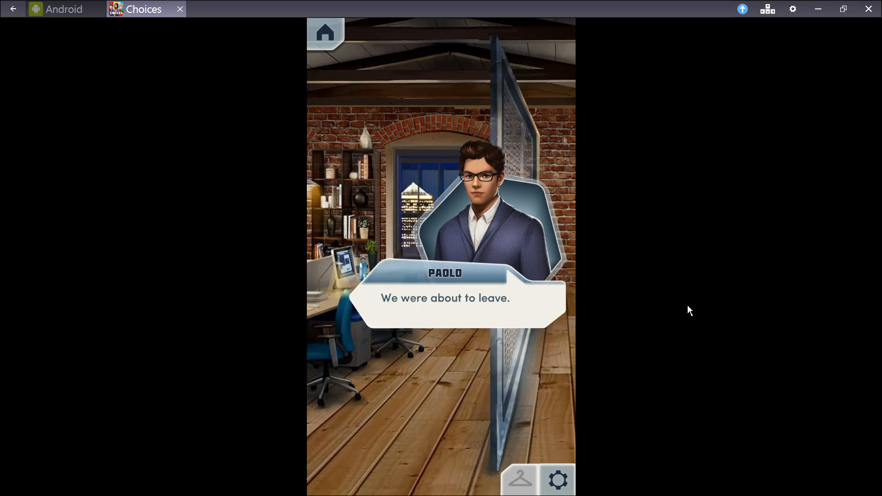
click(450, 304)
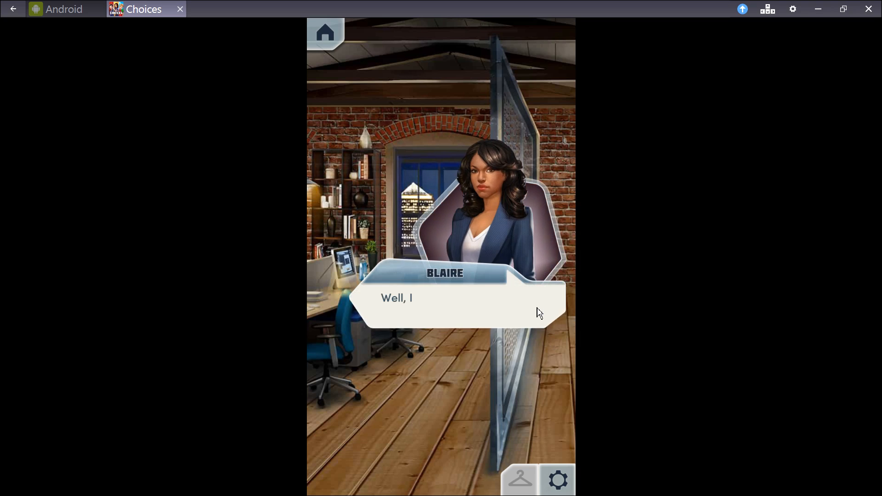
click(456, 304)
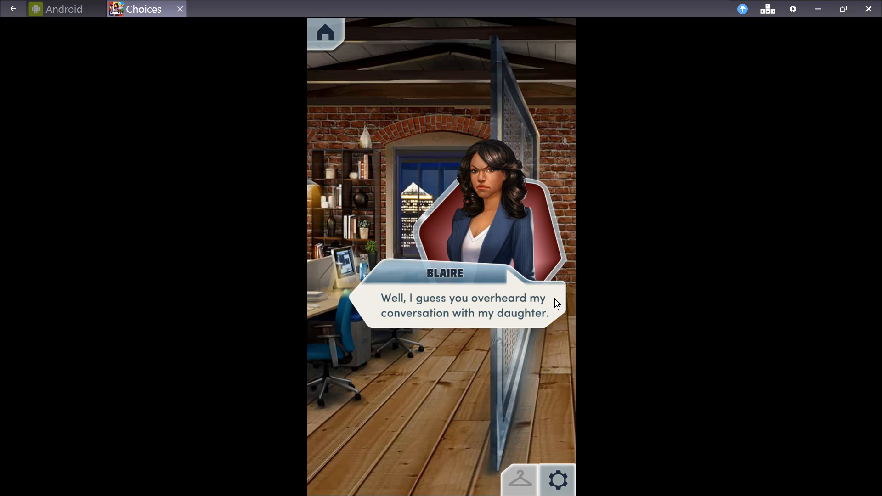
click(467, 304)
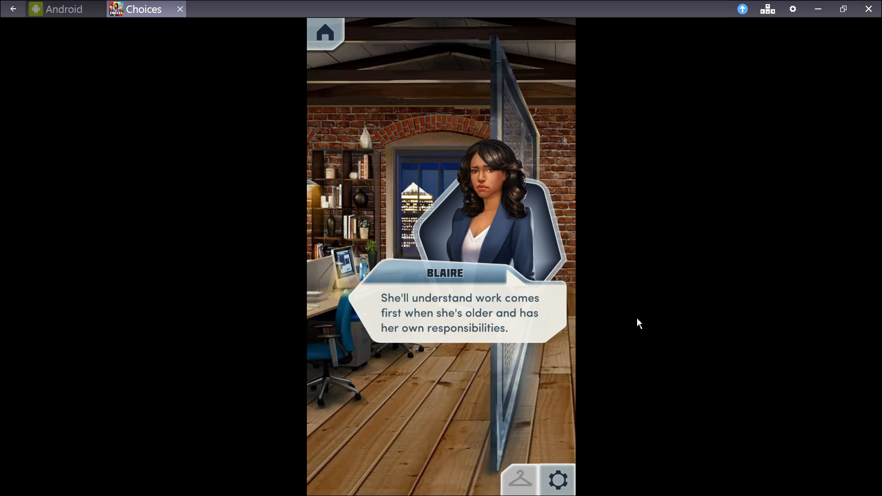
mouse_move(618, 319)
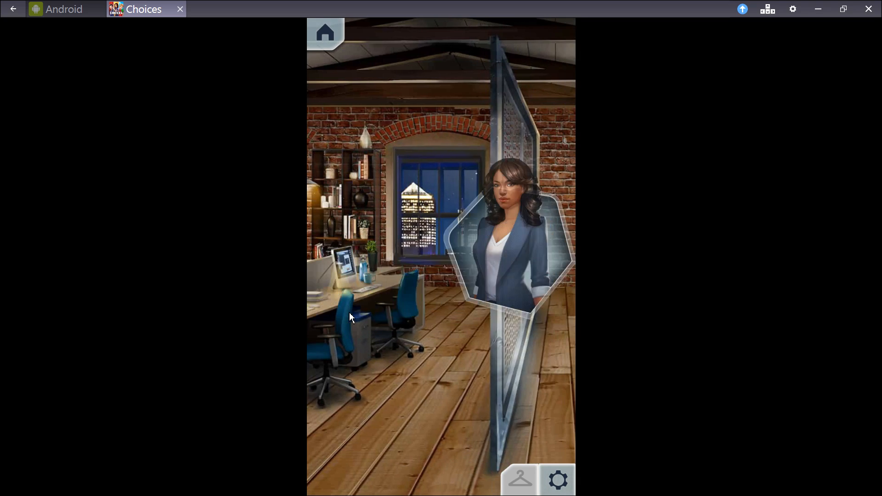
click(368, 315)
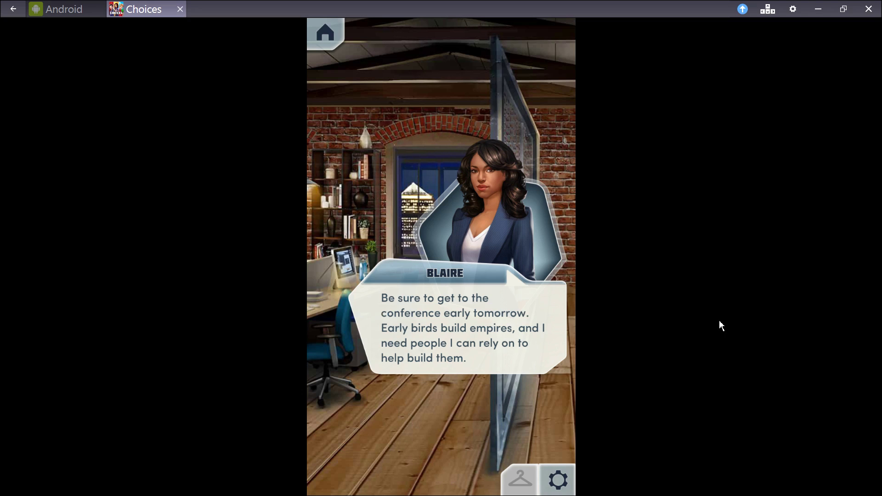
mouse_move(680, 328)
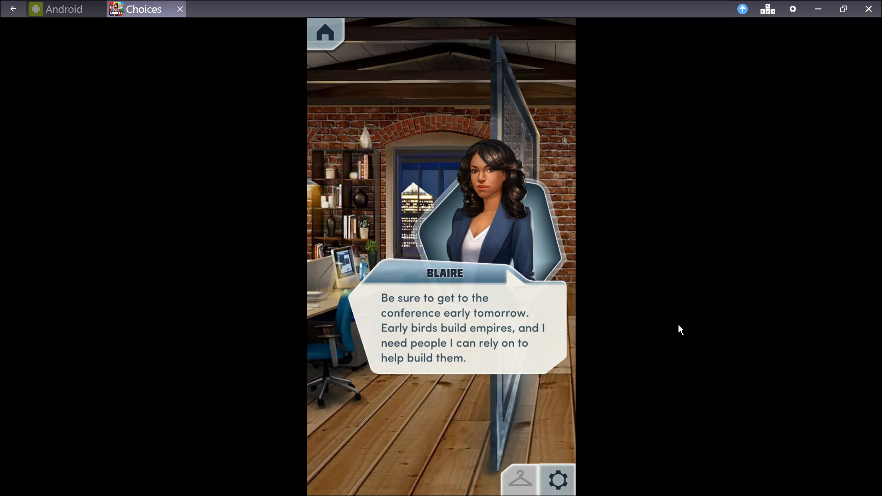
mouse_move(583, 332)
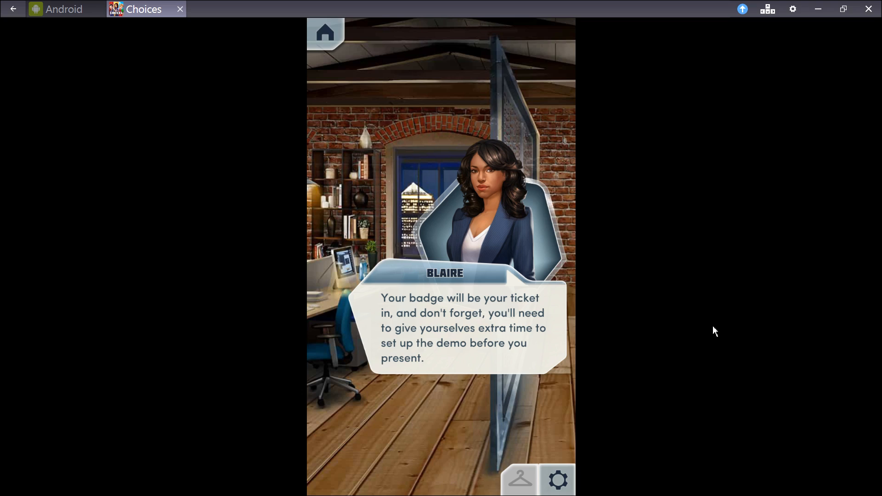
mouse_move(685, 334)
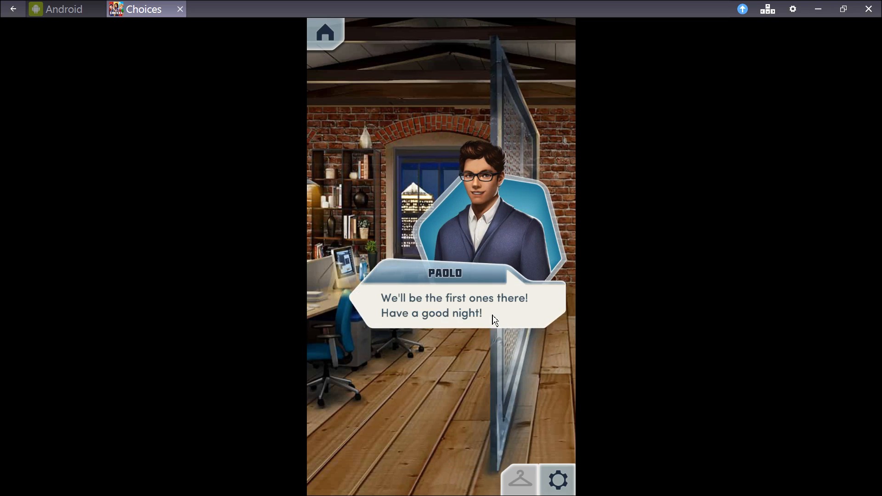
click(494, 305)
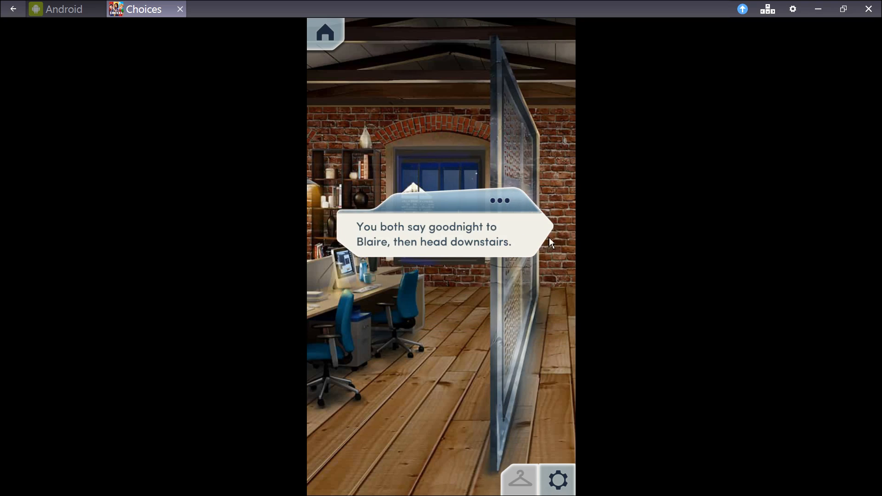
mouse_move(520, 234)
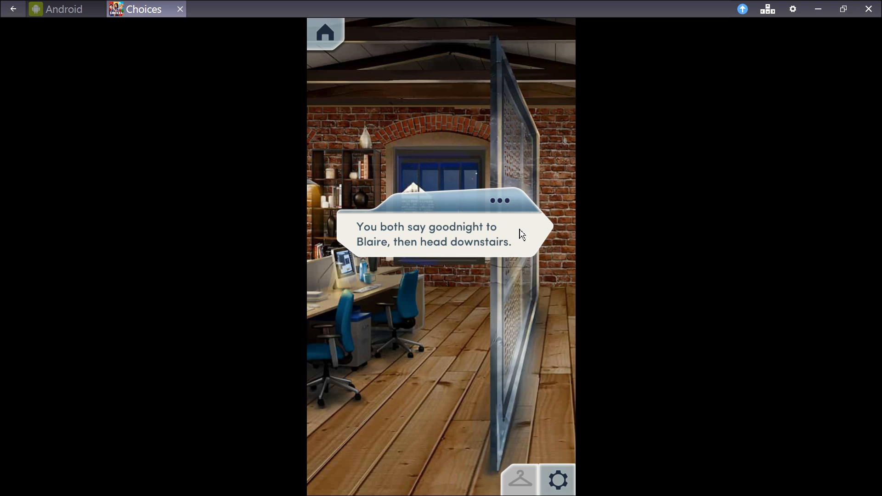
Advance the night street scene until Paolo offers to make up for how he treated Nicole.
click(441, 234)
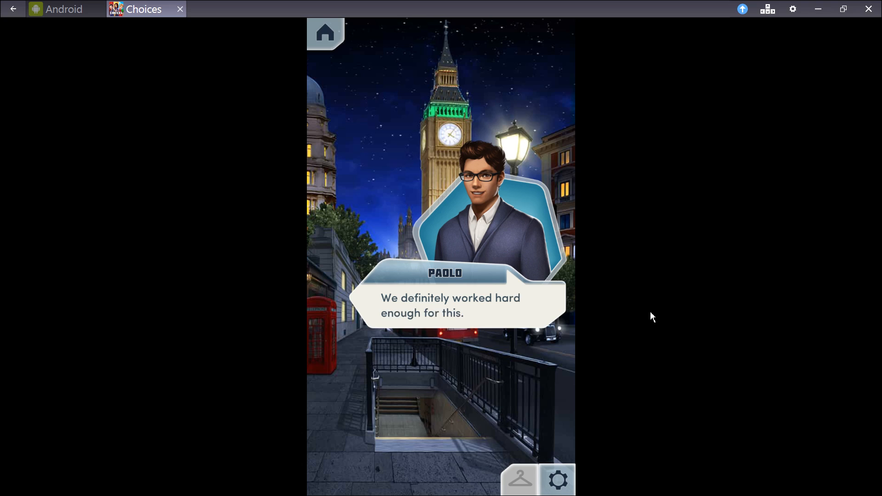
click(455, 305)
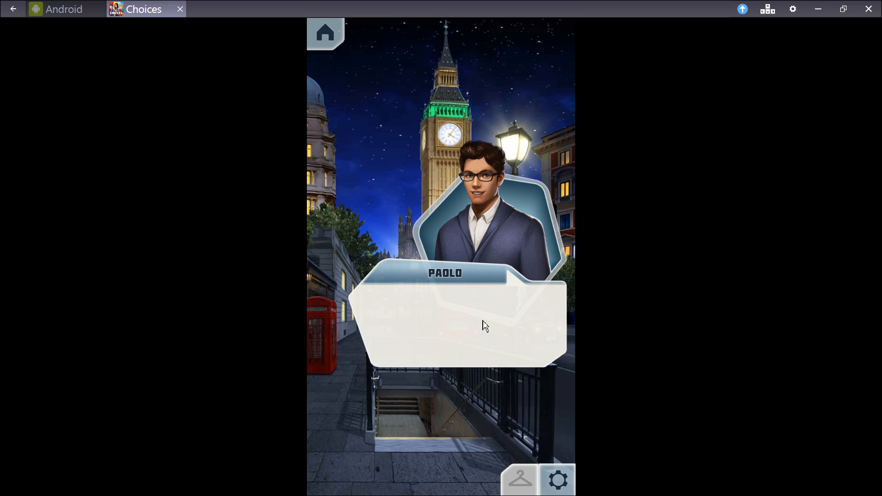
click(484, 326)
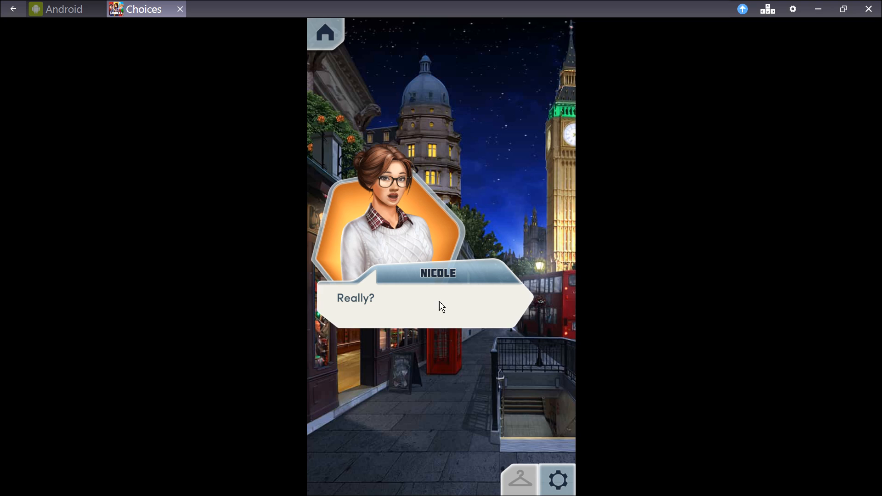
click(440, 306)
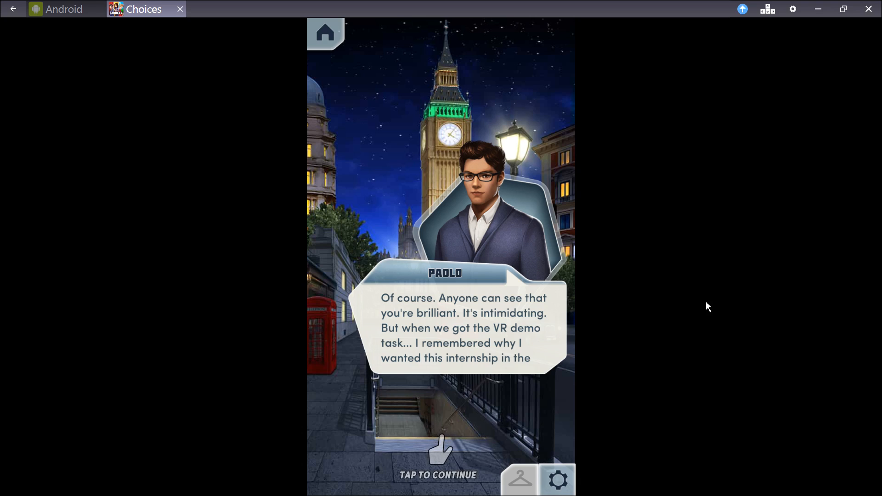
mouse_move(529, 355)
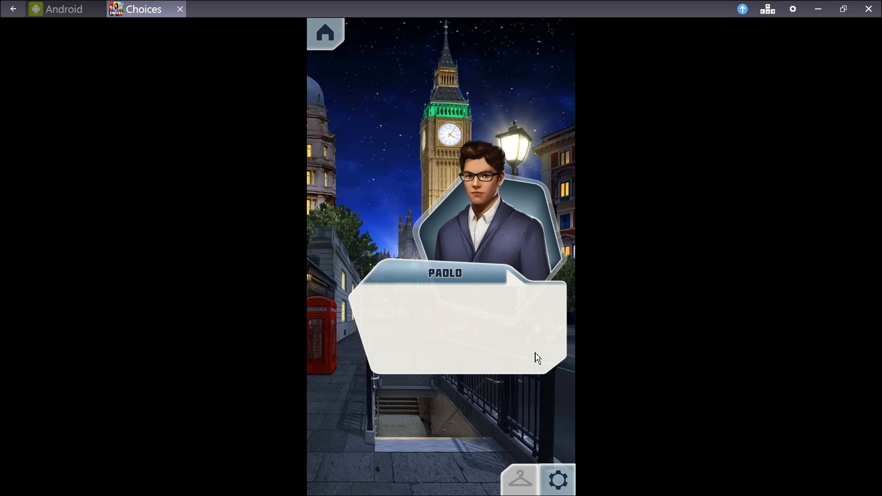
click(455, 323)
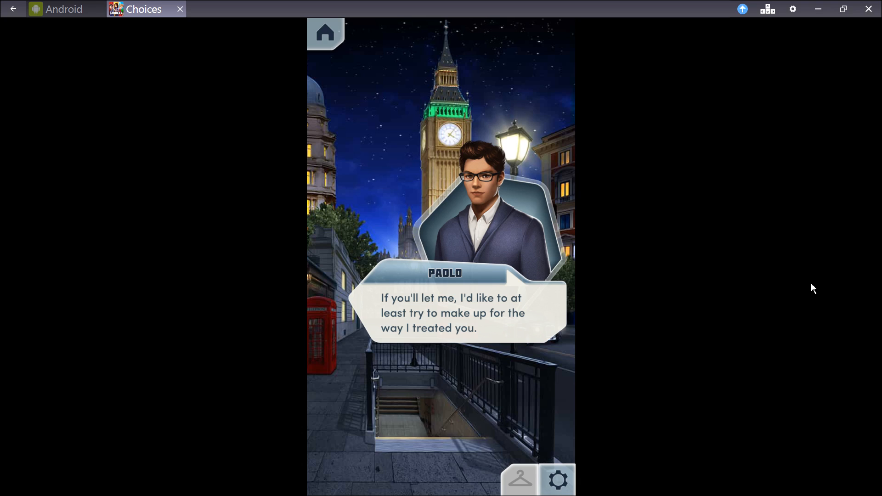
mouse_move(511, 350)
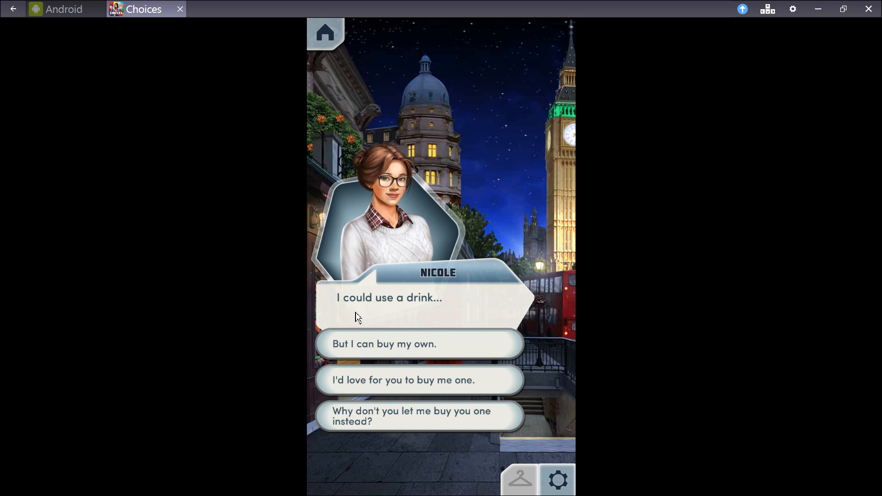
mouse_move(430, 315)
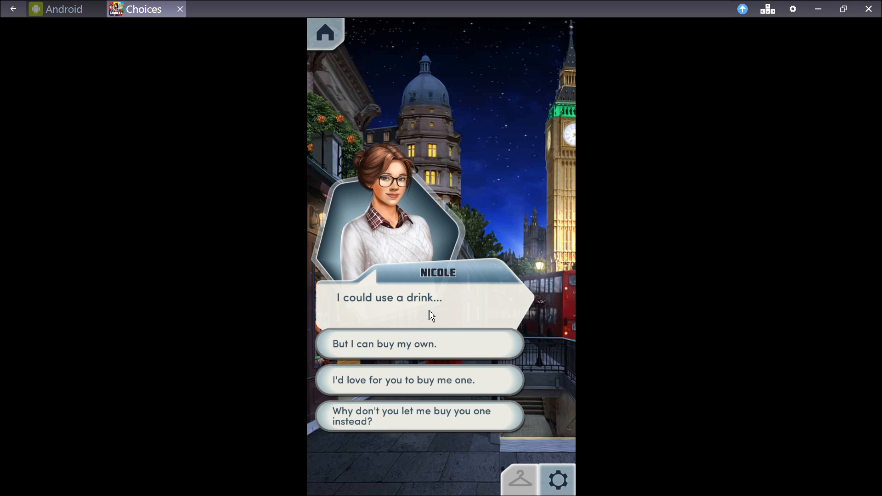
mouse_move(429, 309)
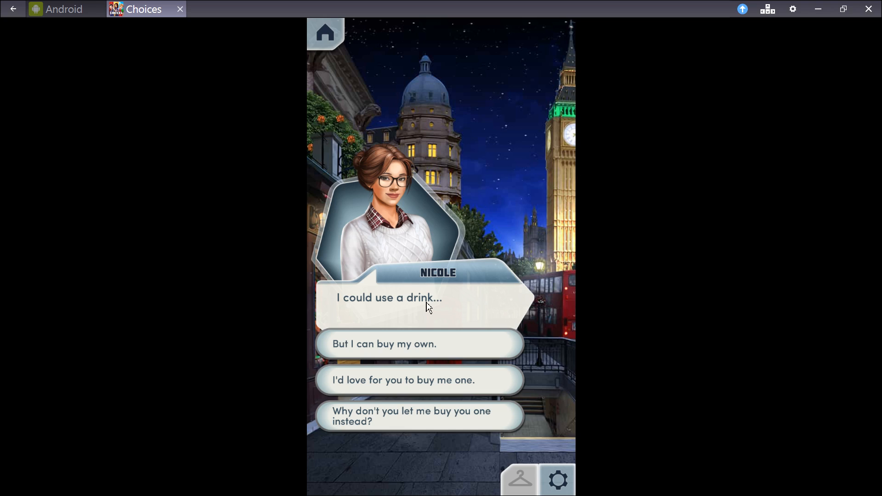
mouse_move(316, 366)
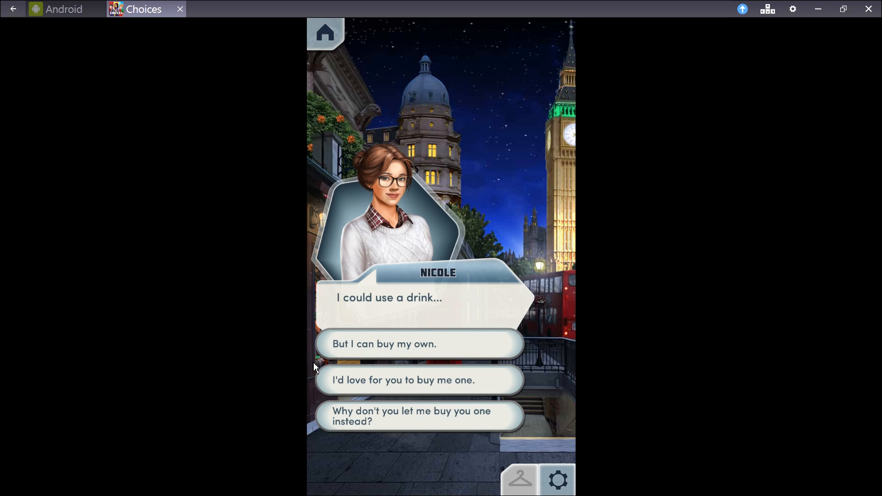
mouse_move(339, 390)
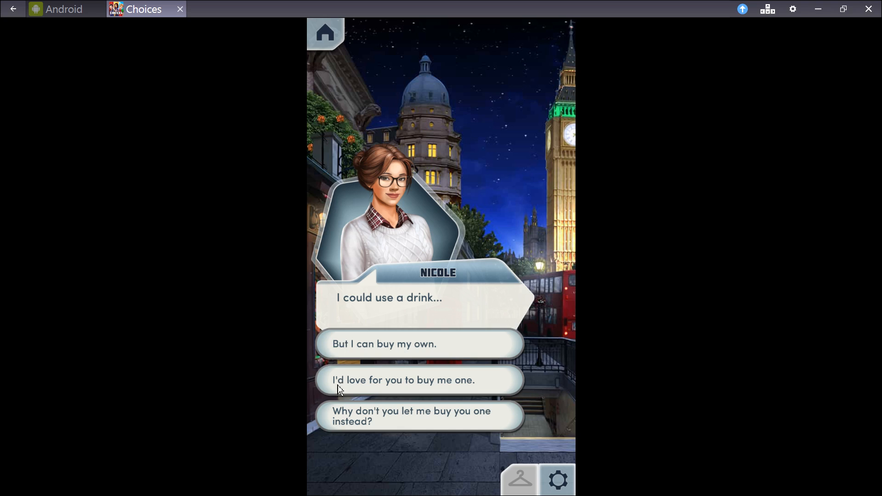
mouse_move(363, 427)
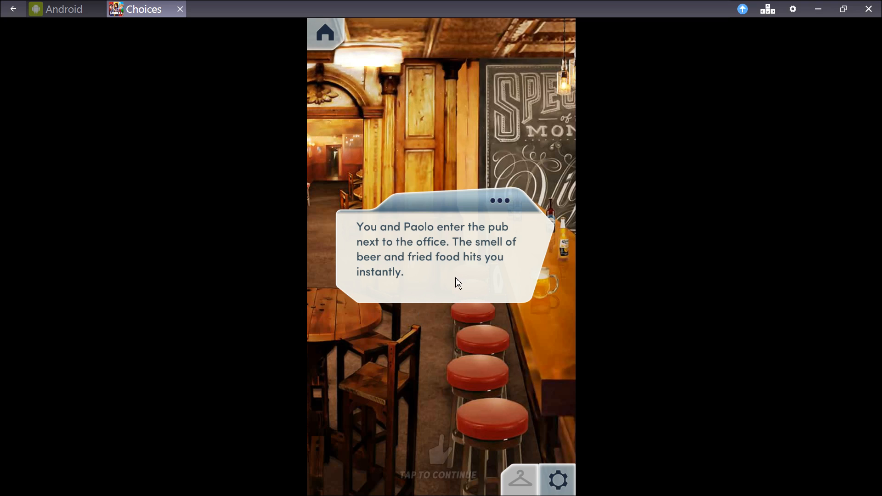
Advance past the pub entrance narration and Paolo's lines about never going until now.
click(440, 282)
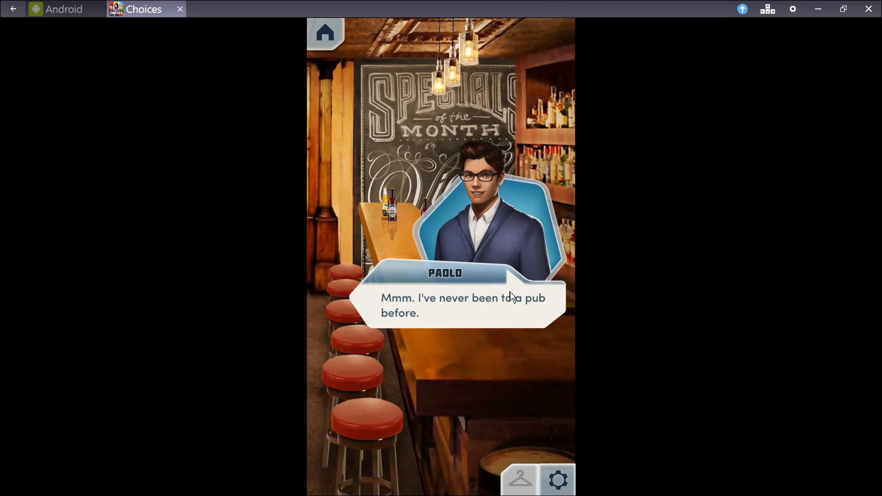
mouse_move(471, 315)
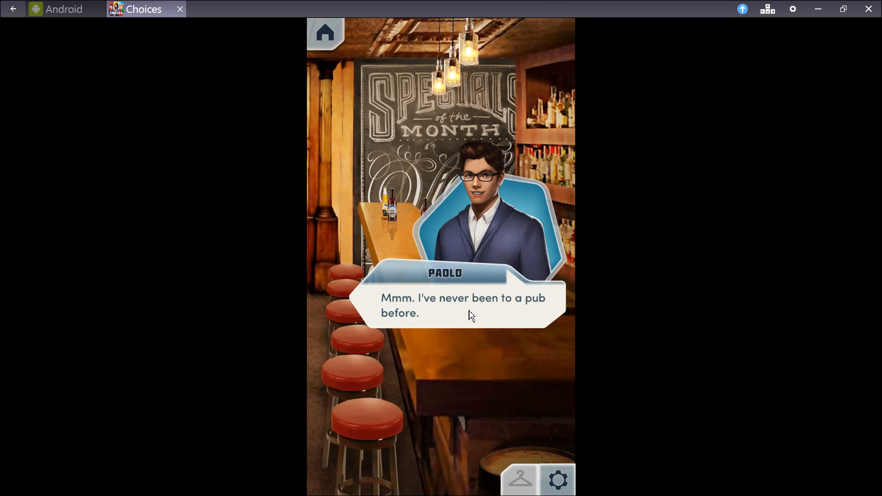
click(470, 315)
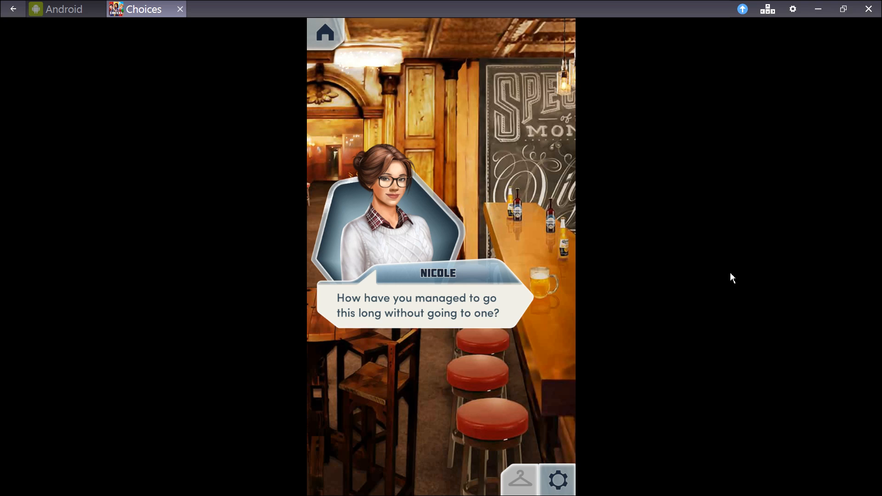
mouse_move(744, 283)
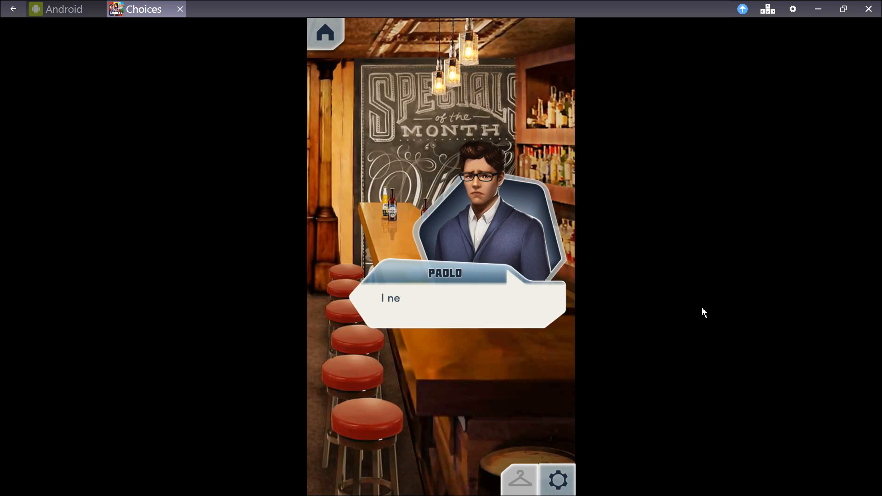
click(450, 304)
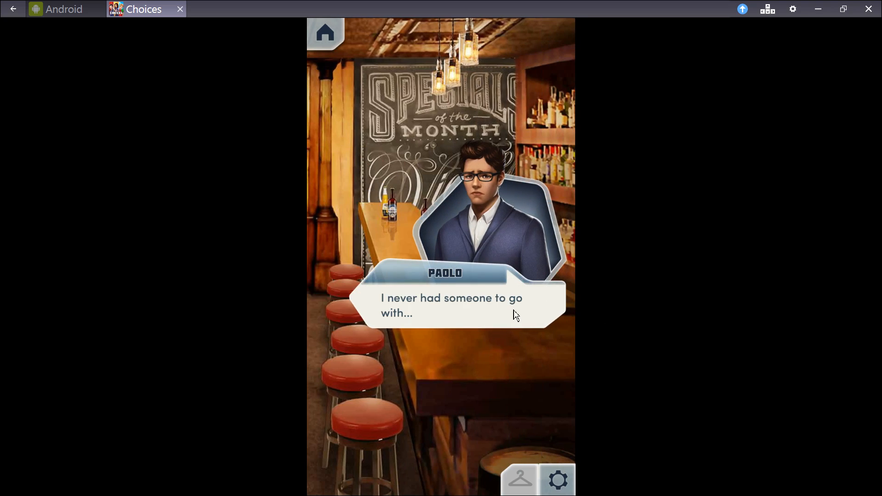
click(515, 314)
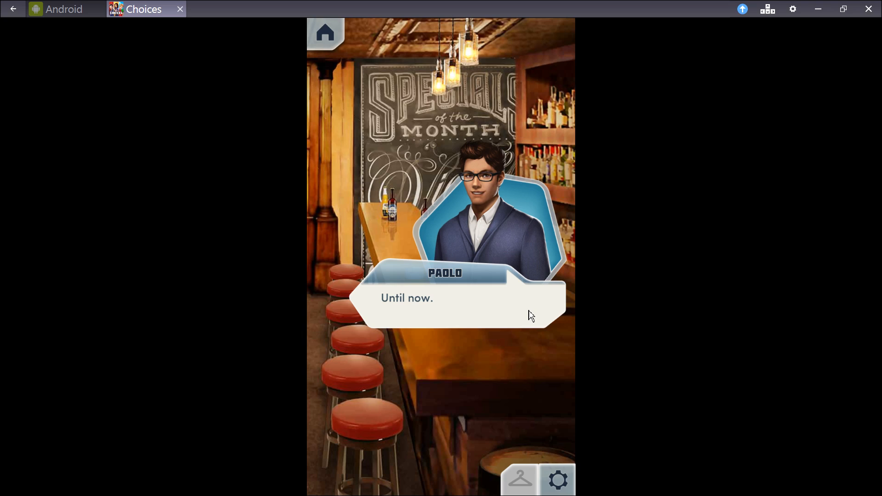
click(530, 315)
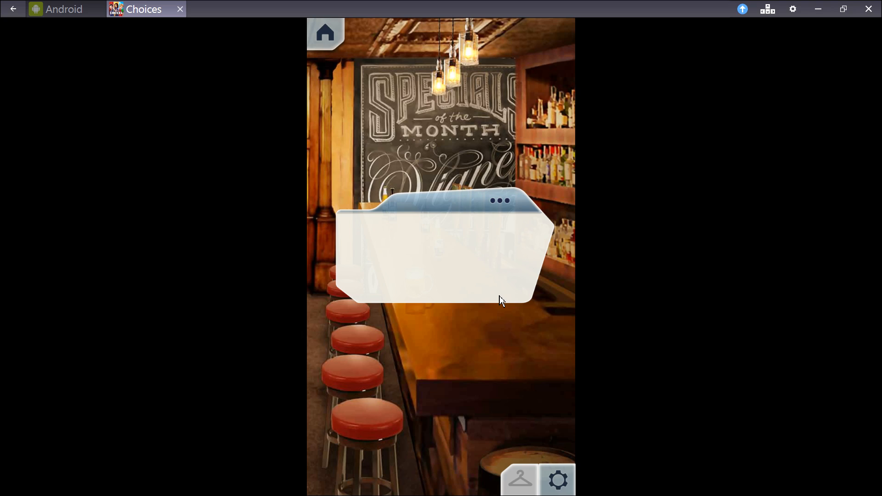
Continue past Paolo filling the glasses until he points out the foam on Nicole's face.
click(440, 253)
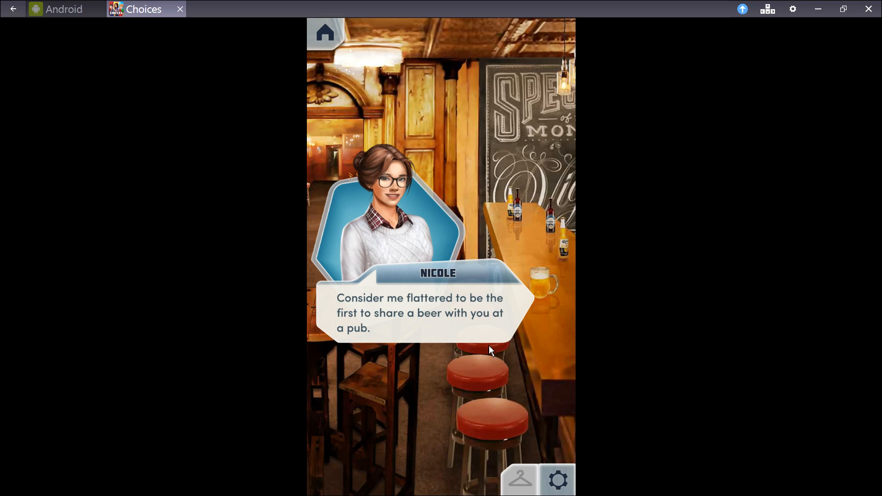
click(490, 349)
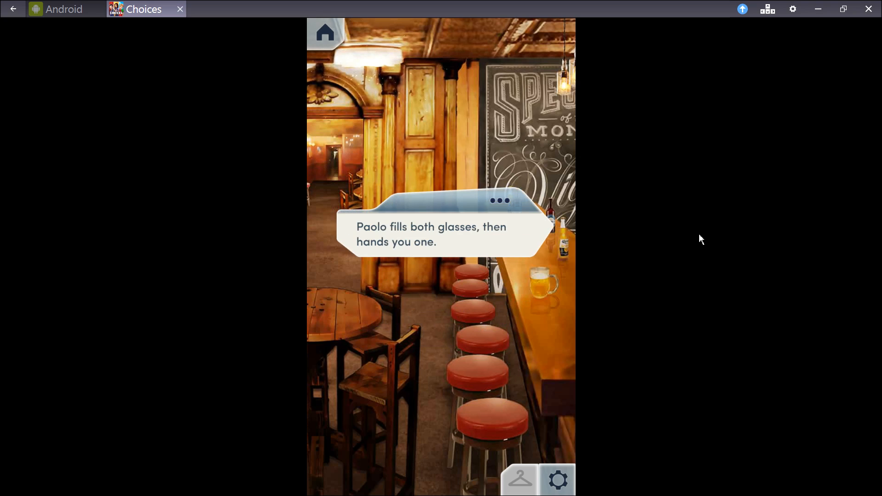
click(443, 231)
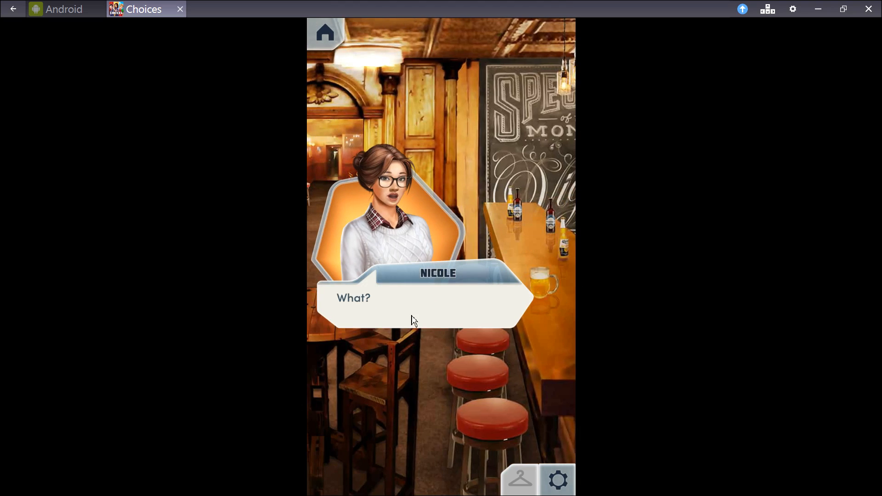
click(413, 320)
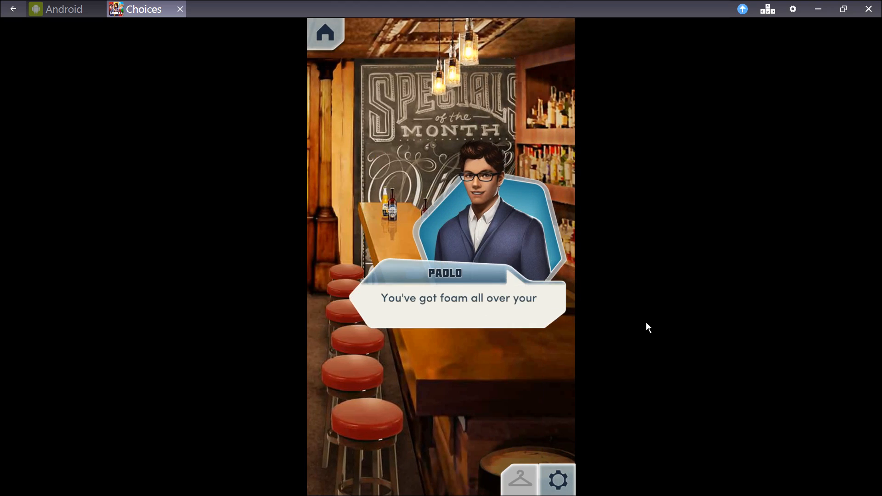
click(429, 320)
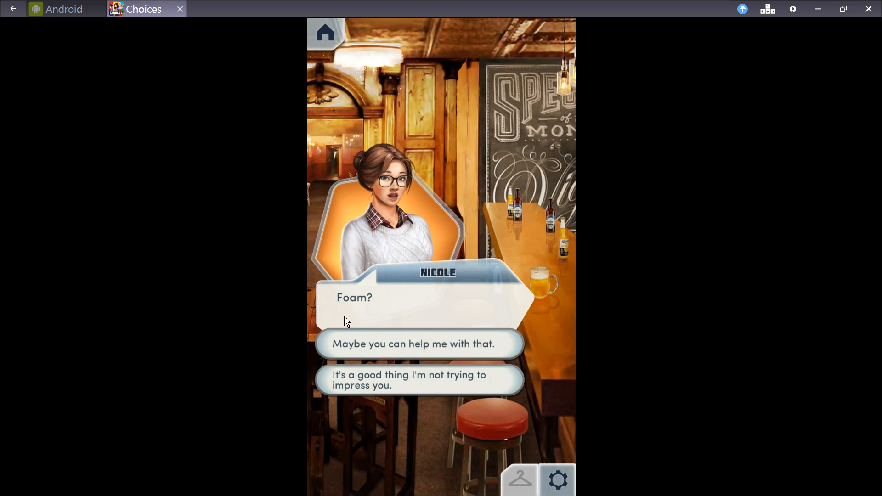
mouse_move(662, 442)
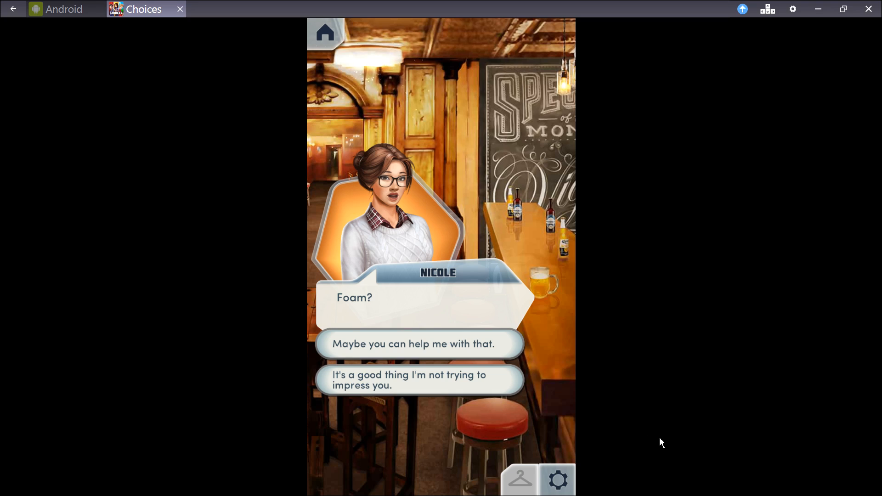
mouse_move(475, 358)
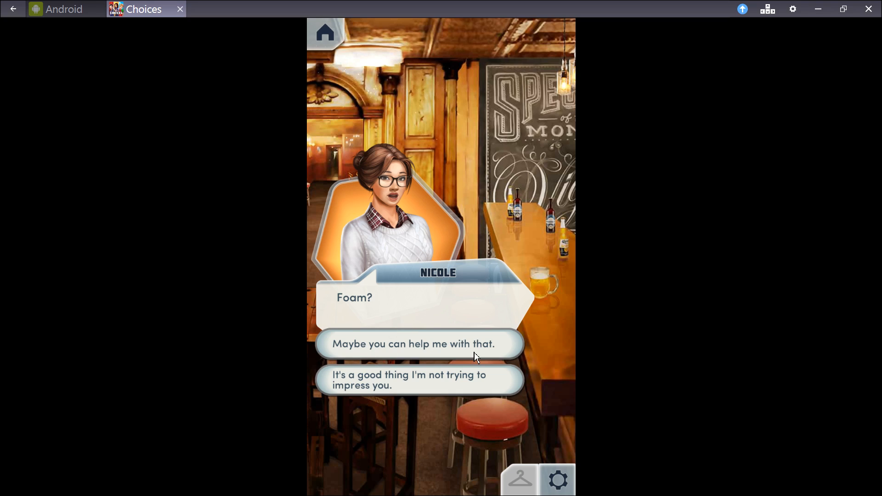
mouse_move(334, 397)
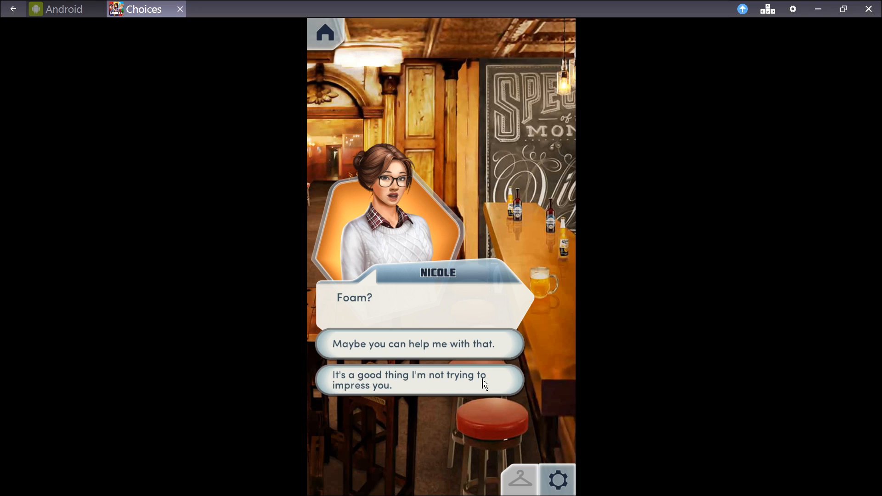
mouse_move(785, 341)
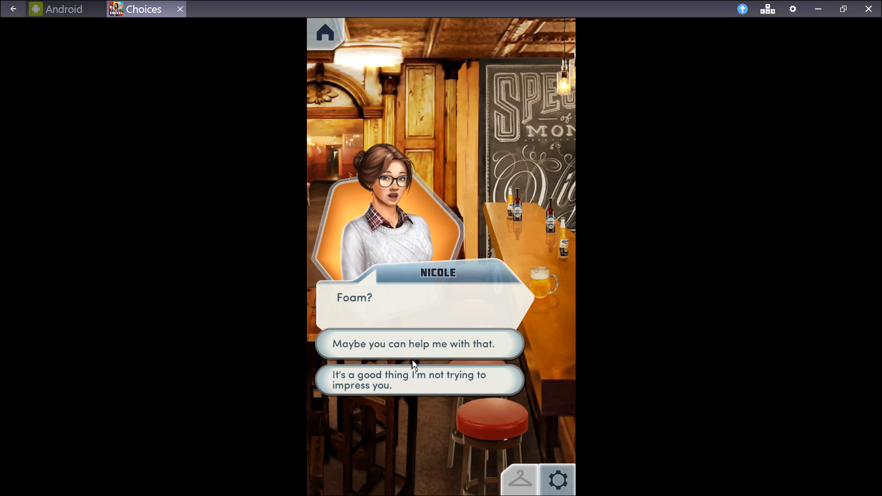
Choose 'Maybe you can help me with that.' and continue past Paolo calling her lips irresistible.
click(419, 344)
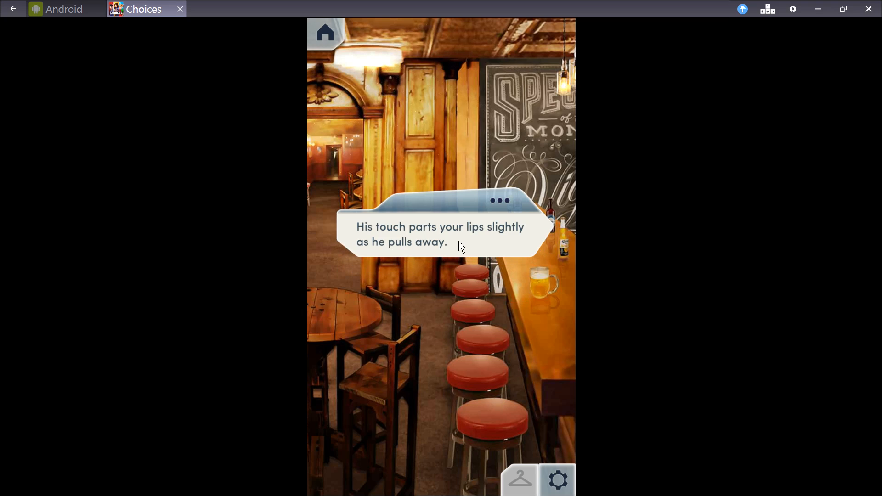
click(440, 236)
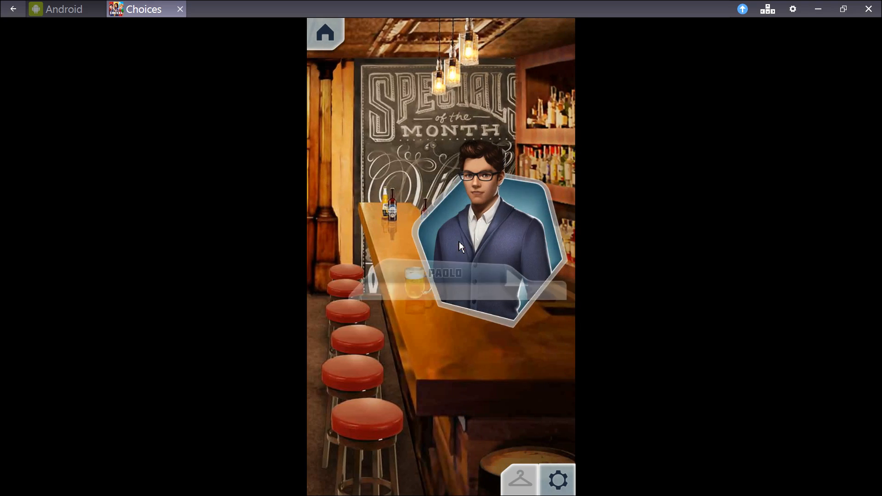
click(459, 246)
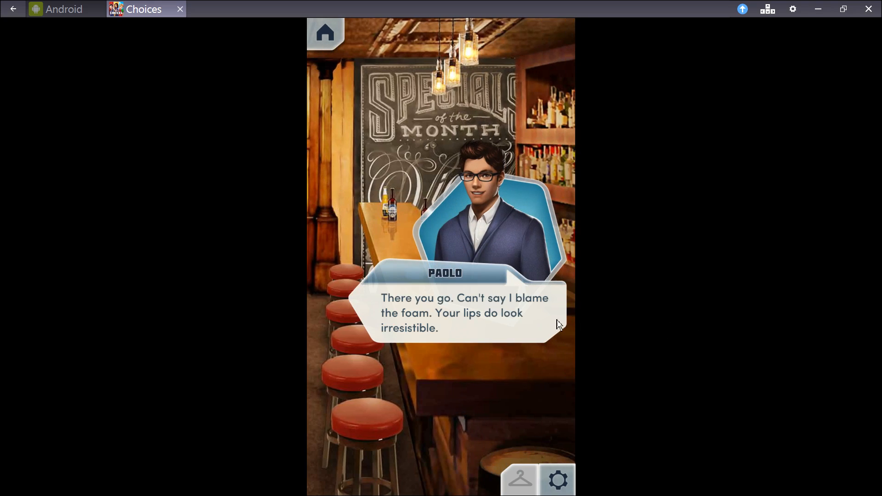
mouse_move(516, 332)
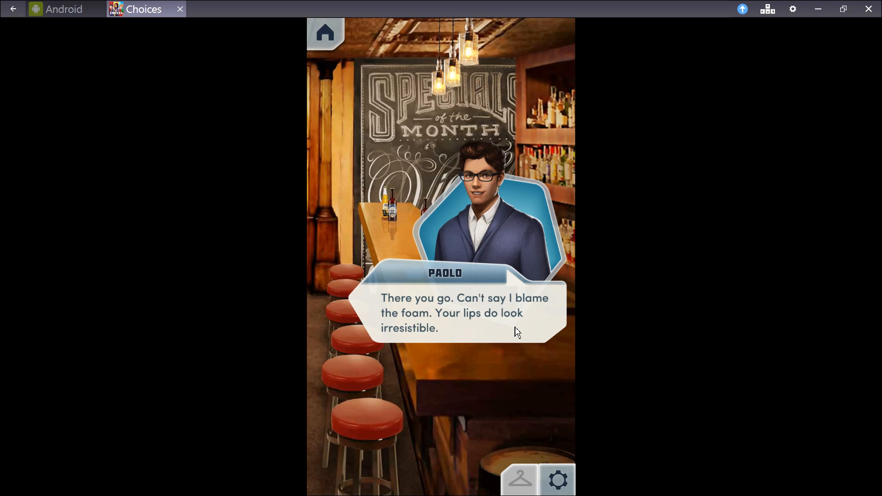
mouse_move(505, 328)
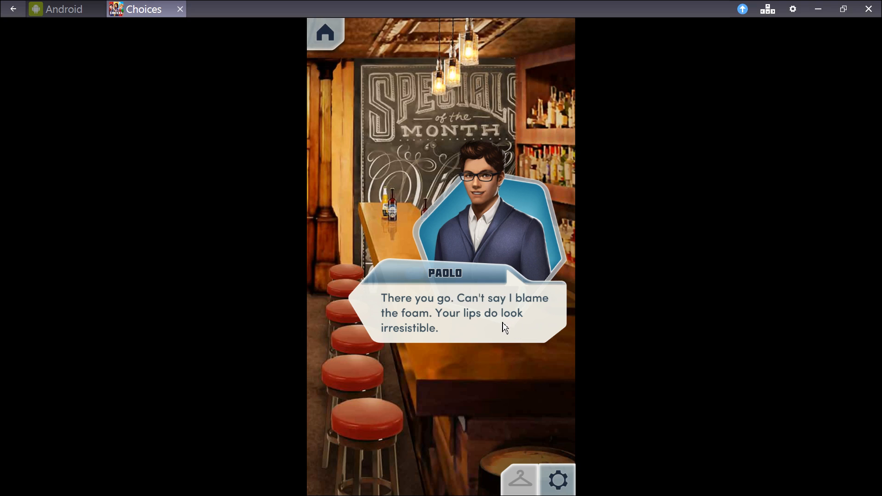
click(502, 328)
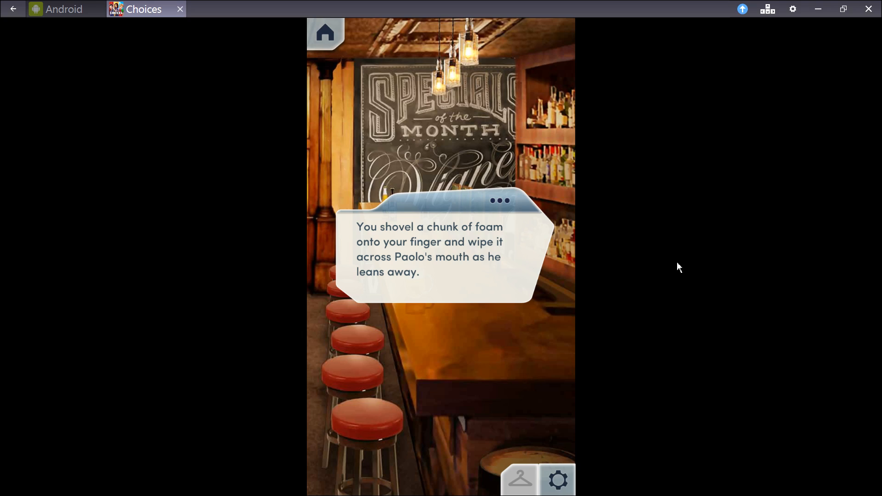
mouse_move(674, 269)
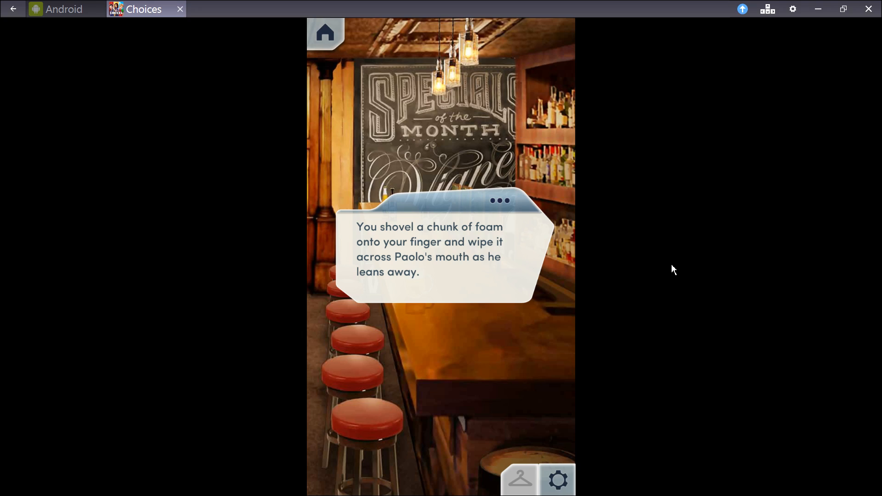
mouse_move(440, 305)
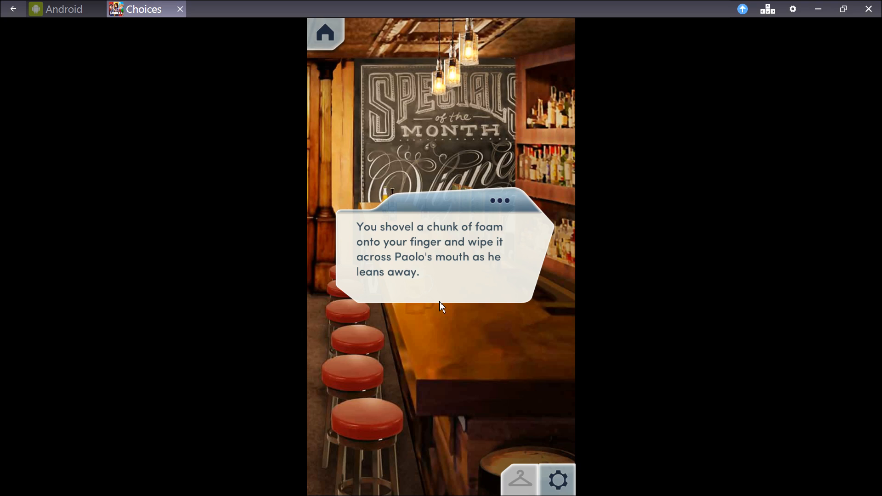
Advance through the foam-wiping teasing until Paolo wipes his face.
click(440, 307)
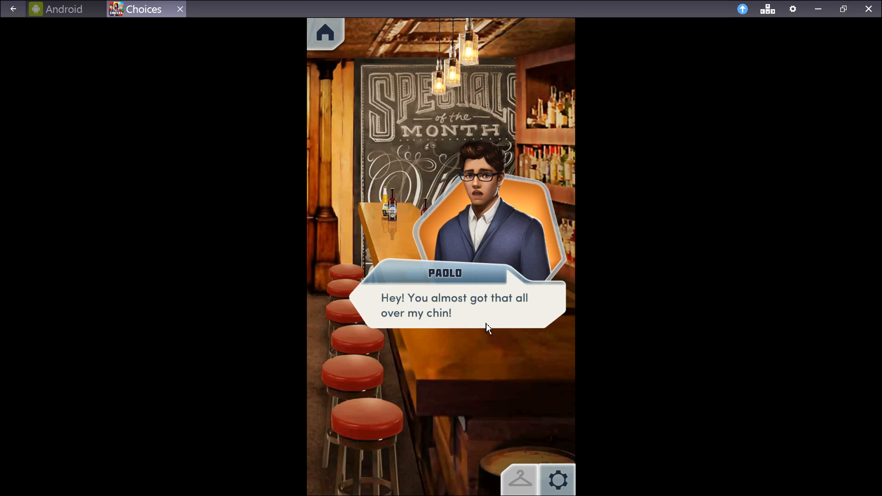
mouse_move(486, 320)
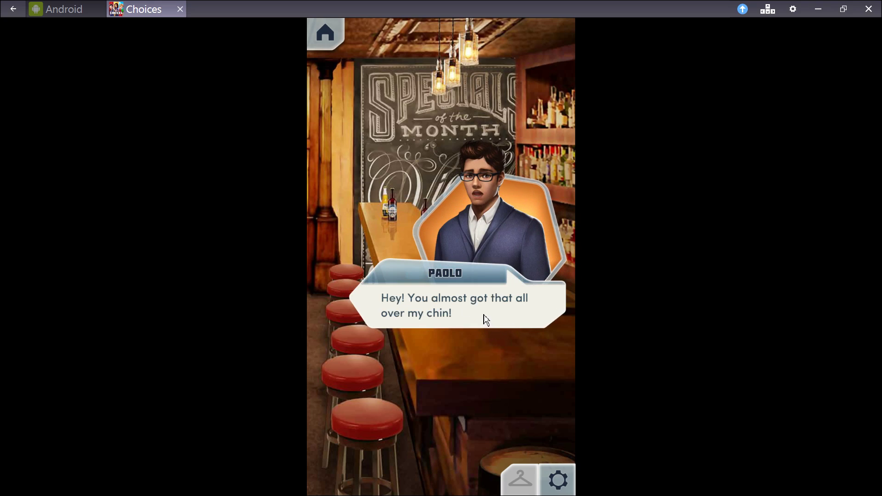
click(456, 305)
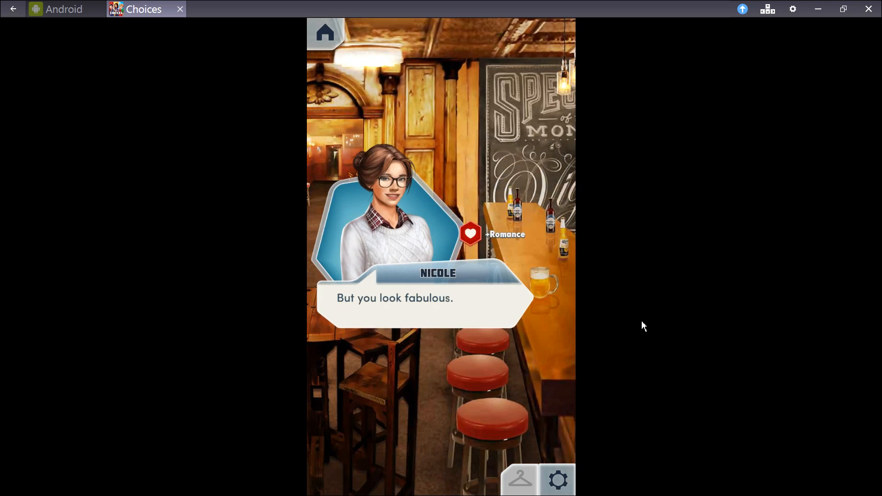
click(423, 320)
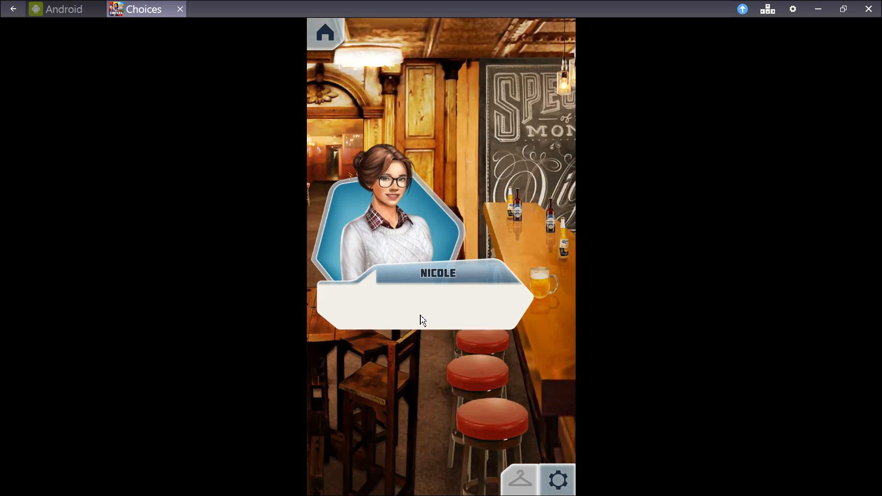
click(423, 321)
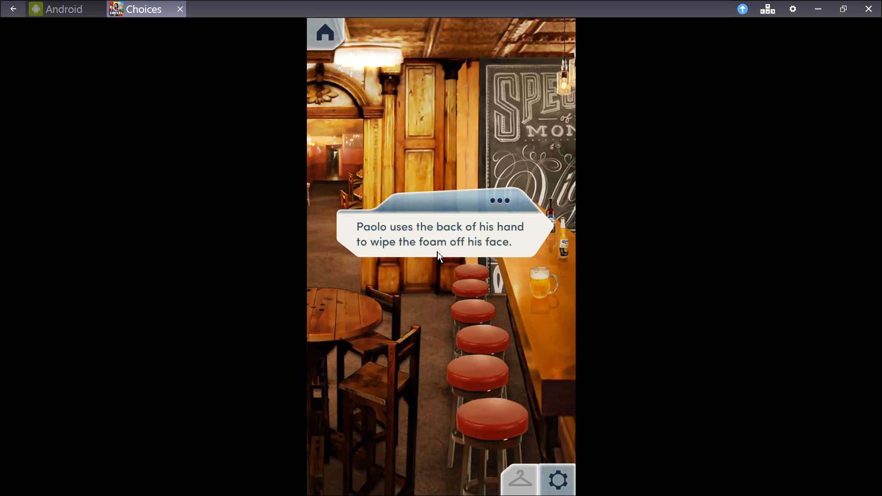
click(439, 254)
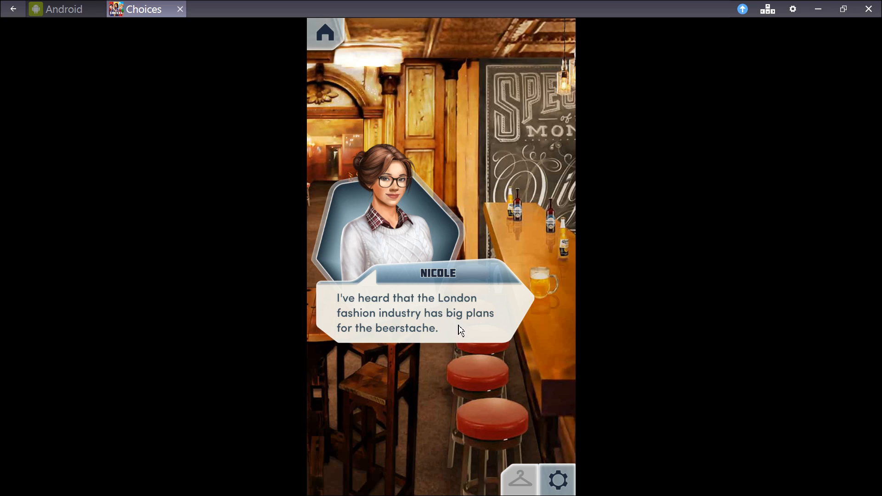
Continue the London fashion banter and Jess fashion-show story until Nicole mentions fish and chips.
click(457, 331)
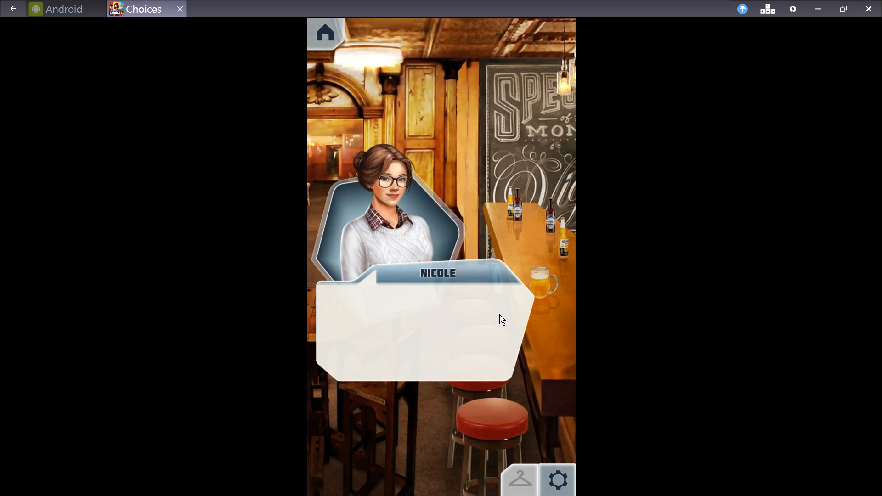
click(500, 319)
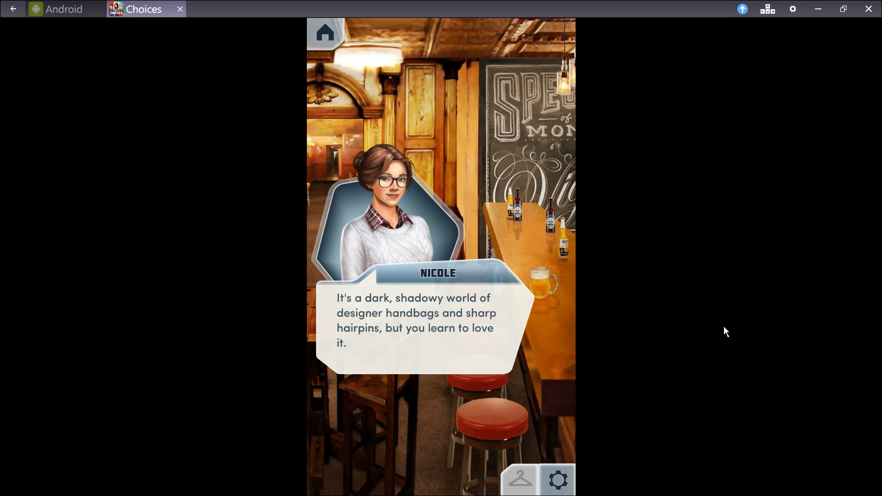
mouse_move(466, 354)
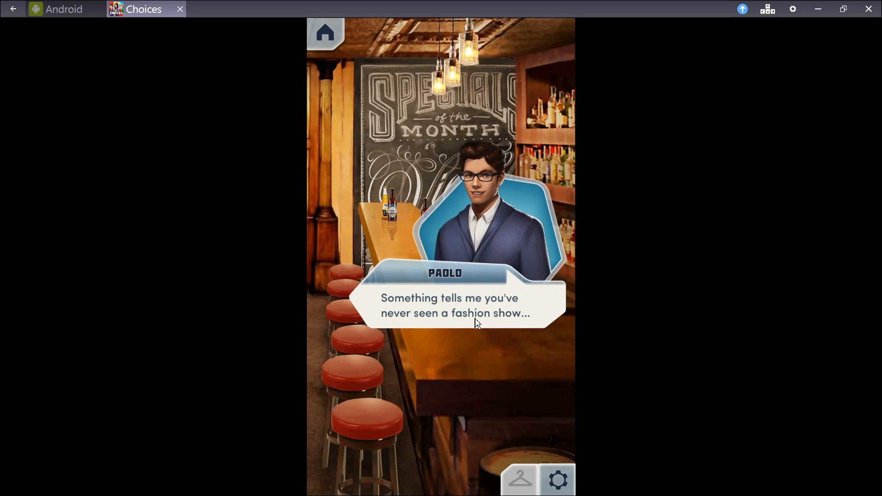
mouse_move(480, 322)
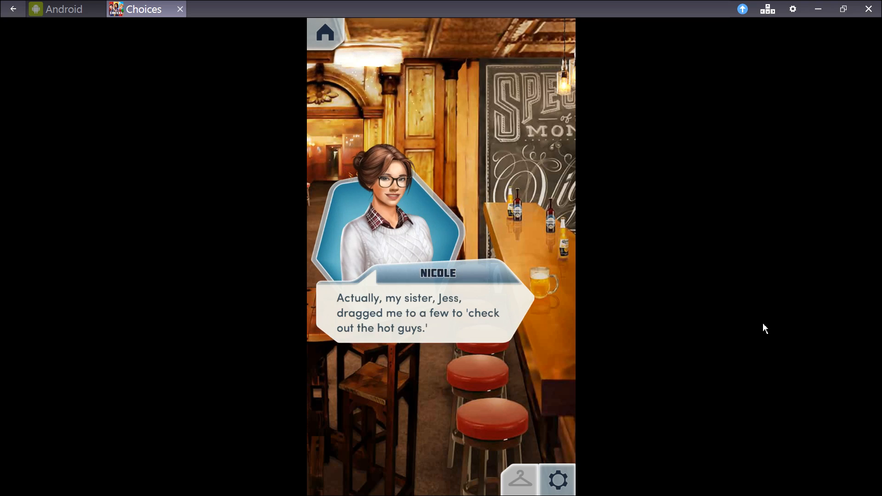
mouse_move(761, 328)
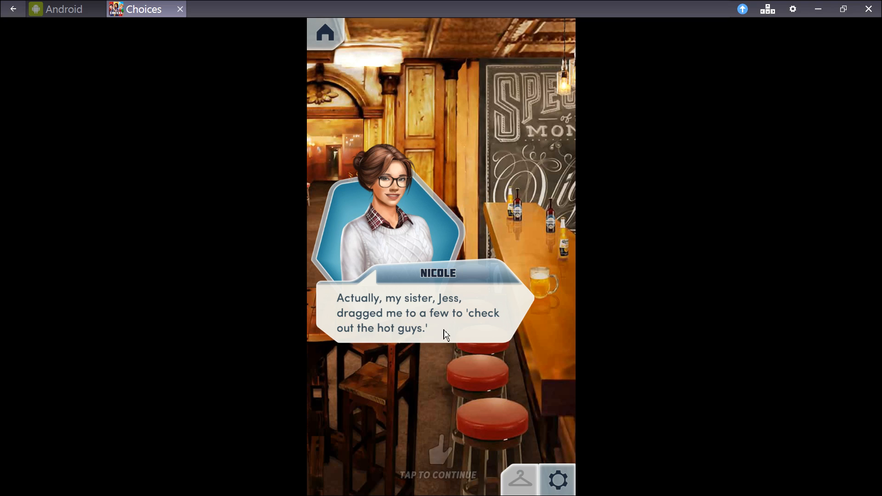
click(441, 335)
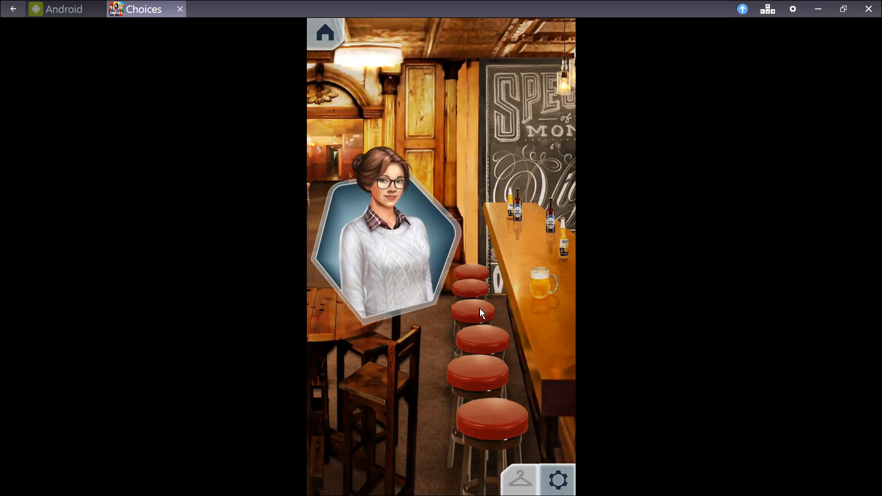
click(478, 313)
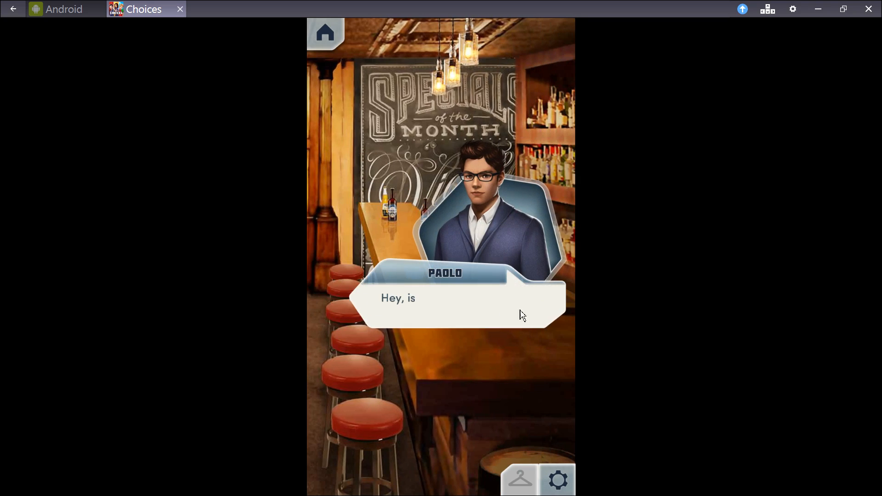
click(518, 314)
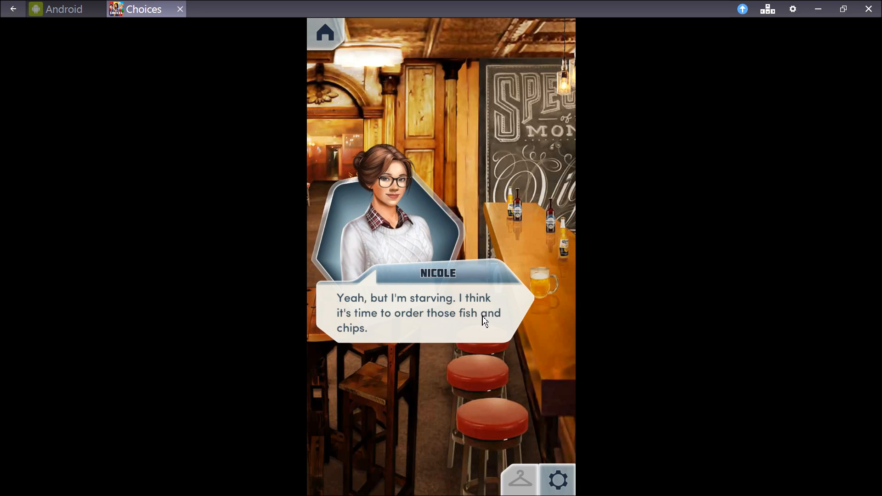
mouse_move(468, 330)
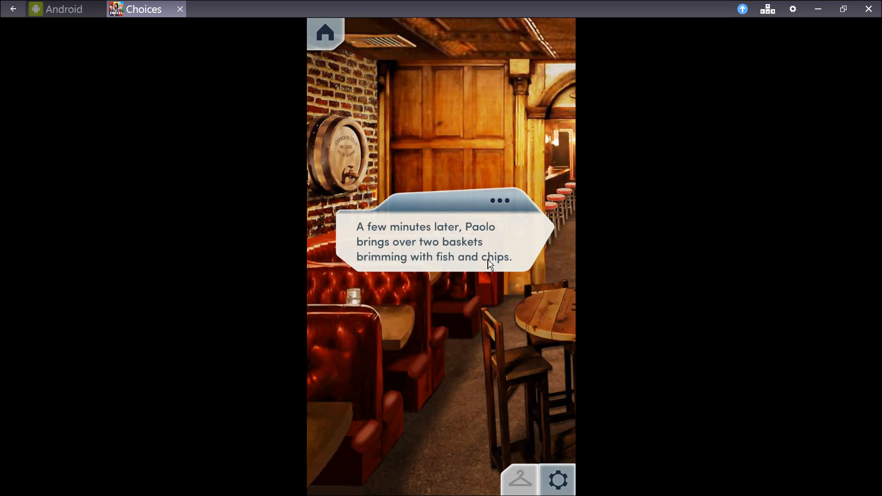
mouse_move(514, 252)
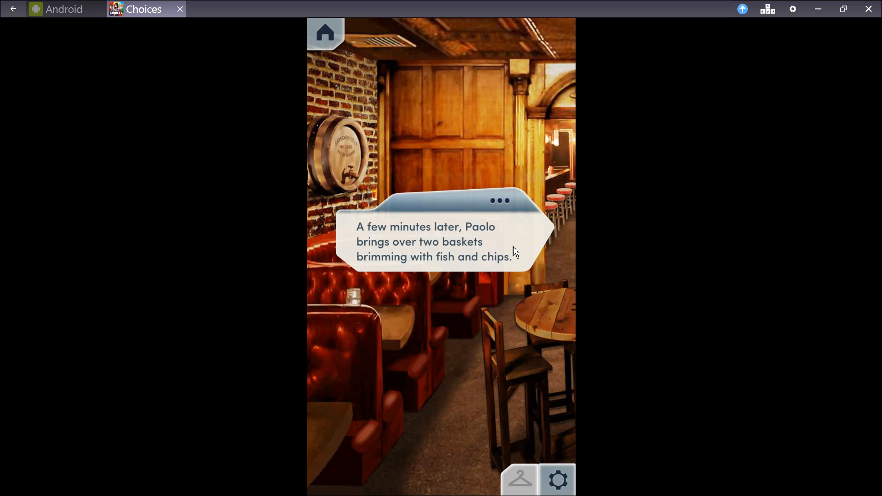
Advance through the fish and chips, booth greeting and beer refill narration.
click(442, 242)
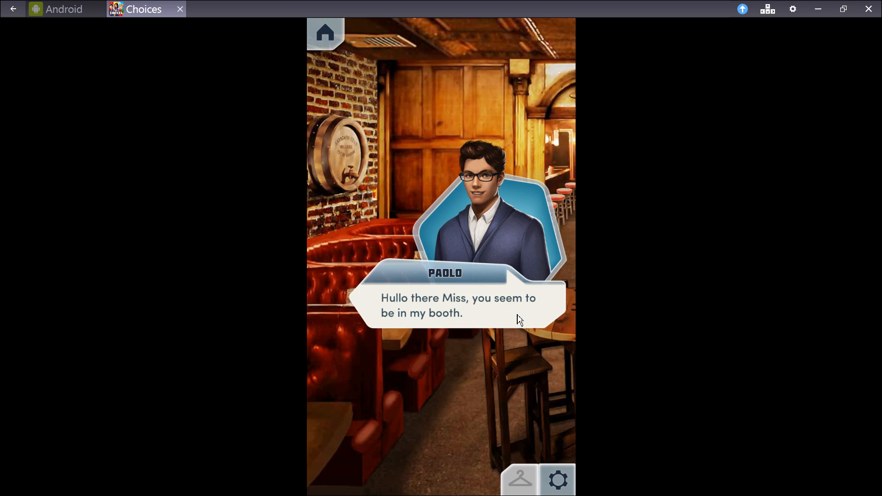
click(458, 305)
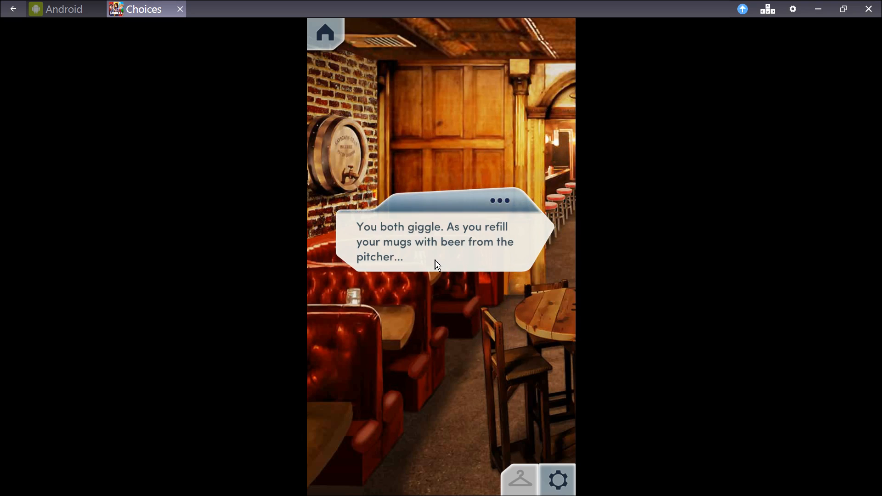
click(439, 256)
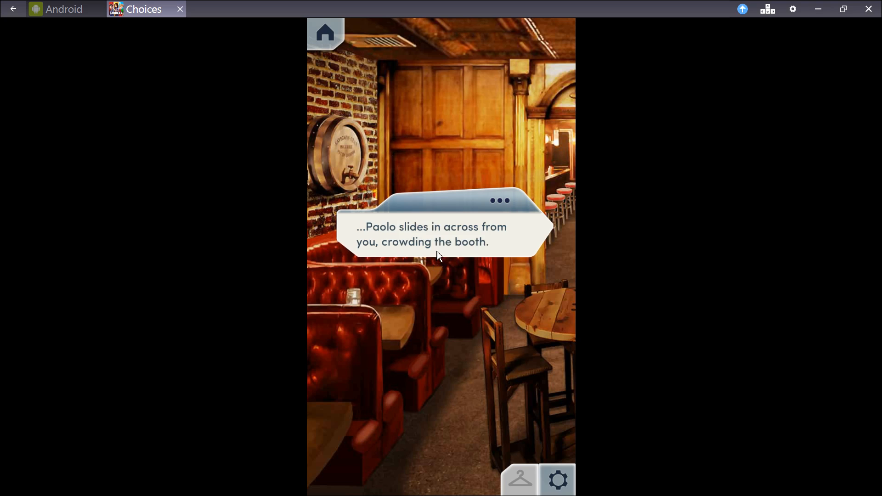
mouse_move(500, 250)
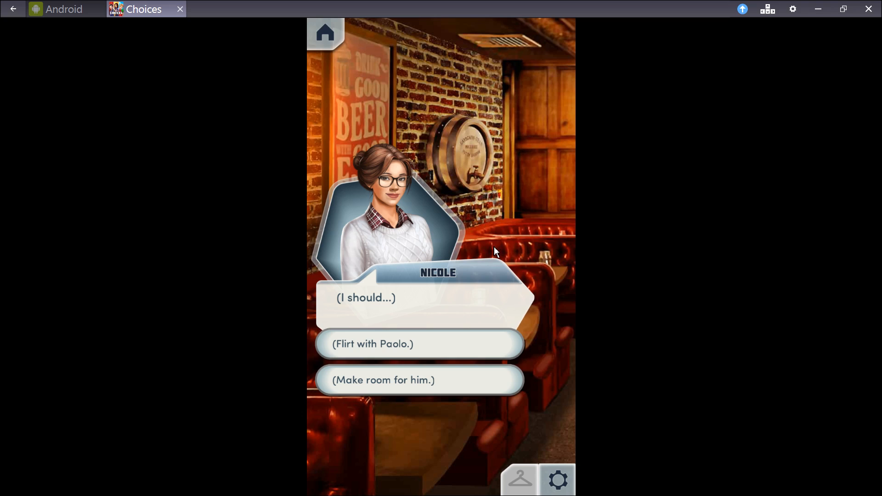
mouse_move(432, 345)
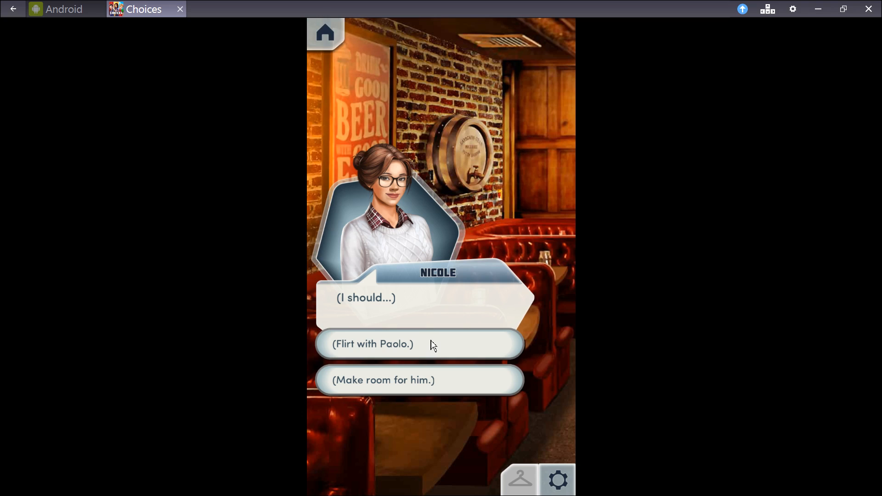
mouse_move(429, 345)
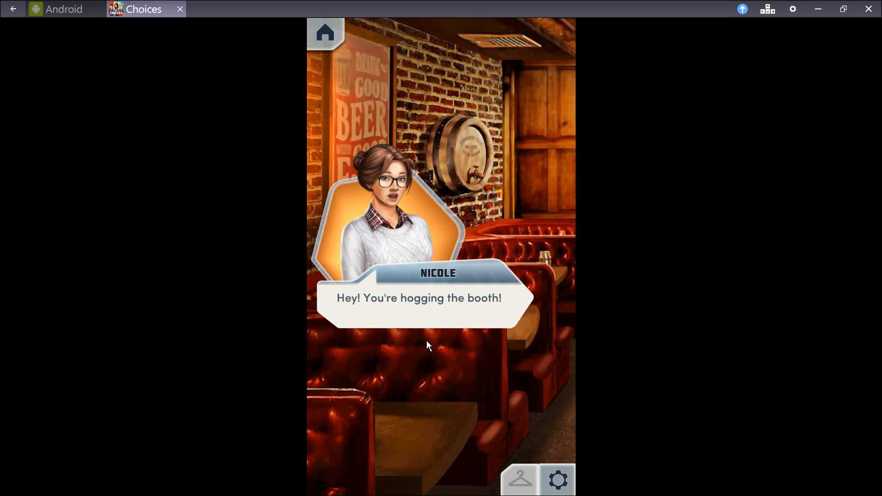
Choose '(Flirt with Paolo.)' and continue through his surrender and Nicole's chip-stealing victory line.
click(427, 345)
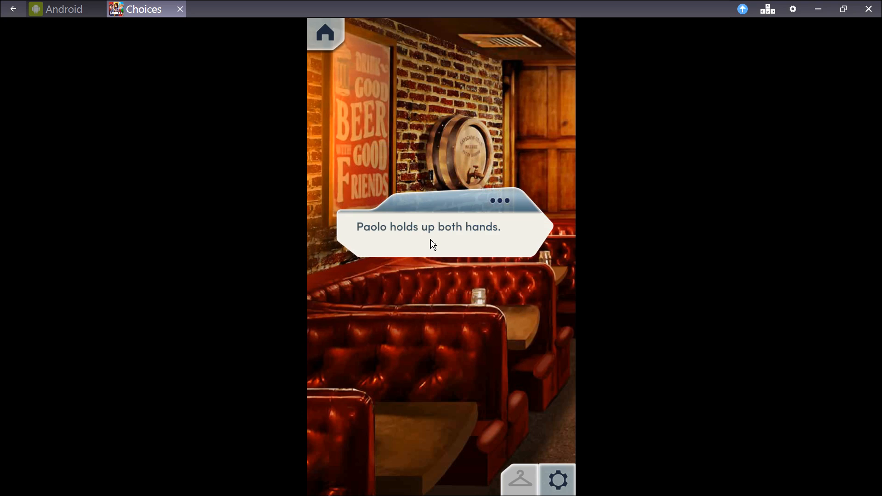
click(432, 243)
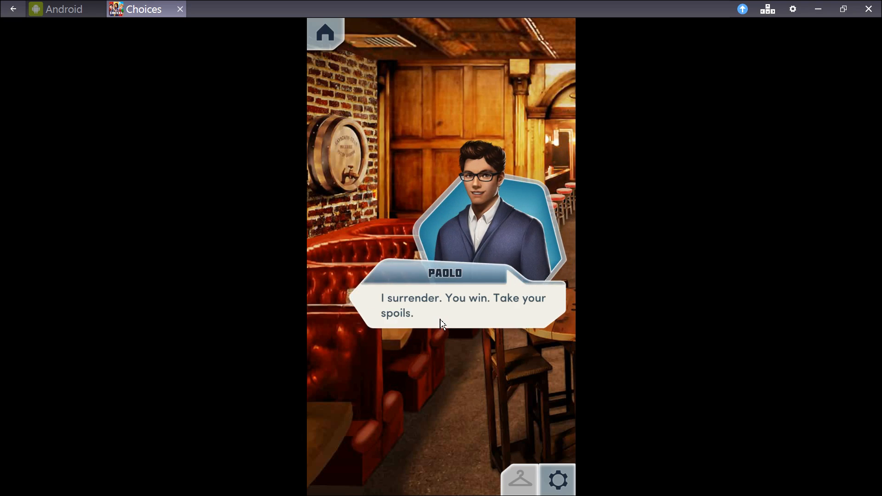
click(442, 320)
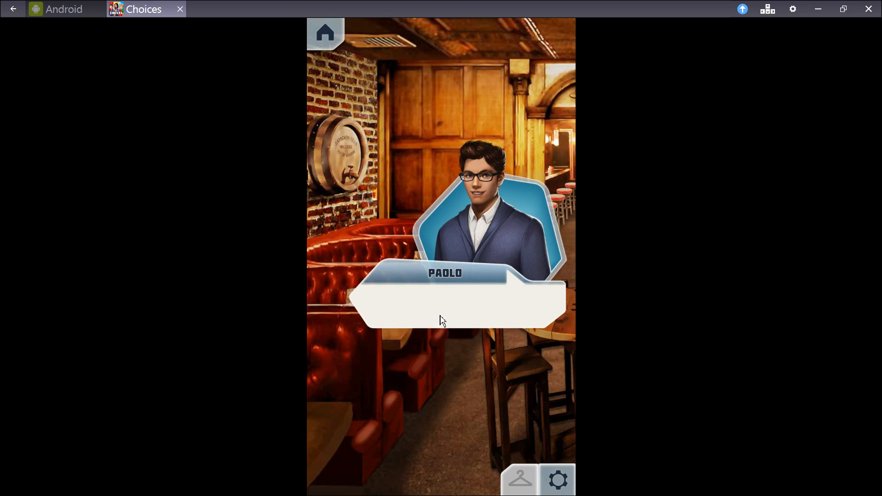
click(441, 320)
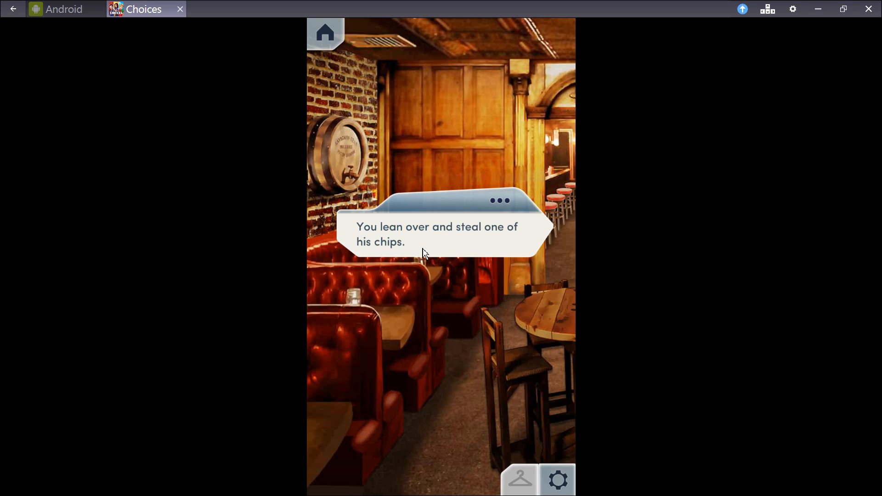
click(440, 247)
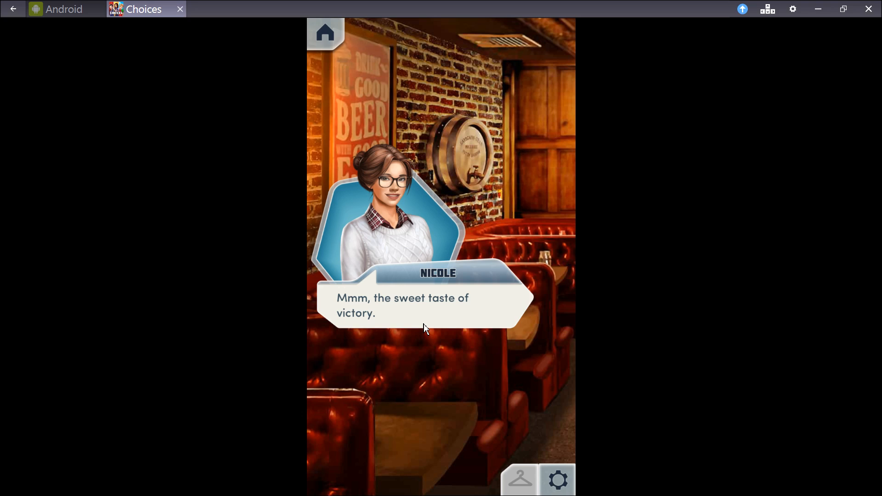
mouse_move(402, 324)
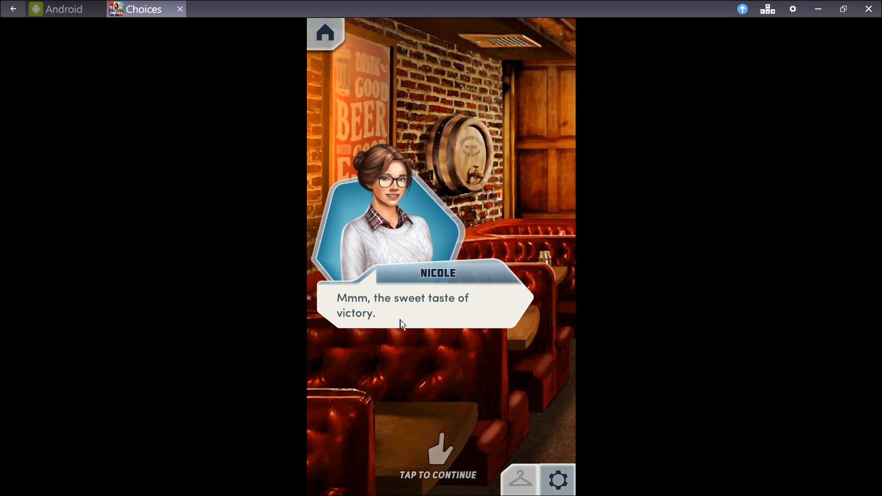
click(403, 324)
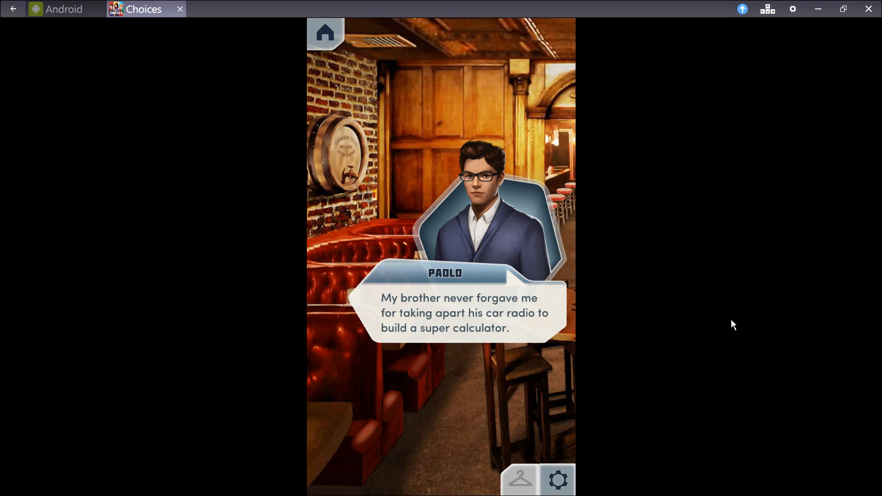
mouse_move(674, 309)
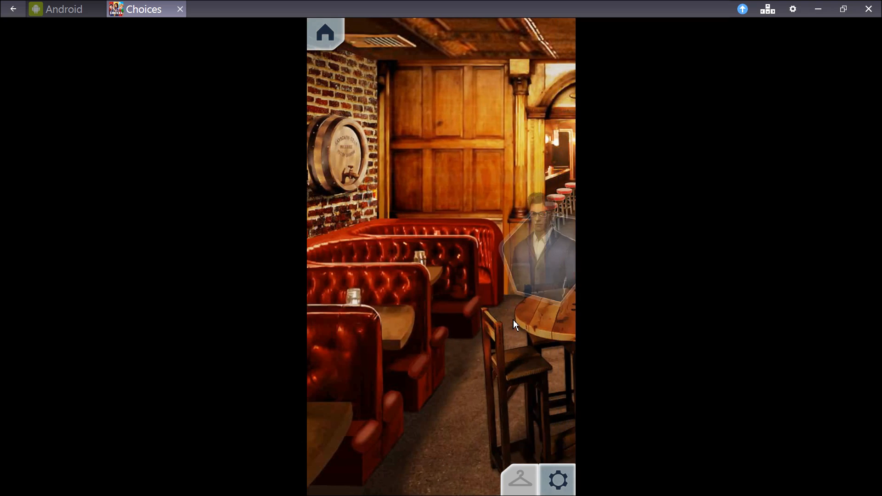
Advance through Paolo's brother-smashing-the-radio anecdote and Nicole's horrified reaction.
click(515, 323)
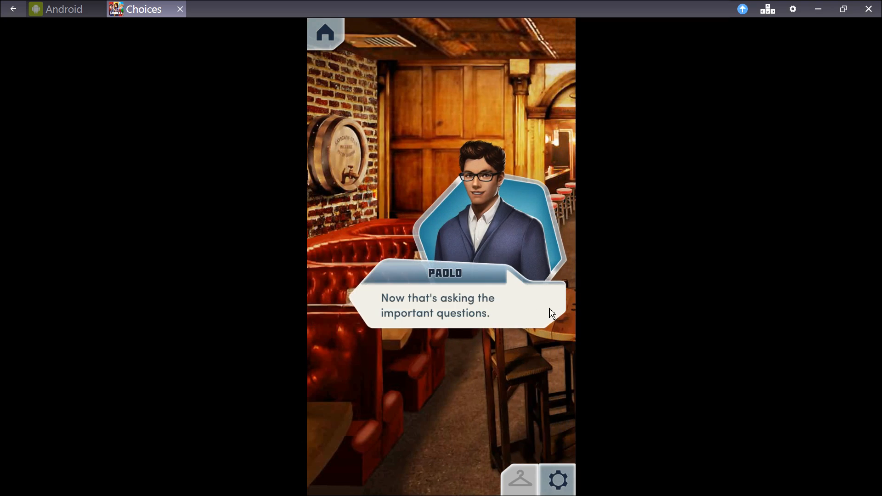
click(456, 309)
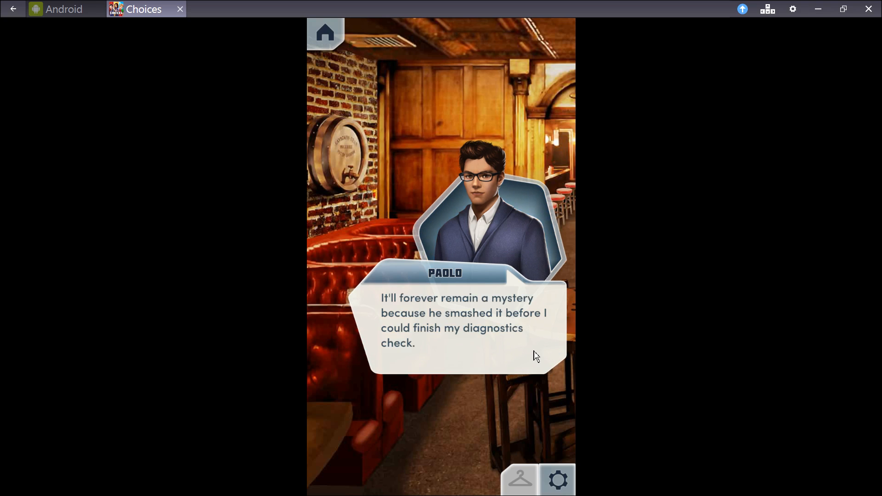
mouse_move(529, 350)
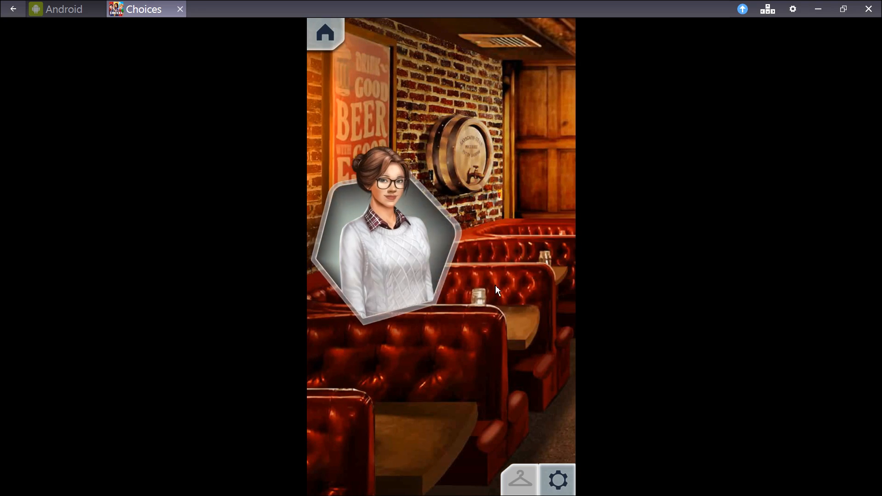
click(495, 290)
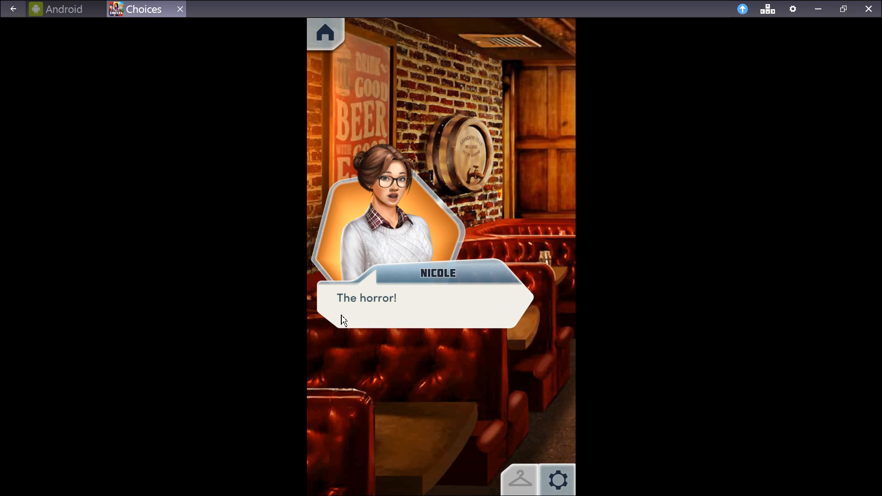
click(440, 297)
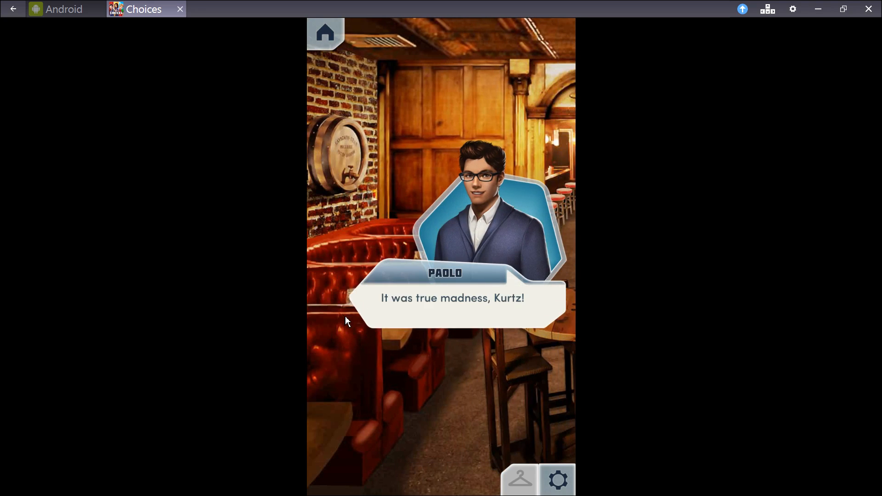
mouse_move(382, 322)
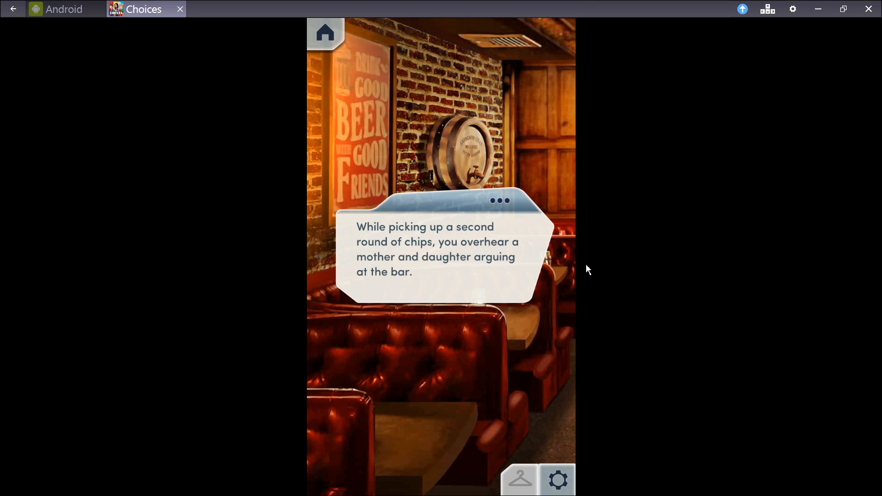
mouse_move(546, 284)
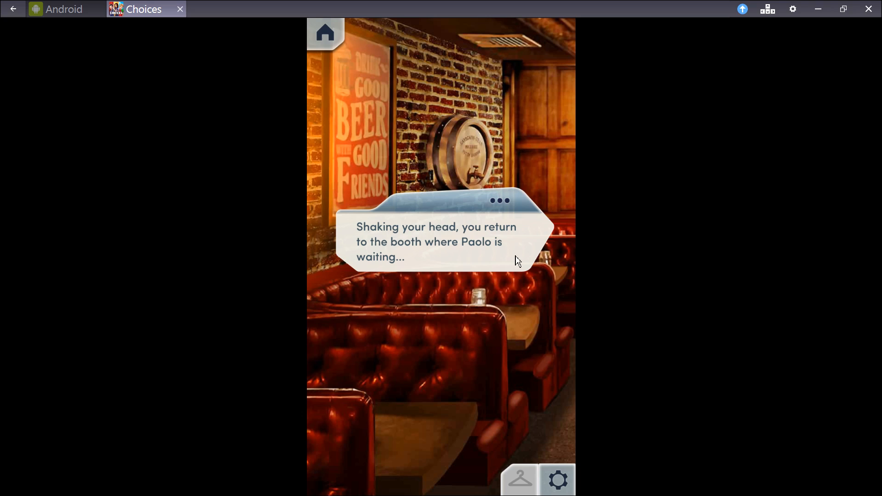
Advance past the return to the booth, Paolo's worry and Nicole's Blaire-and-Grace remark.
click(440, 242)
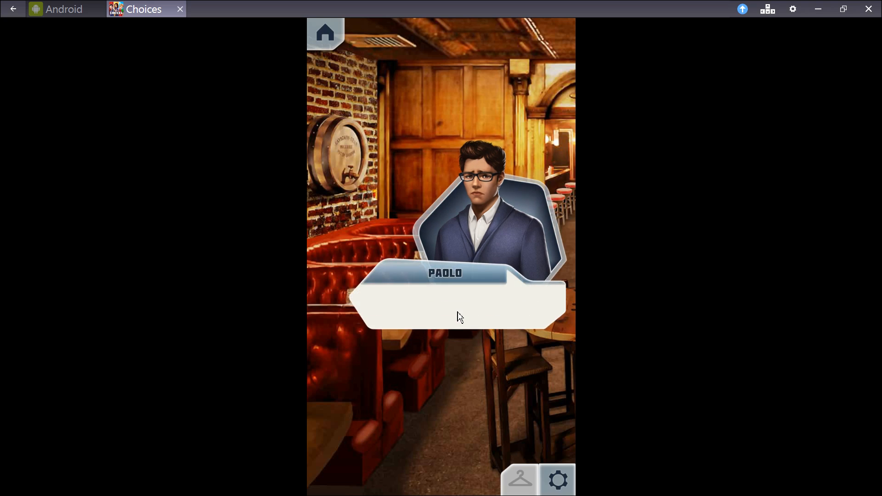
mouse_move(540, 318)
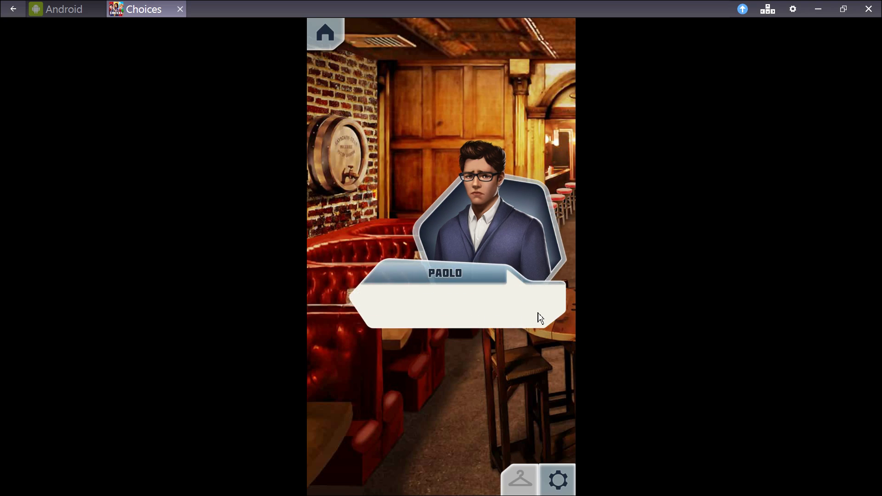
click(456, 304)
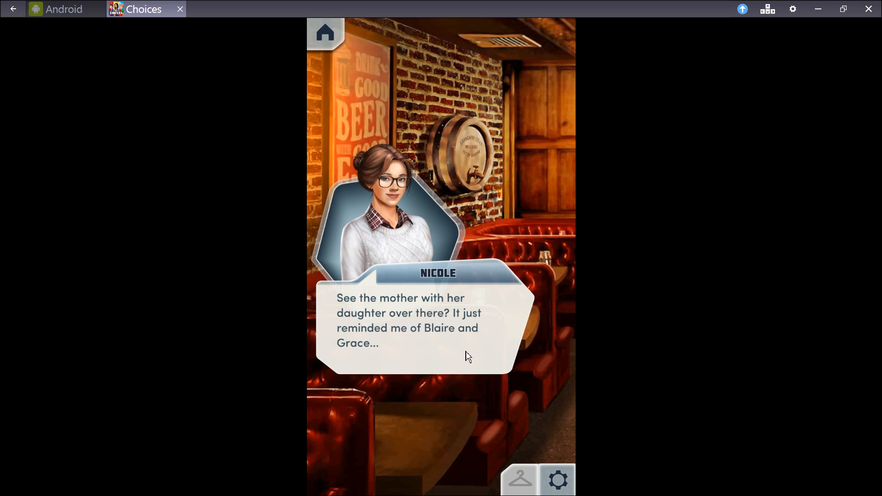
click(469, 356)
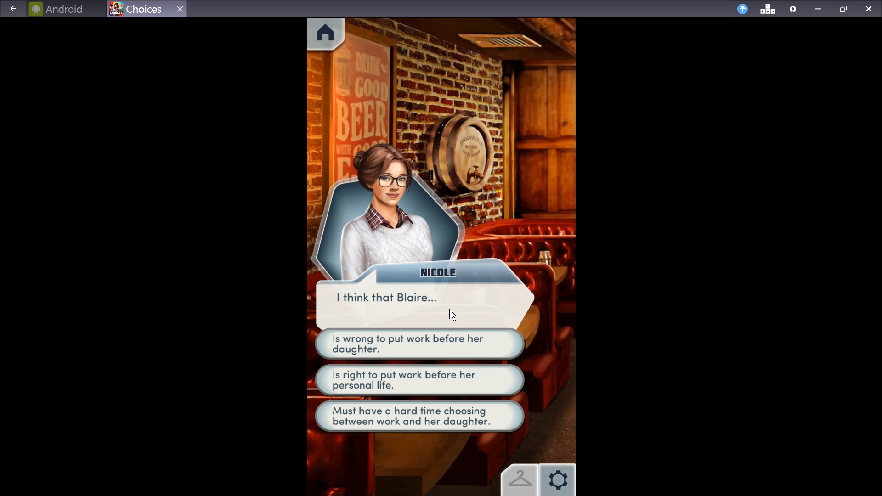
mouse_move(482, 343)
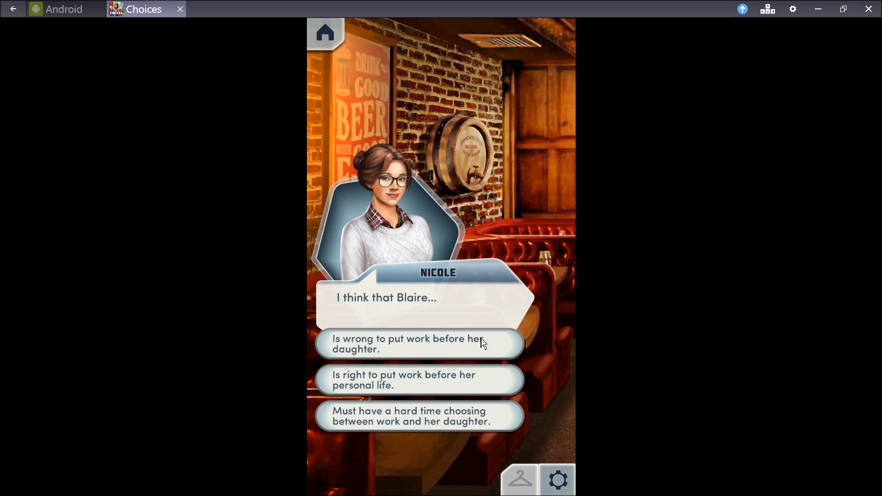
mouse_move(424, 390)
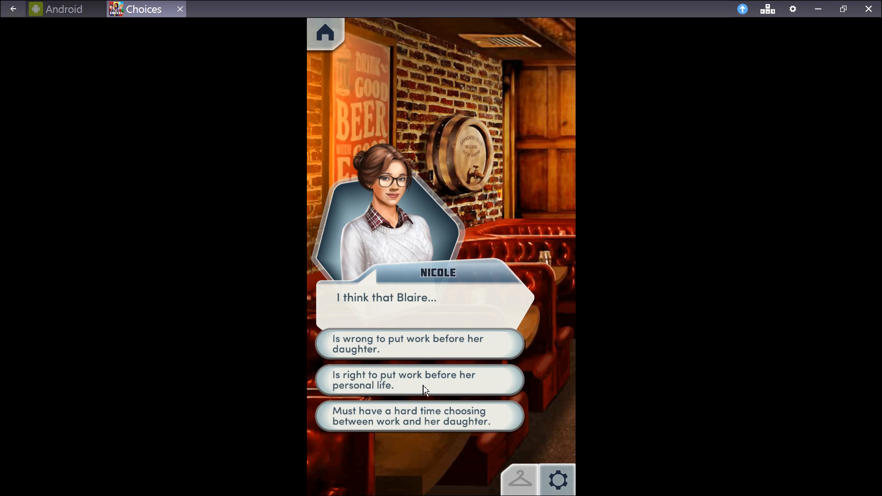
mouse_move(368, 423)
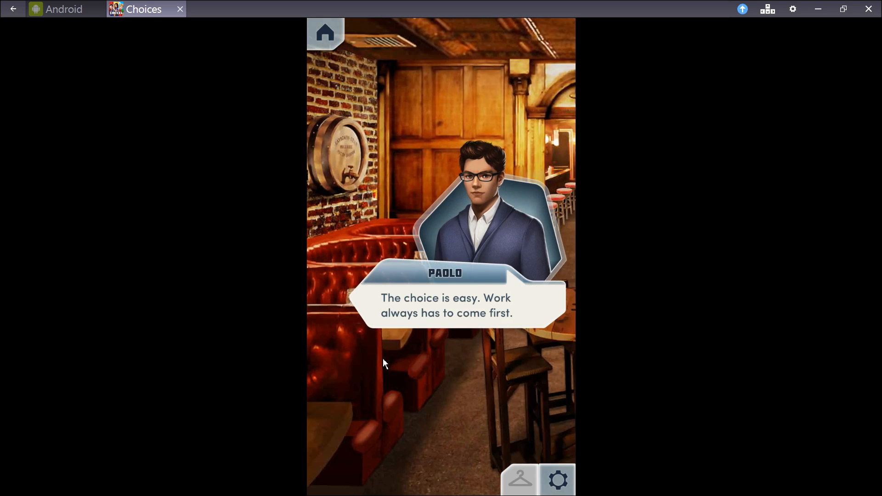
mouse_move(378, 310)
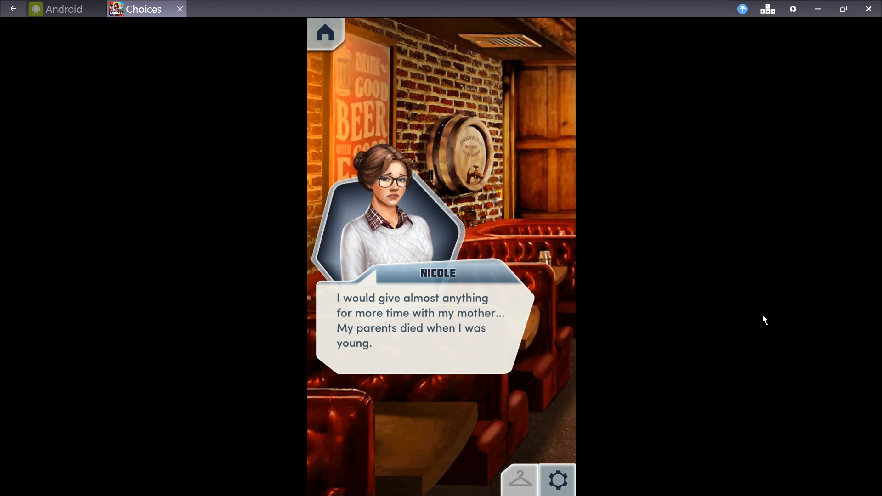
mouse_move(474, 355)
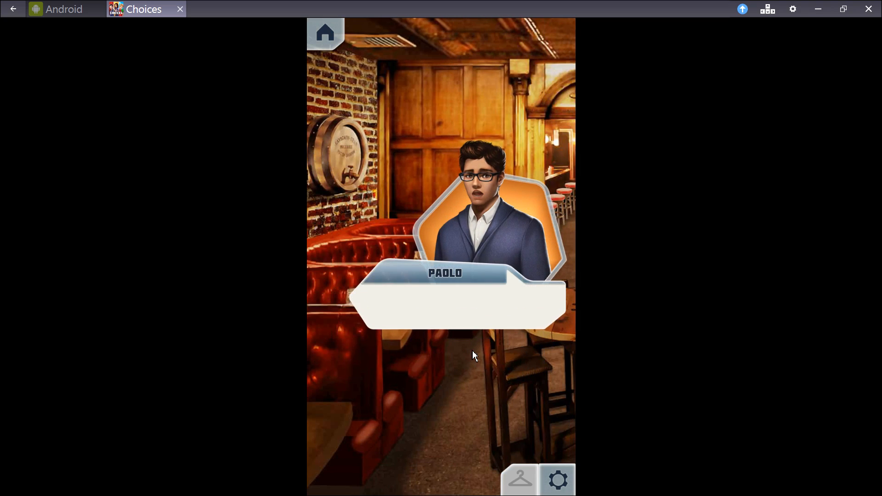
Advance Paolo's surprise and Nicole's explanation about leaving family to keep her promise.
click(474, 355)
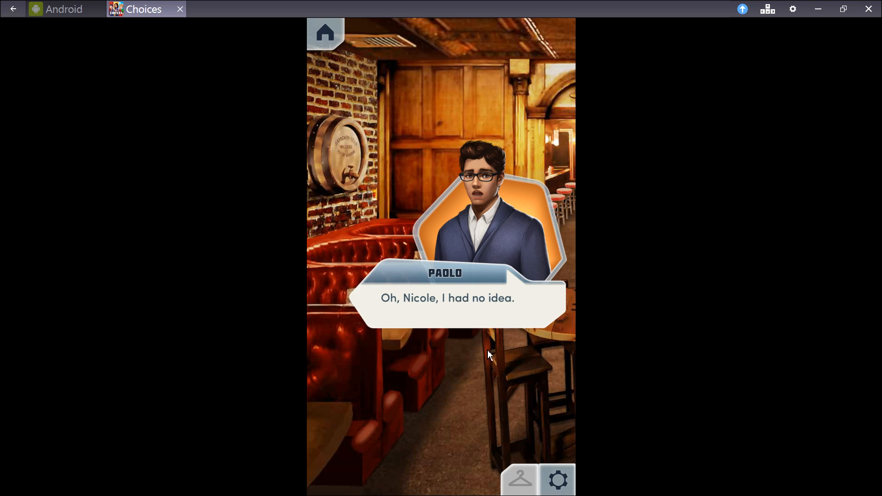
click(447, 298)
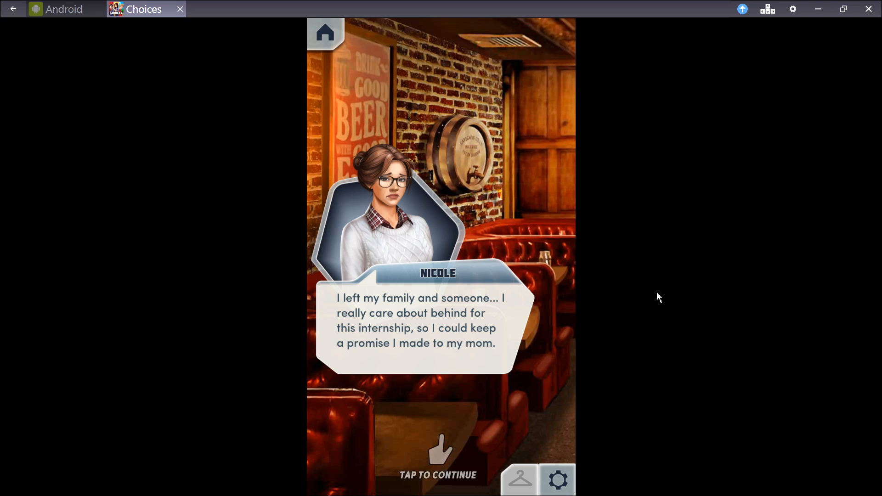
mouse_move(500, 370)
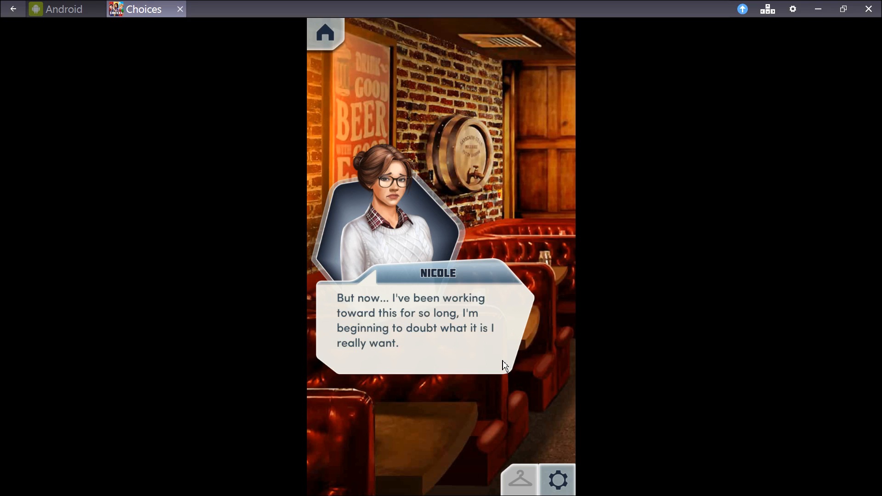
mouse_move(503, 367)
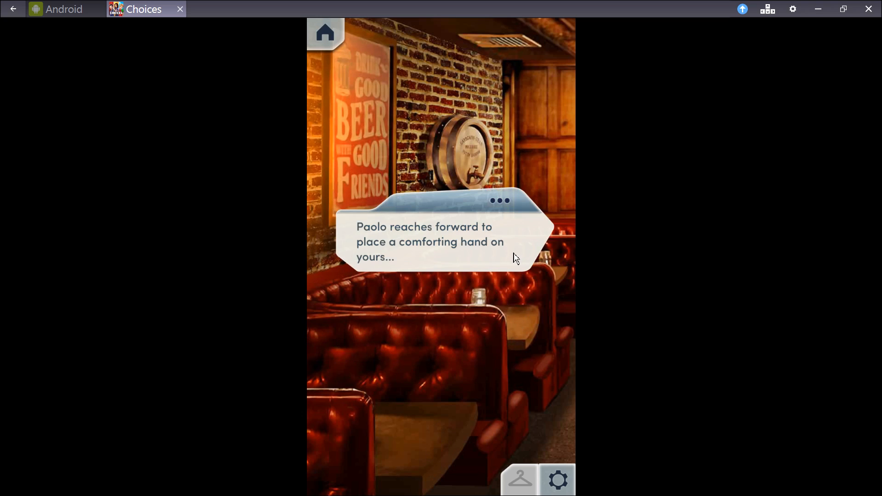
Choose '(Let Paolo put his hand on mine.)' and continue past the hand-squeeze narration.
click(440, 241)
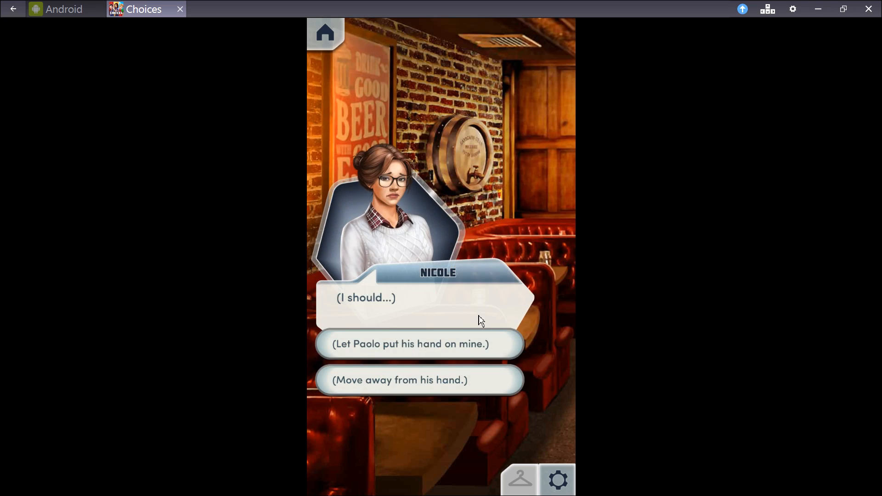
mouse_move(422, 353)
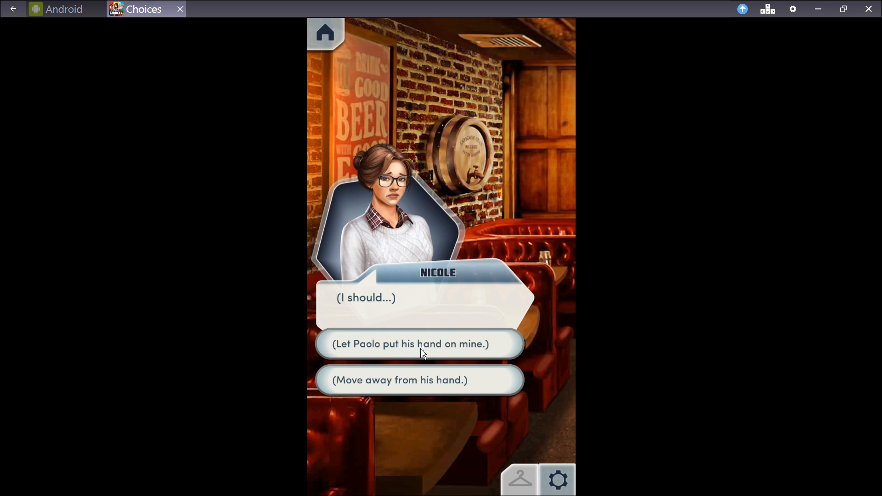
click(419, 343)
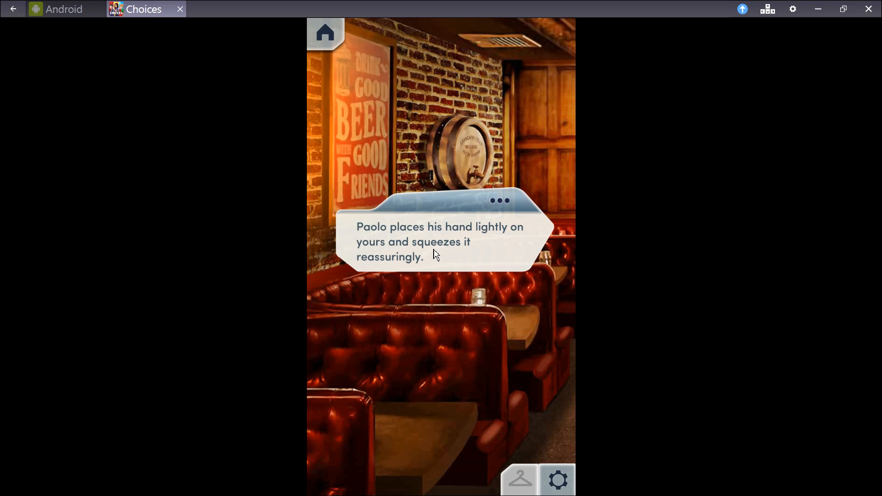
click(433, 254)
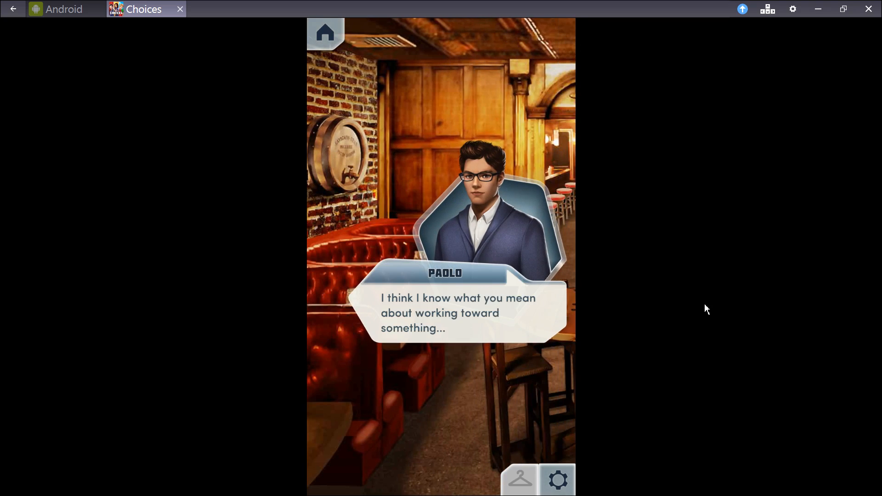
click(455, 336)
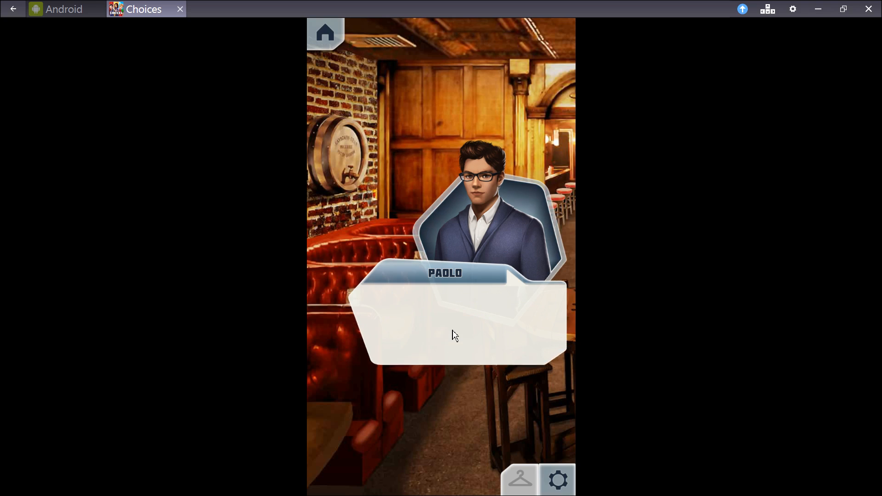
Advance Paolo's musing and boyfriend question until Nicole admits Audrey was special.
click(455, 336)
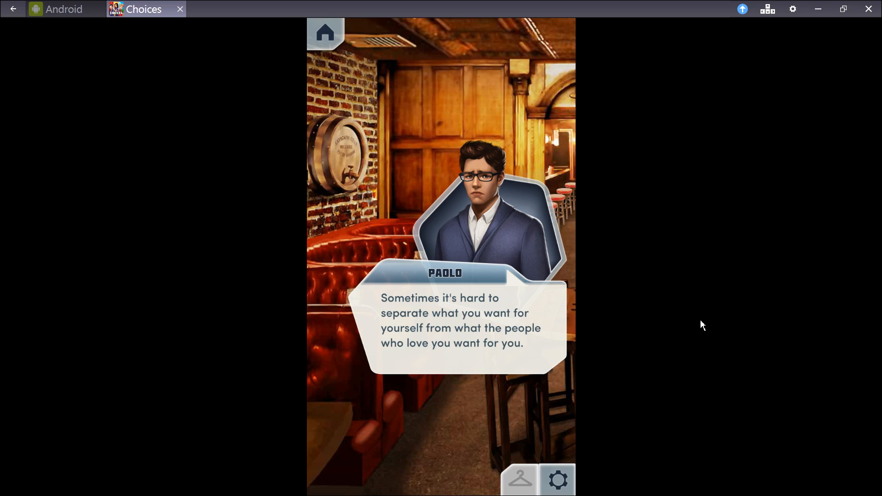
mouse_move(526, 362)
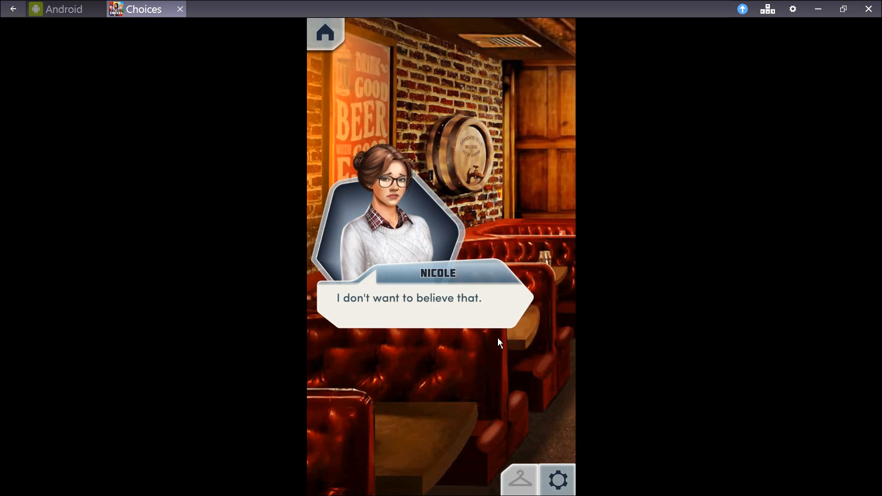
click(499, 342)
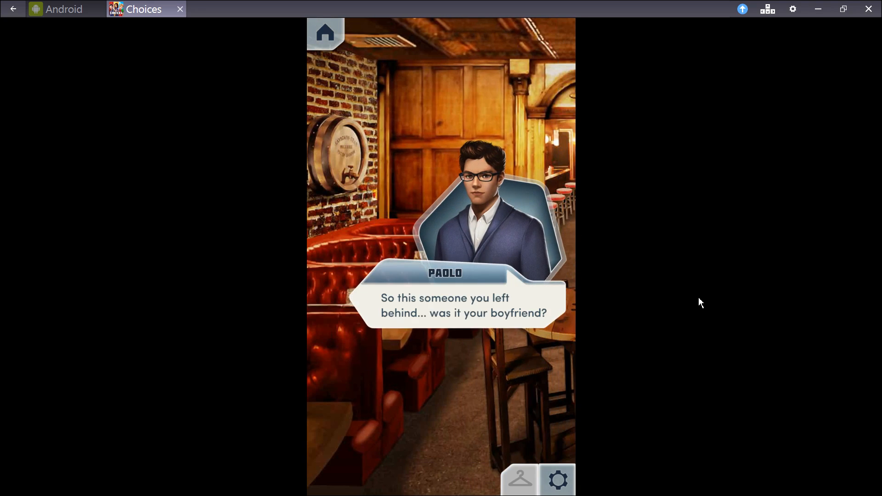
mouse_move(561, 302)
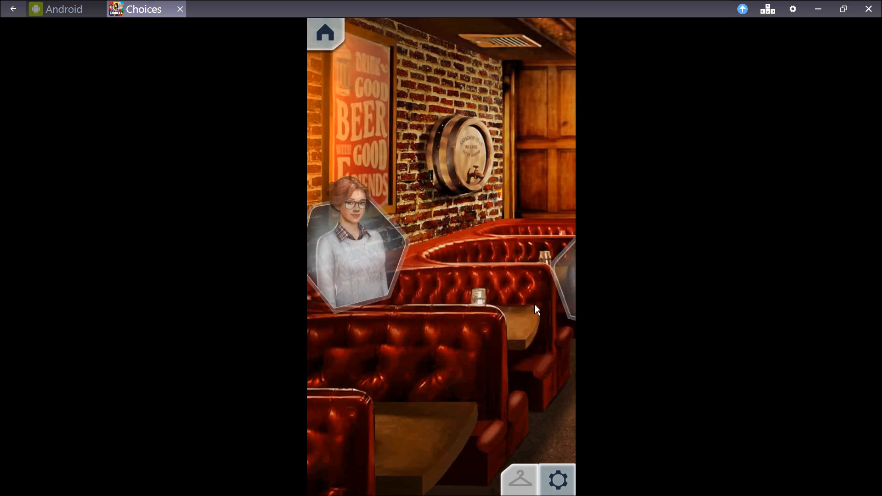
click(535, 310)
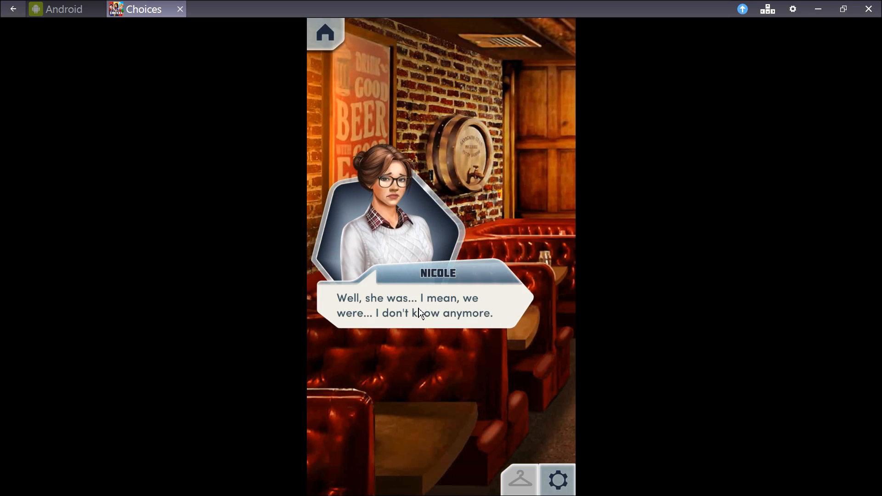
mouse_move(450, 316)
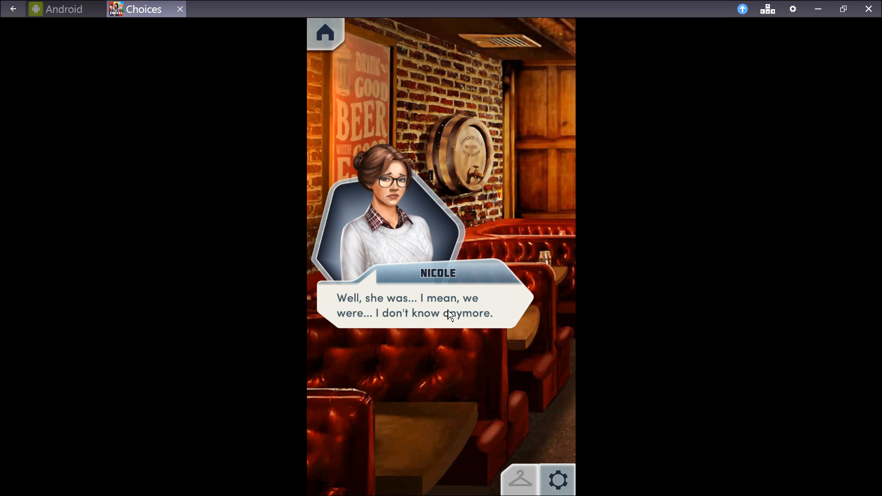
mouse_move(382, 325)
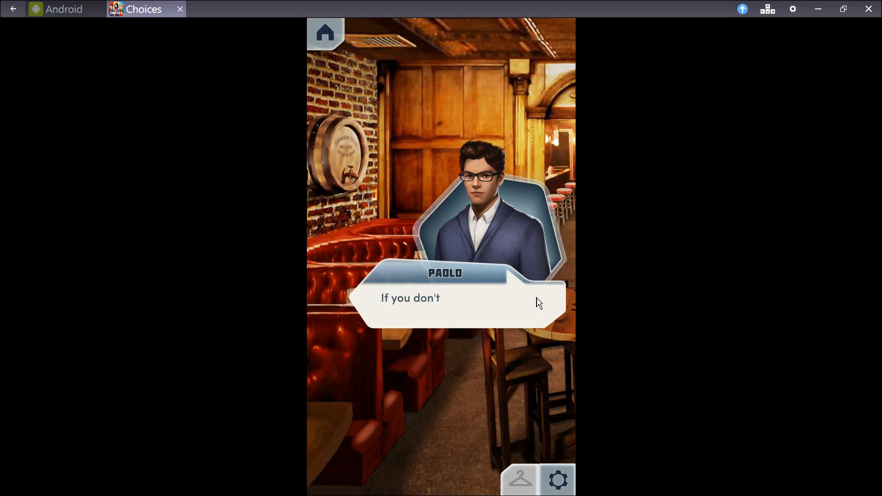
click(461, 304)
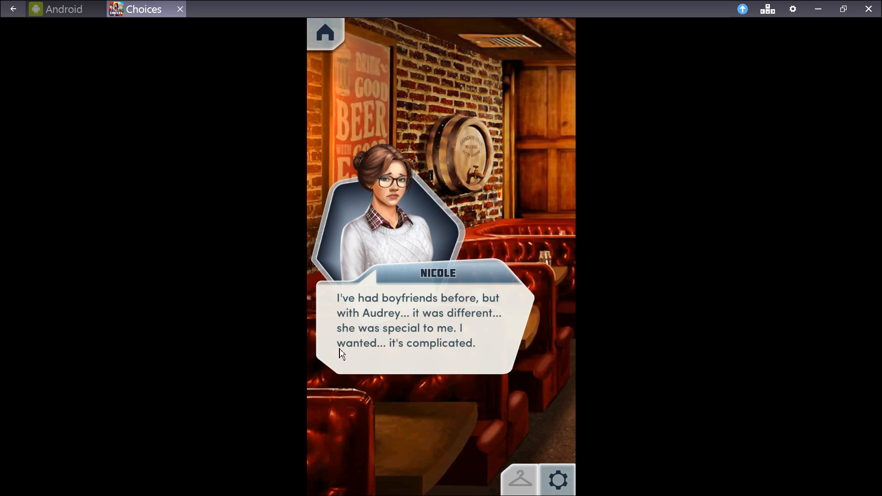
mouse_move(344, 360)
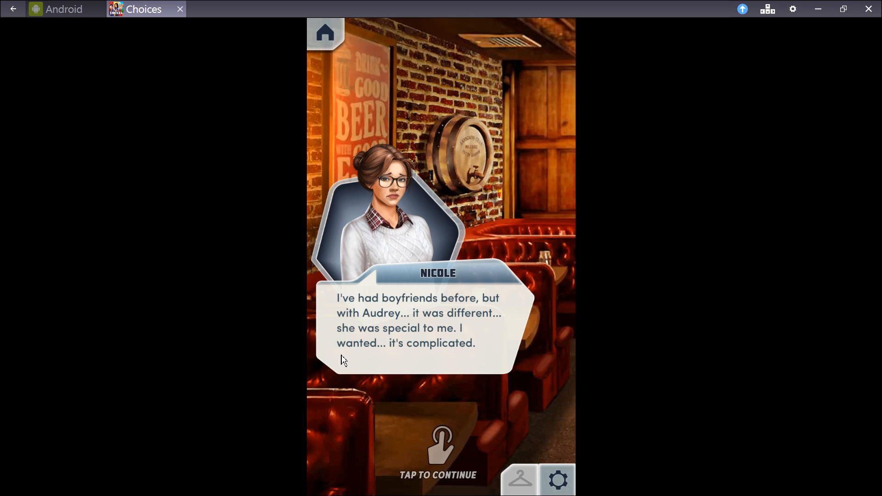
Advance Paolo's virtual-reality explanation until the 18-diamond sharing offer appears.
click(438, 337)
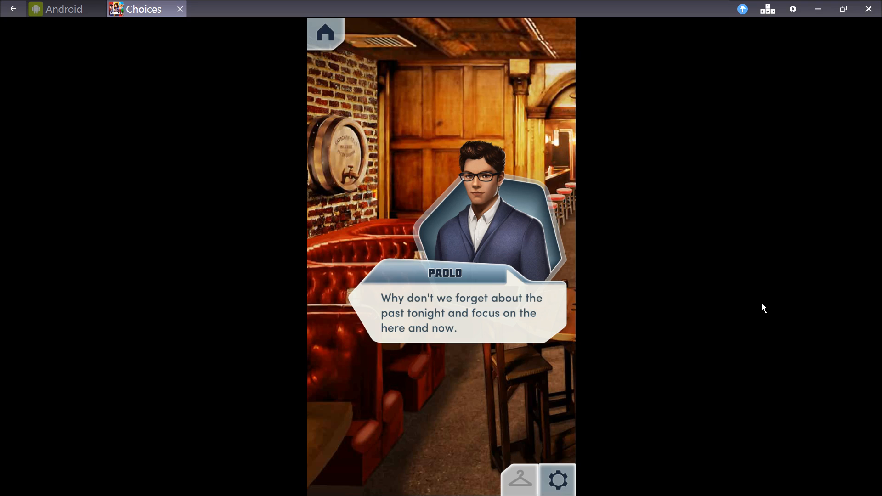
mouse_move(487, 330)
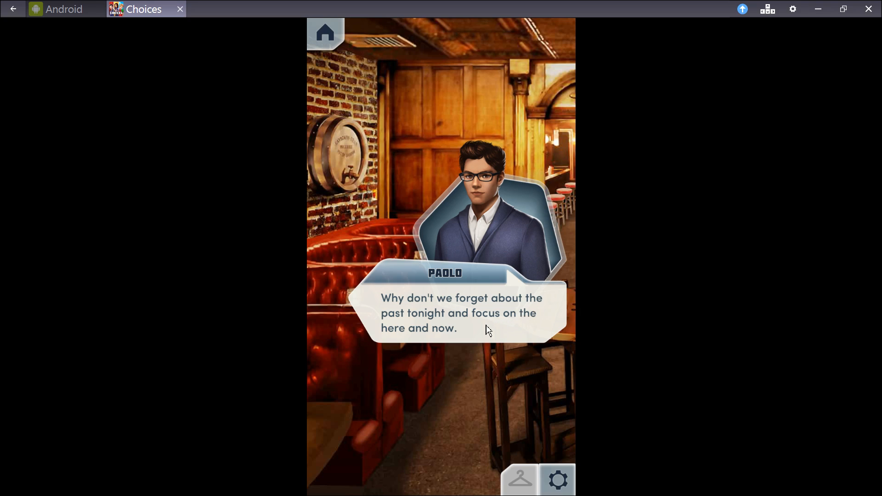
click(450, 315)
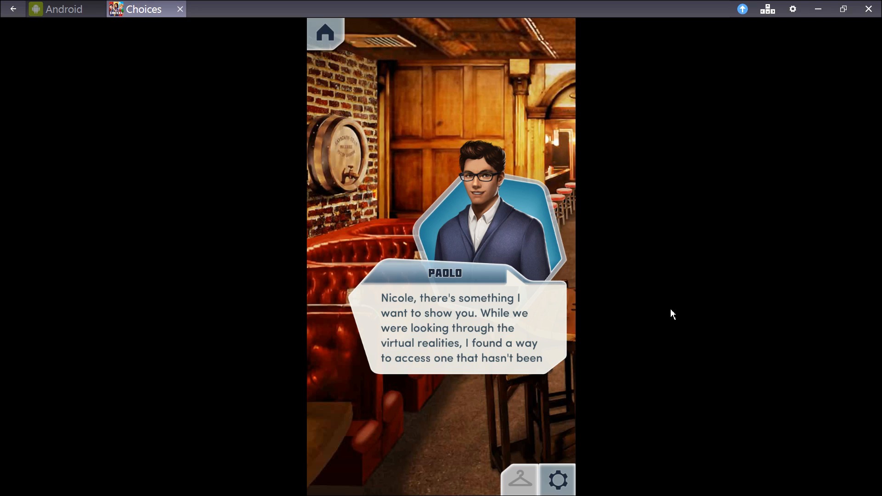
mouse_move(568, 316)
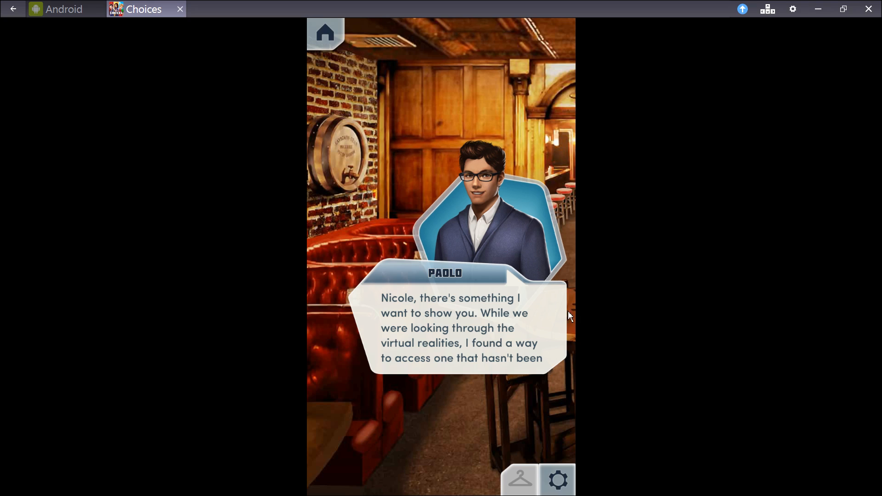
mouse_move(548, 336)
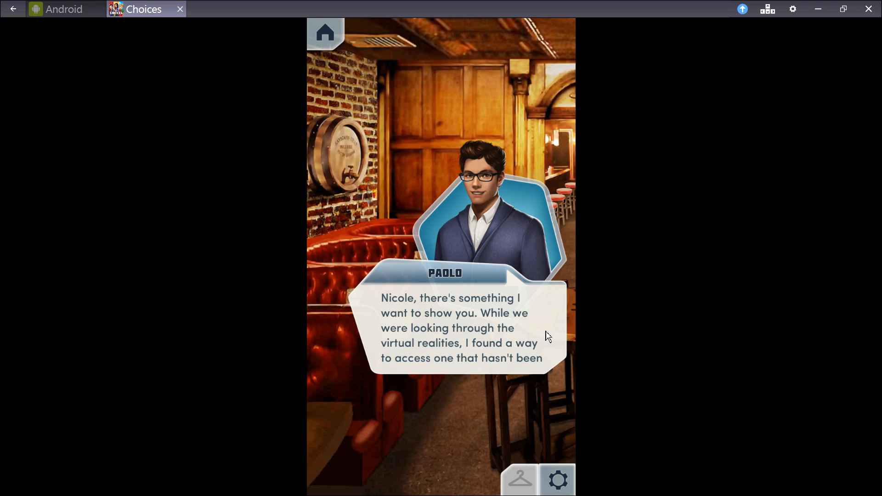
click(461, 332)
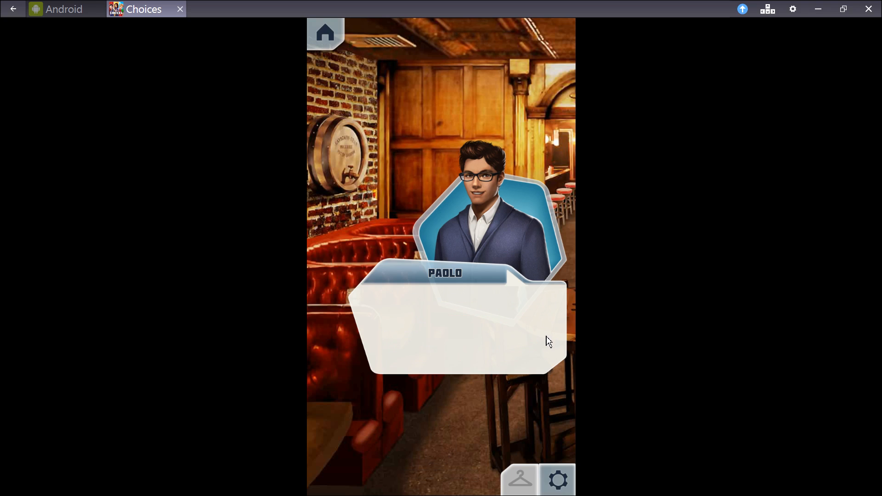
click(545, 340)
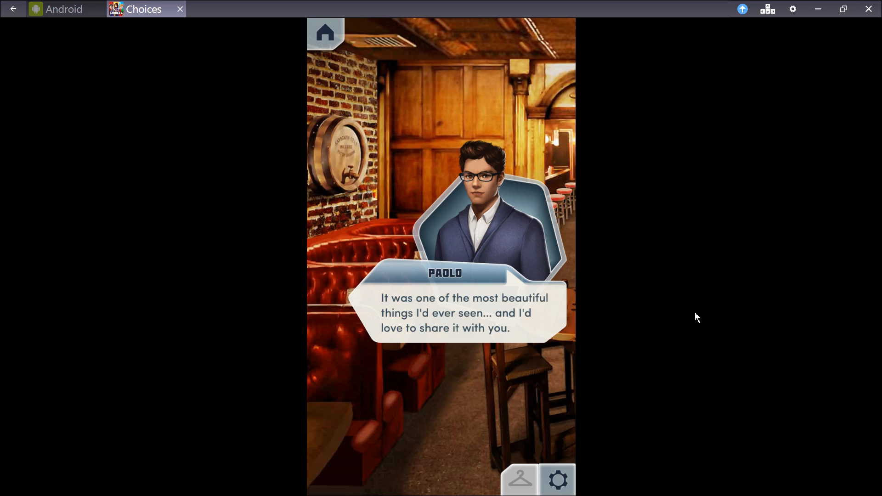
mouse_move(669, 324)
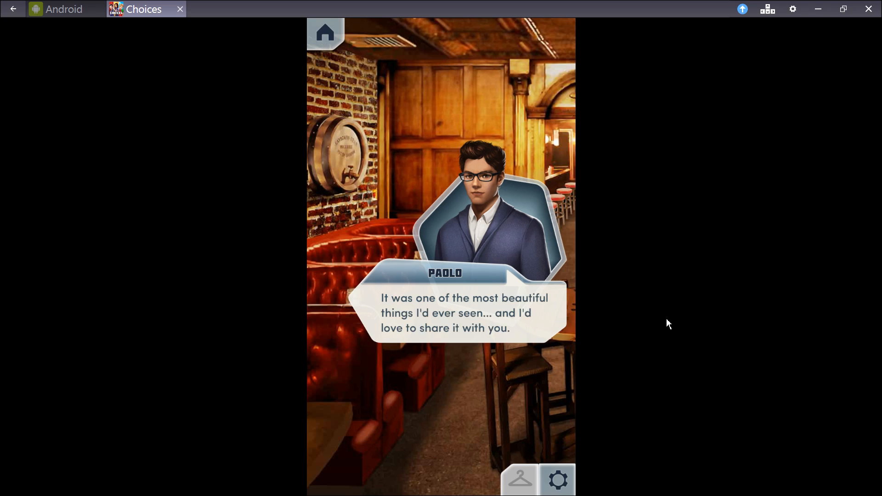
mouse_move(532, 331)
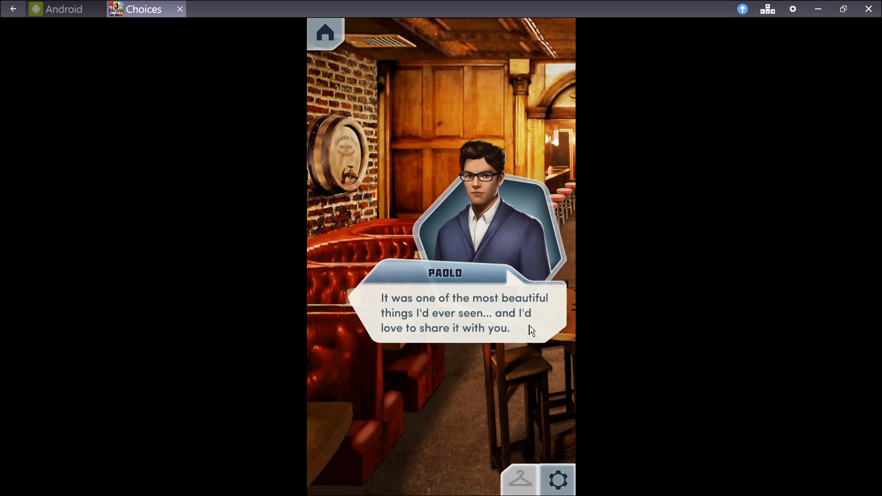
click(467, 312)
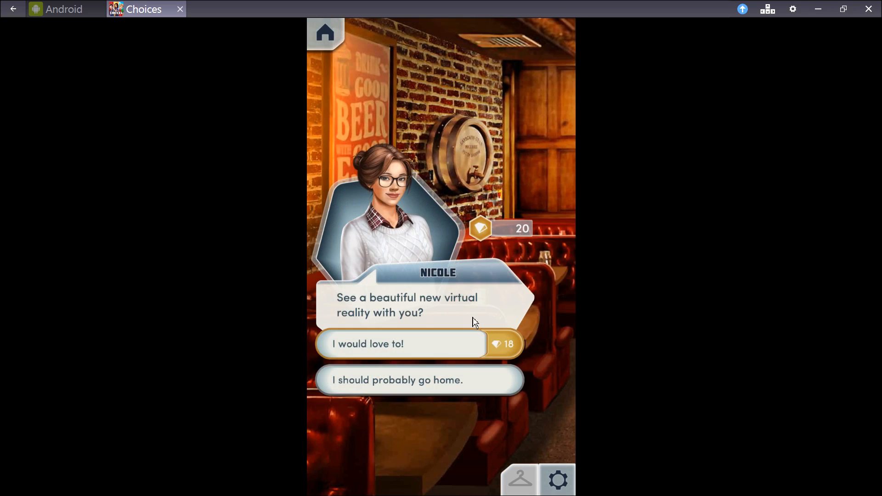
mouse_move(459, 318)
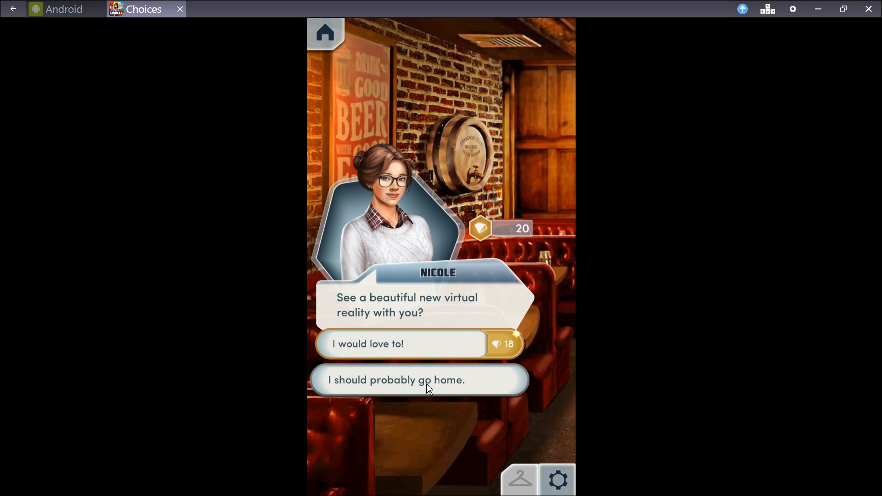
Choose 'I should probably go home.' instead of the 18-diamond virtual reality option.
click(419, 380)
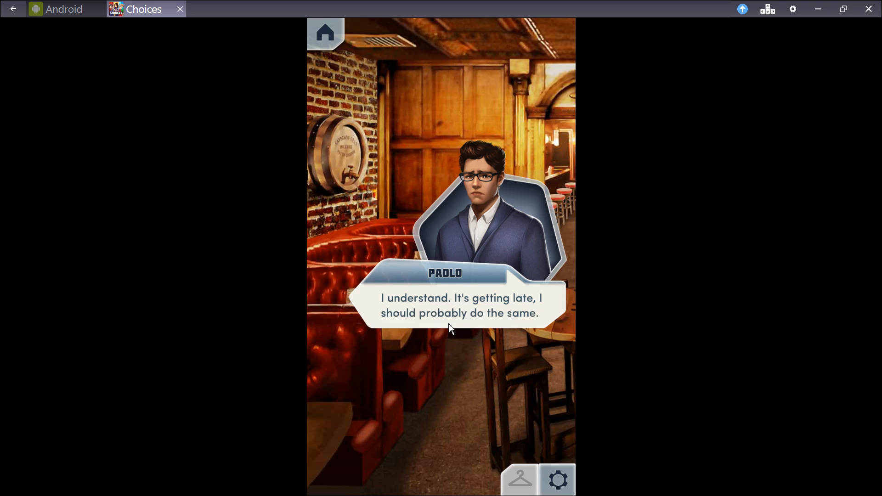
mouse_move(453, 323)
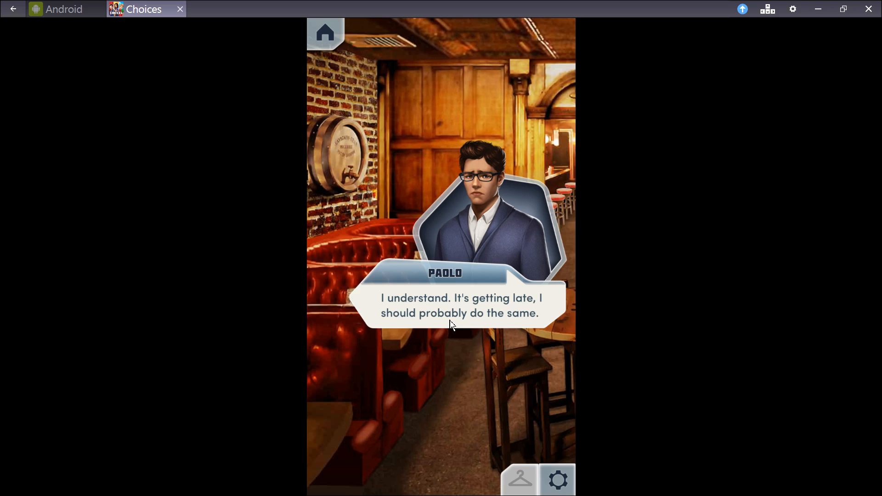
Advance past Nicole's apology and Paolo finishing his beer and leaving the bar.
click(451, 324)
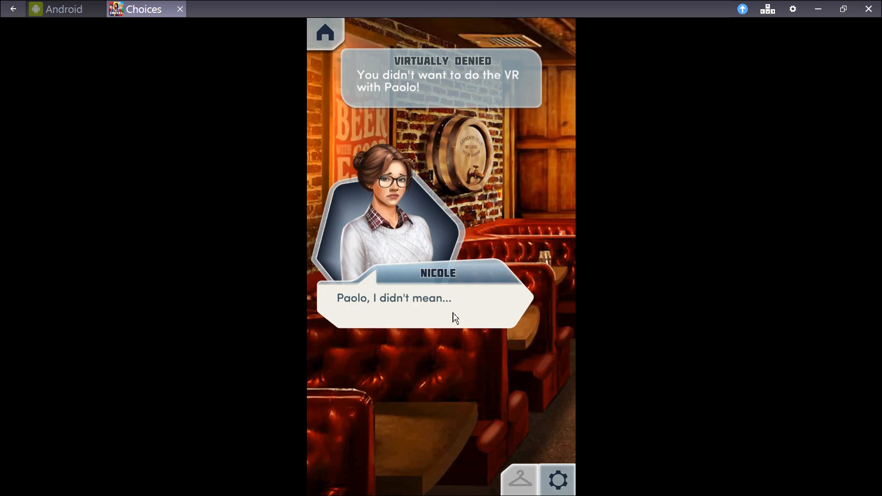
mouse_move(504, 314)
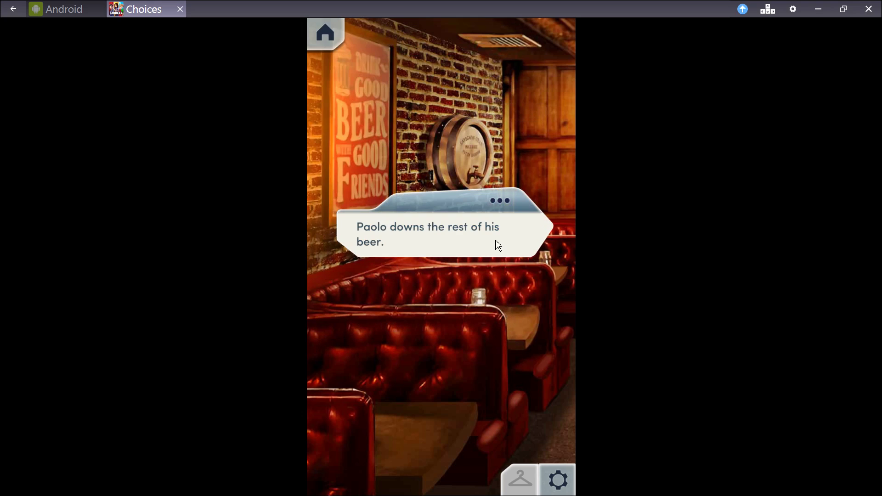
mouse_move(453, 247)
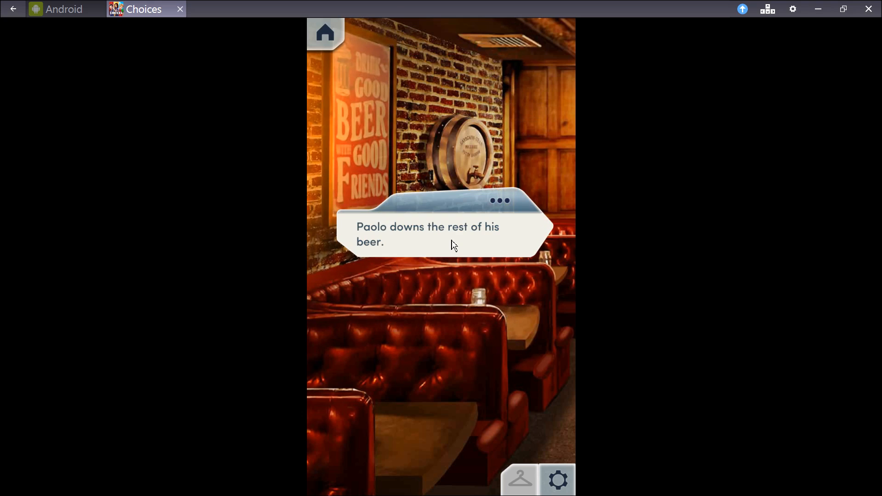
click(454, 245)
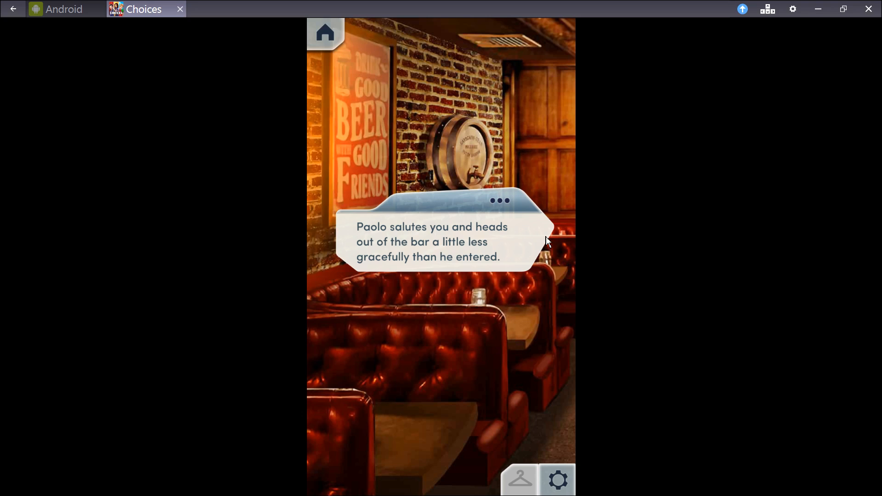
mouse_move(509, 252)
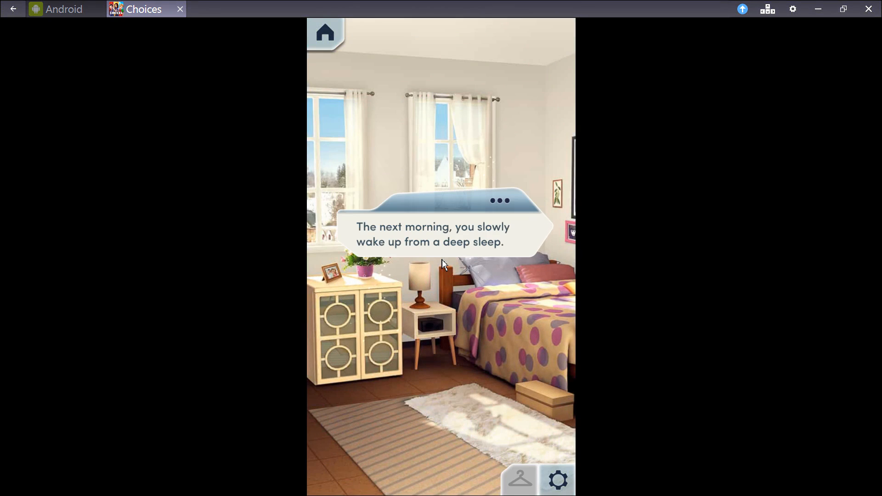
Advance the next-morning waking and routine narration until something is missing.
click(440, 265)
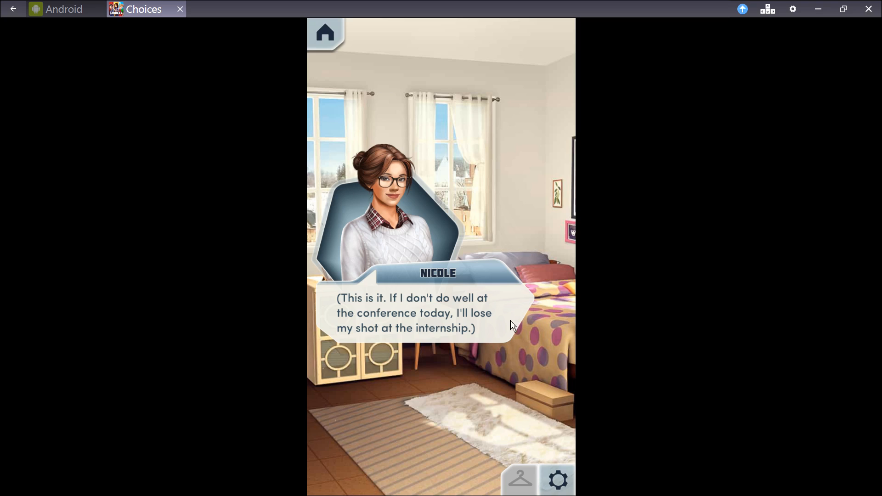
mouse_move(478, 337)
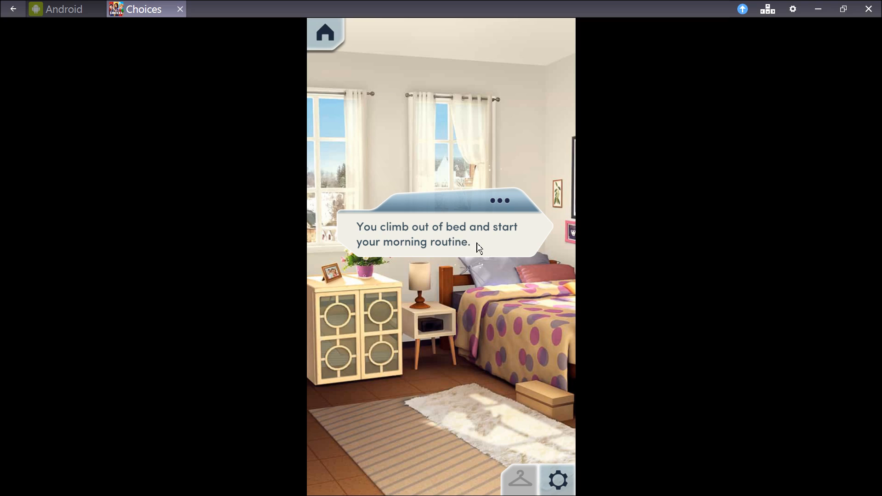
click(440, 241)
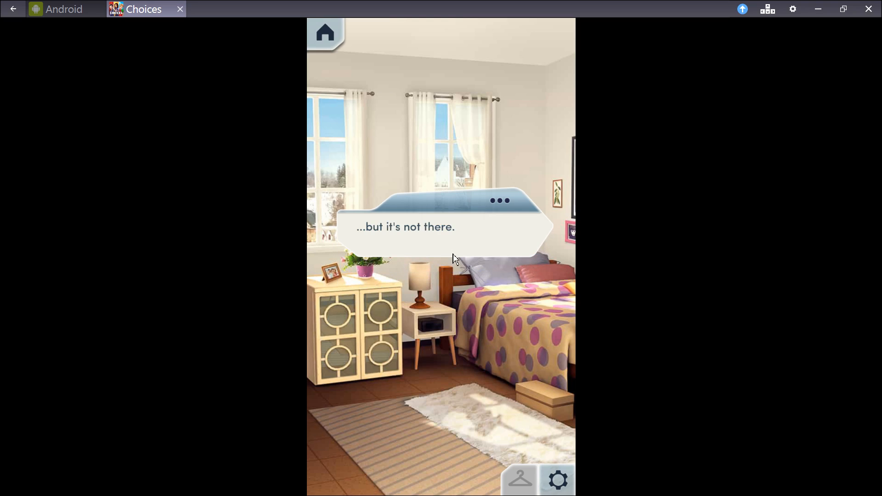
mouse_move(456, 251)
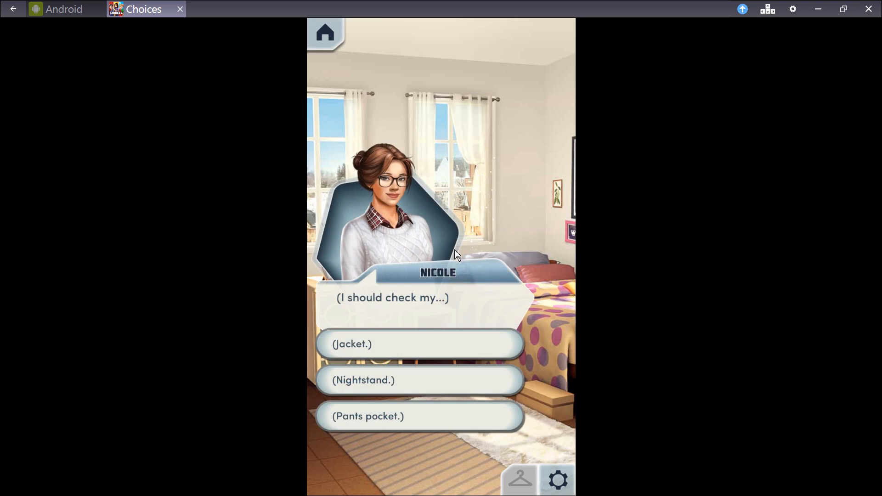
mouse_move(378, 326)
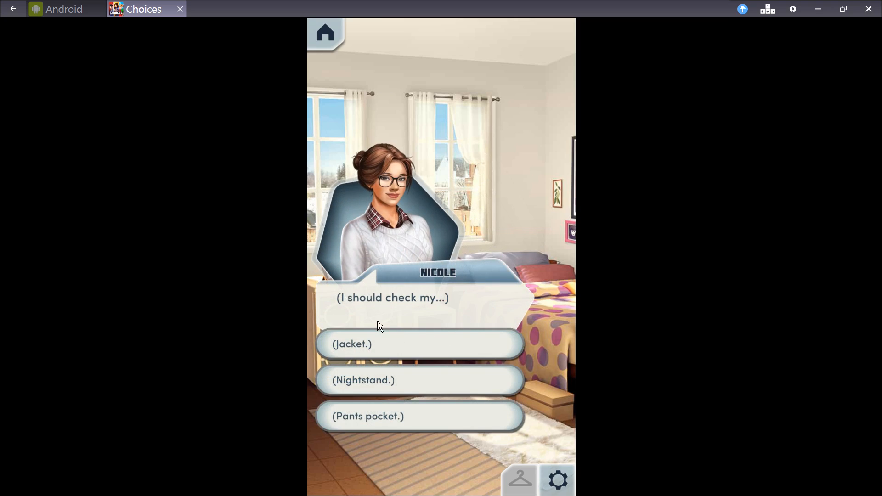
mouse_move(404, 392)
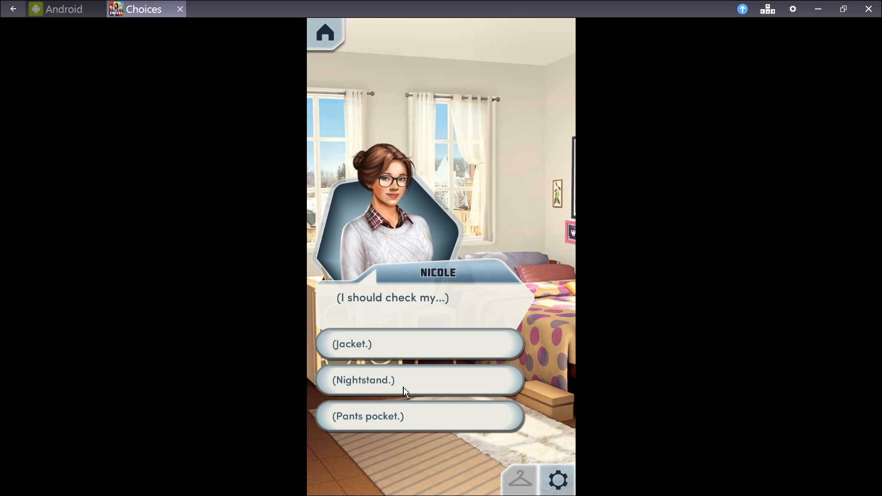
mouse_move(377, 395)
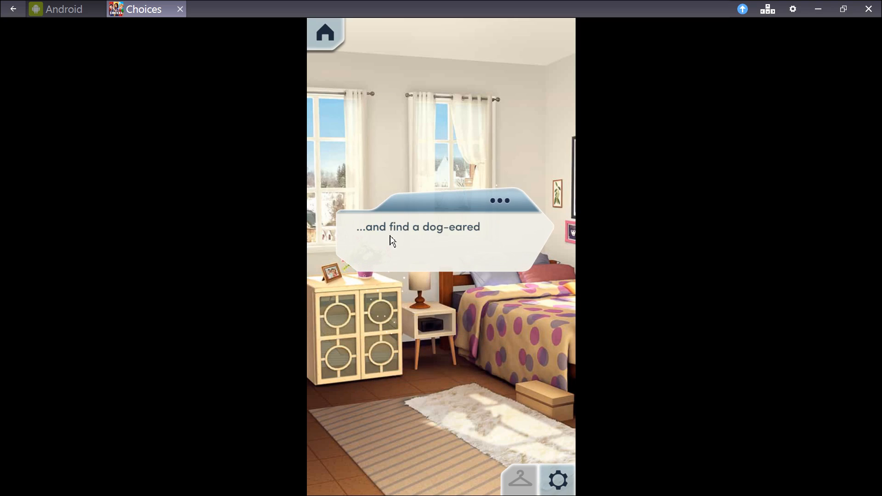
Continue the nightstand search and torn-apart-room narration to Nicole's conference worry.
click(419, 242)
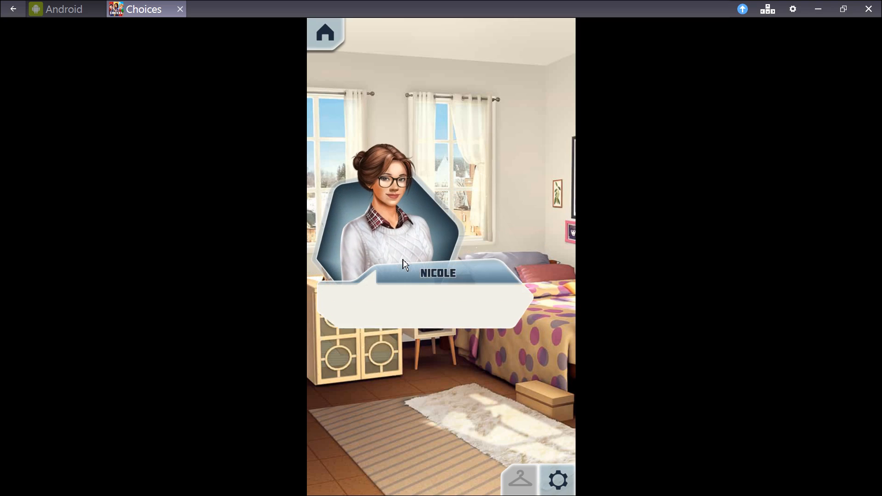
click(422, 287)
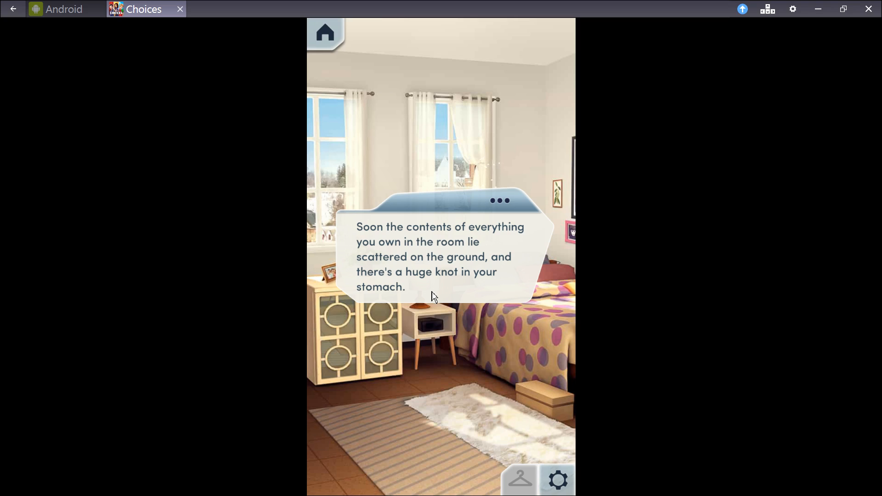
click(432, 295)
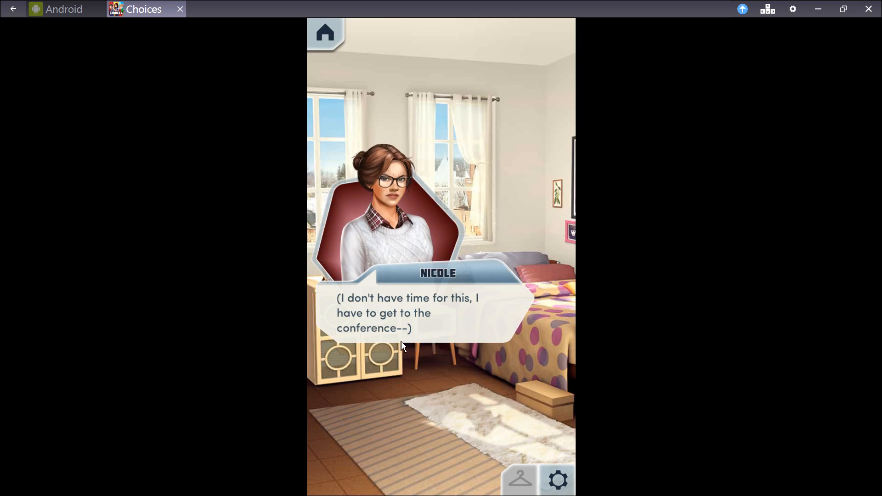
mouse_move(415, 337)
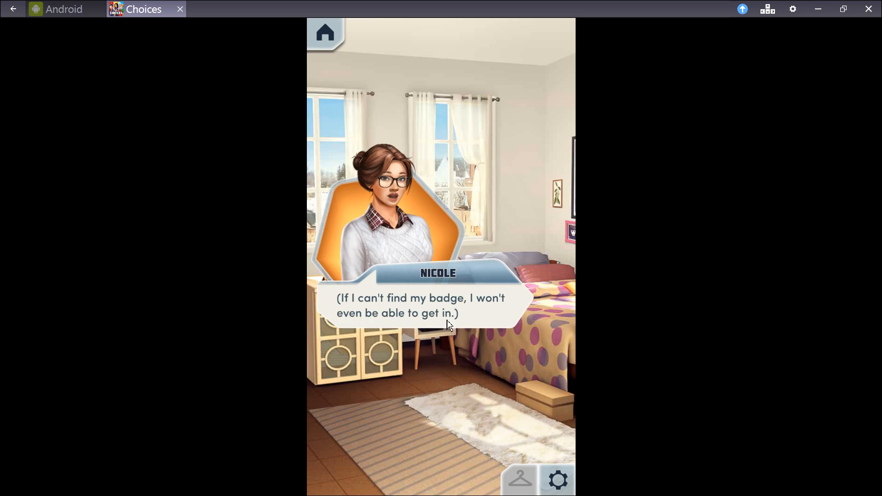
mouse_move(461, 325)
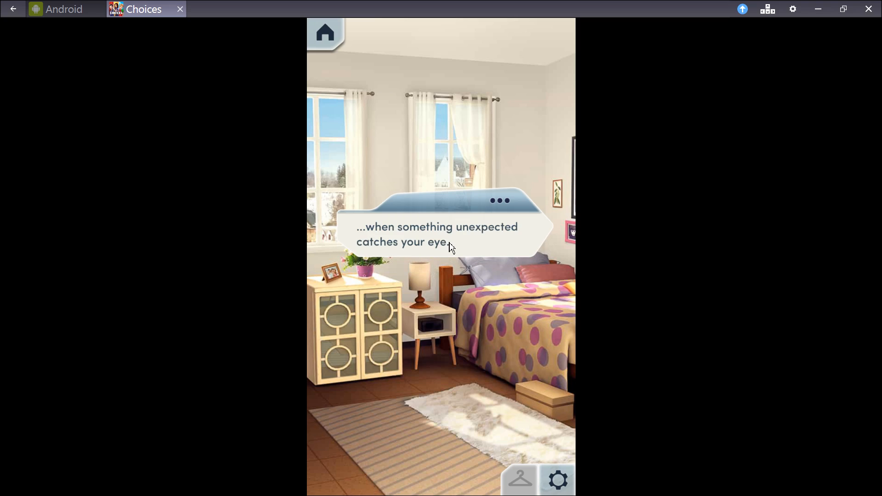
Reveal the 'It's not personal, just business' note and Nicole realising Paolo stole her badge.
click(441, 254)
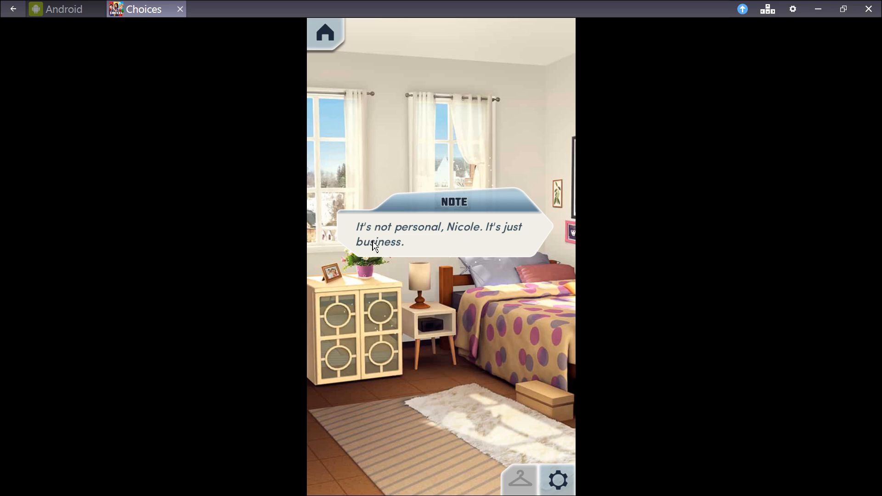
mouse_move(415, 251)
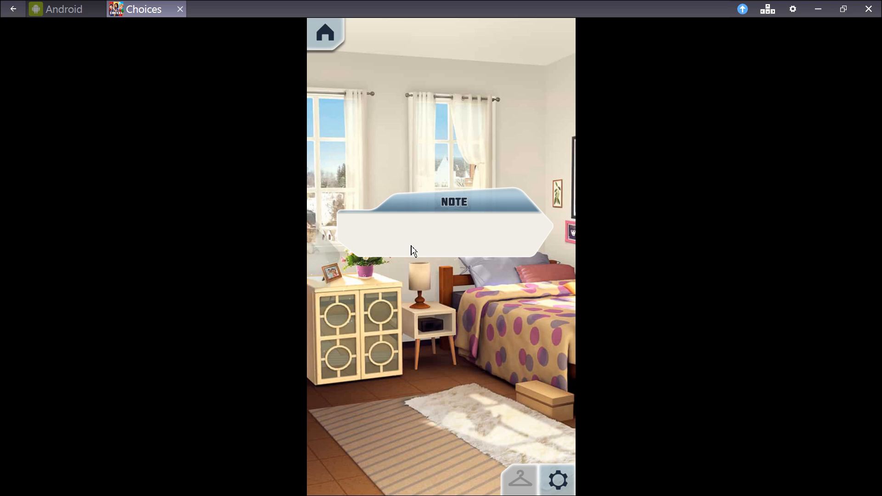
click(441, 236)
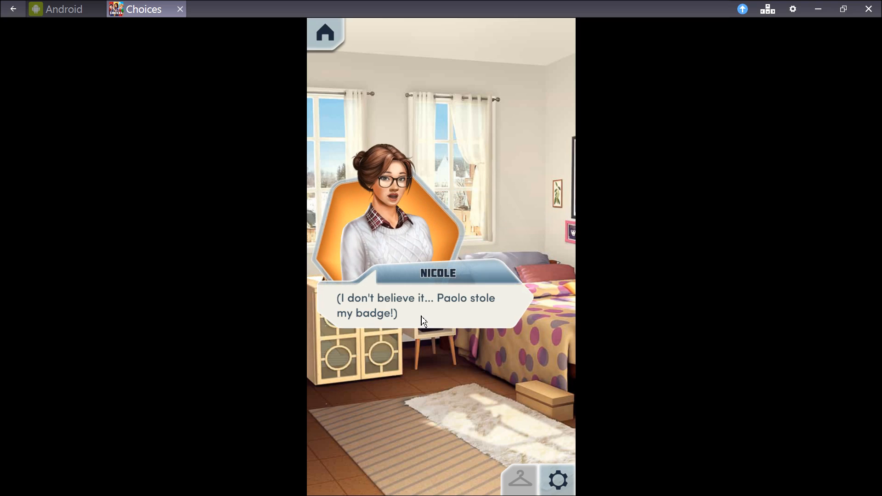
mouse_move(415, 321)
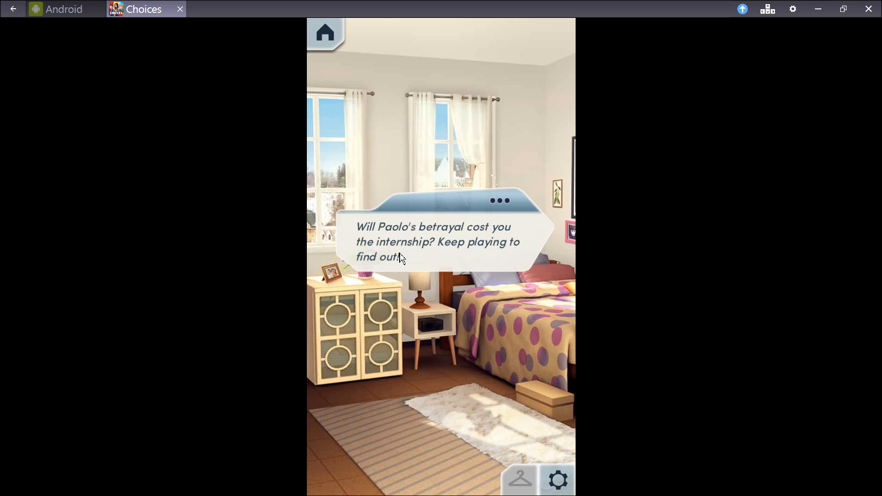
mouse_move(411, 260)
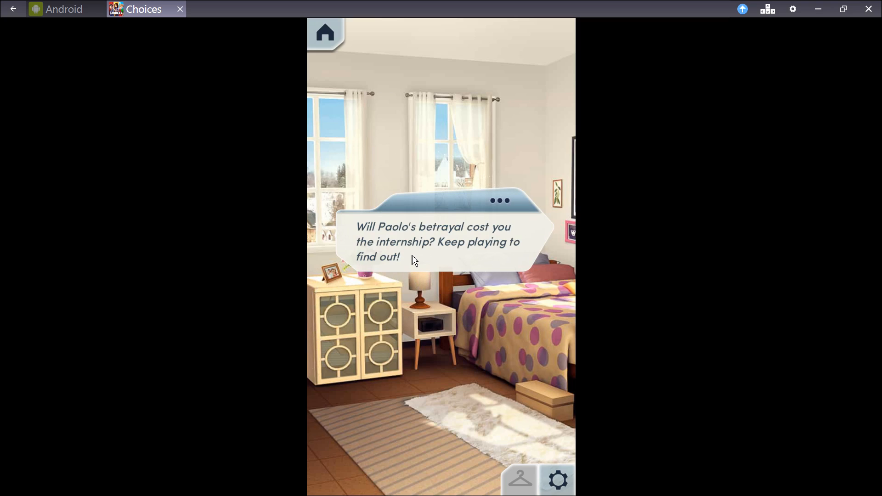
mouse_move(412, 264)
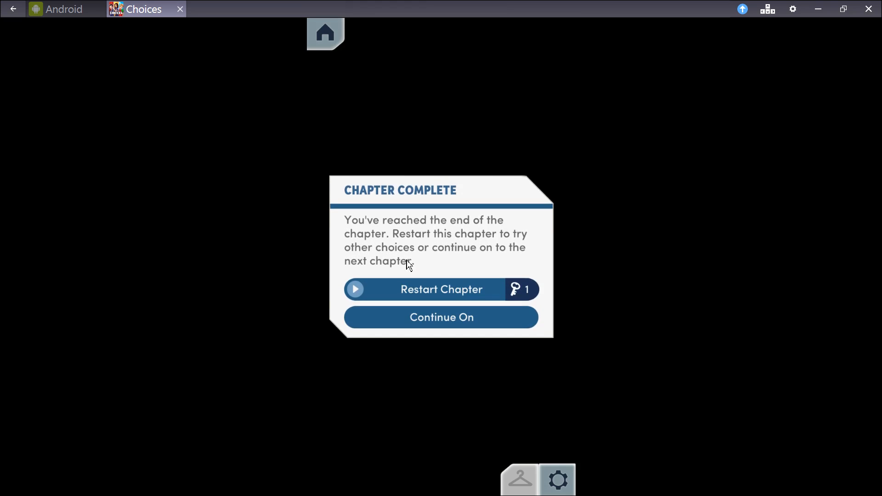
mouse_move(427, 266)
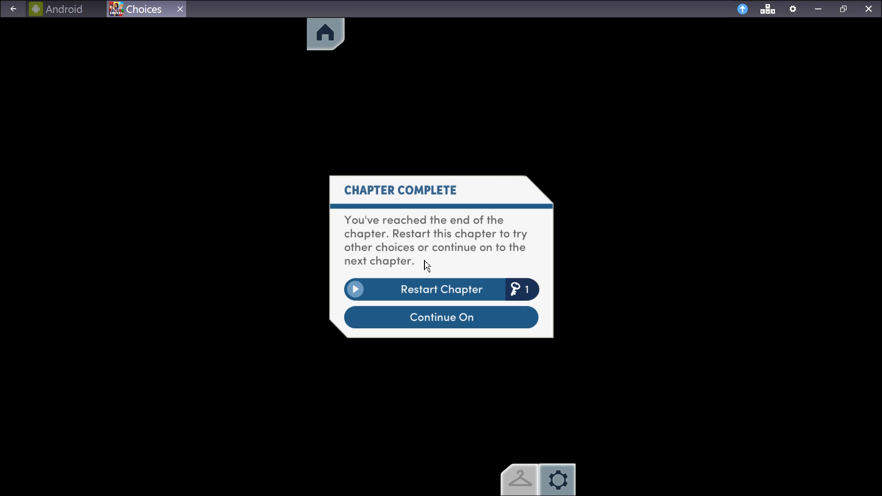
mouse_move(506, 303)
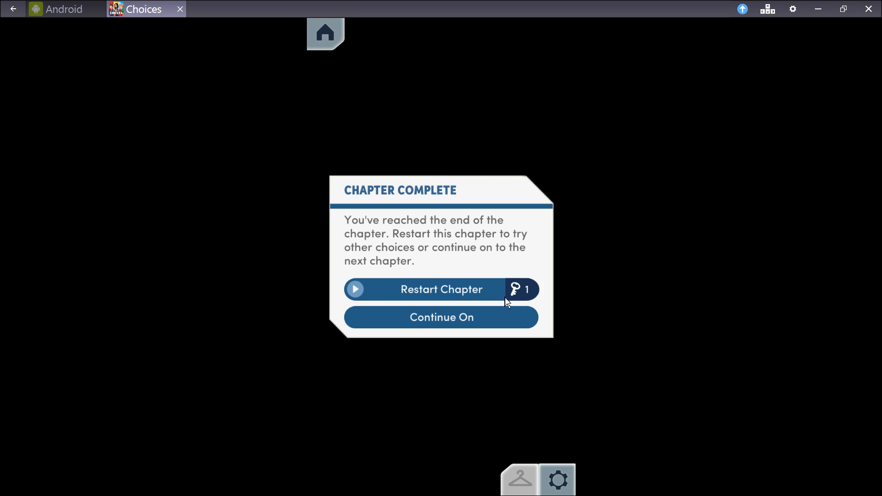
mouse_move(670, 336)
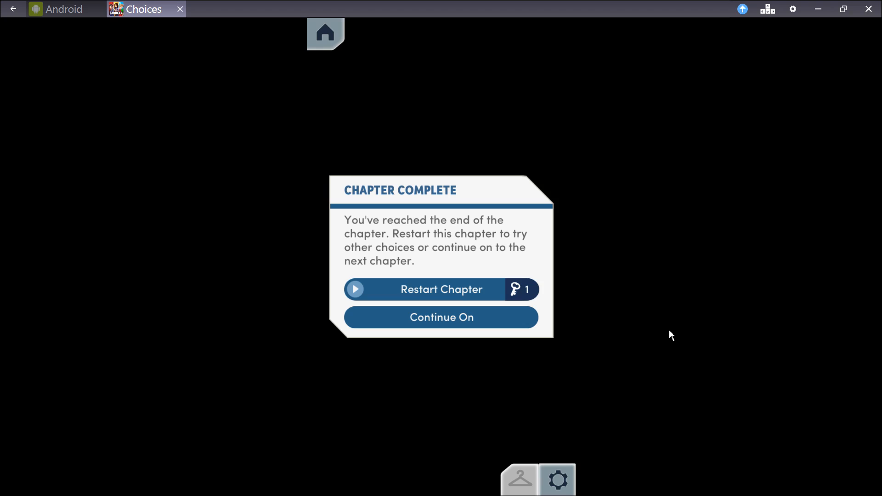